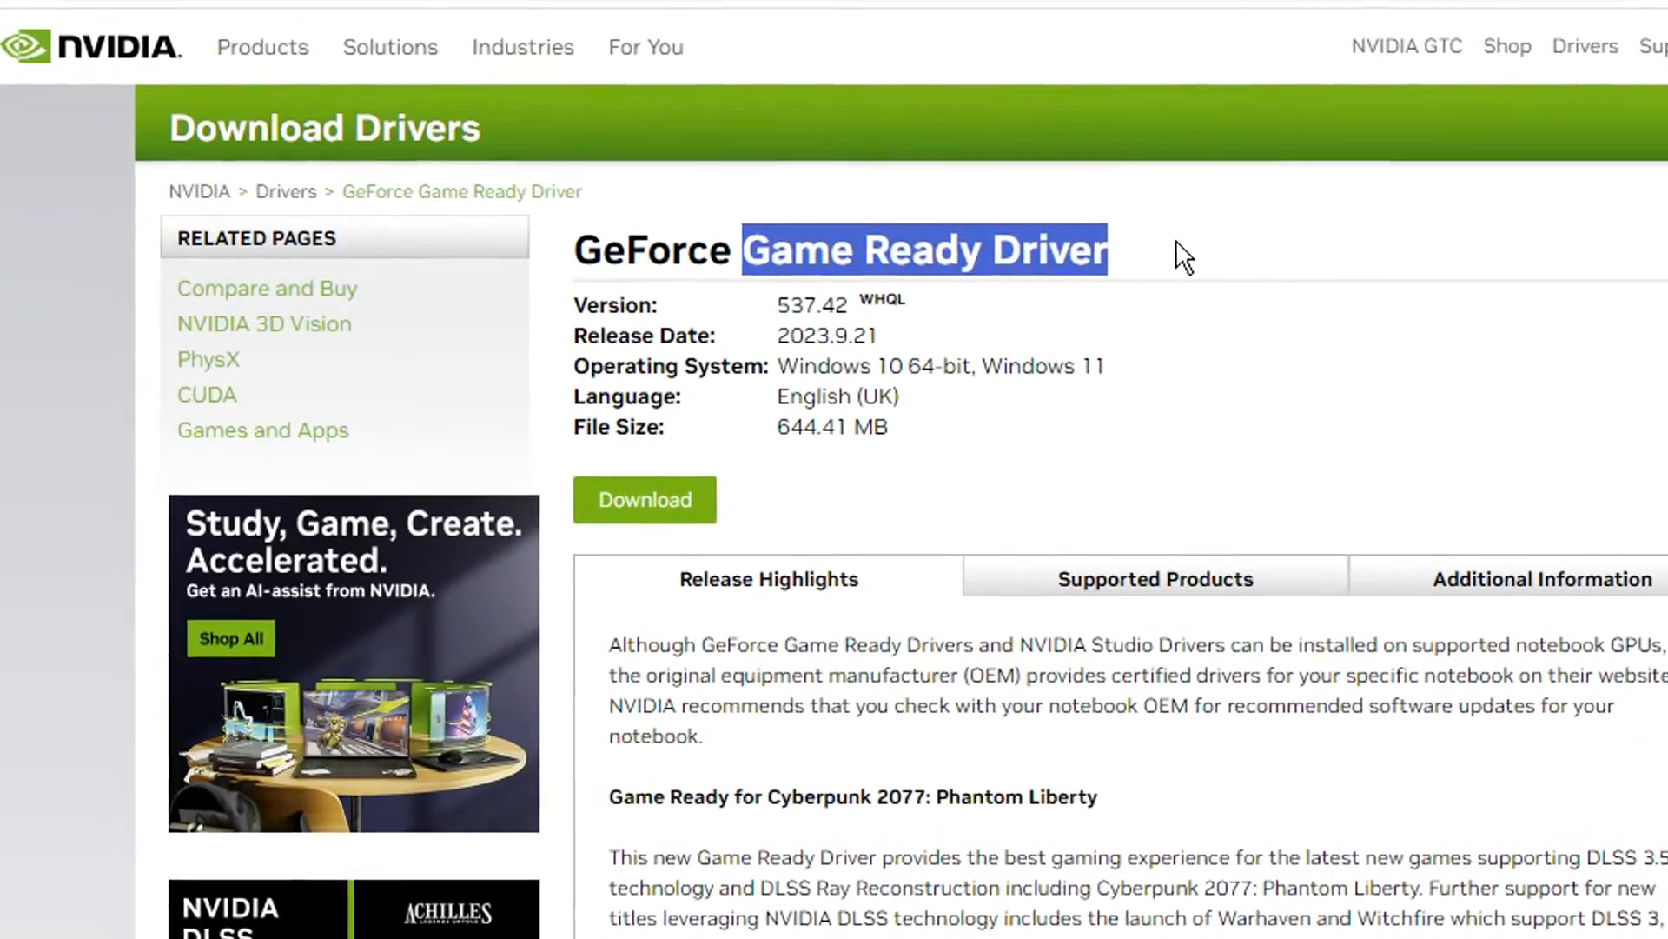
Search Google for the latest NVIDIA driver and reach the GeForce Game Ready 537.42 download page.
{"action": "scroll", "scroll_direction": "down", "scroll_amount": 3}
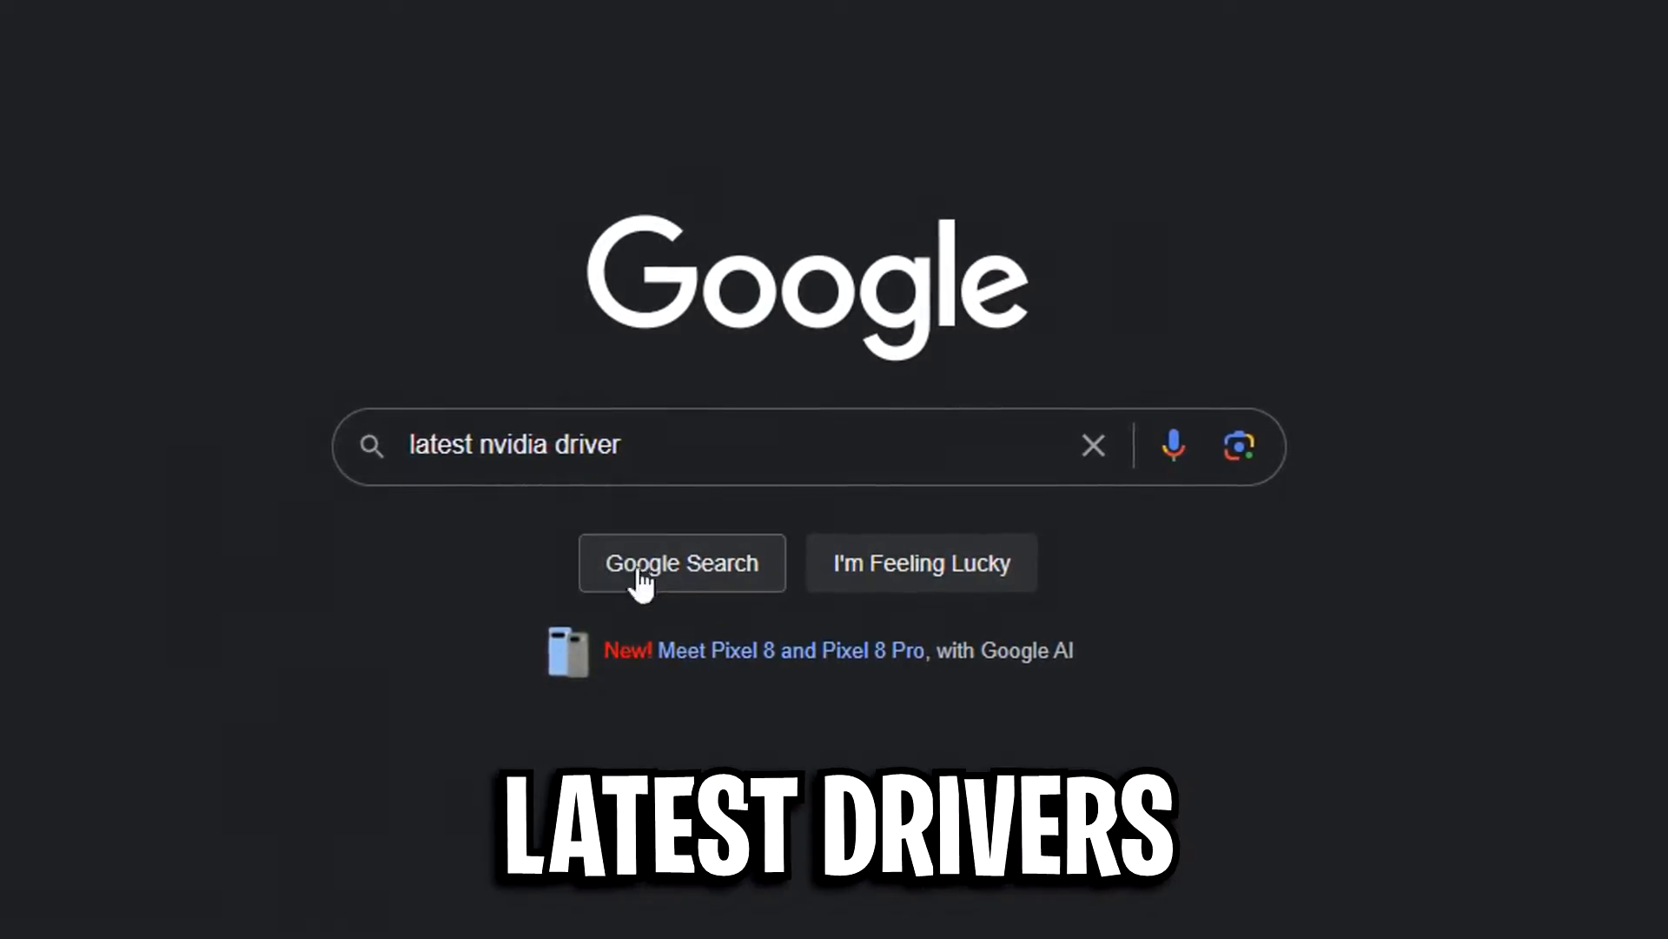
{"action": "left_click", "coordinate": [681, 562]}
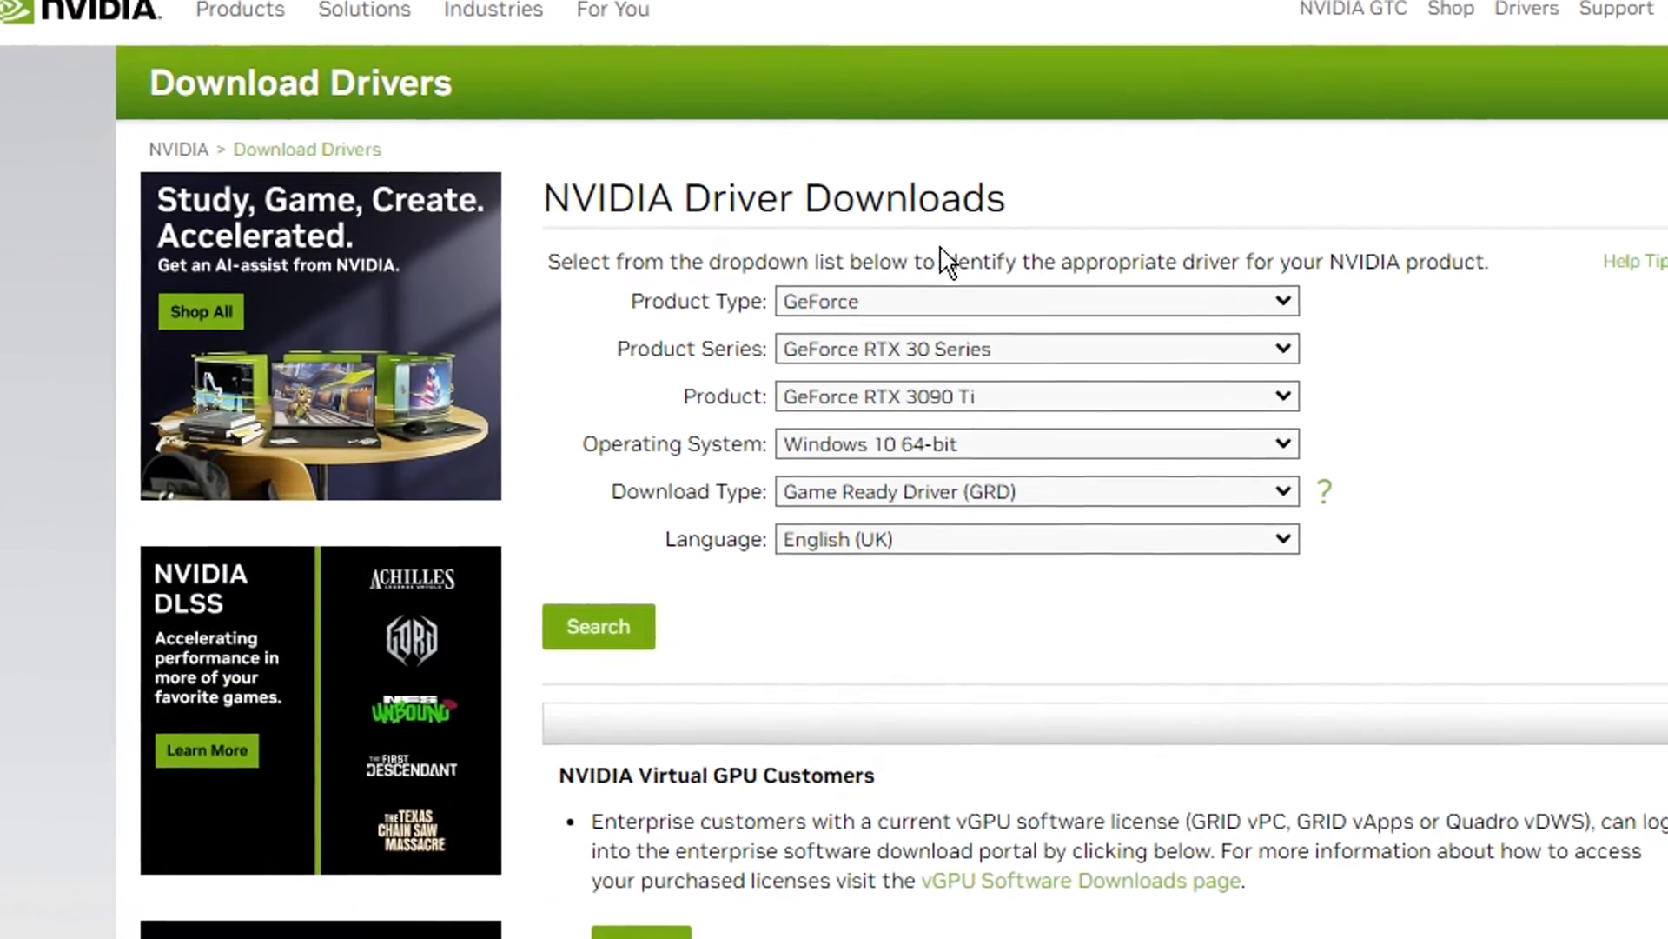
{"action": "left_click", "coordinate": [1028, 347]}
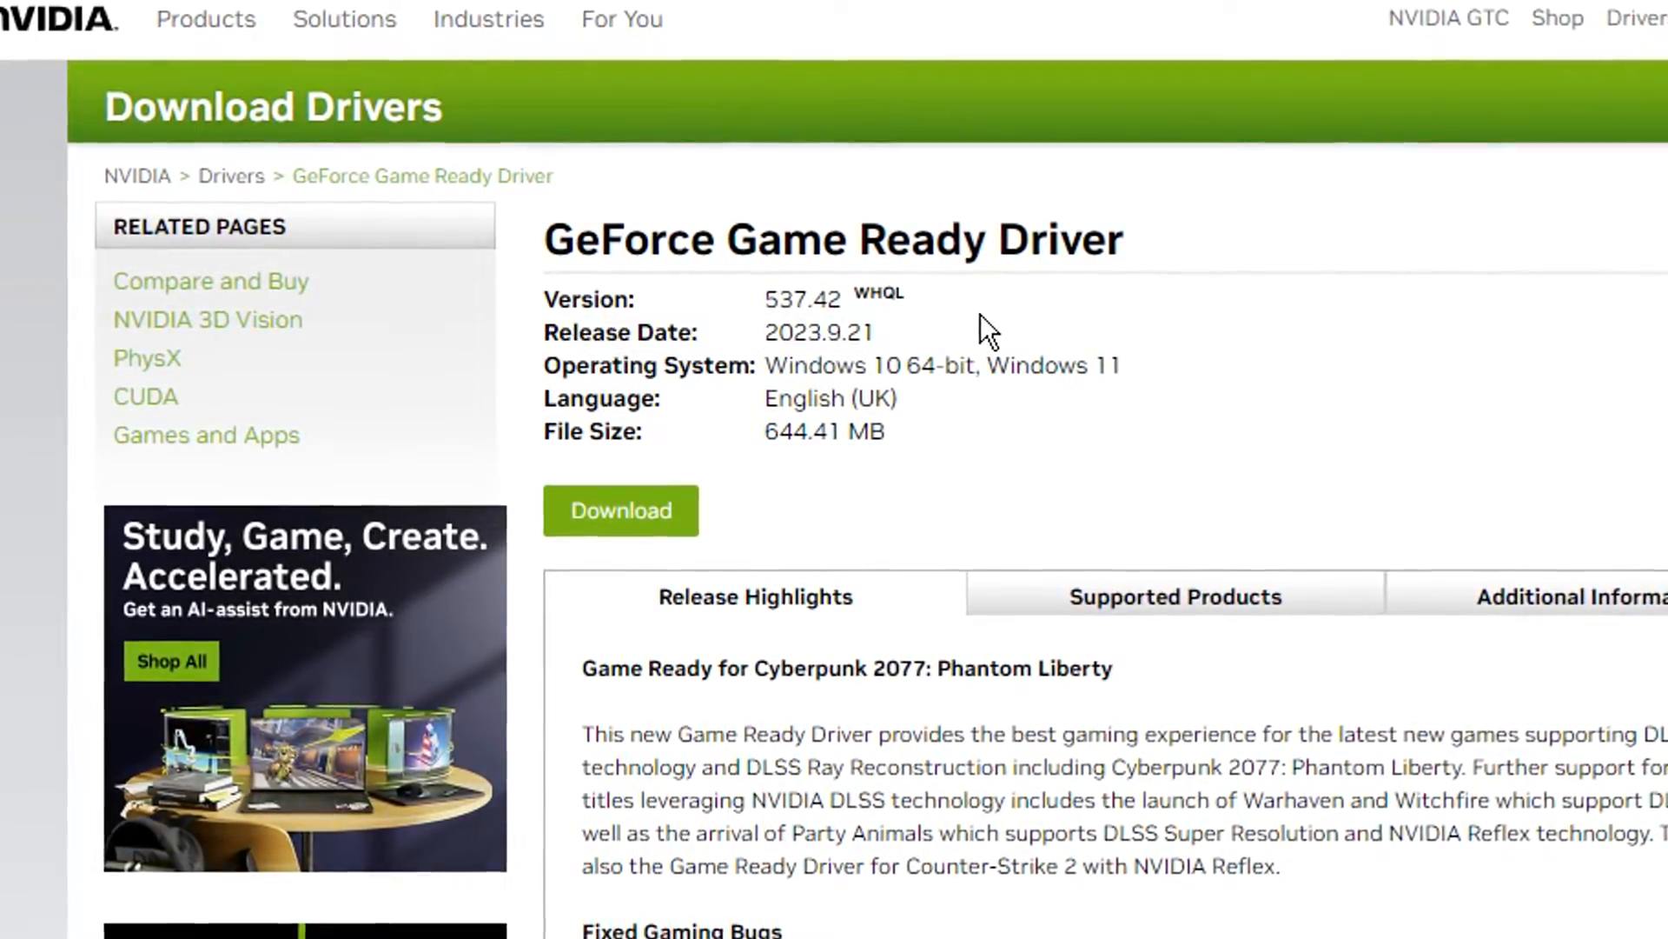
{"action": "double_click", "coordinate": [803, 299]}
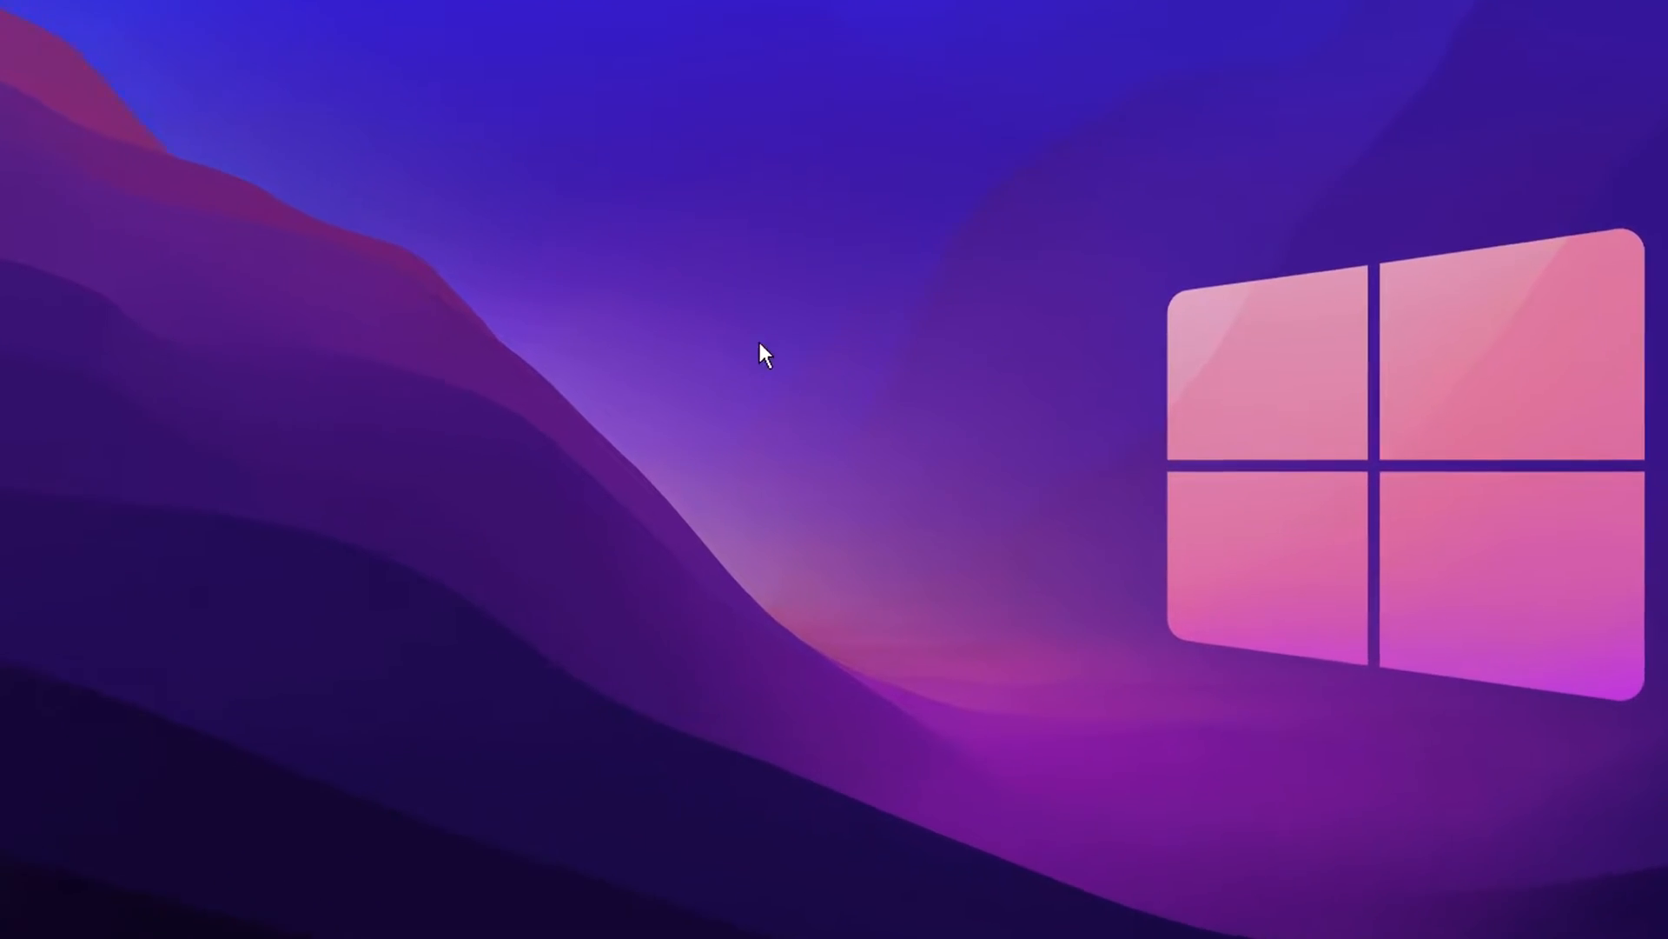
Launch NVIDIA Control Panel from the desktop context menu and show Manage 3D settings > Global Settings.
{"action": "right_click", "coordinate": [761, 356]}
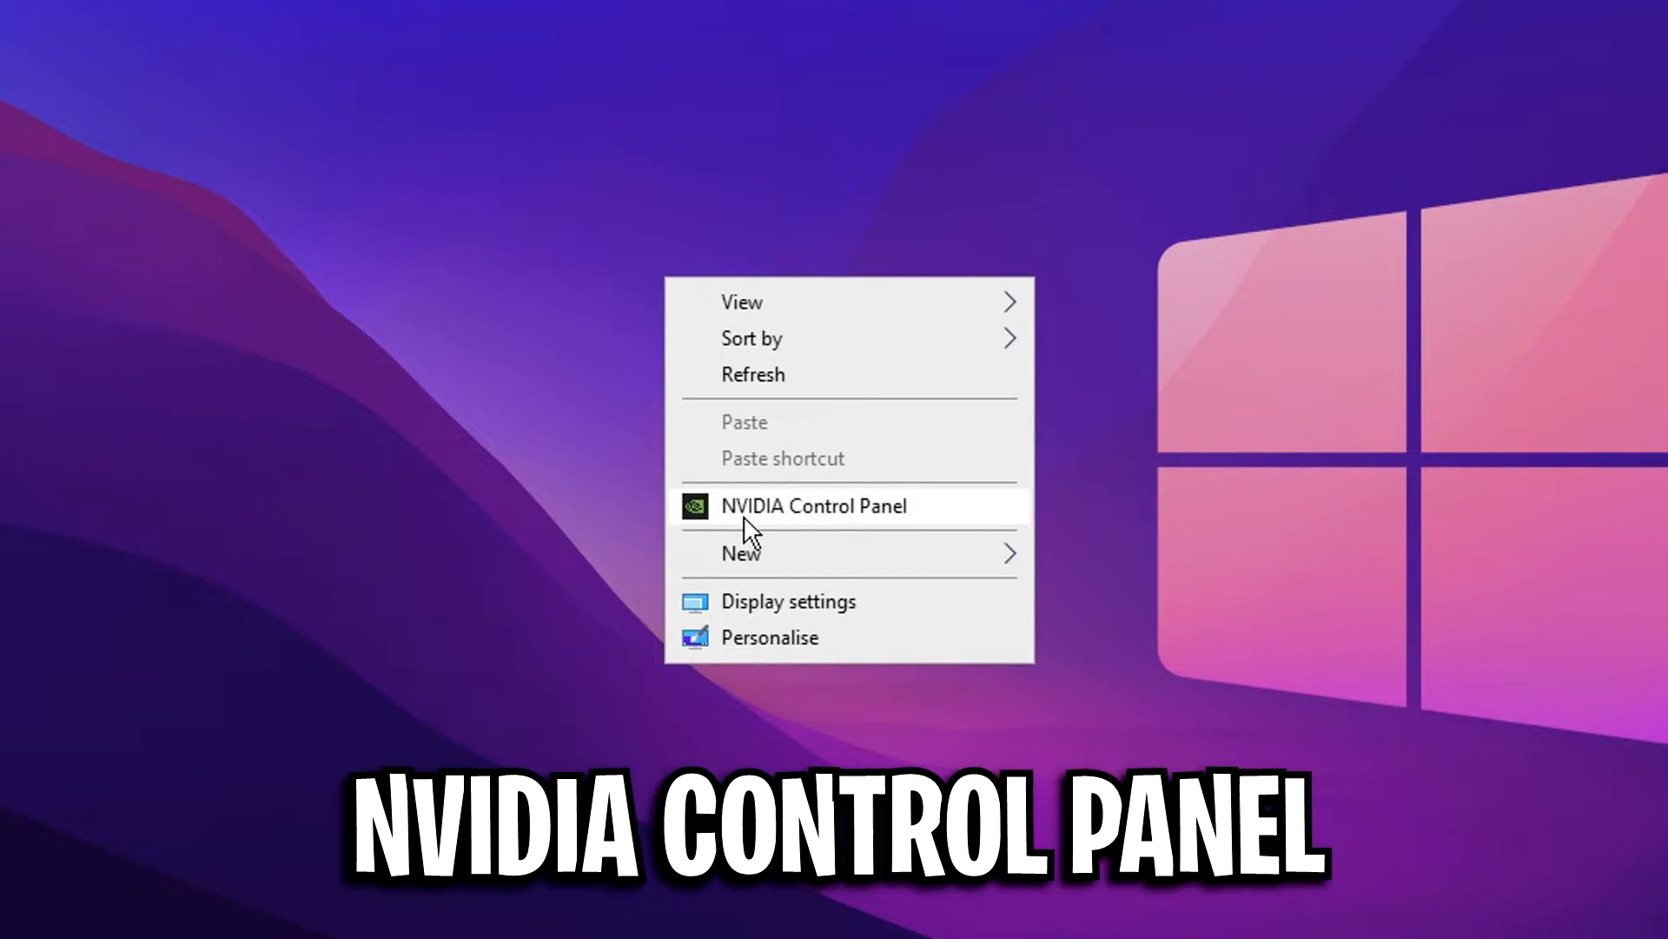
{"action": "left_click", "coordinate": [814, 506]}
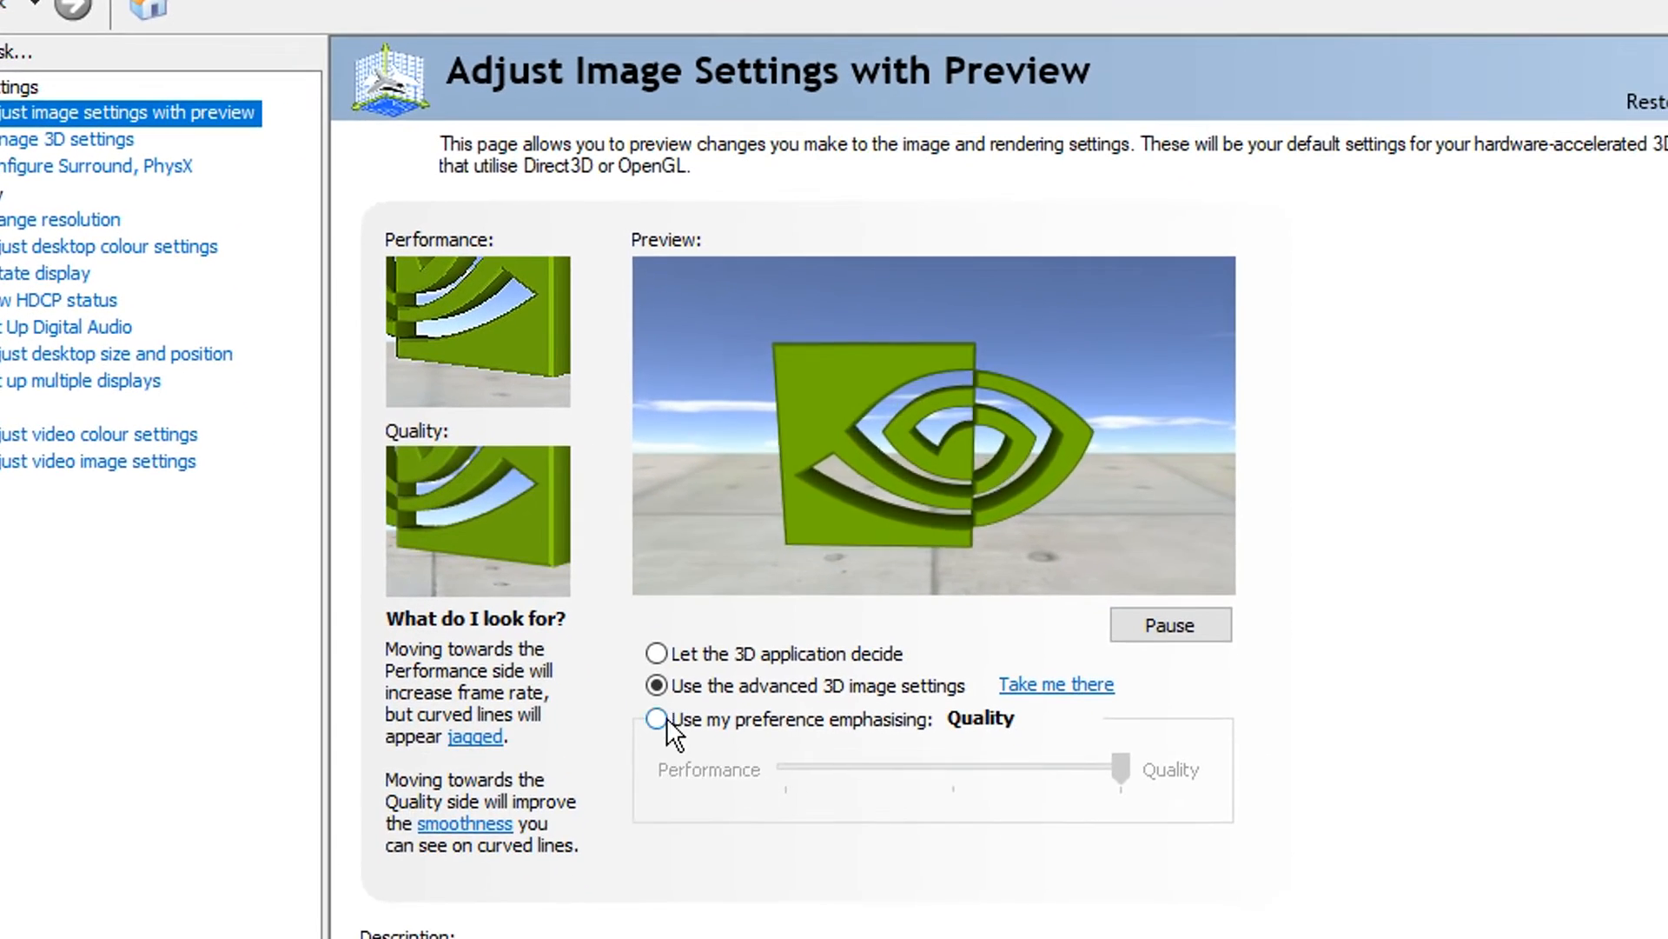
{"action": "left_click", "coordinate": [657, 685]}
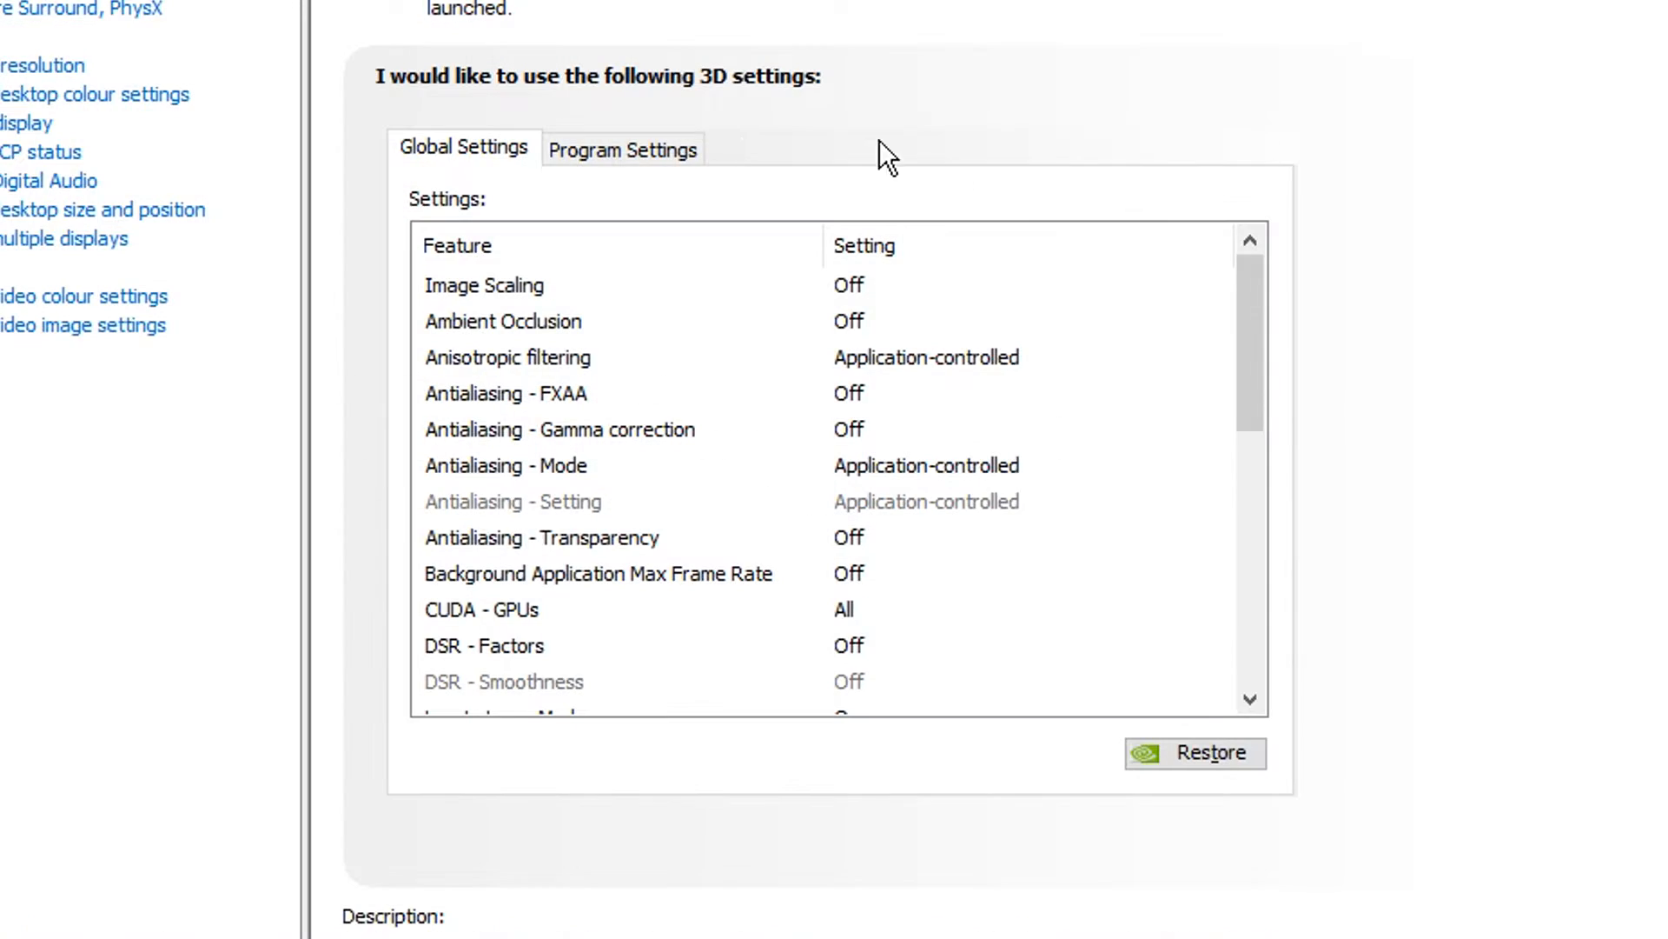
{"action": "mouse_move", "coordinate": [697, 207]}
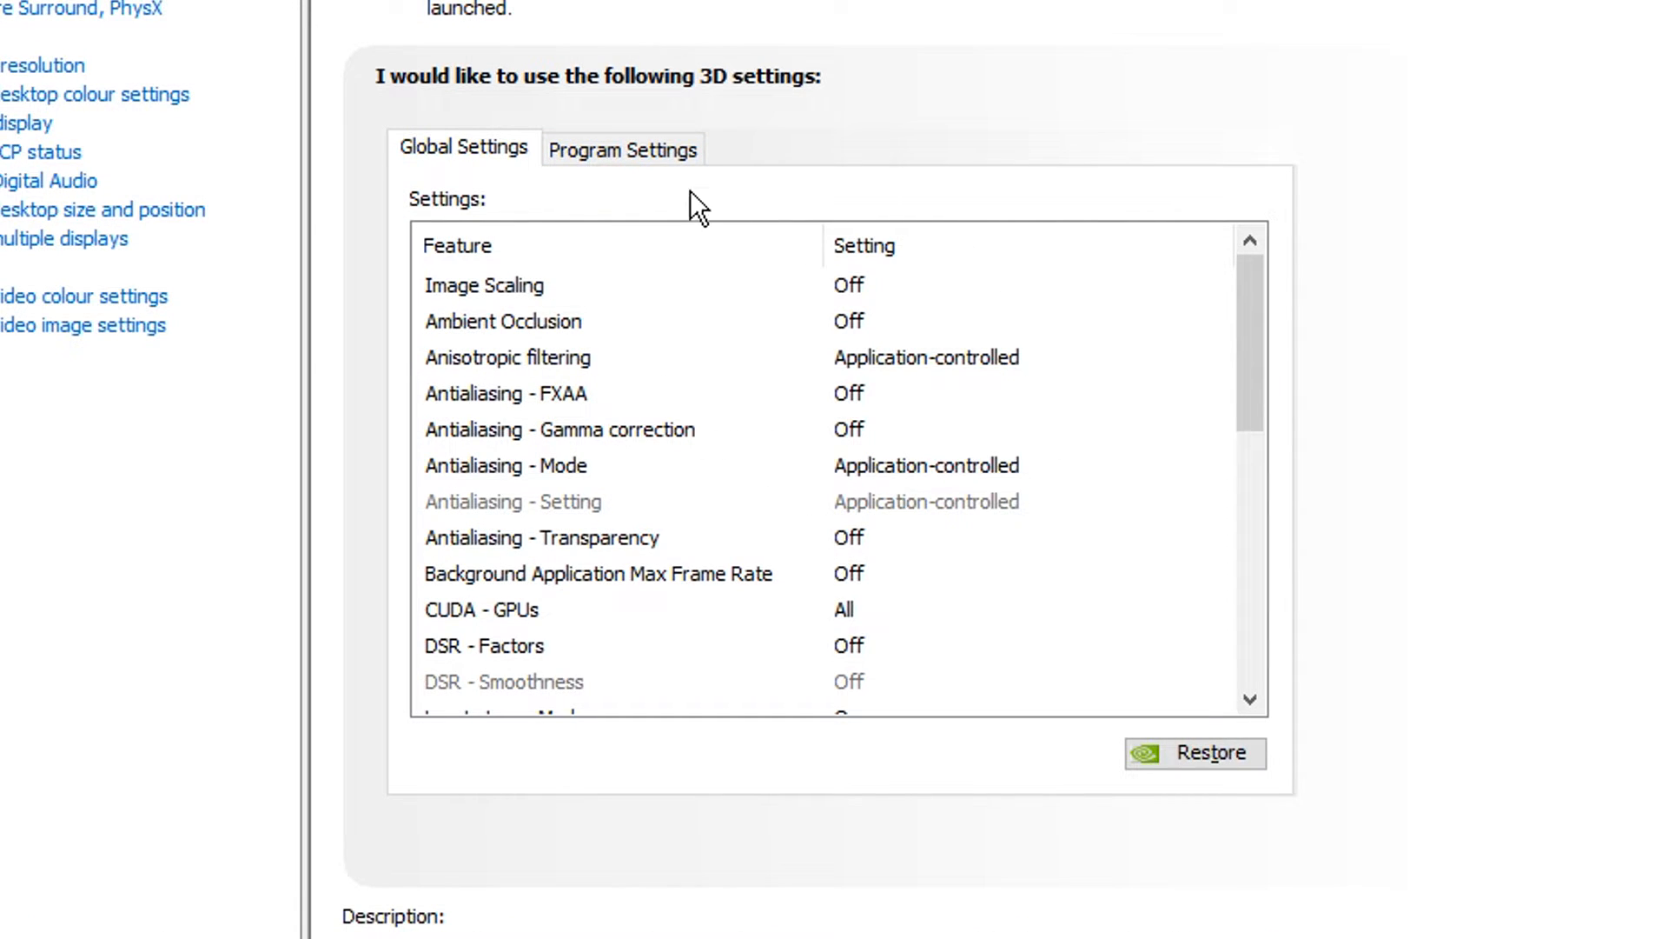
{"action": "left_click", "coordinate": [622, 149]}
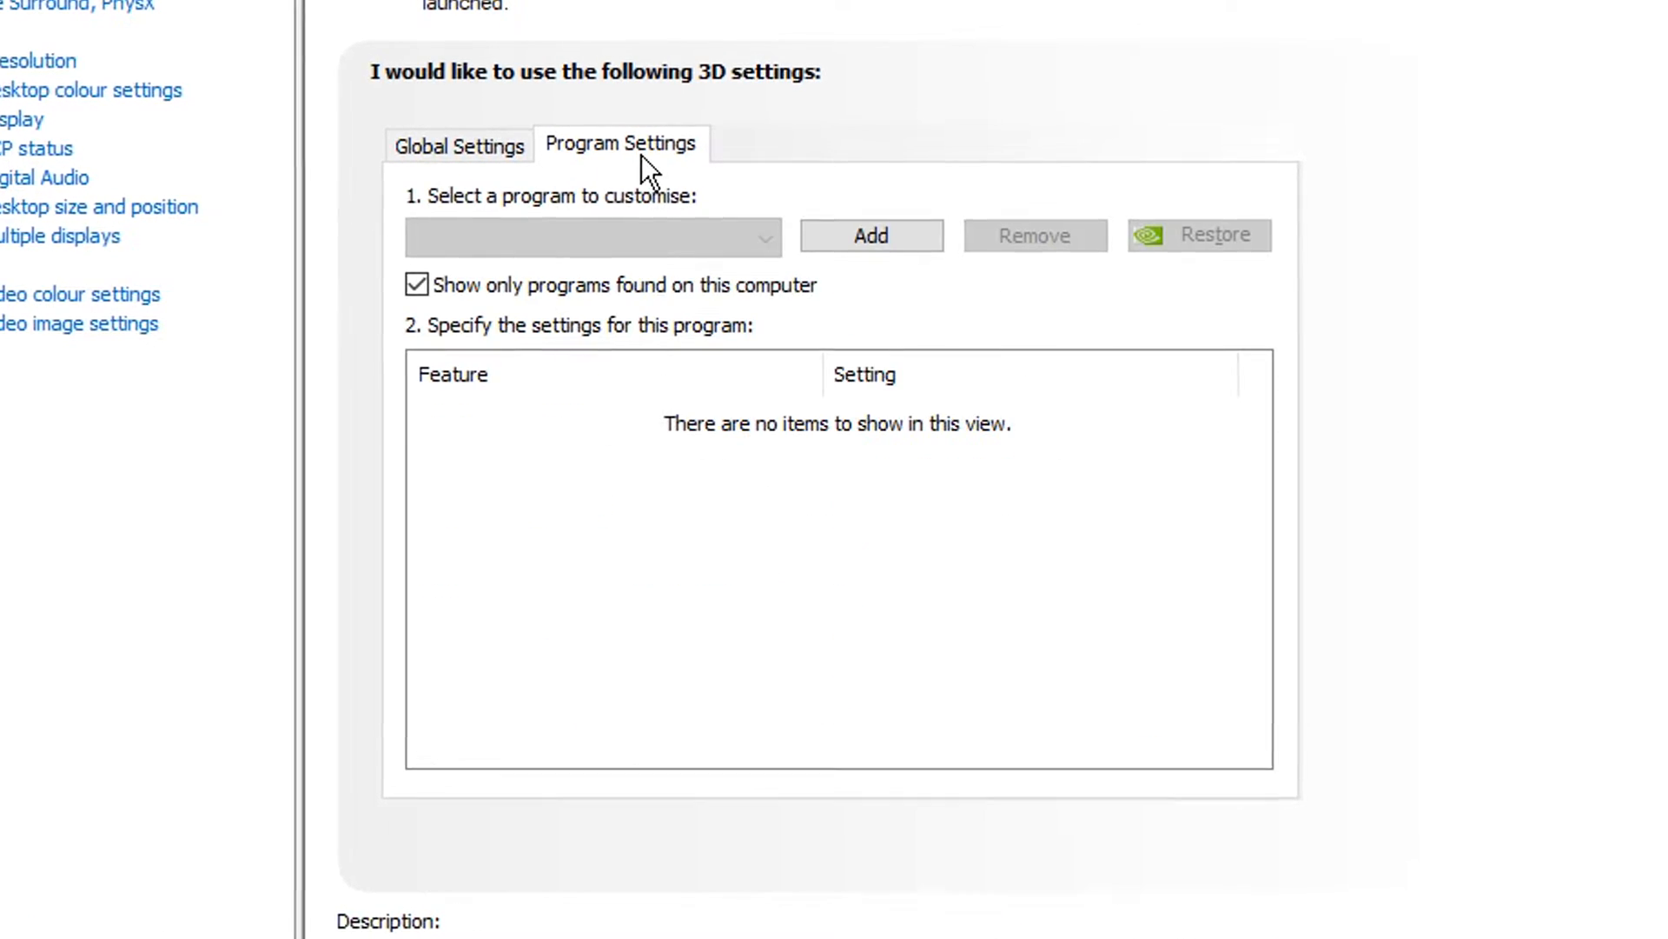
{"action": "left_click", "coordinate": [591, 234]}
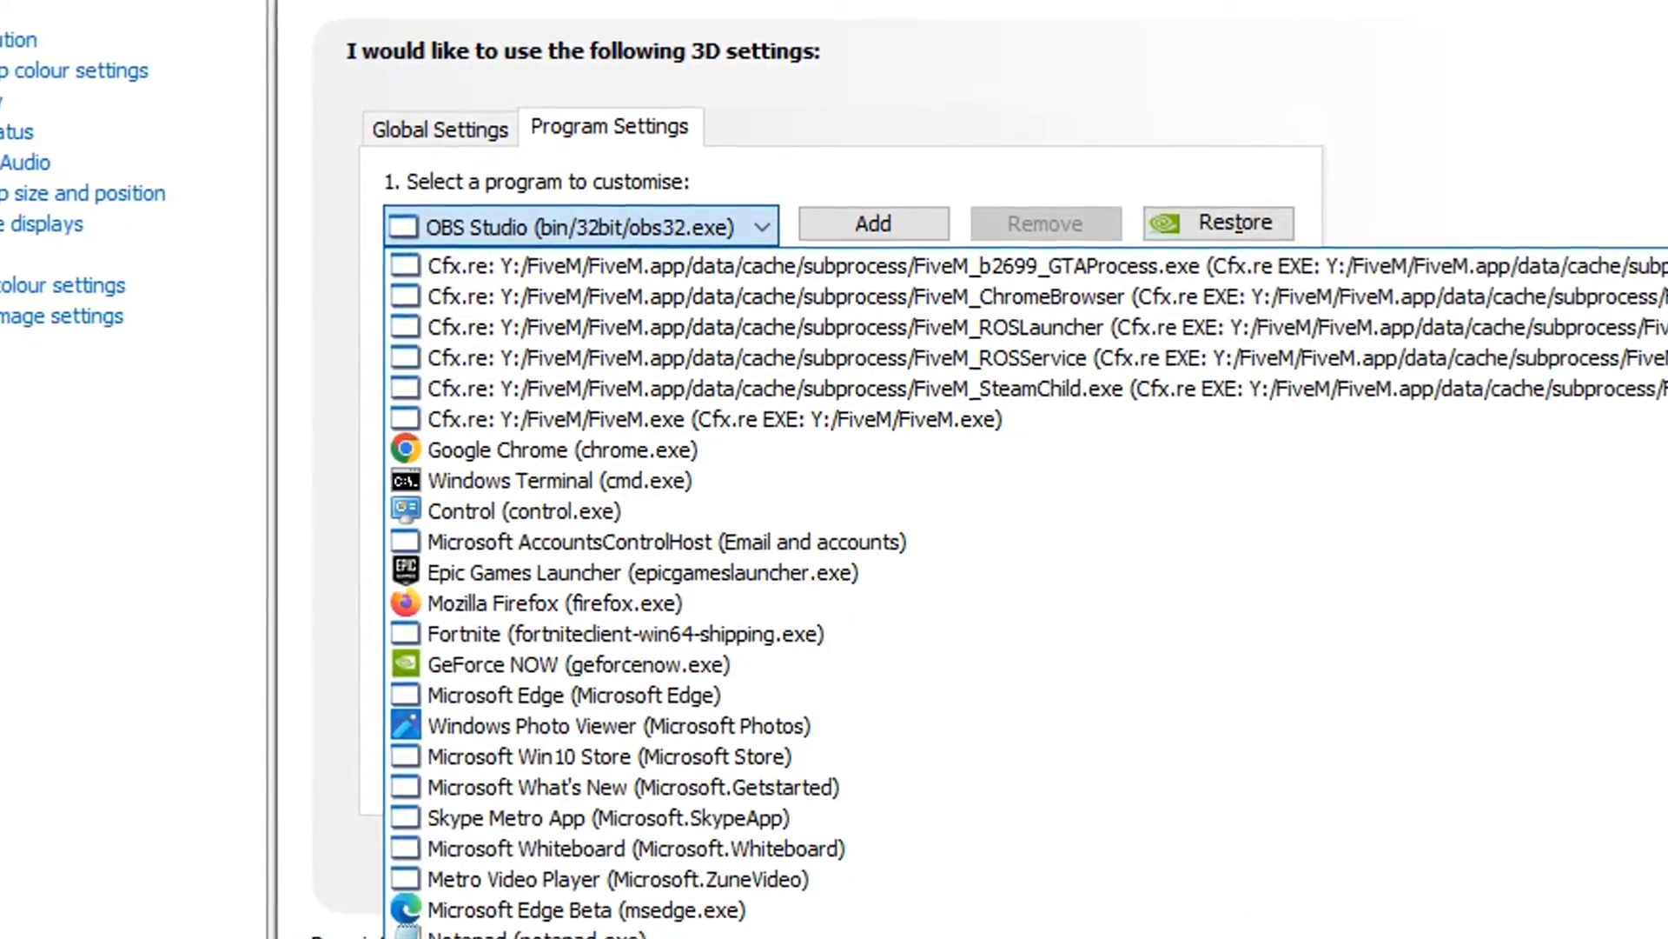
{"action": "scroll", "scroll_direction": "down", "scroll_amount": 3}
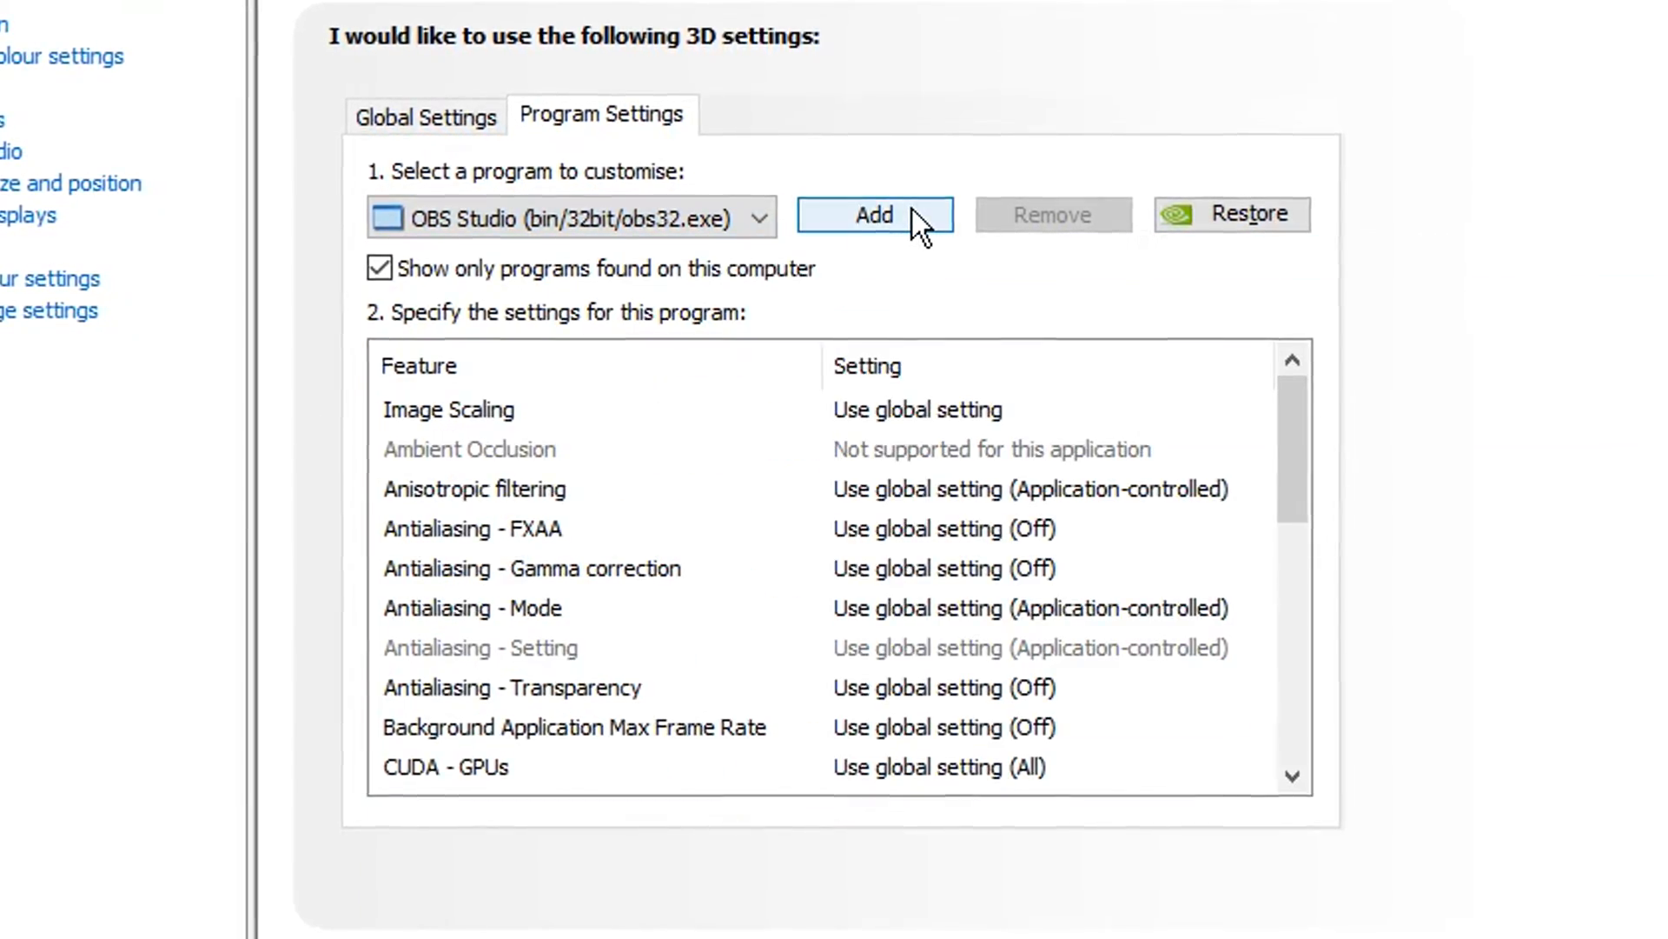
{"action": "left_click", "coordinate": [875, 214]}
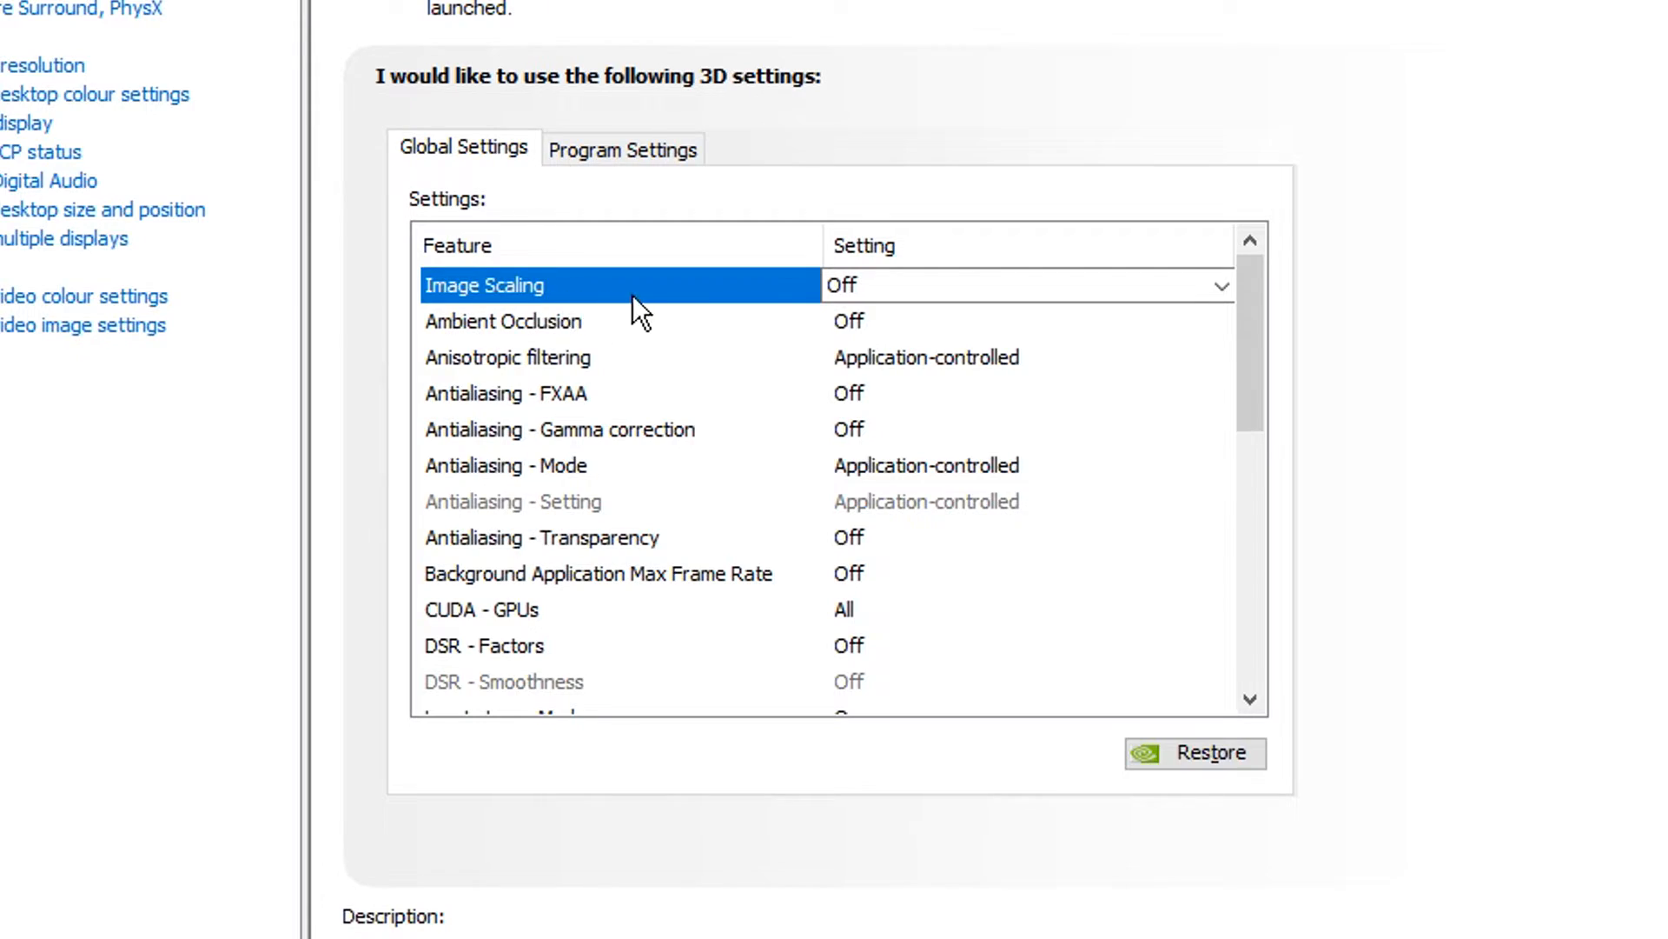
{"action": "mouse_move", "coordinate": [727, 296]}
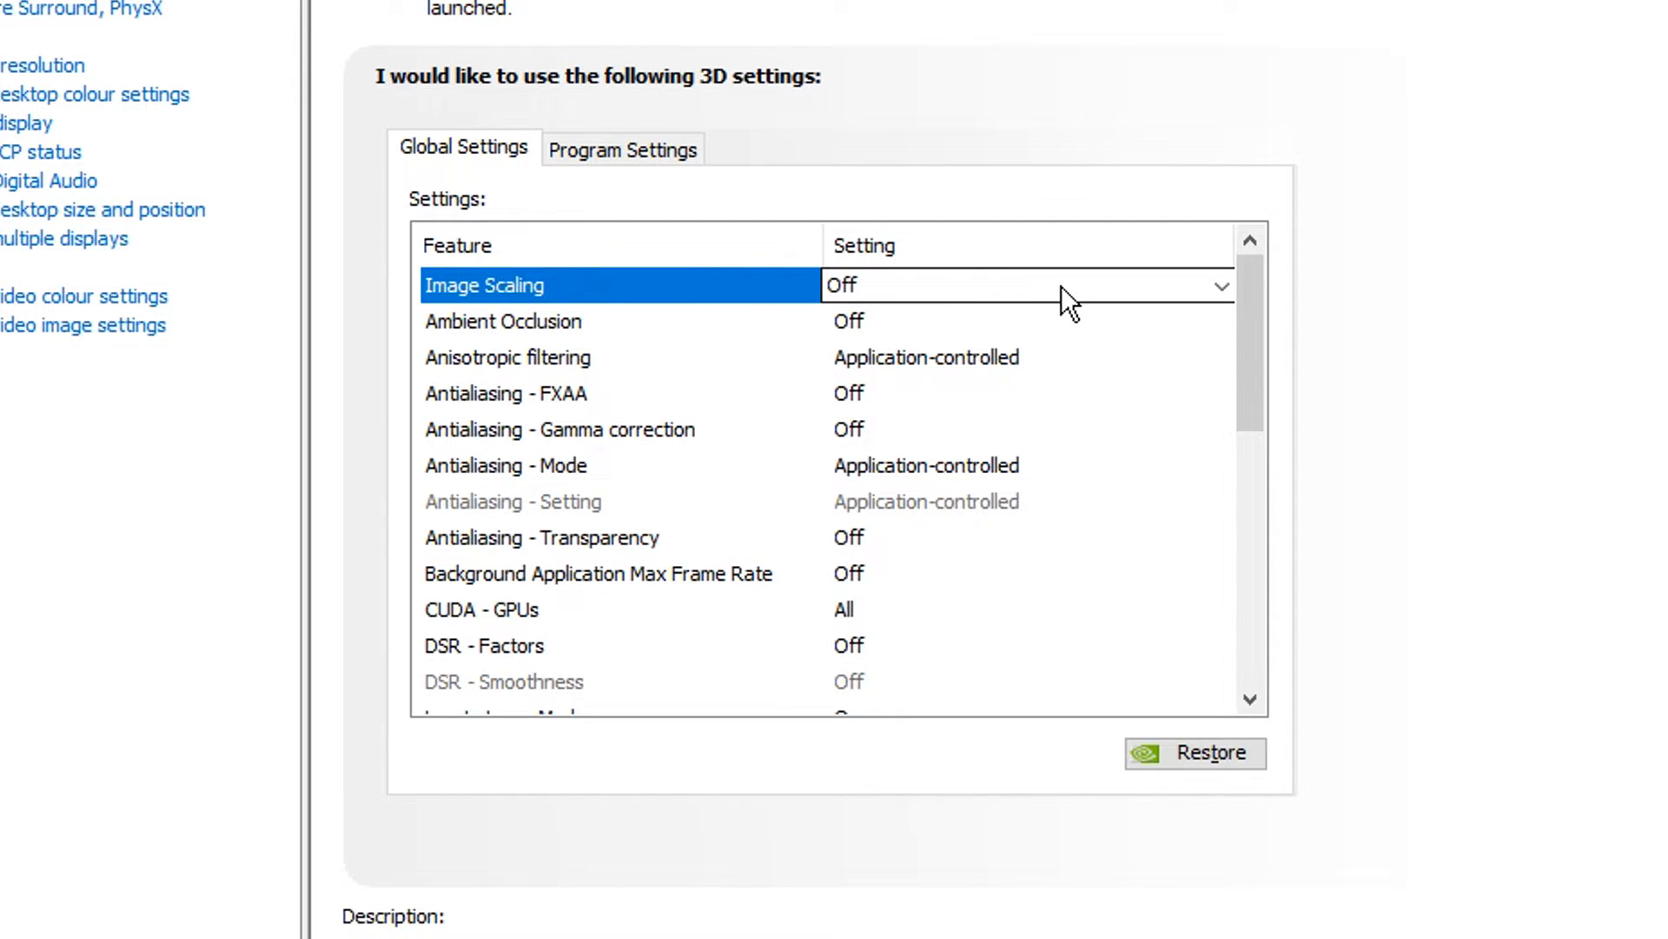
Review Image Scaling, Ambient Occlusion and Anisotropic filtering, keeping filtering application-controlled.
{"action": "left_click", "coordinate": [502, 322]}
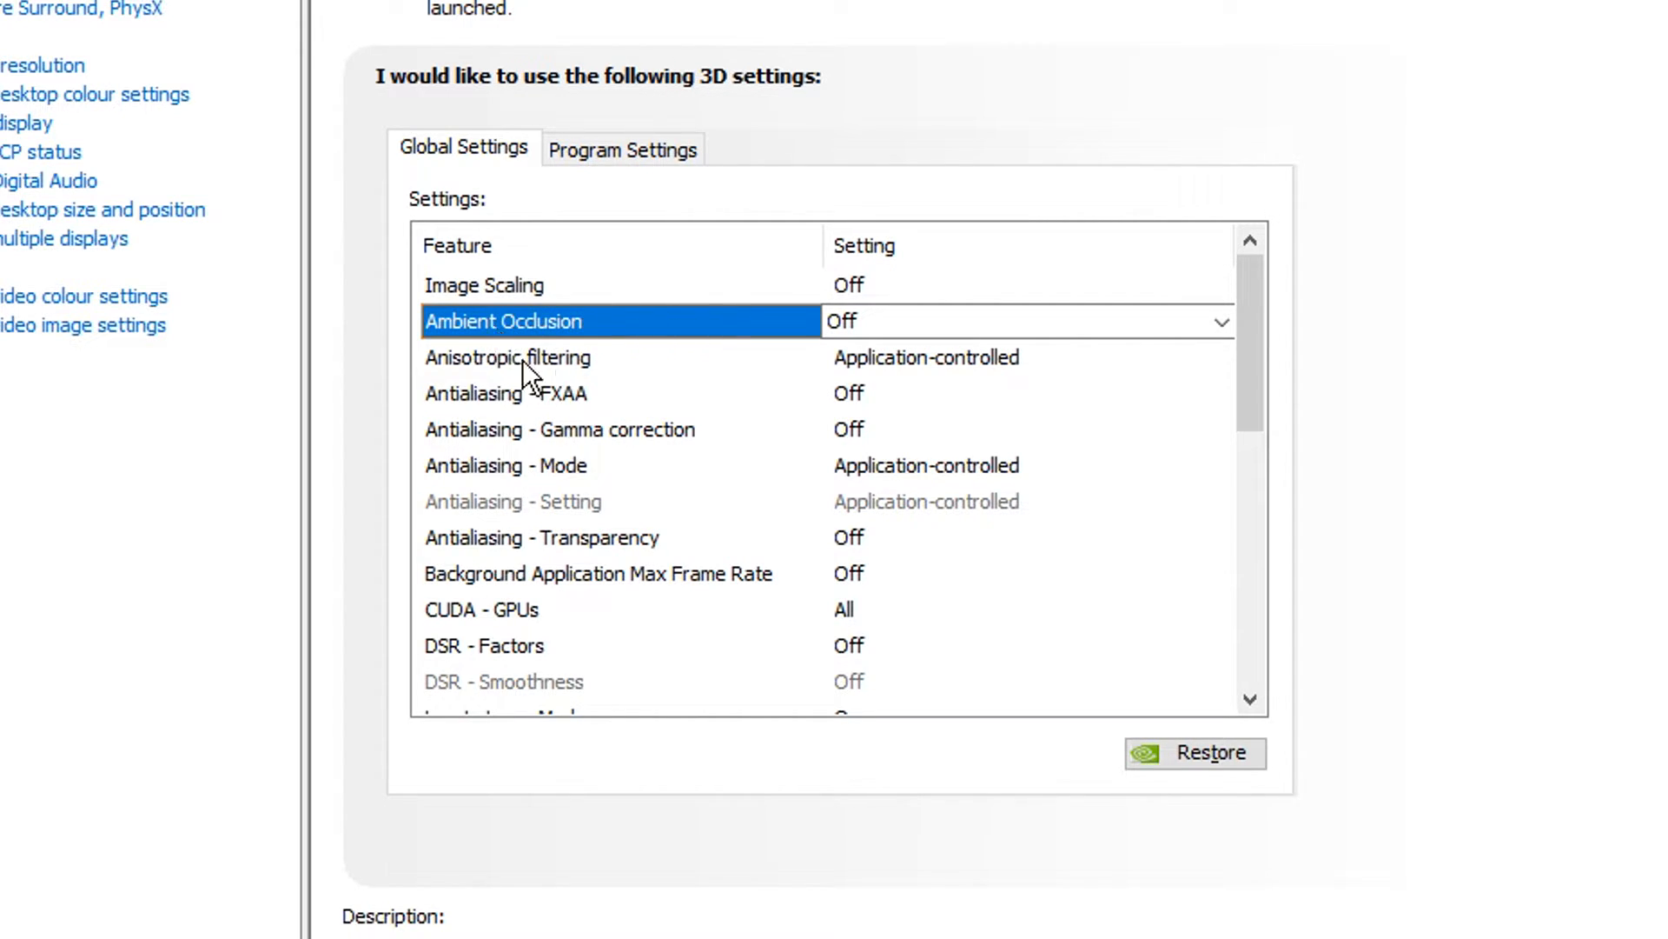
{"action": "mouse_move", "coordinate": [873, 330]}
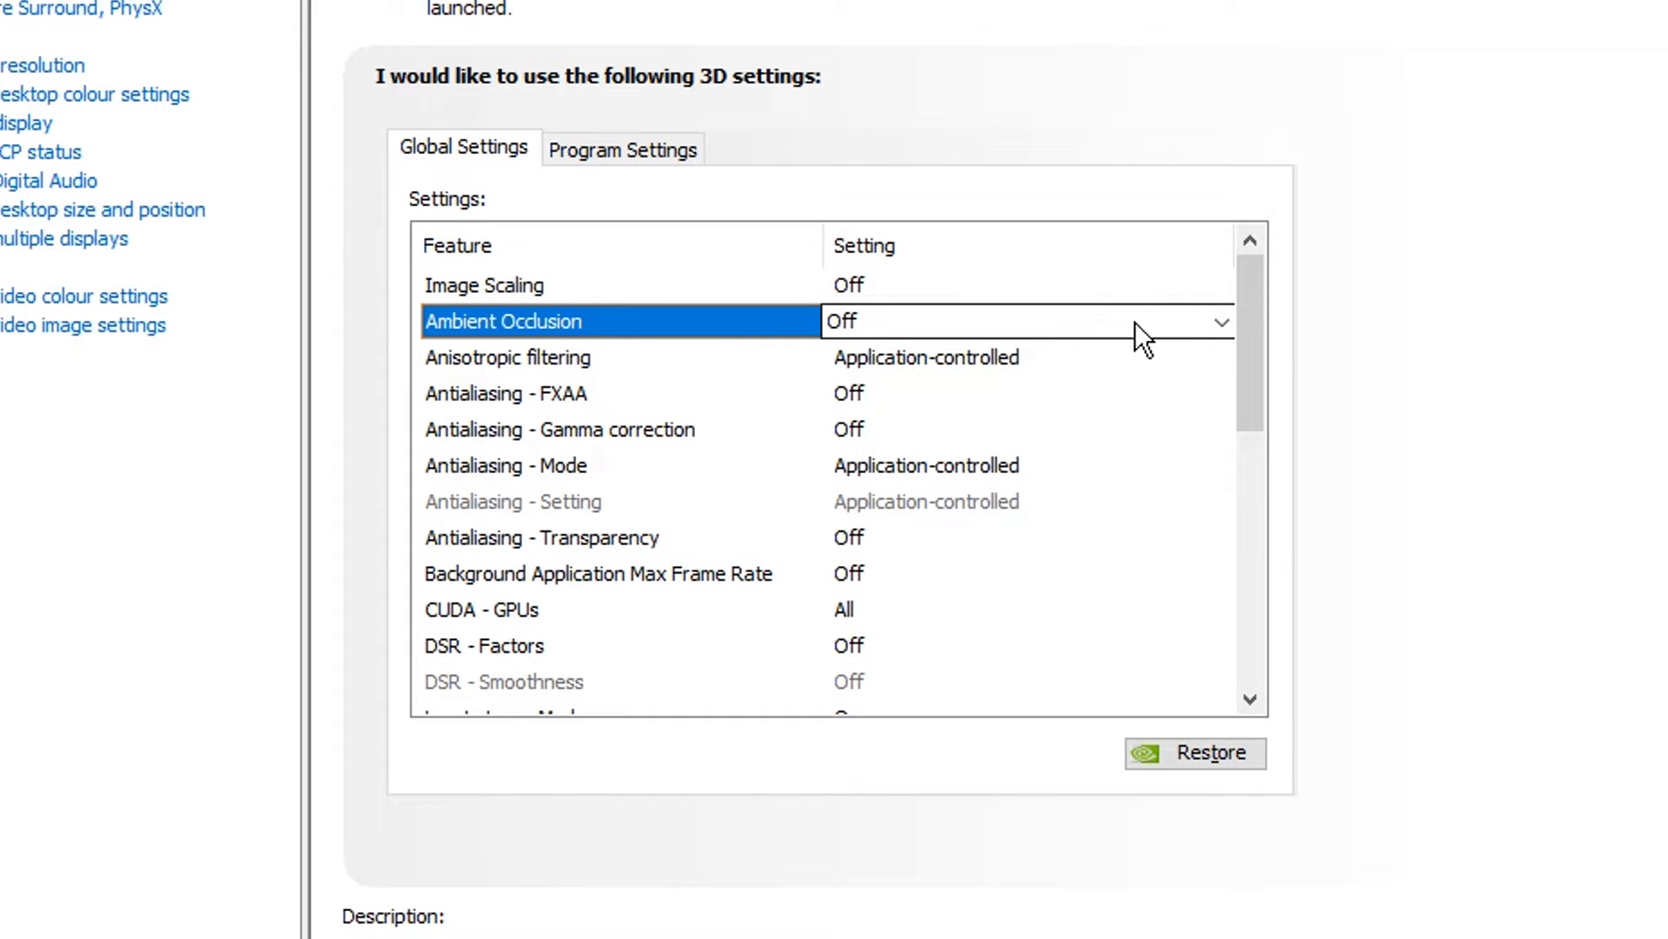
{"action": "left_click", "coordinate": [509, 356]}
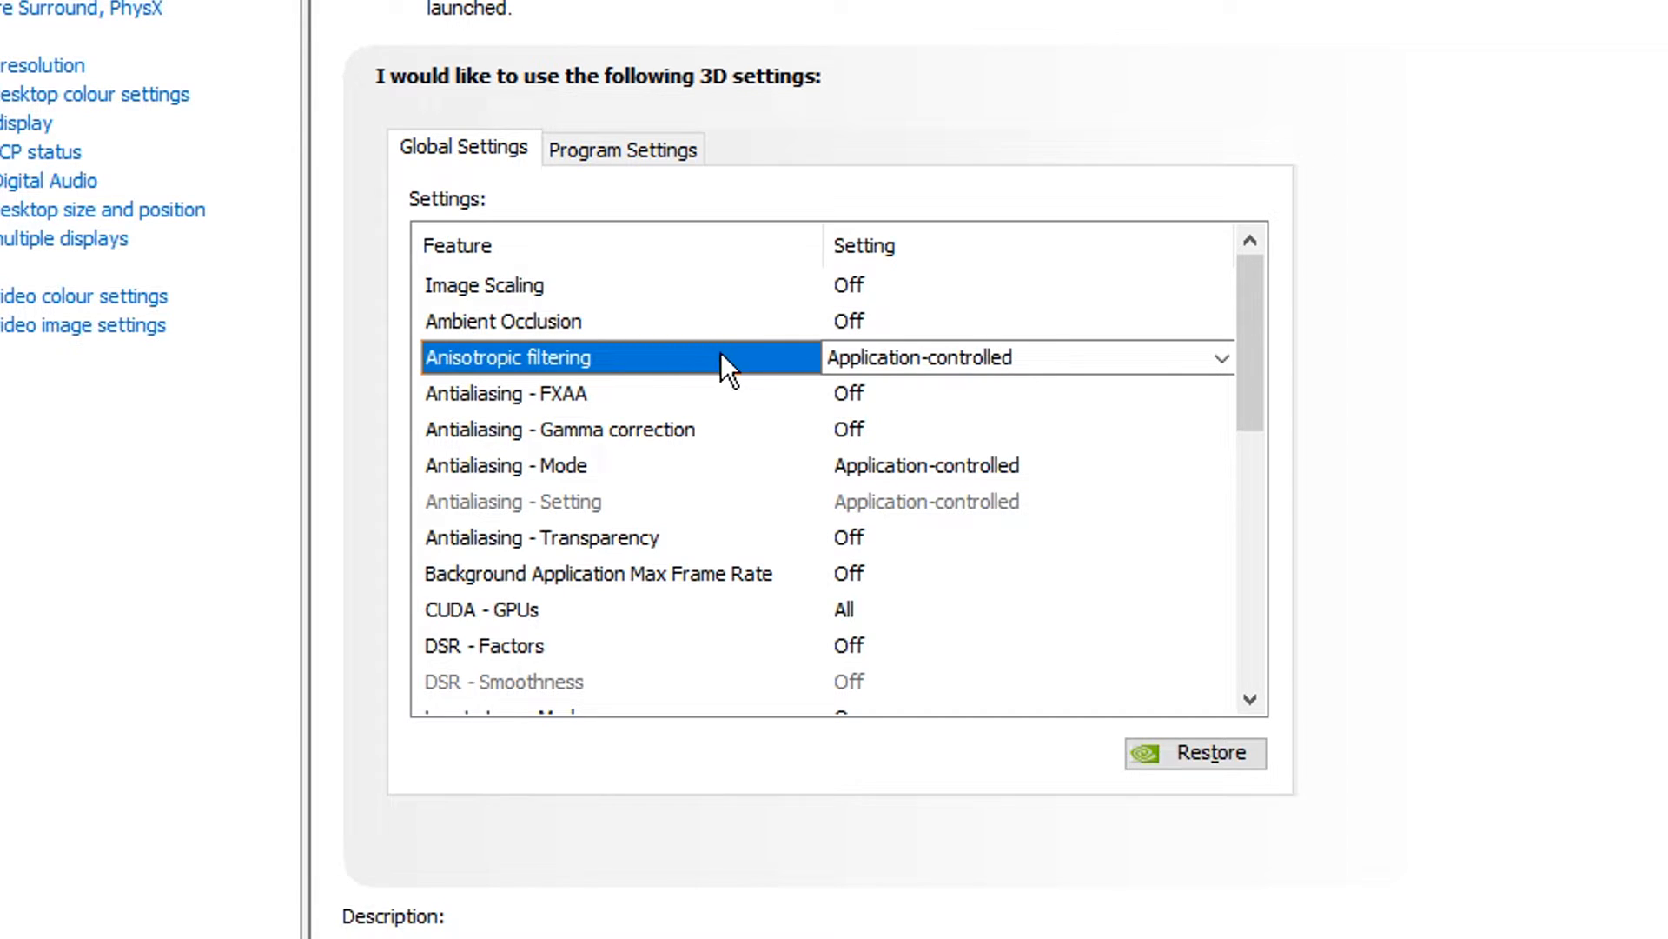
{"action": "left_click", "coordinate": [1222, 358]}
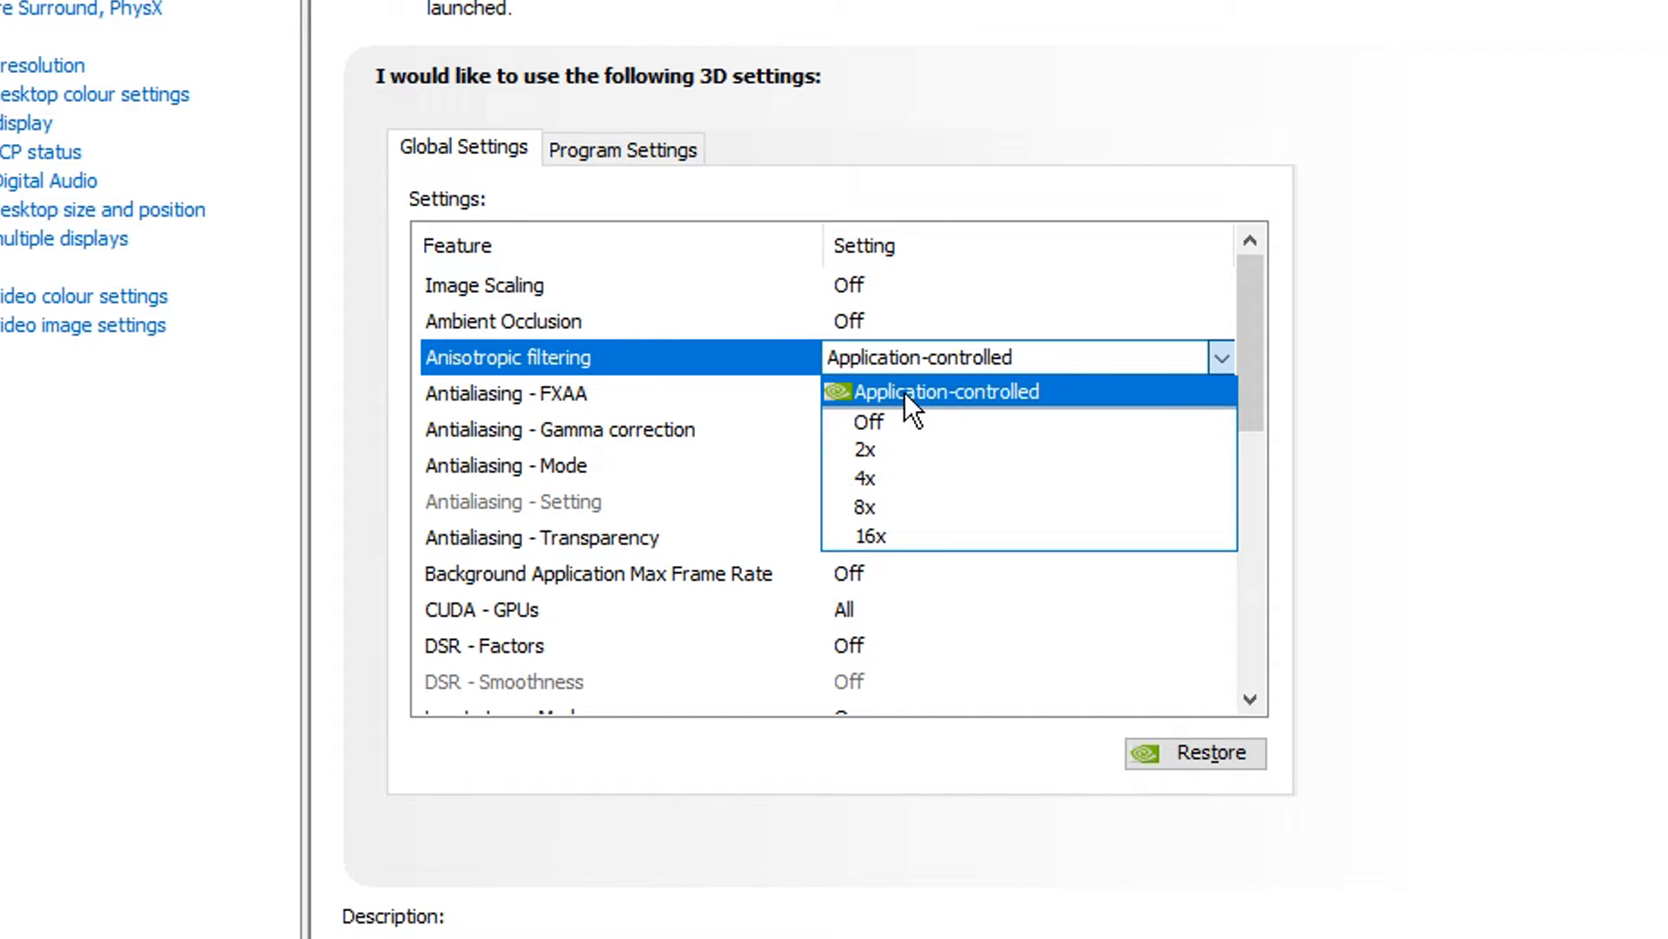
{"action": "mouse_move", "coordinate": [902, 414]}
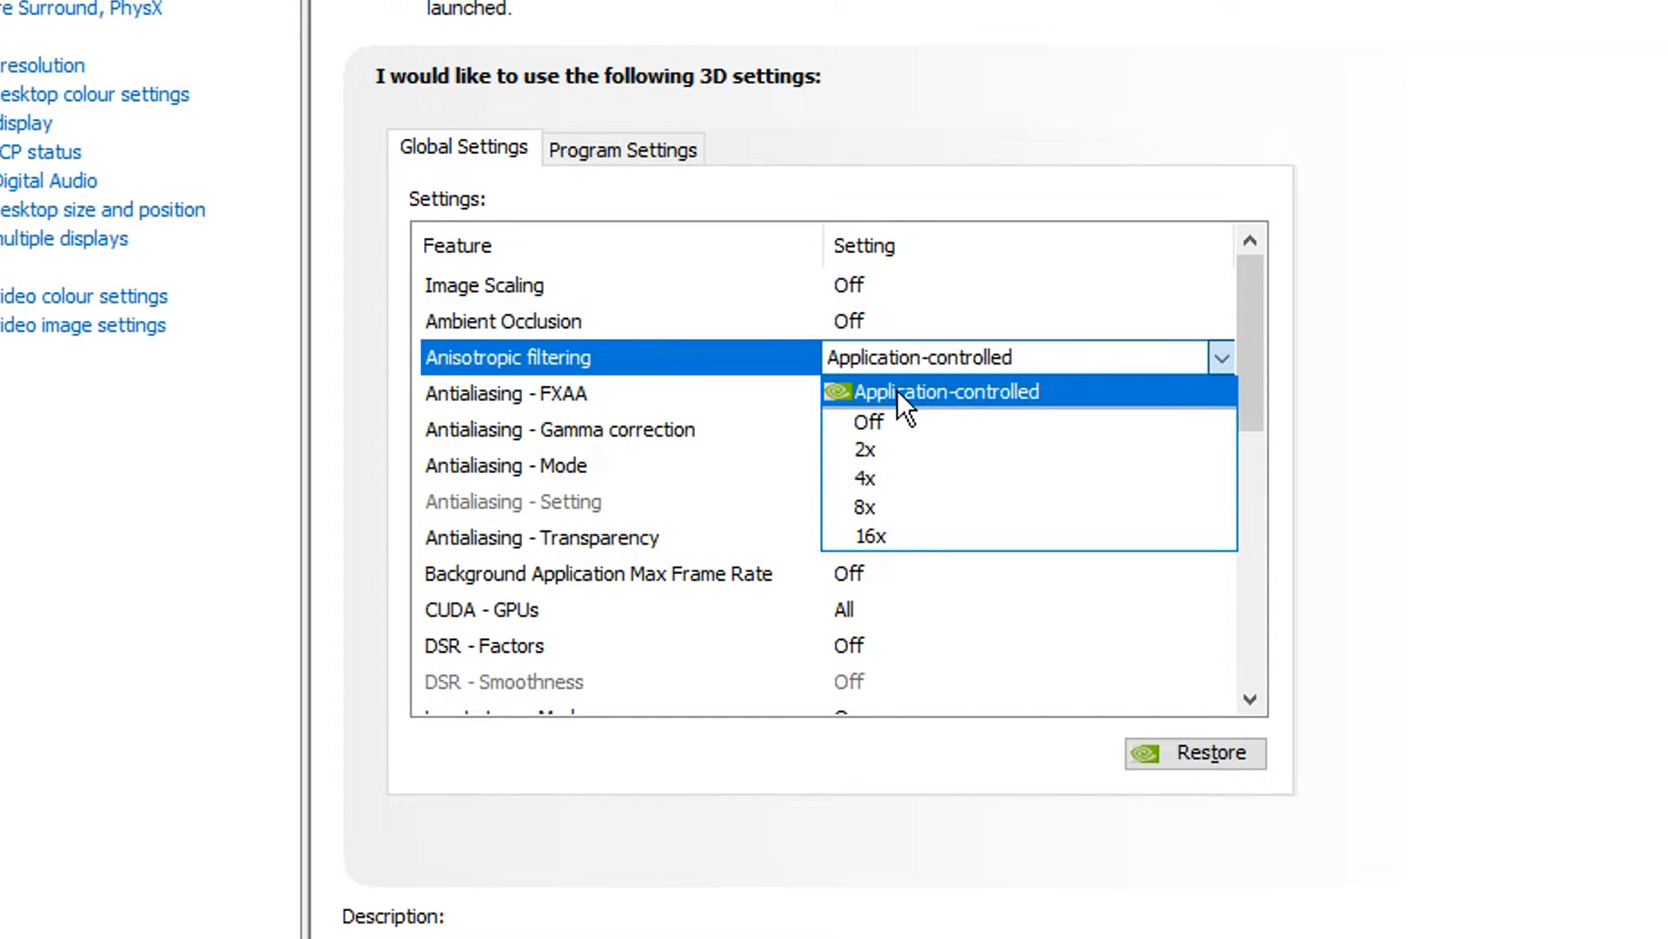
{"action": "left_click", "coordinate": [945, 391]}
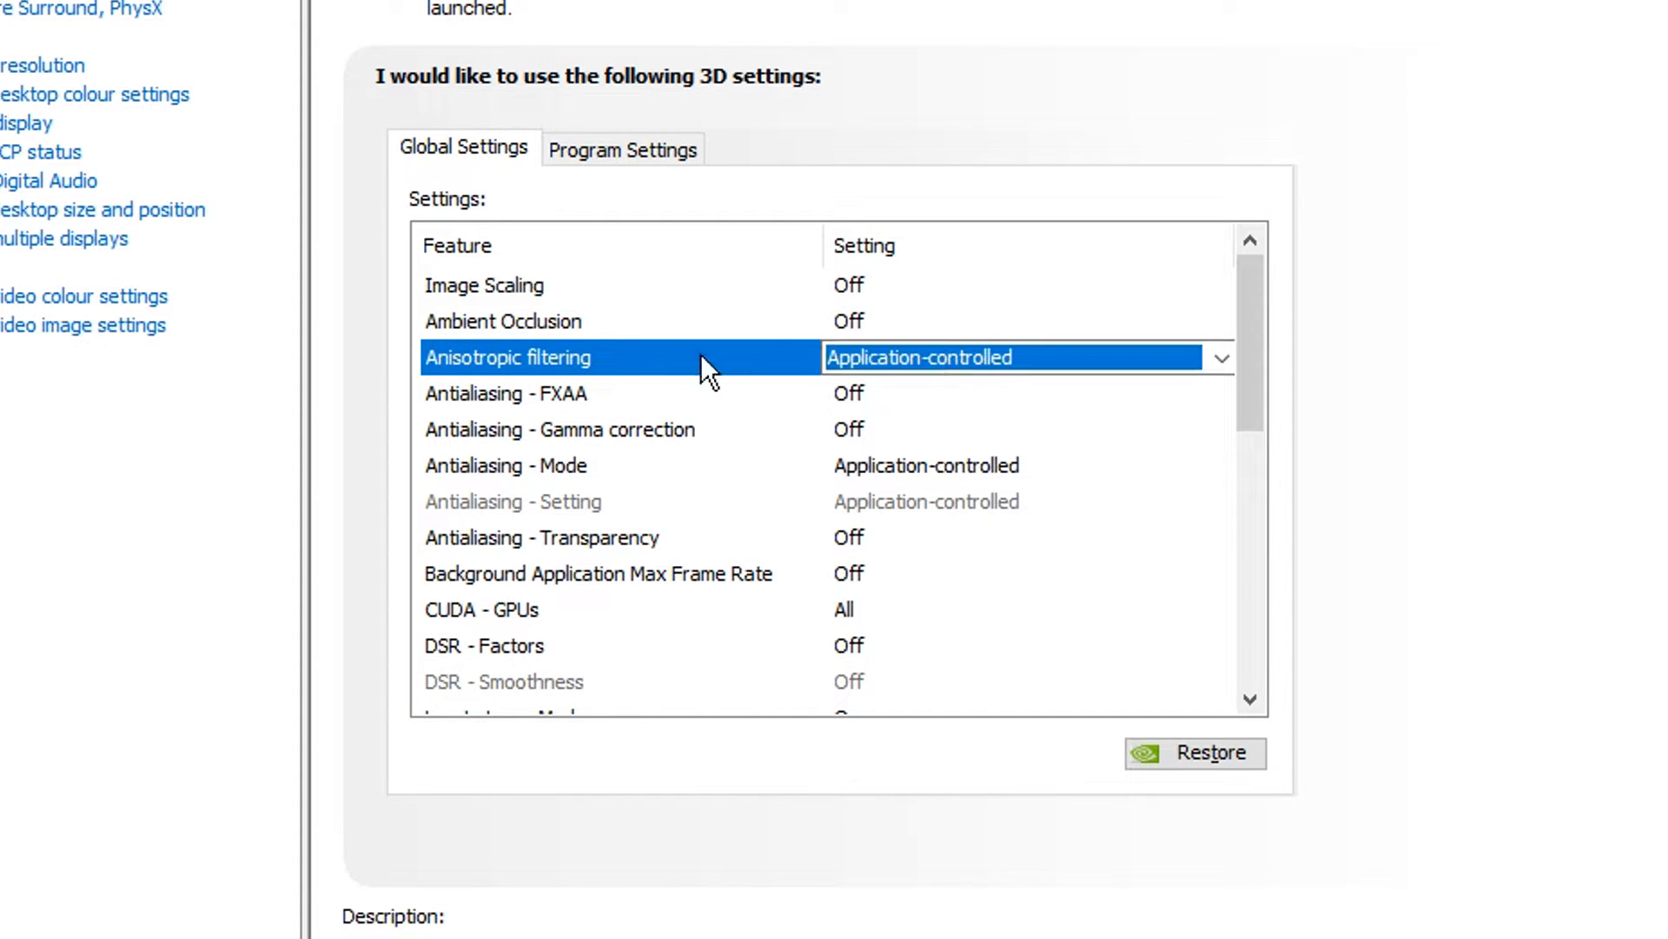
{"action": "left_click", "coordinate": [506, 393]}
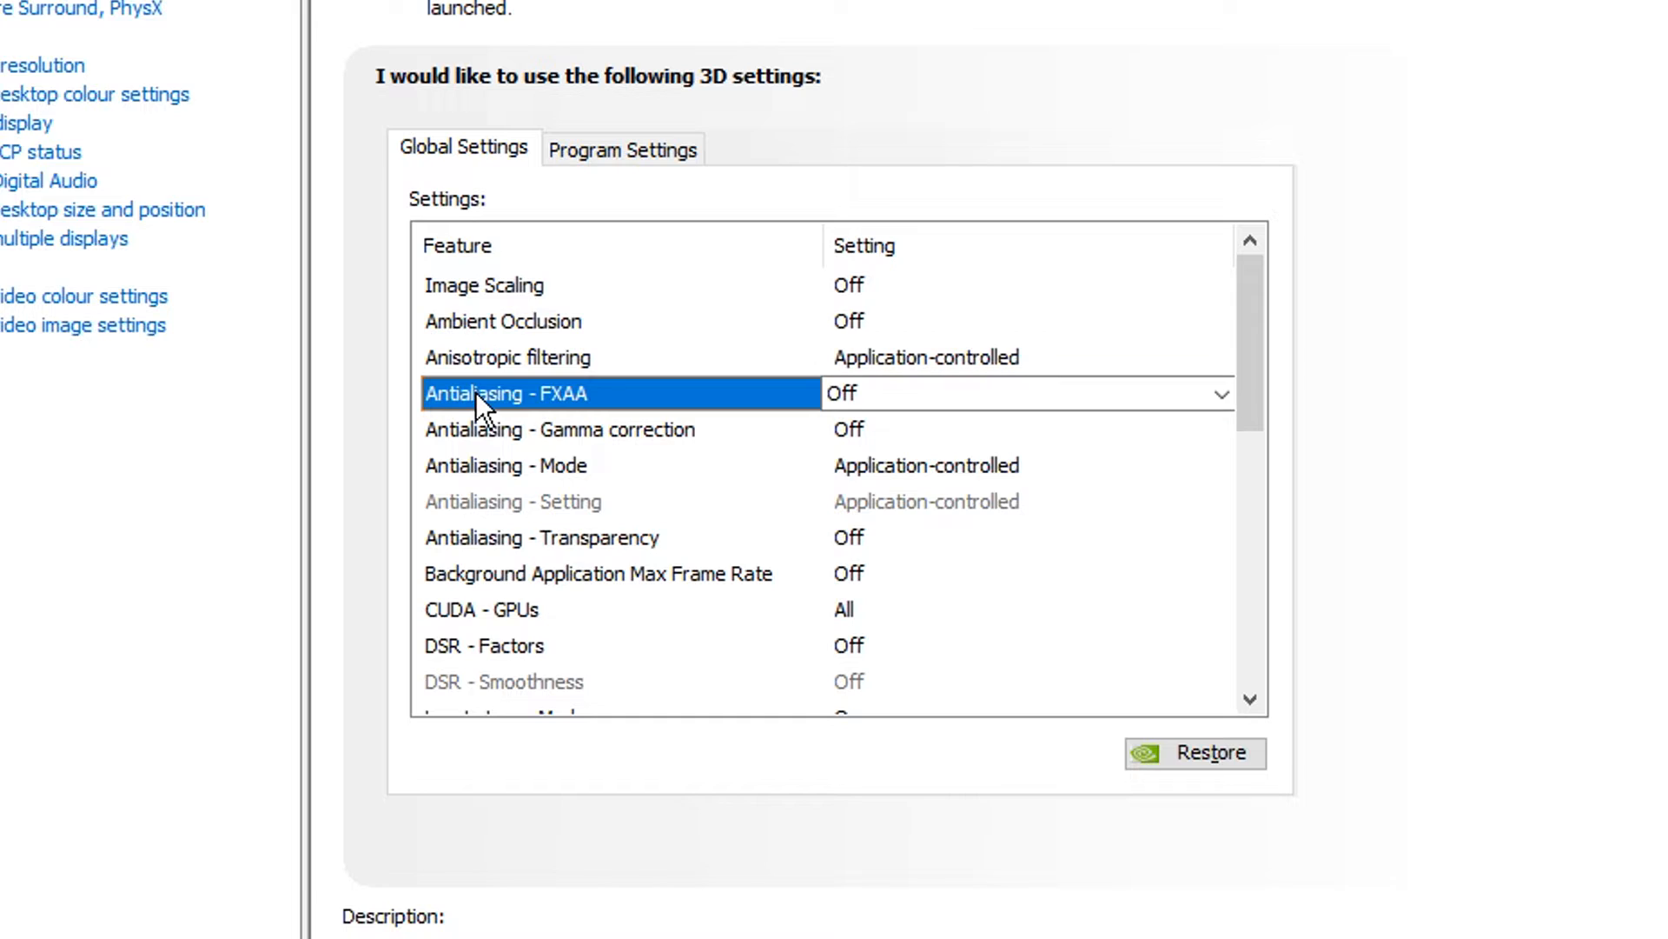
{"action": "mouse_move", "coordinate": [603, 412]}
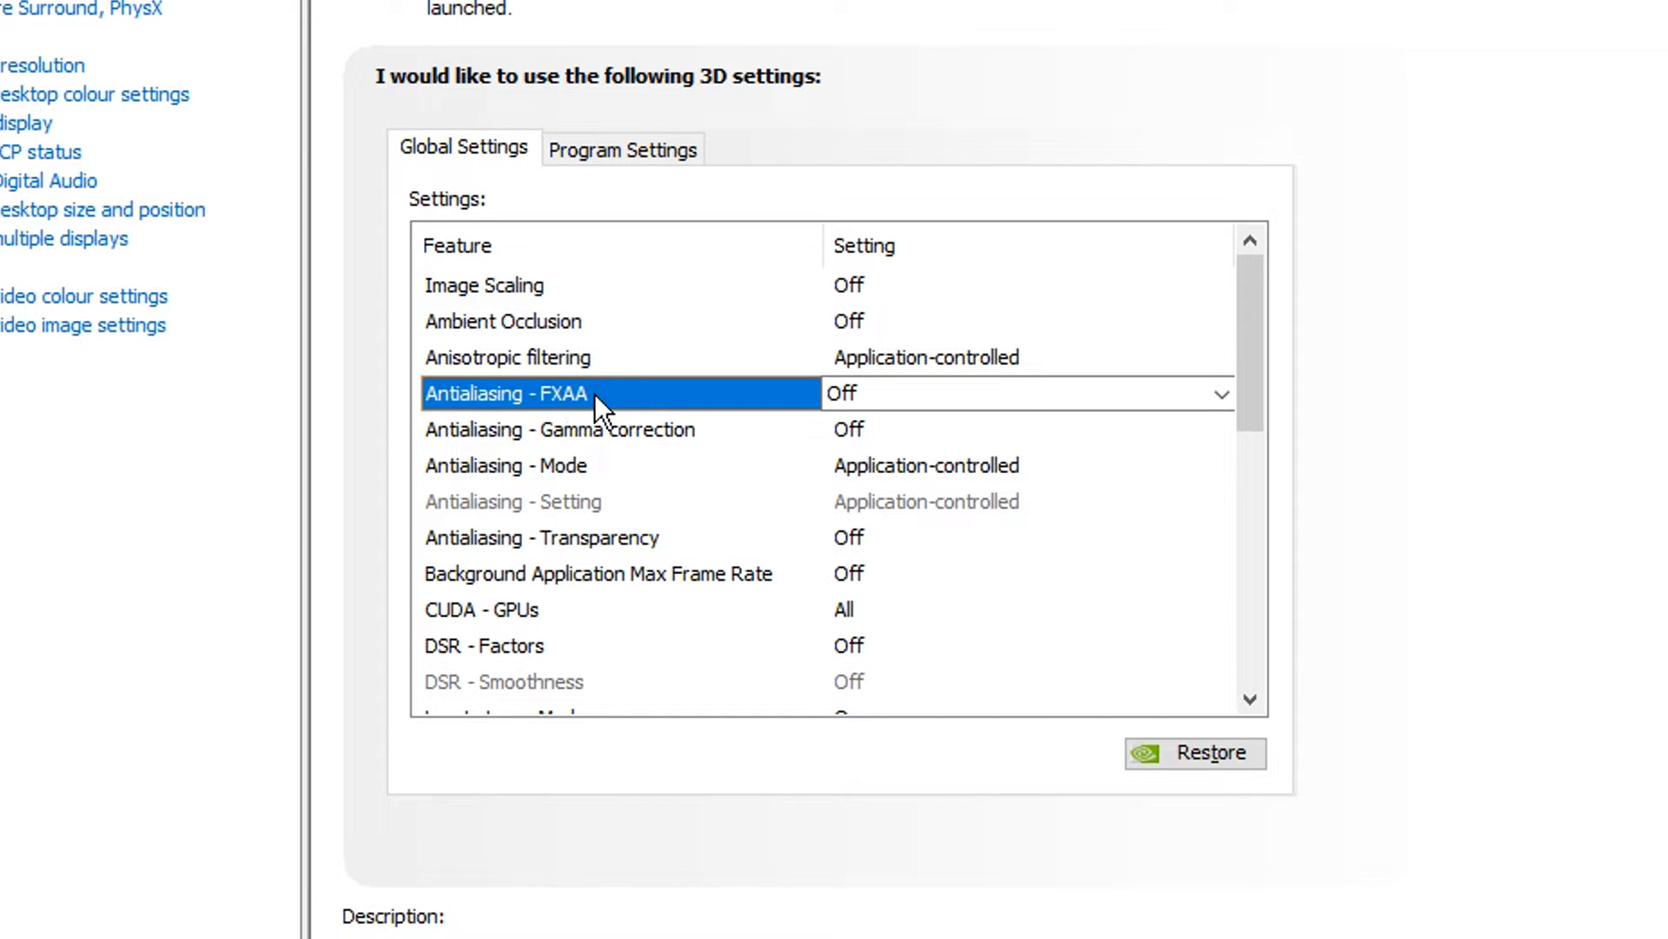
{"action": "mouse_move", "coordinate": [462, 476]}
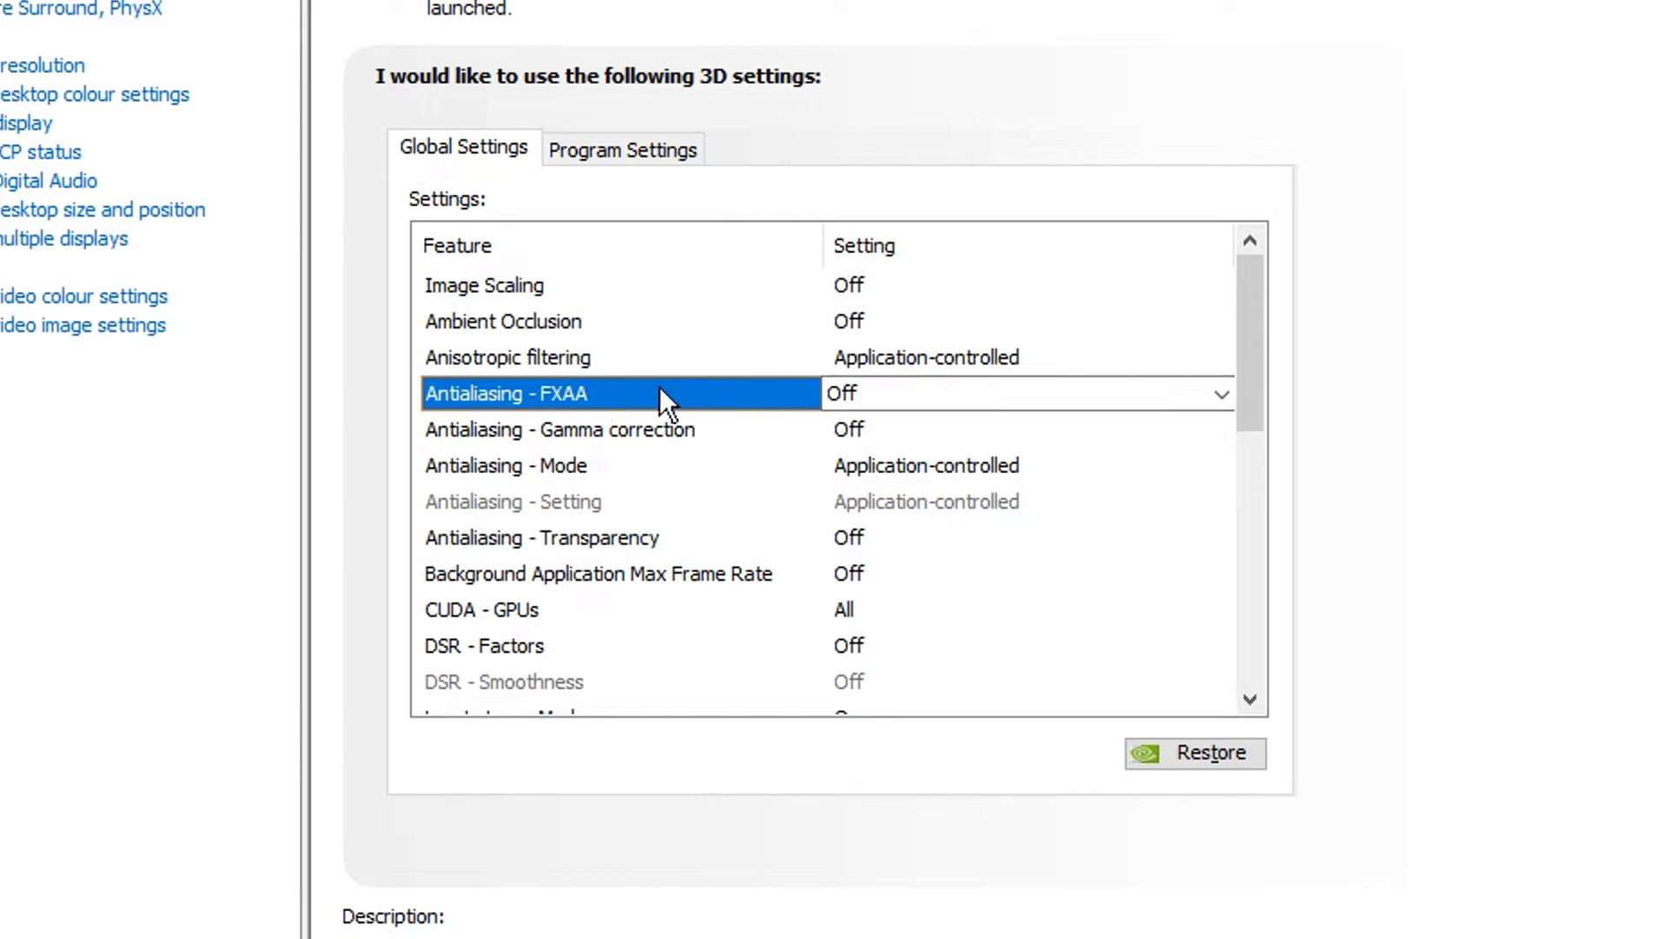
Keep antialiasing gamma correction as is, mode application-controlled and transparency off.
{"action": "left_click", "coordinate": [558, 429]}
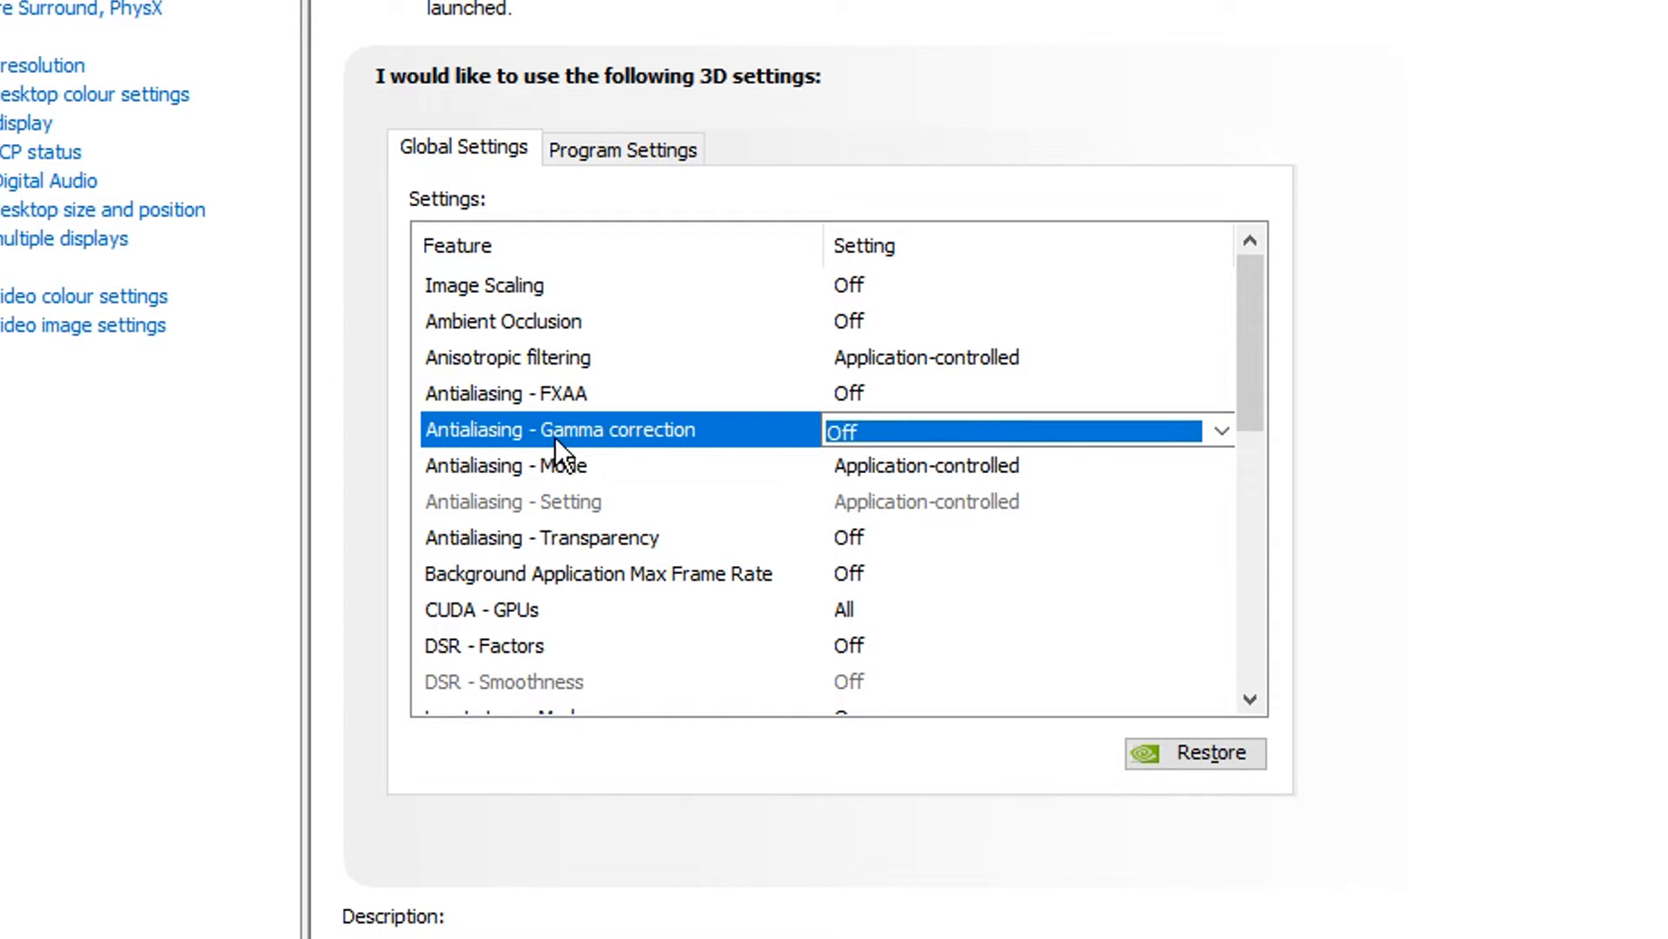
{"action": "left_click", "coordinate": [1220, 429]}
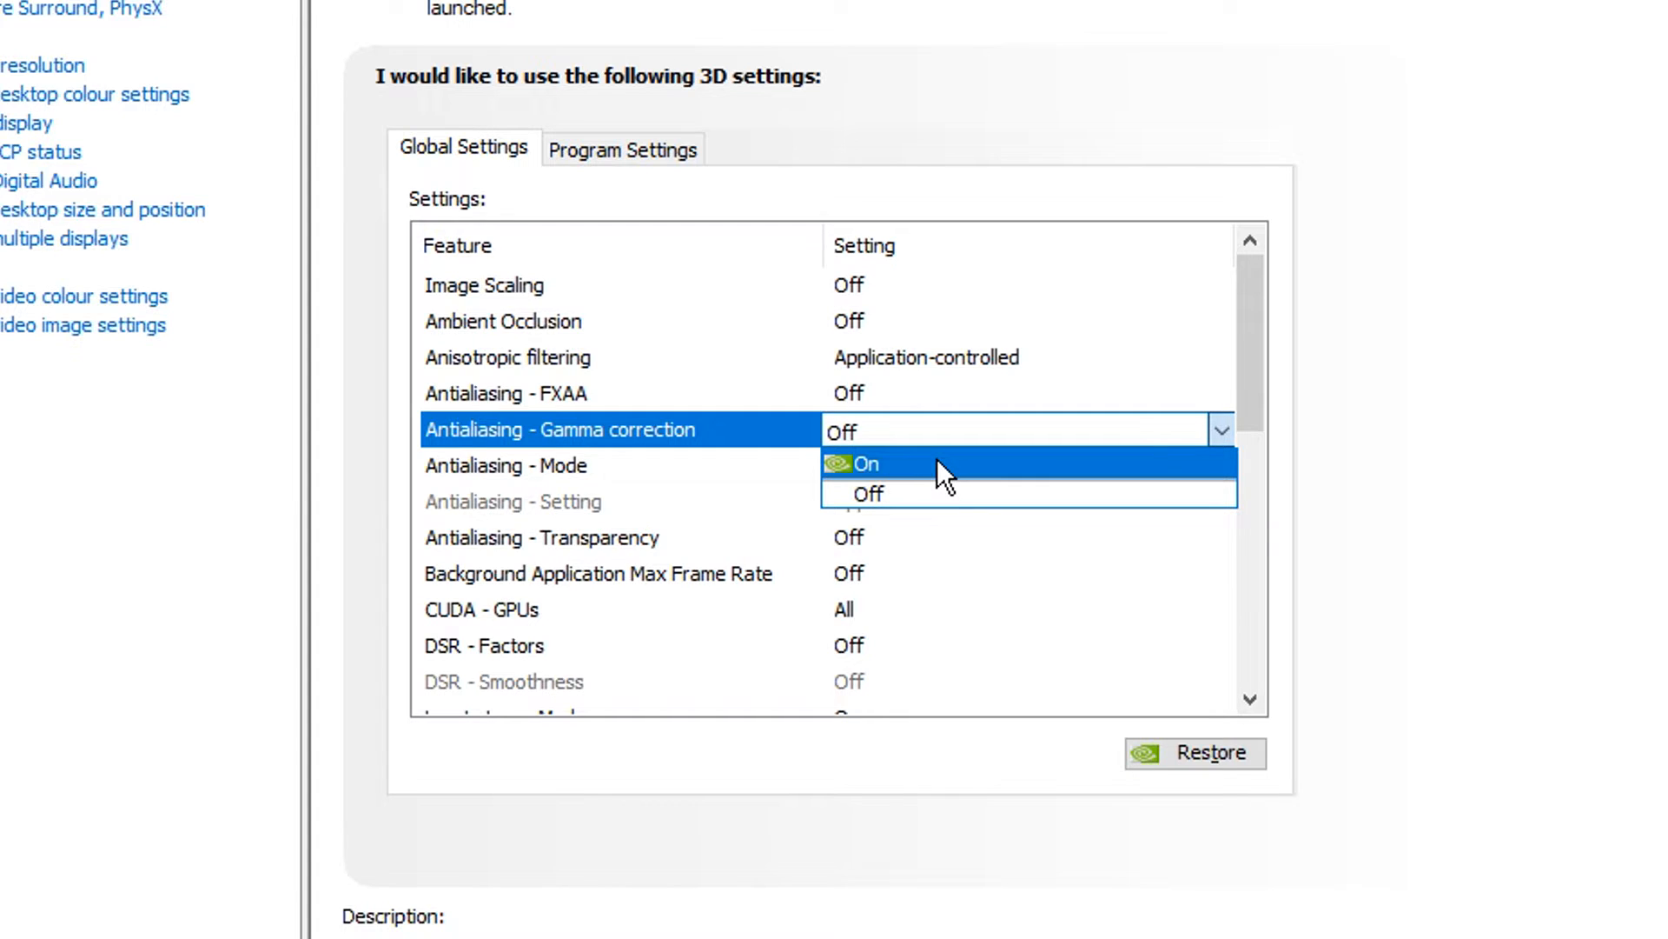
{"action": "mouse_move", "coordinate": [995, 473]}
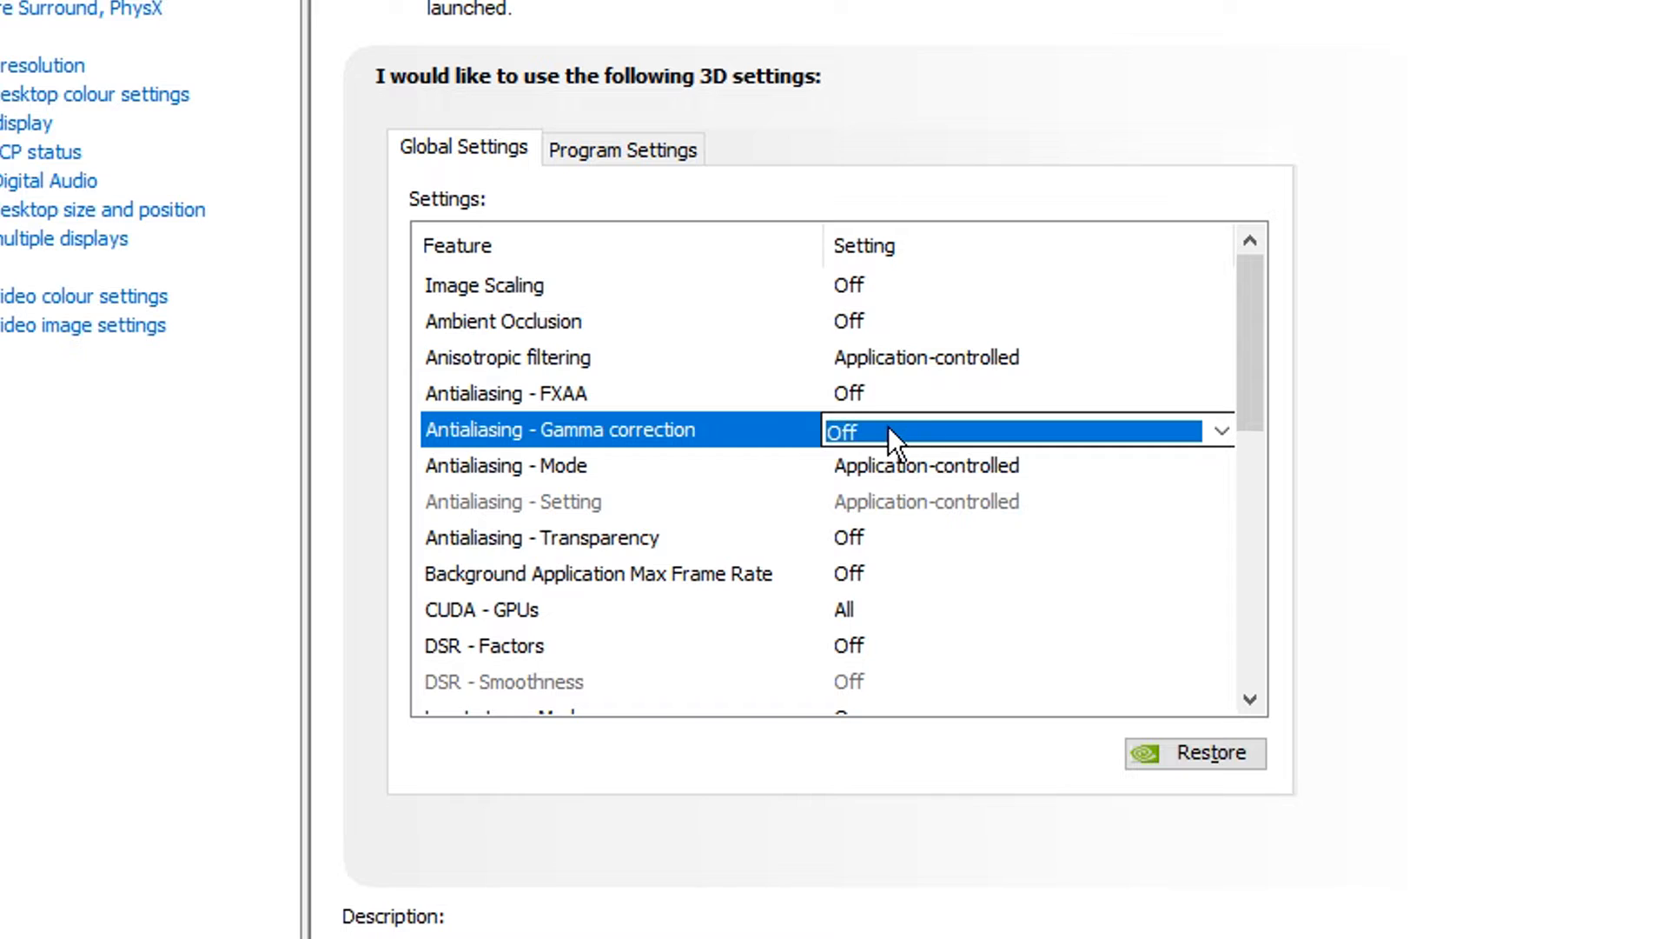
{"action": "left_click", "coordinate": [506, 465]}
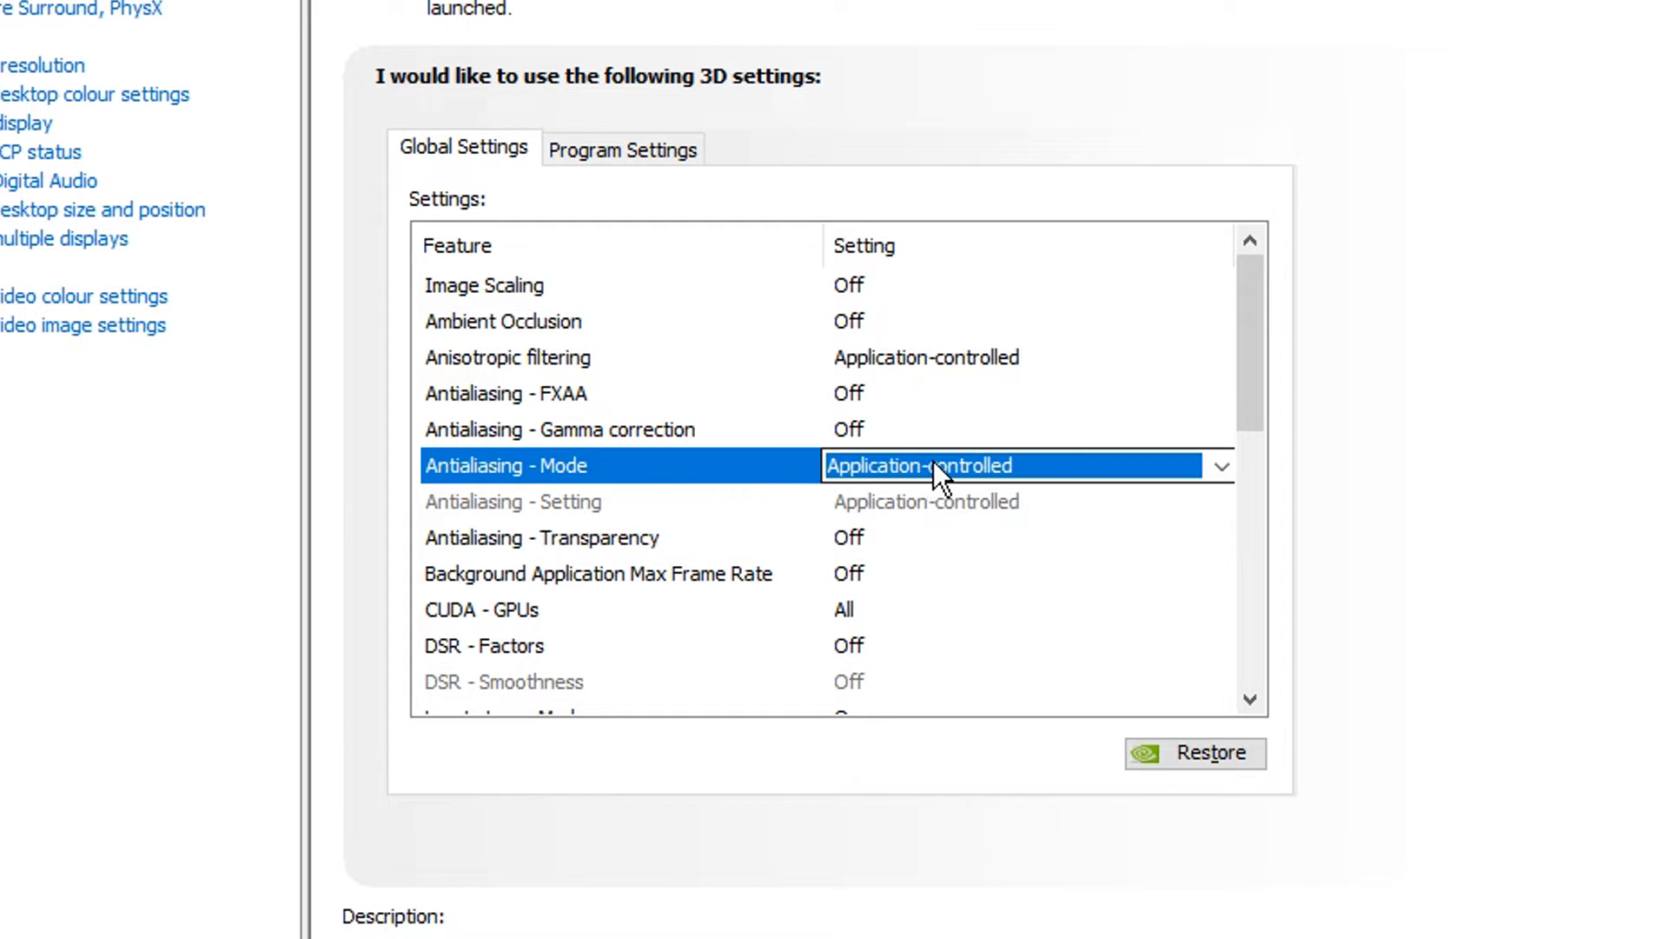
{"action": "left_click", "coordinate": [1220, 466]}
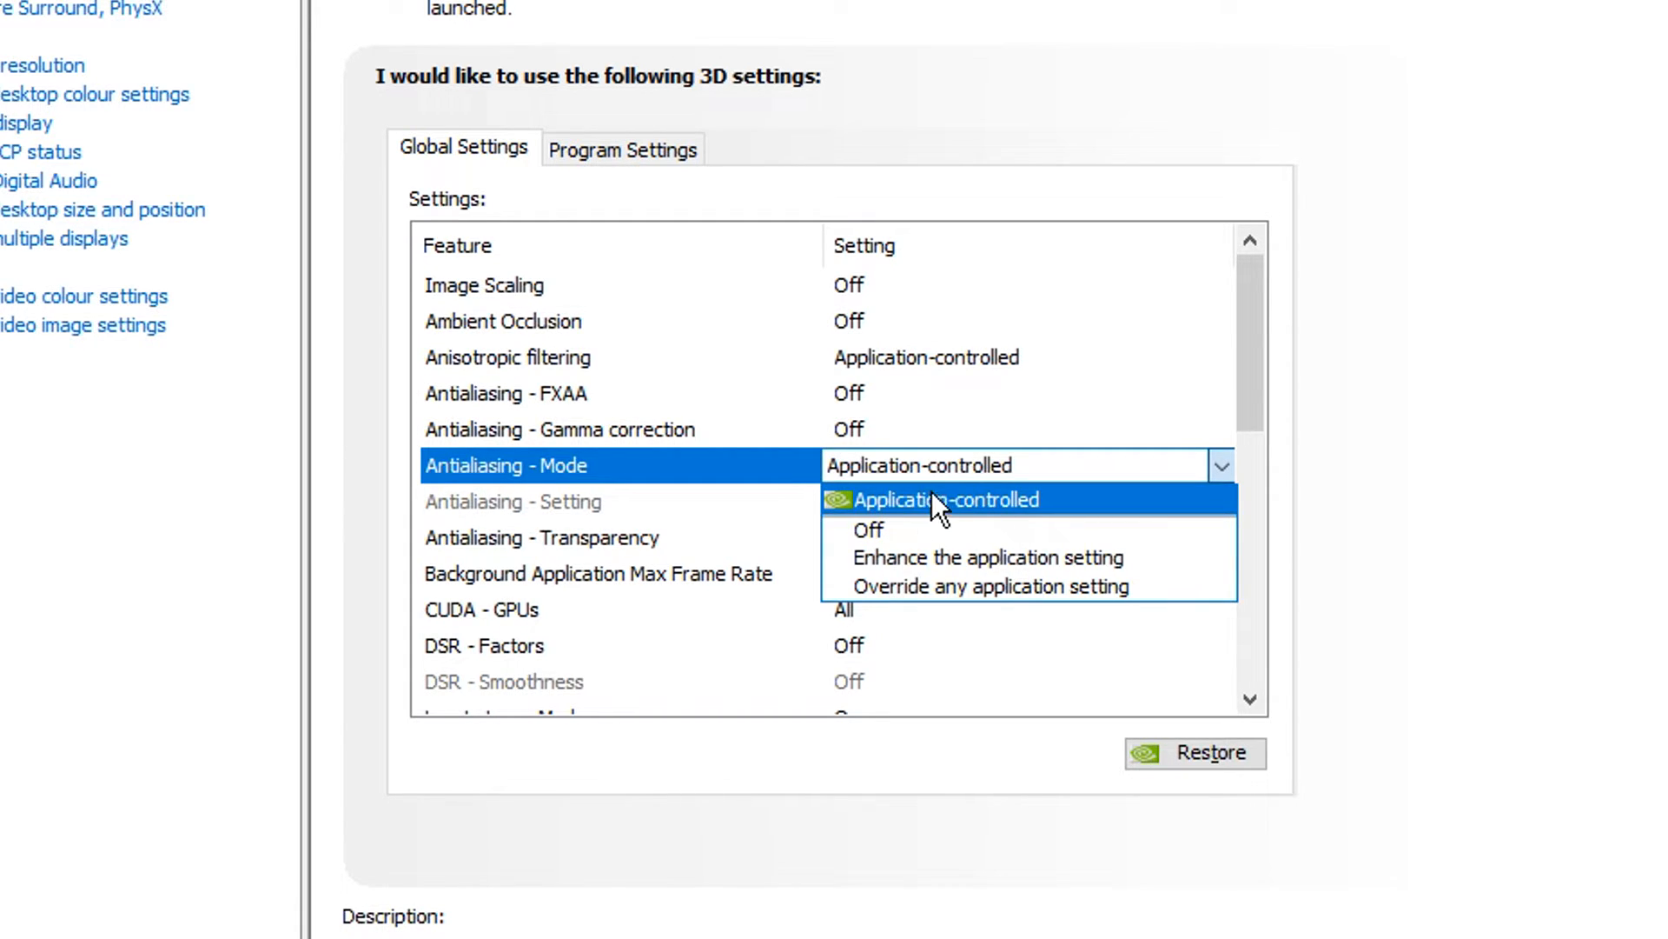
{"action": "left_click", "coordinate": [945, 499]}
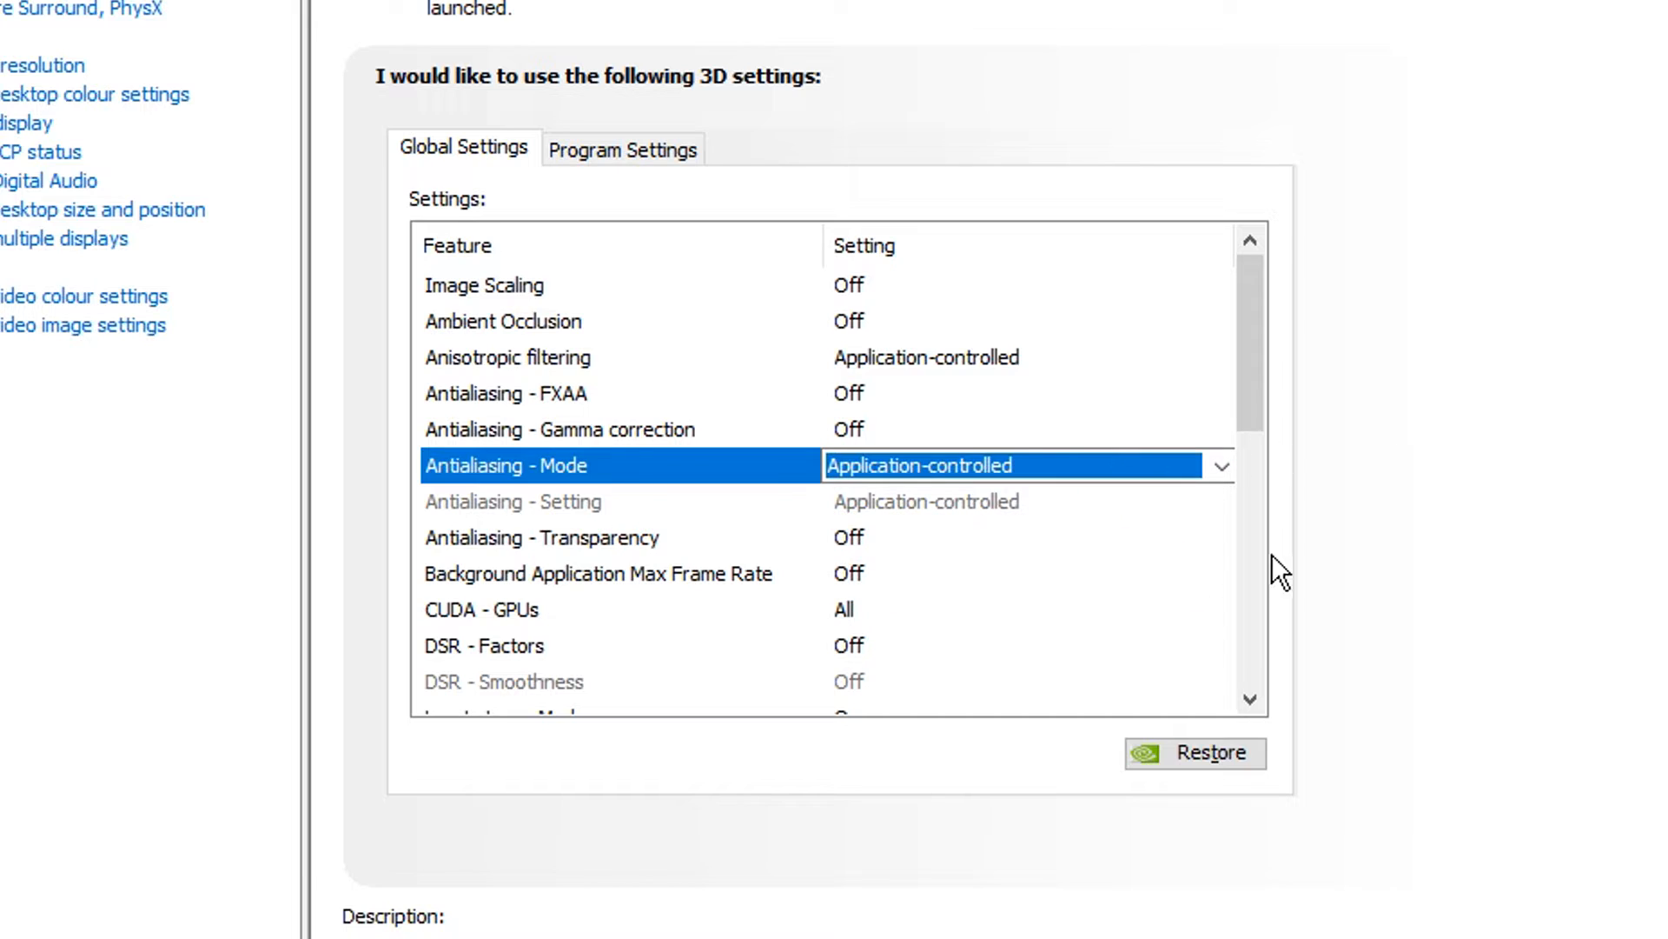
{"action": "left_click", "coordinate": [539, 537]}
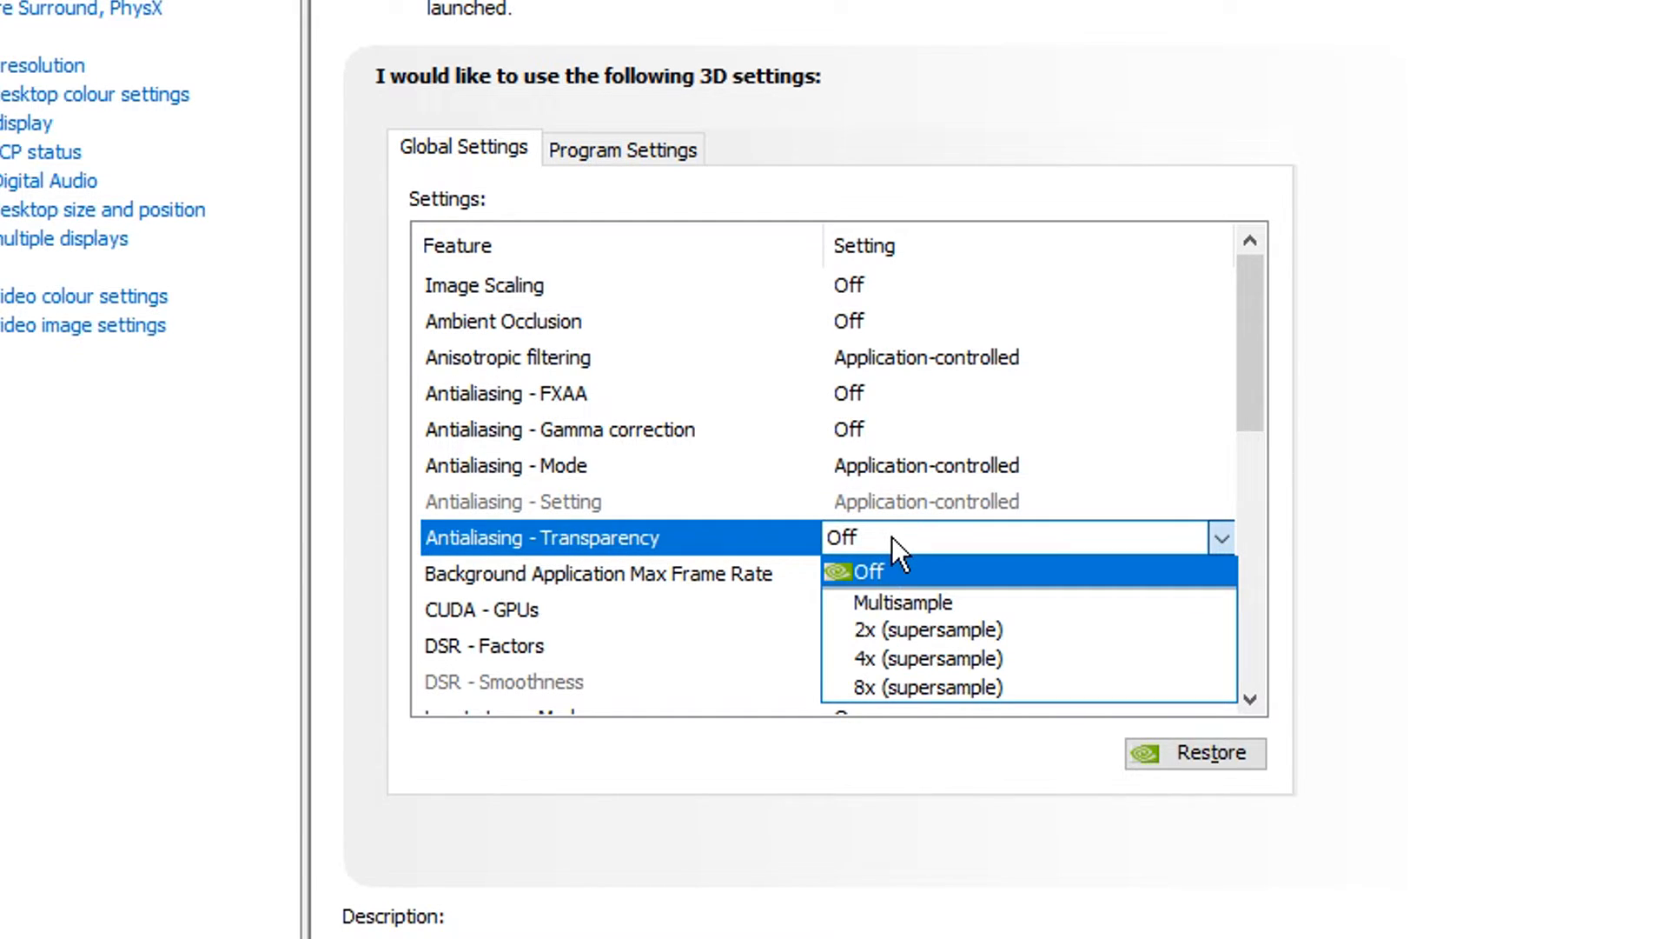
{"action": "left_click", "coordinate": [867, 570]}
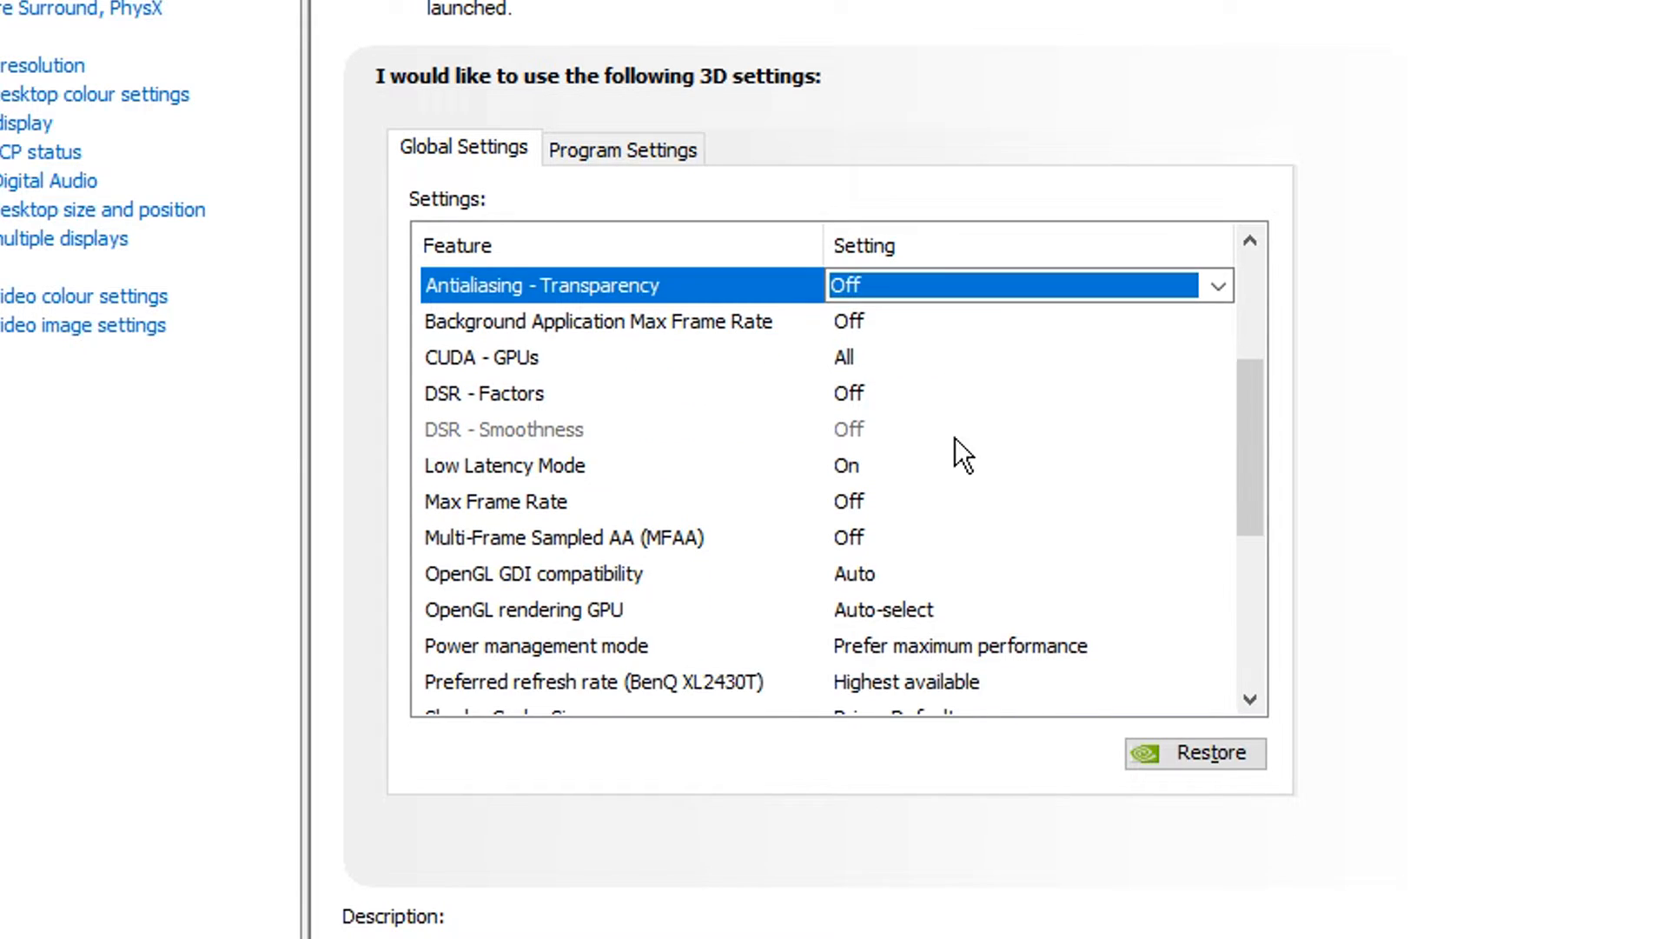
Check background frame rate limit and keep CUDA enabled on all GPUs (GTX 1080 Ti).
{"action": "left_click", "coordinate": [628, 321]}
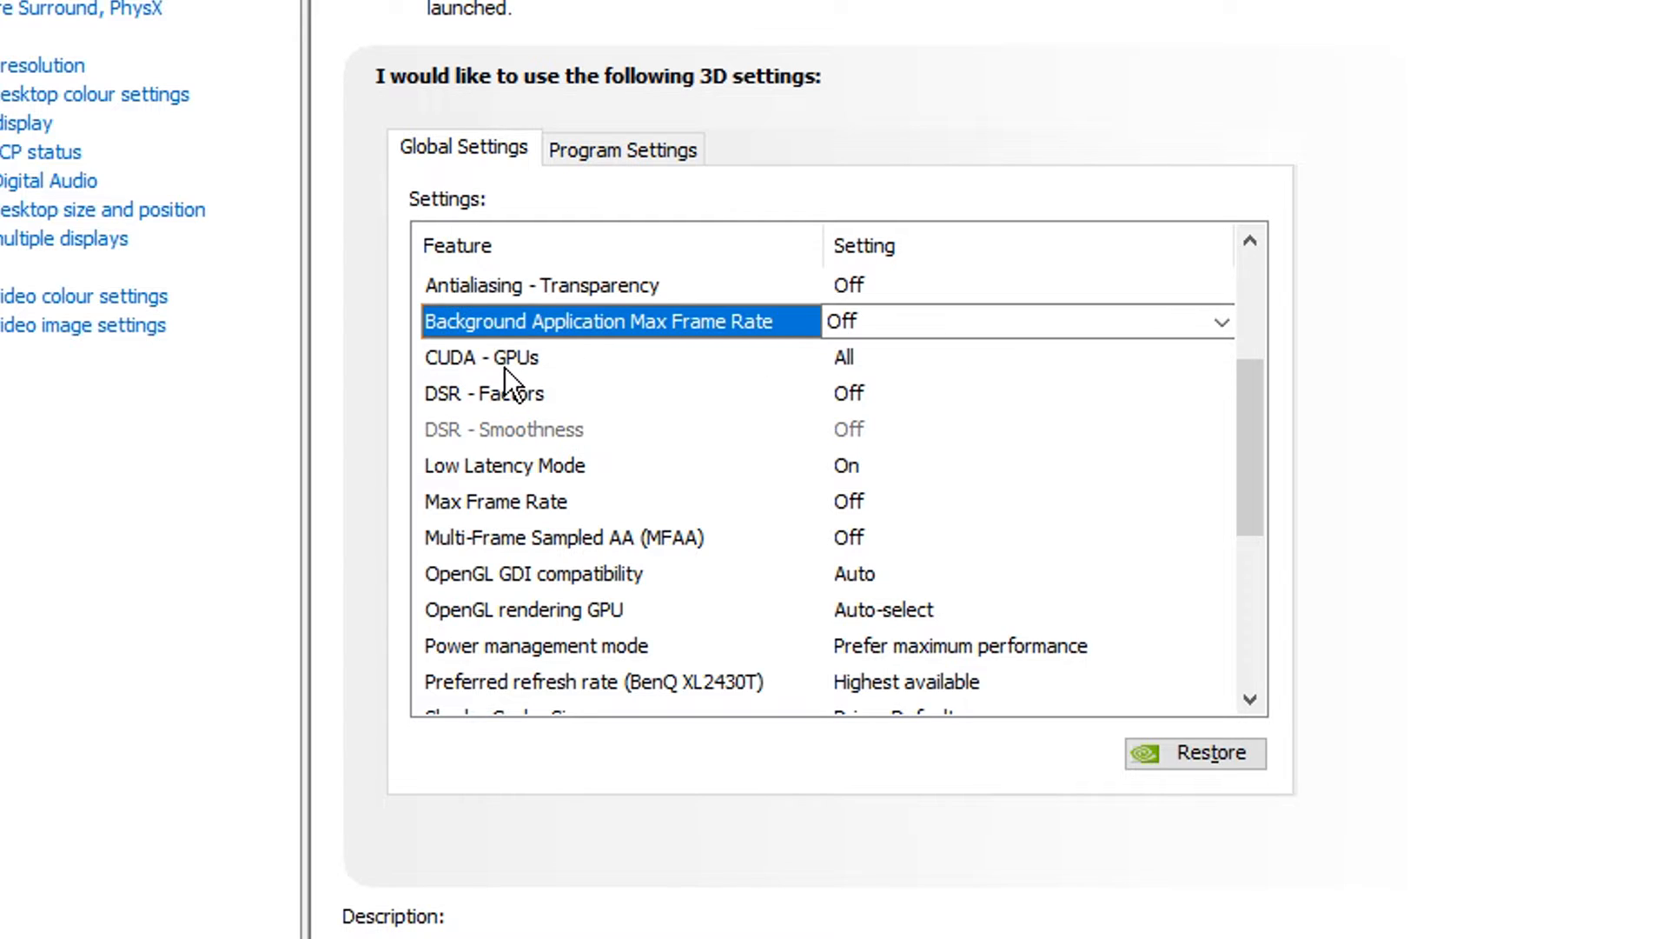
{"action": "left_click", "coordinate": [481, 357]}
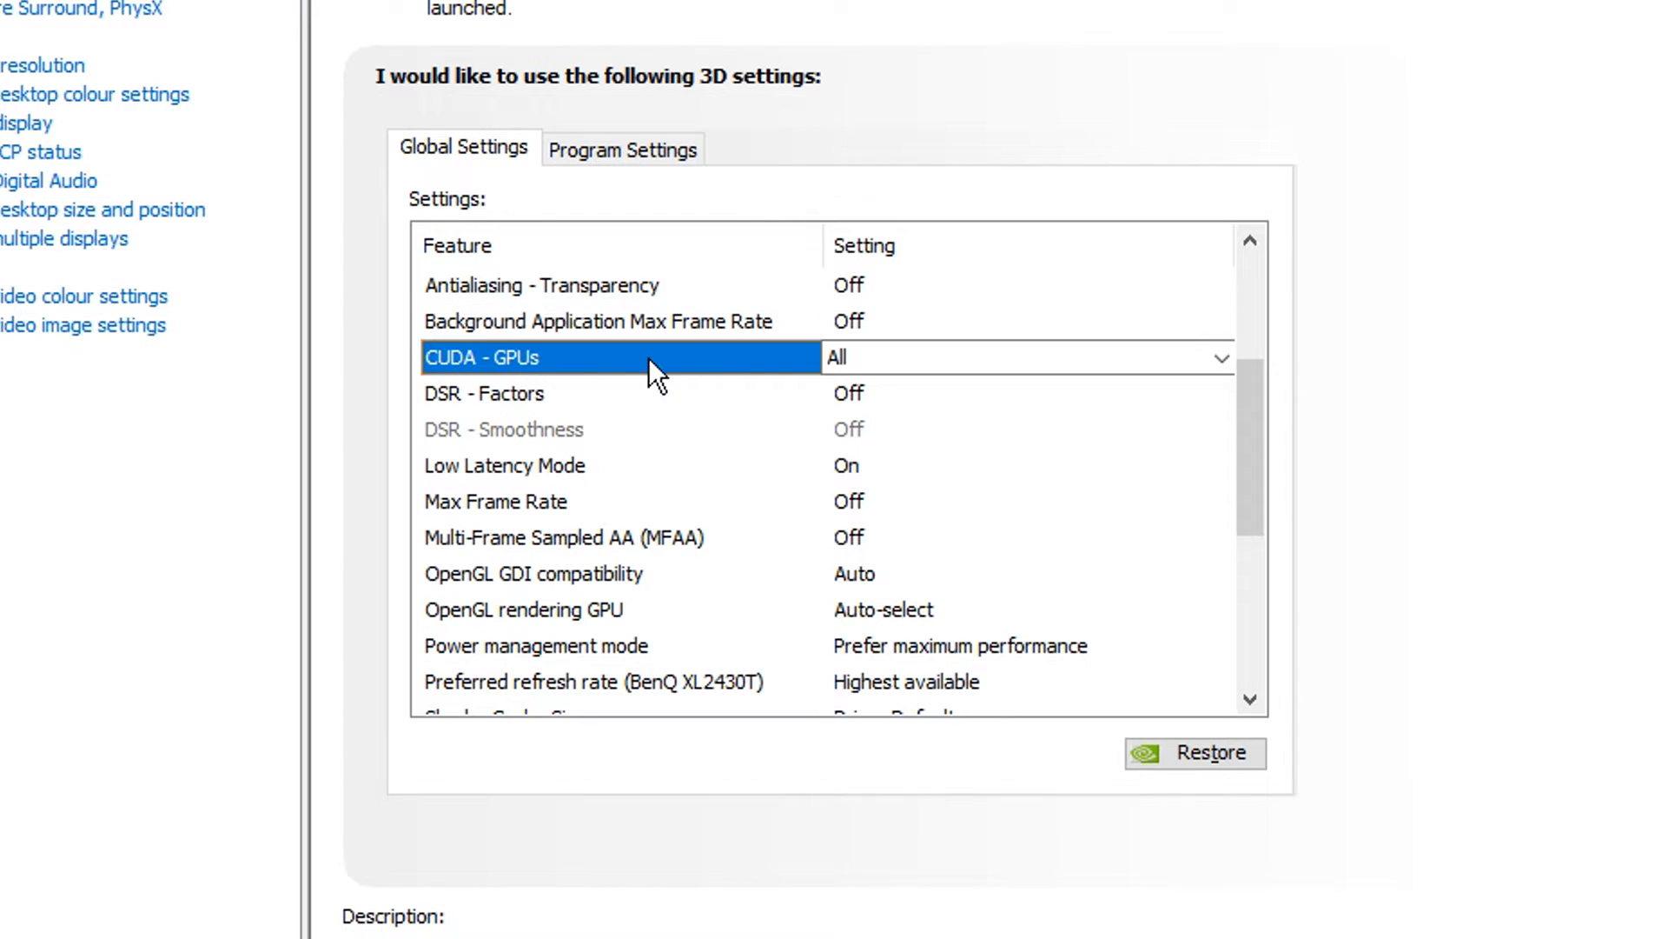
{"action": "left_click", "coordinate": [1221, 358]}
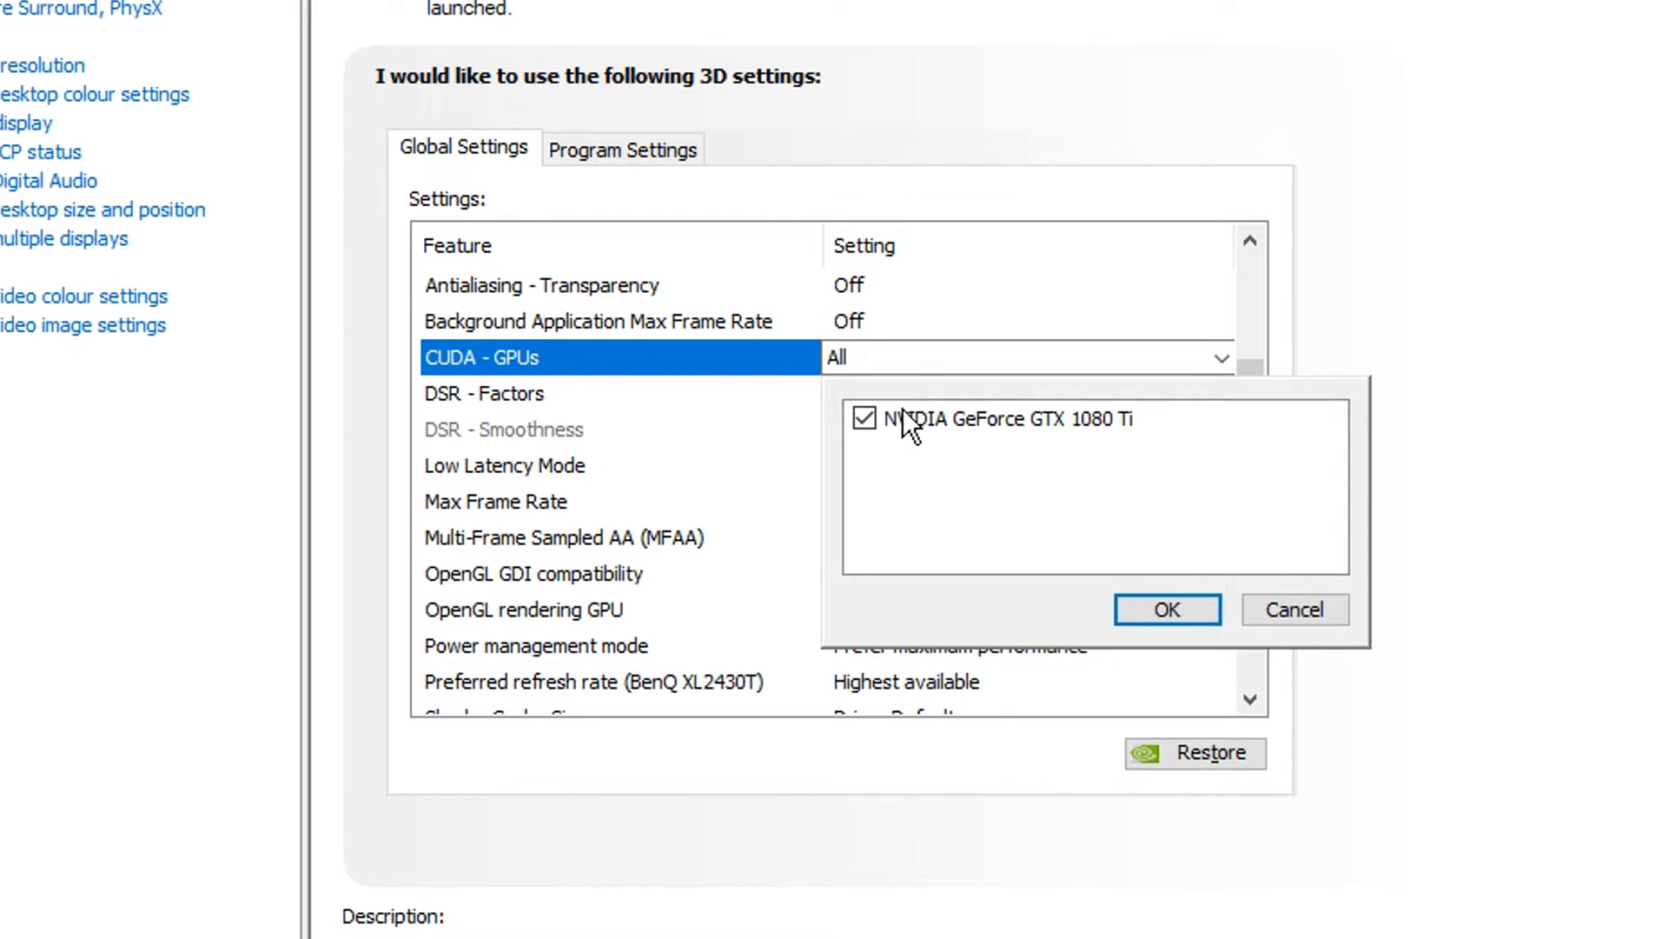
{"action": "left_click", "coordinate": [1164, 609]}
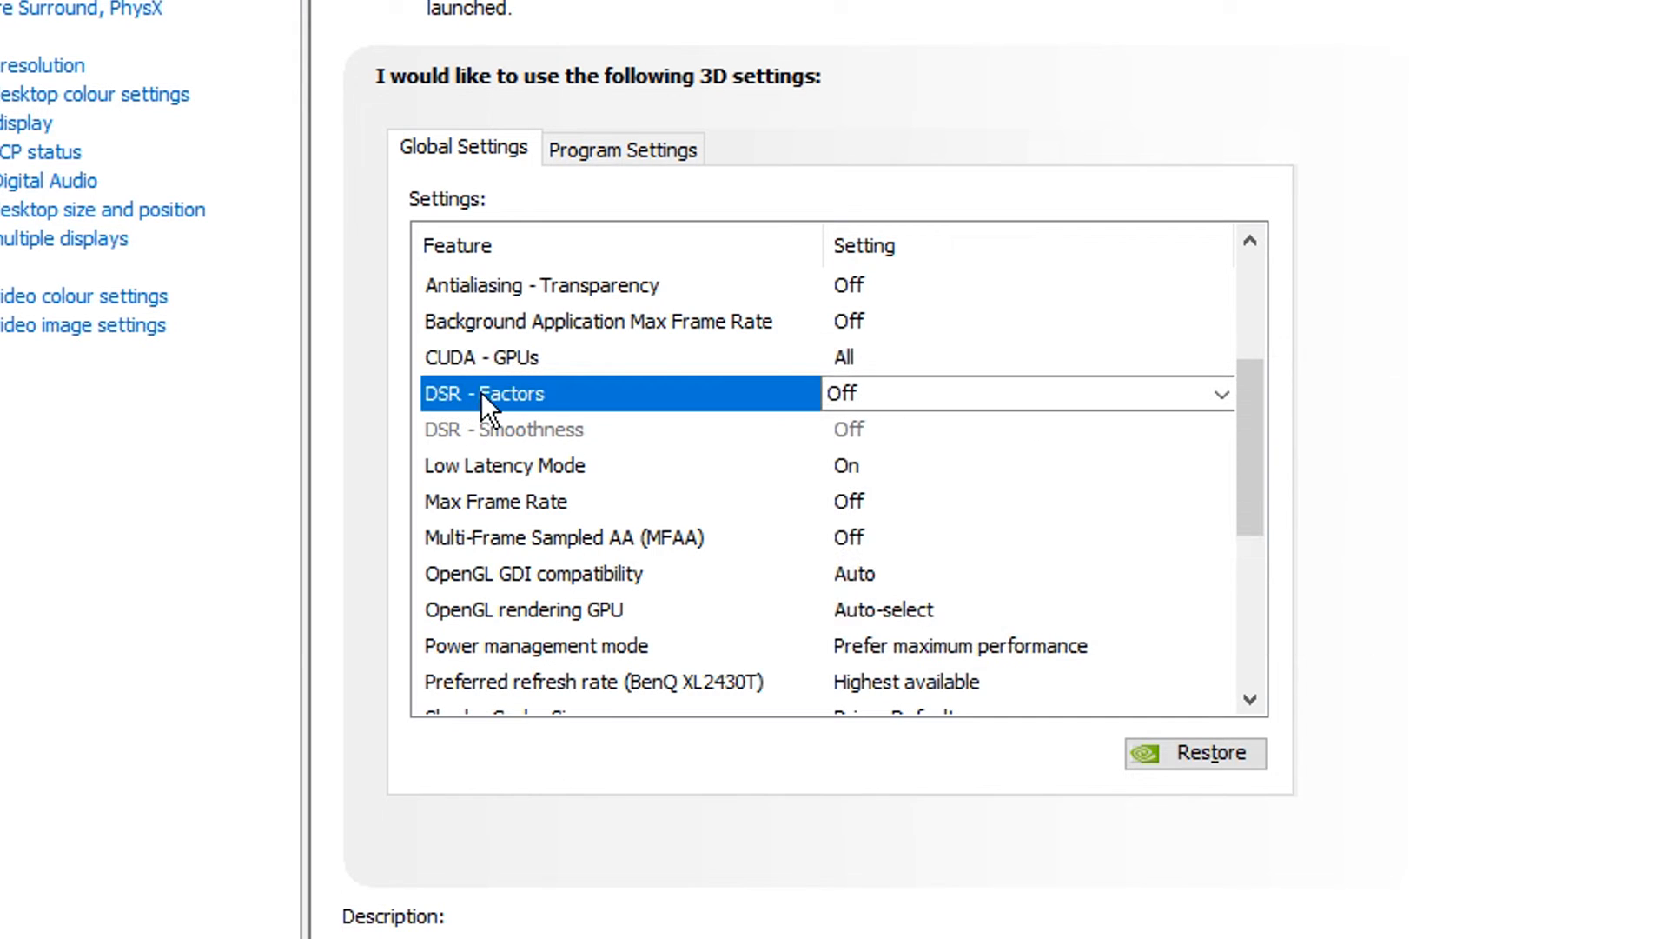
{"action": "mouse_move", "coordinate": [666, 414]}
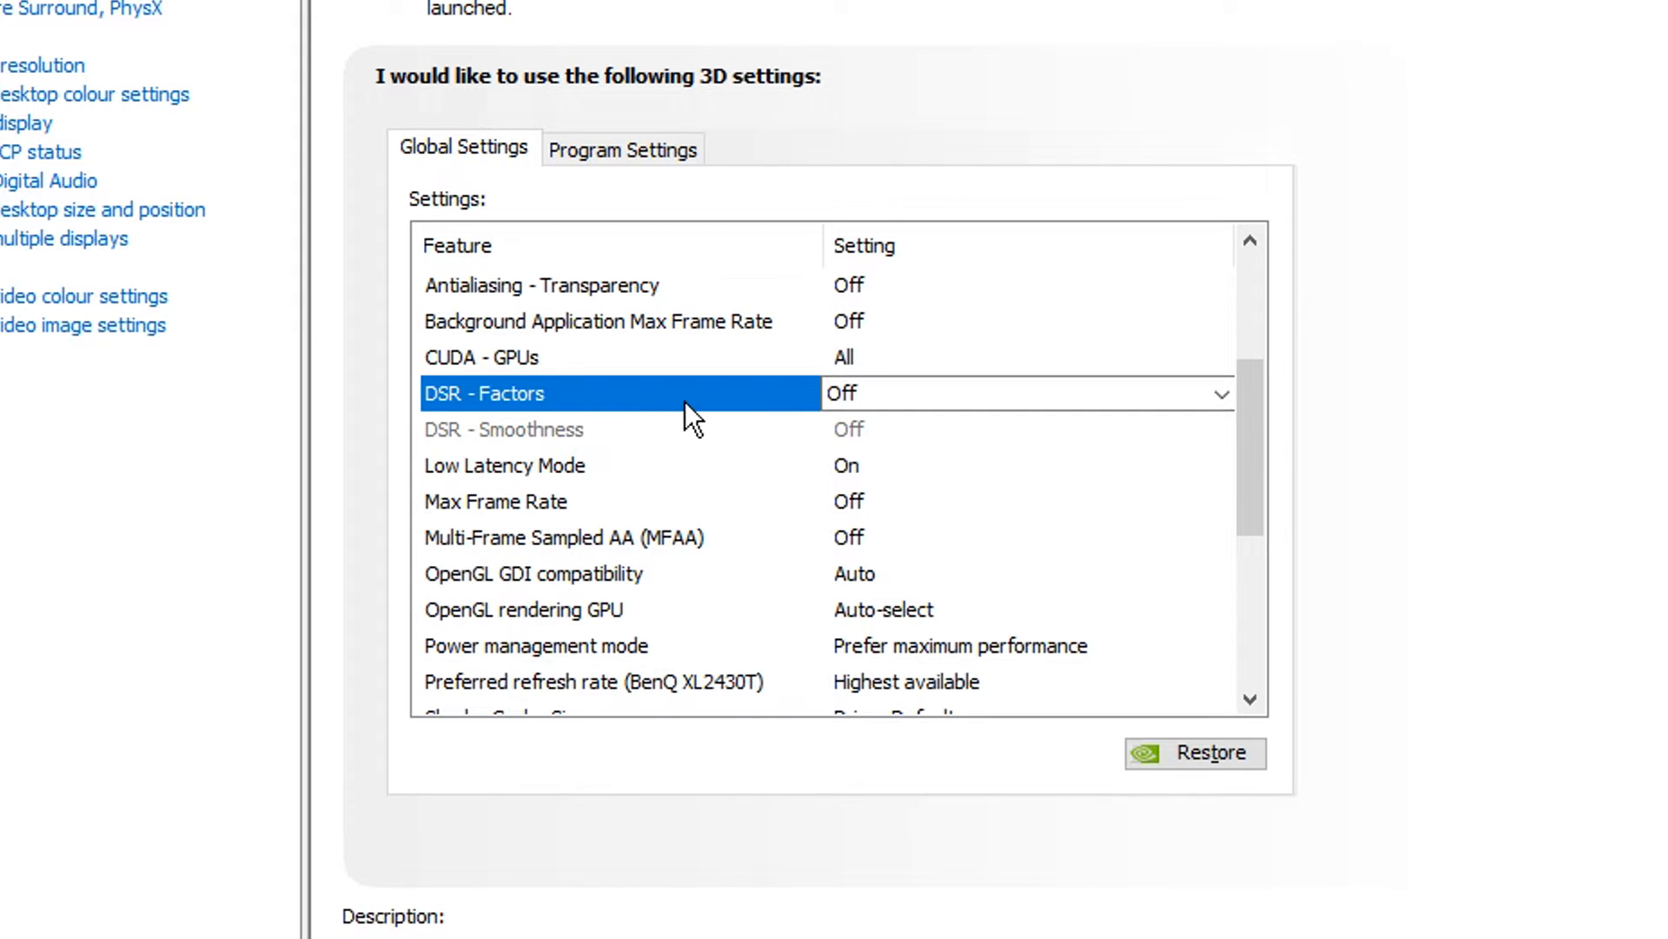
{"action": "mouse_move", "coordinate": [656, 410]}
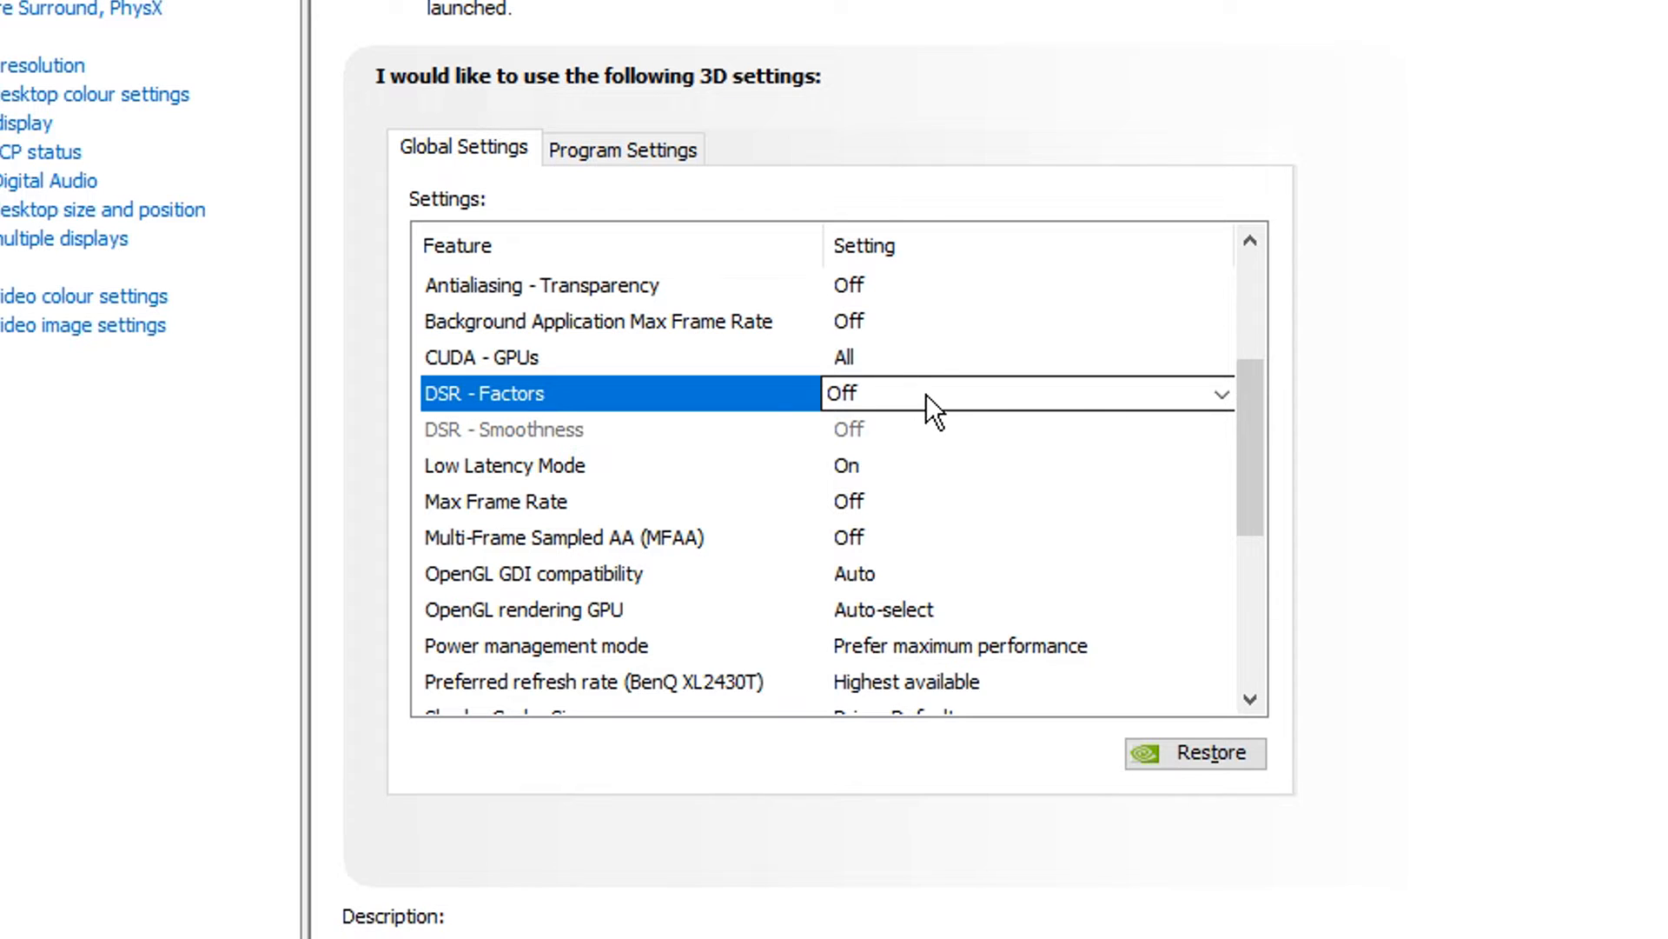
Leave DSR factors off and set Low Latency Mode to On.
{"action": "left_click", "coordinate": [506, 466]}
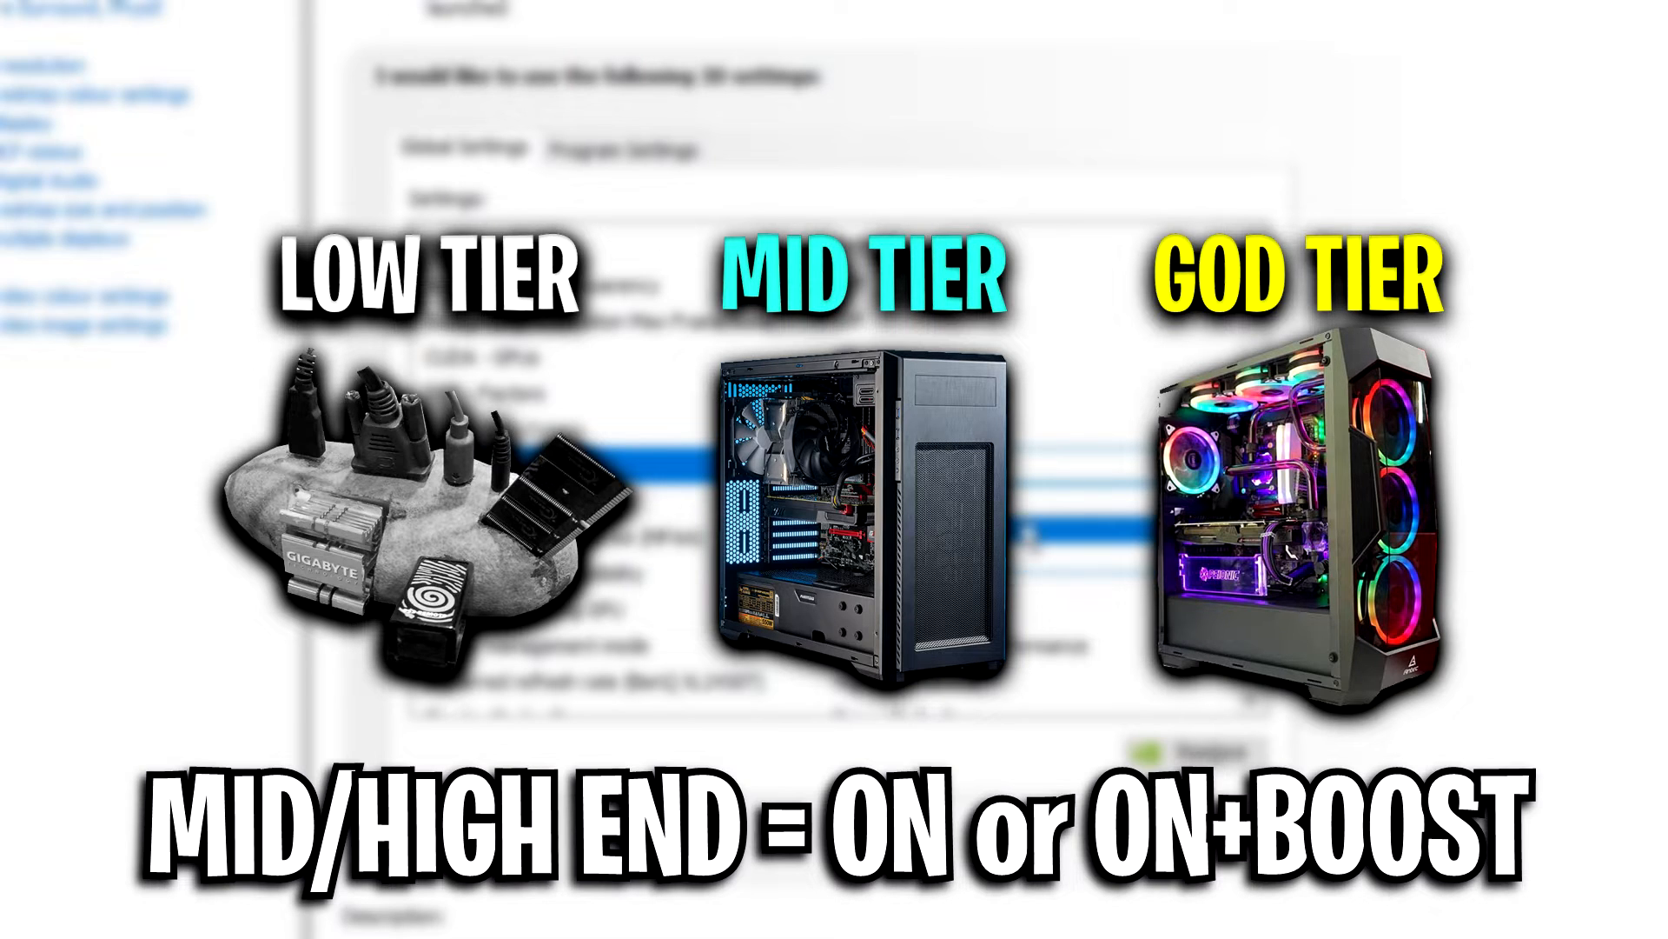
{"action": "left_click", "coordinate": [1229, 464]}
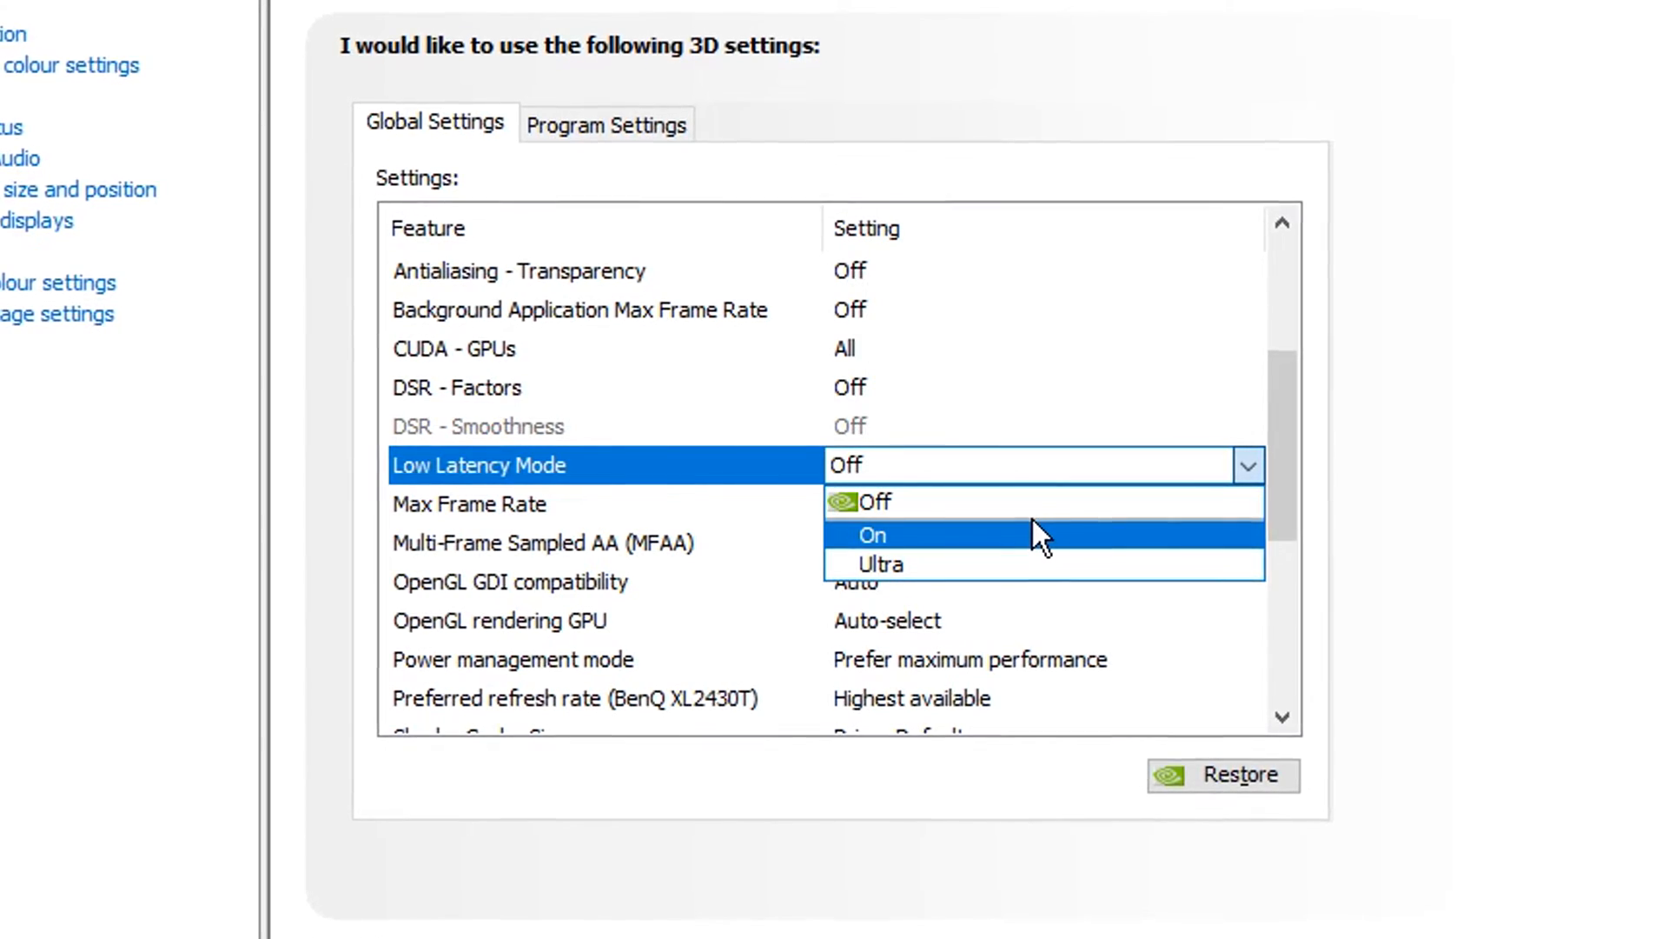
{"action": "left_click", "coordinate": [873, 534]}
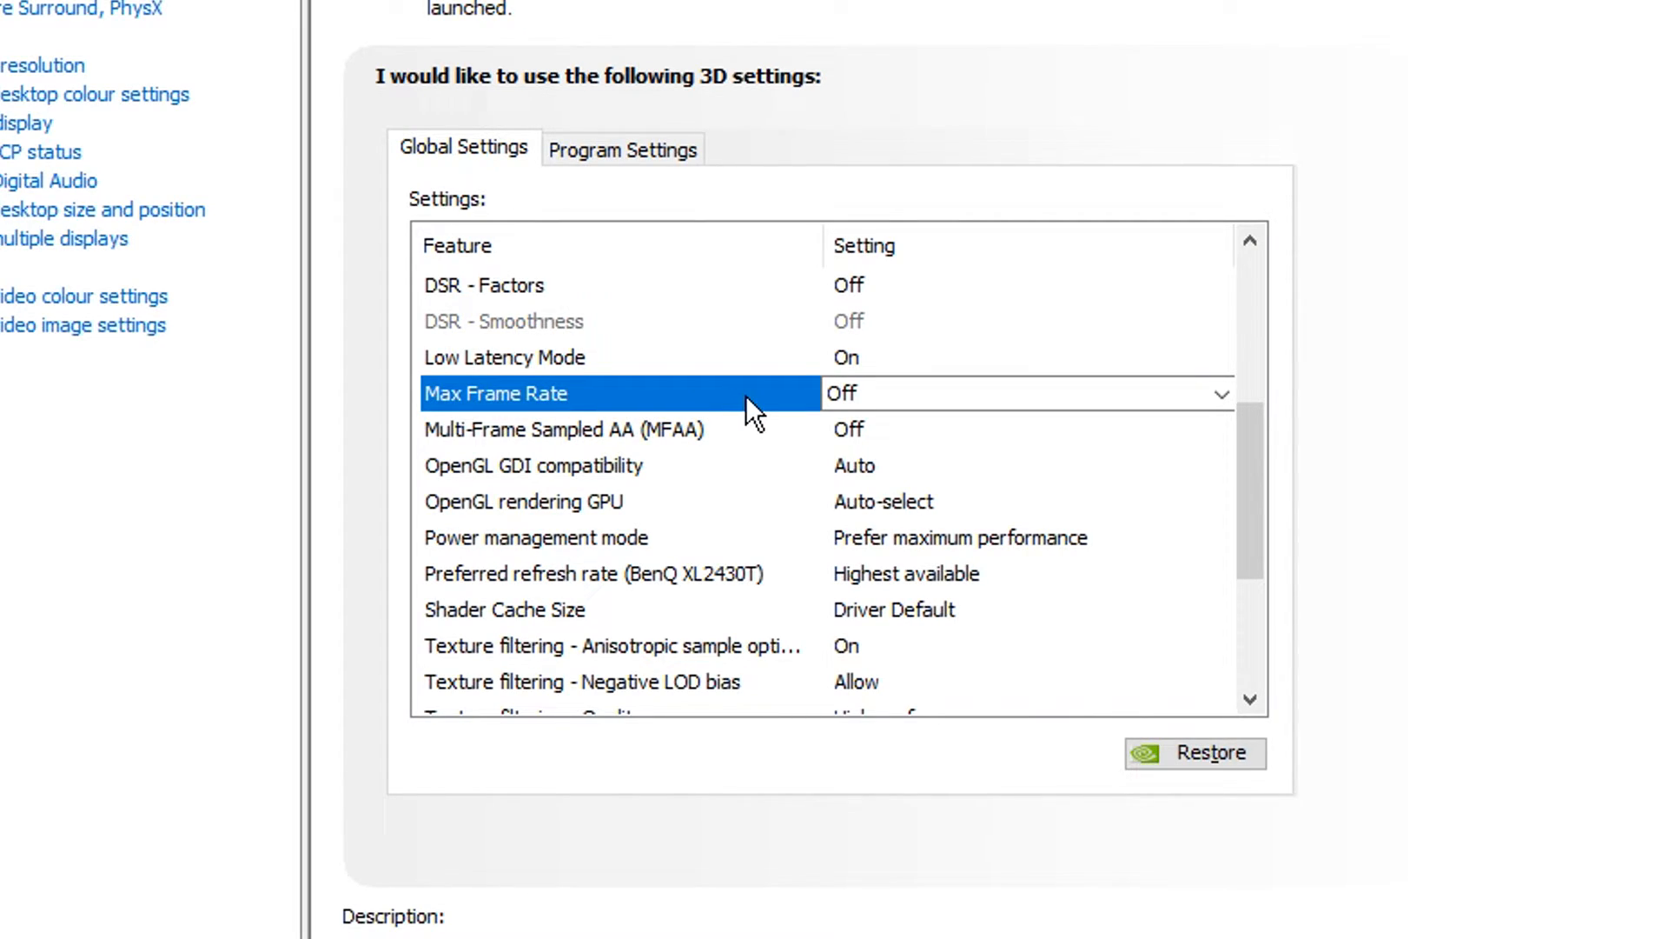
Leave Max Frame Rate uncapped, OpenGL GDI compatibility at Auto and OpenGL rendering GPU at Auto-select.
{"action": "left_click", "coordinate": [1220, 394]}
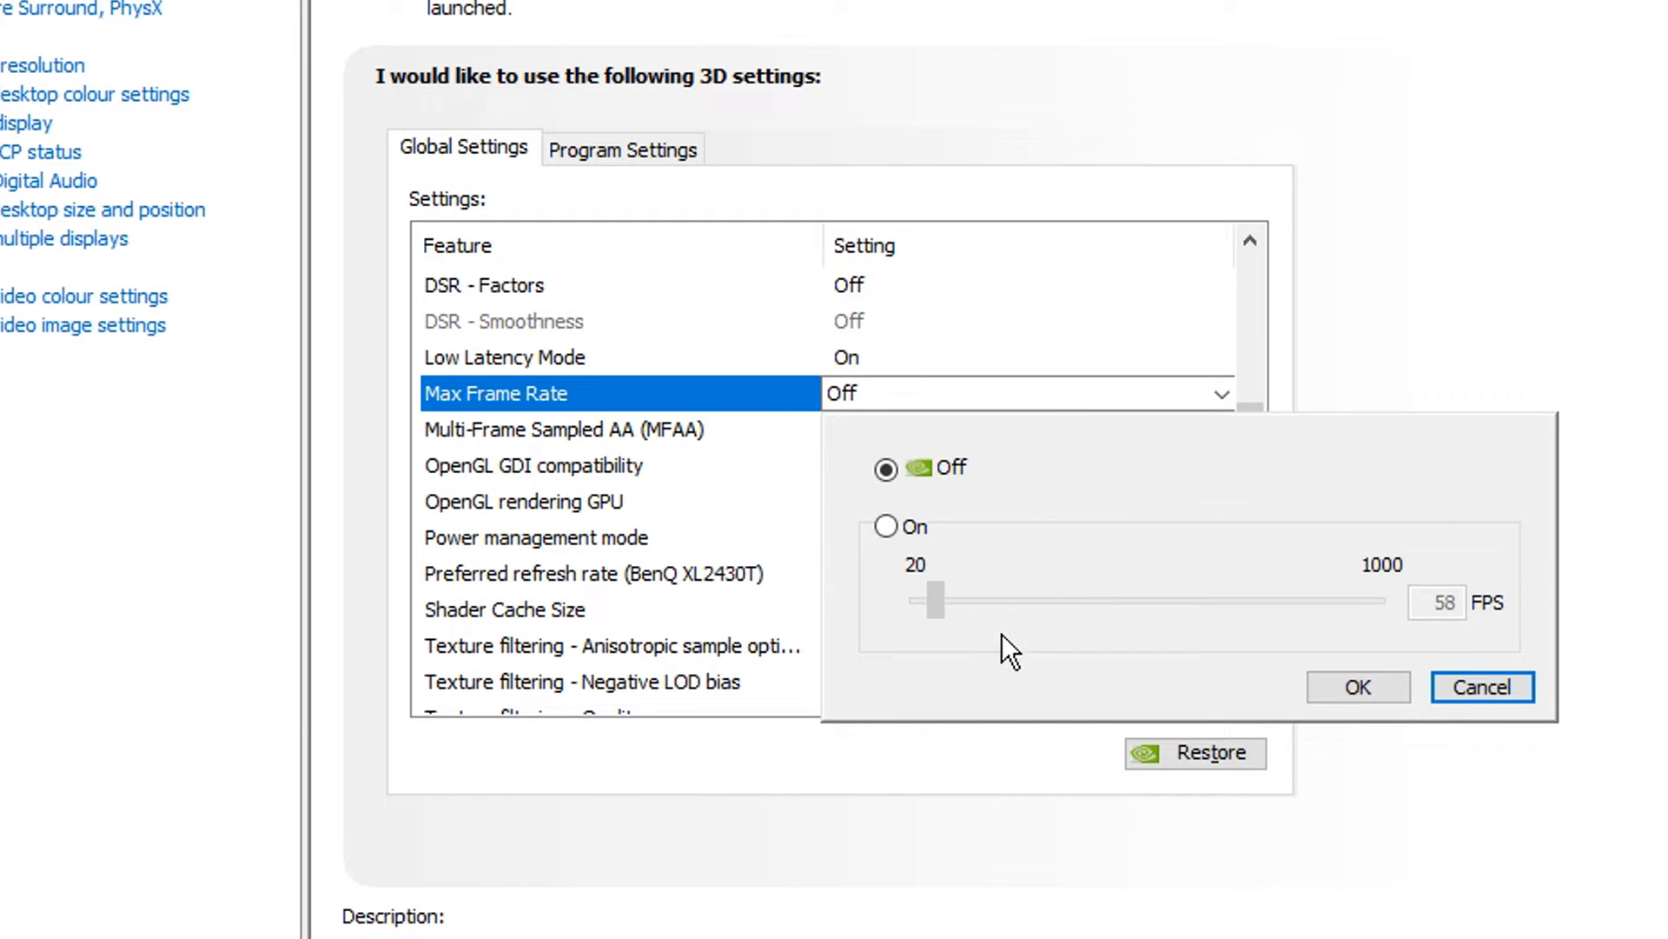
{"action": "mouse_move", "coordinate": [1352, 625]}
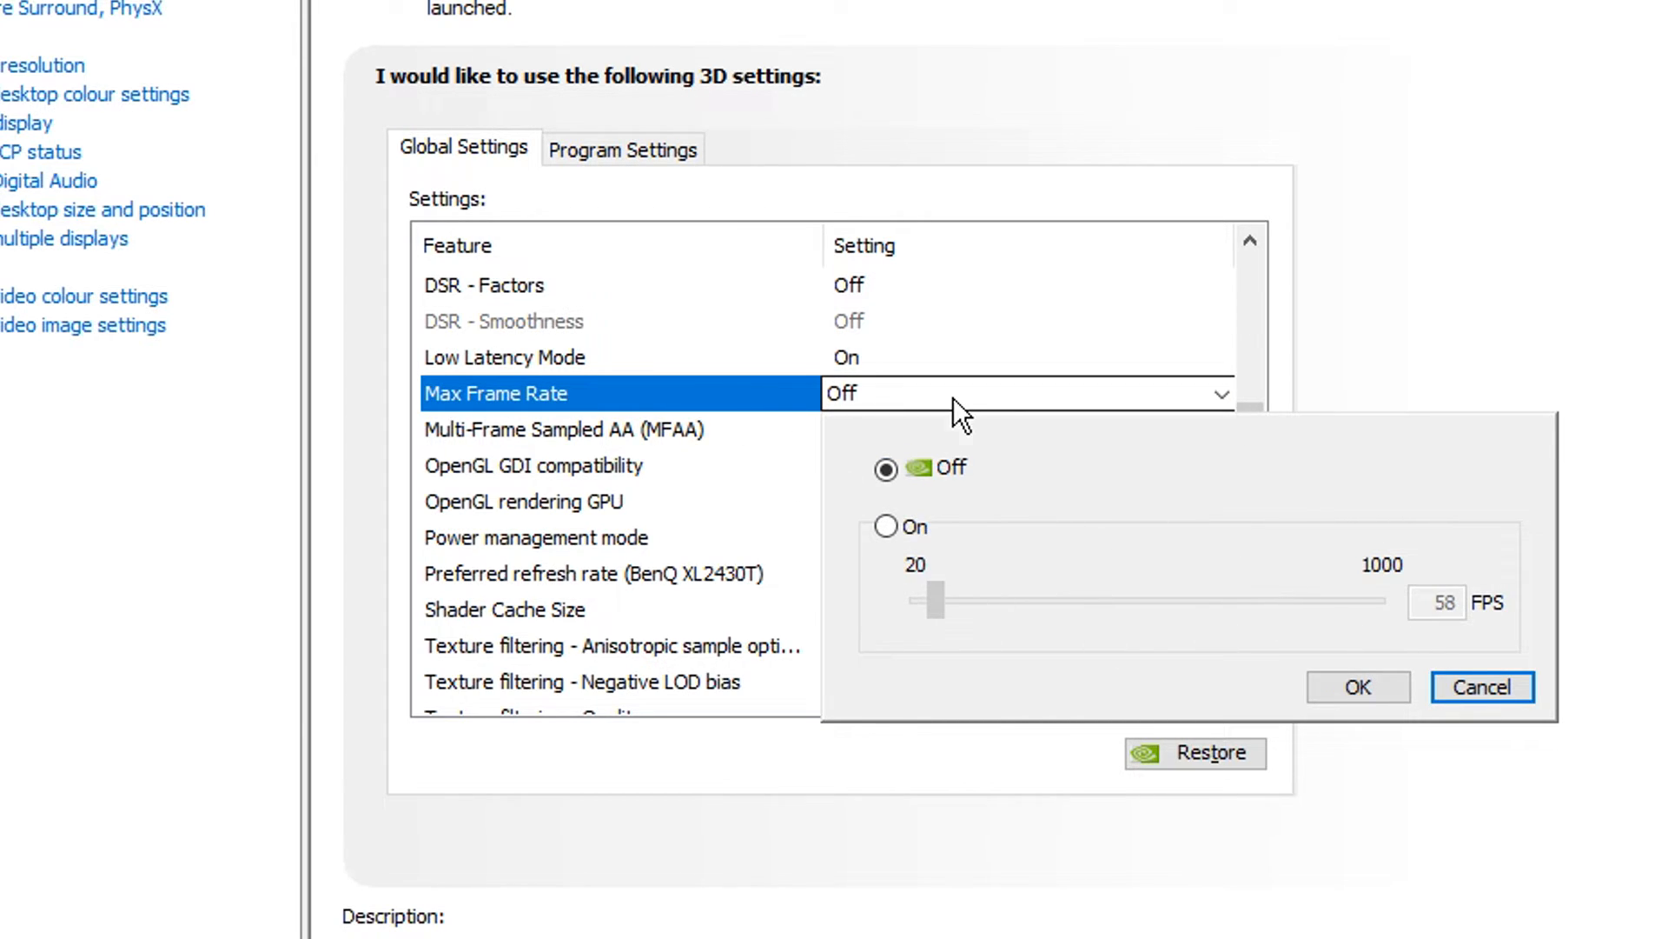
{"action": "left_click", "coordinate": [1481, 686]}
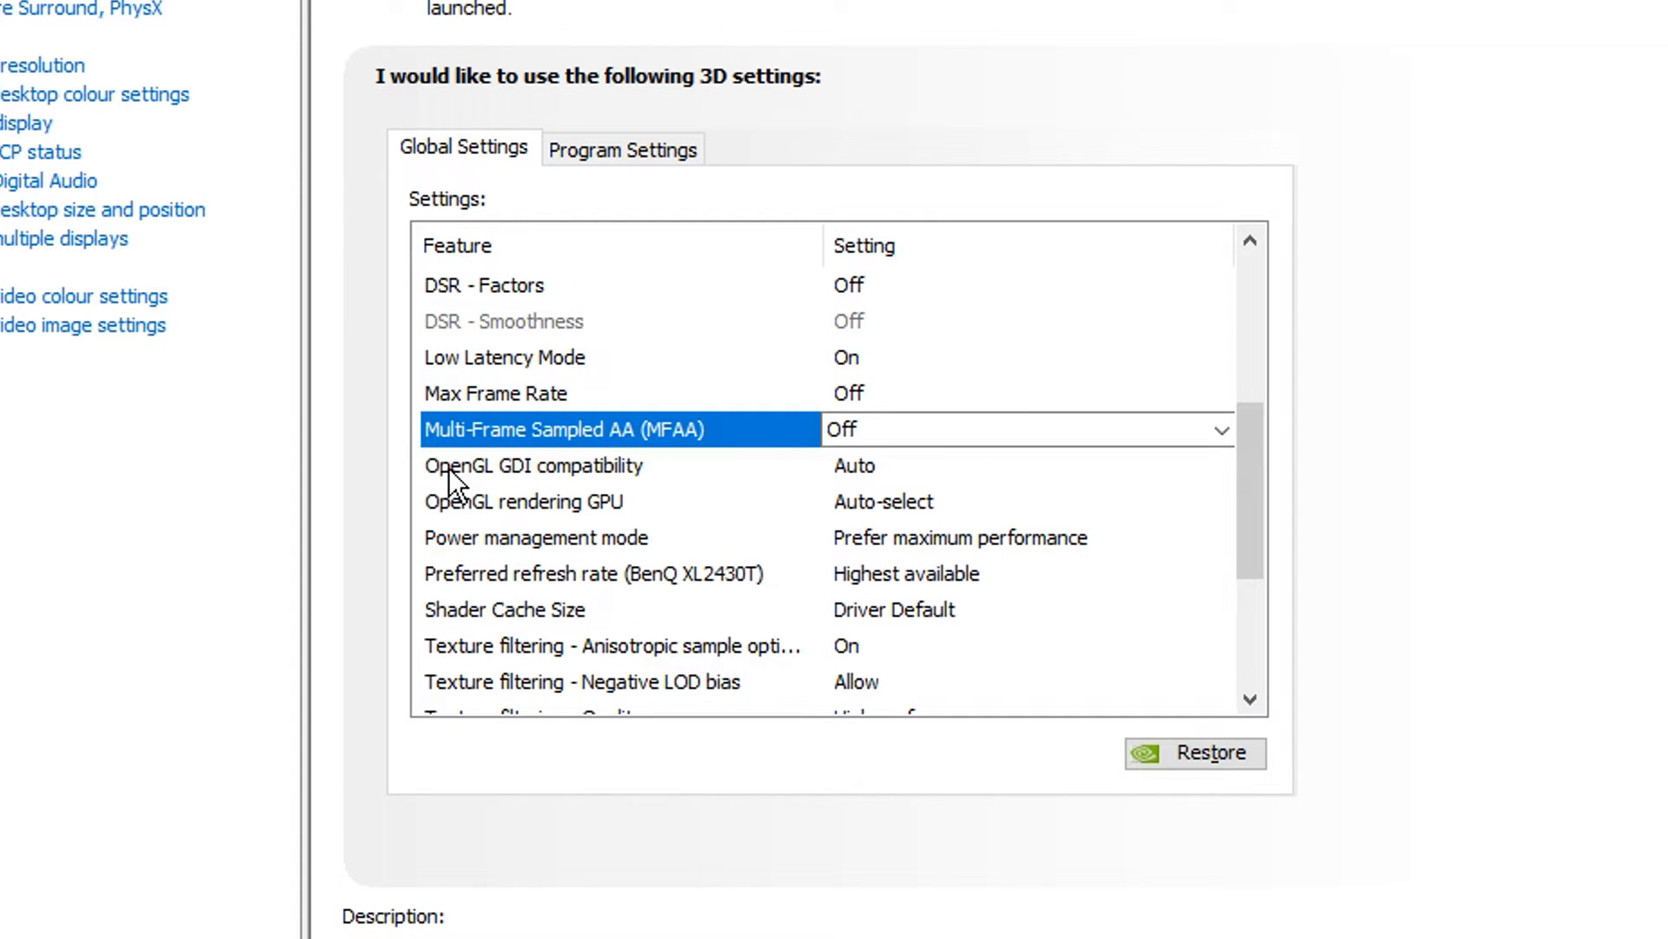
{"action": "left_click", "coordinate": [537, 466]}
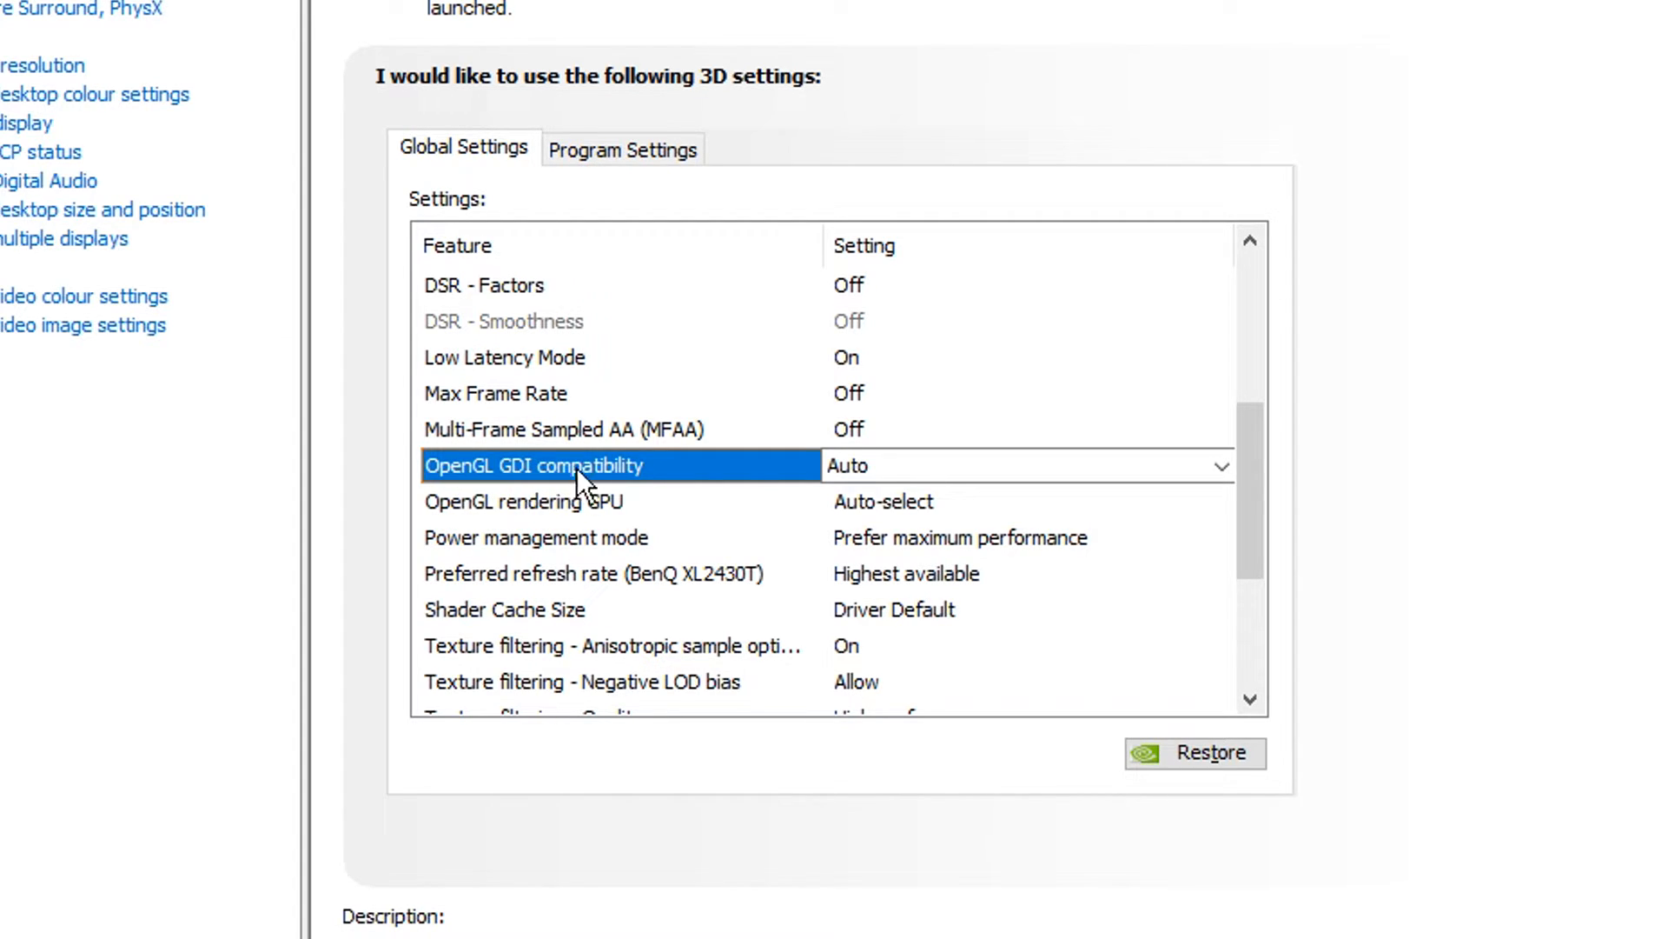
{"action": "left_click", "coordinate": [1220, 465]}
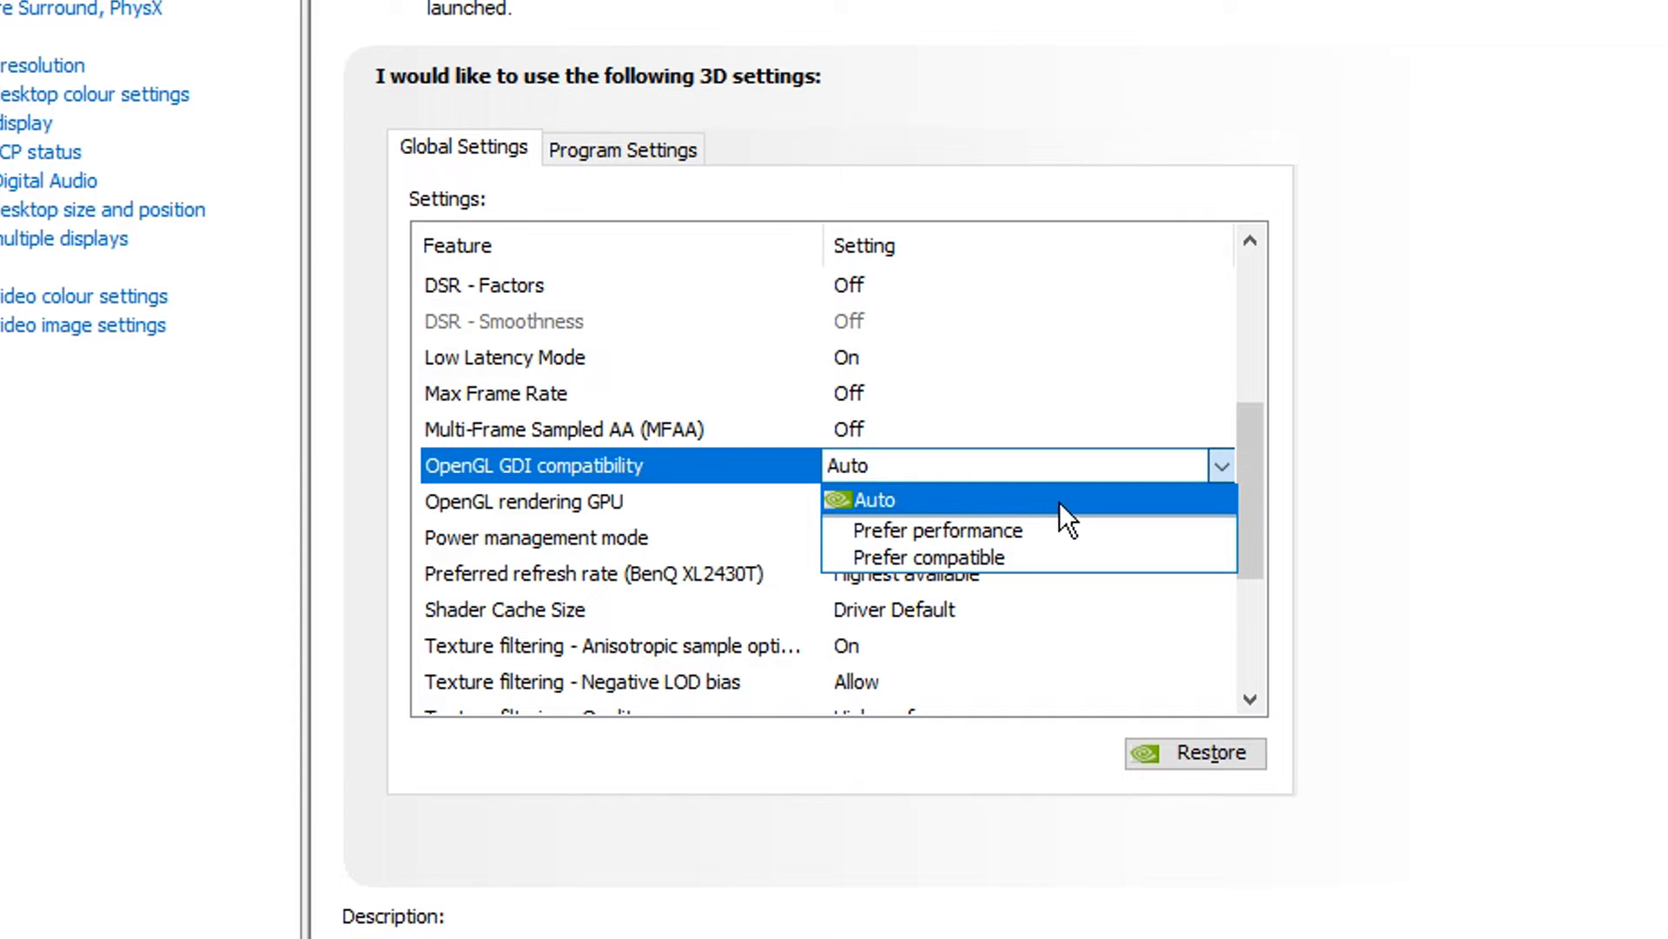
{"action": "mouse_move", "coordinate": [977, 523]}
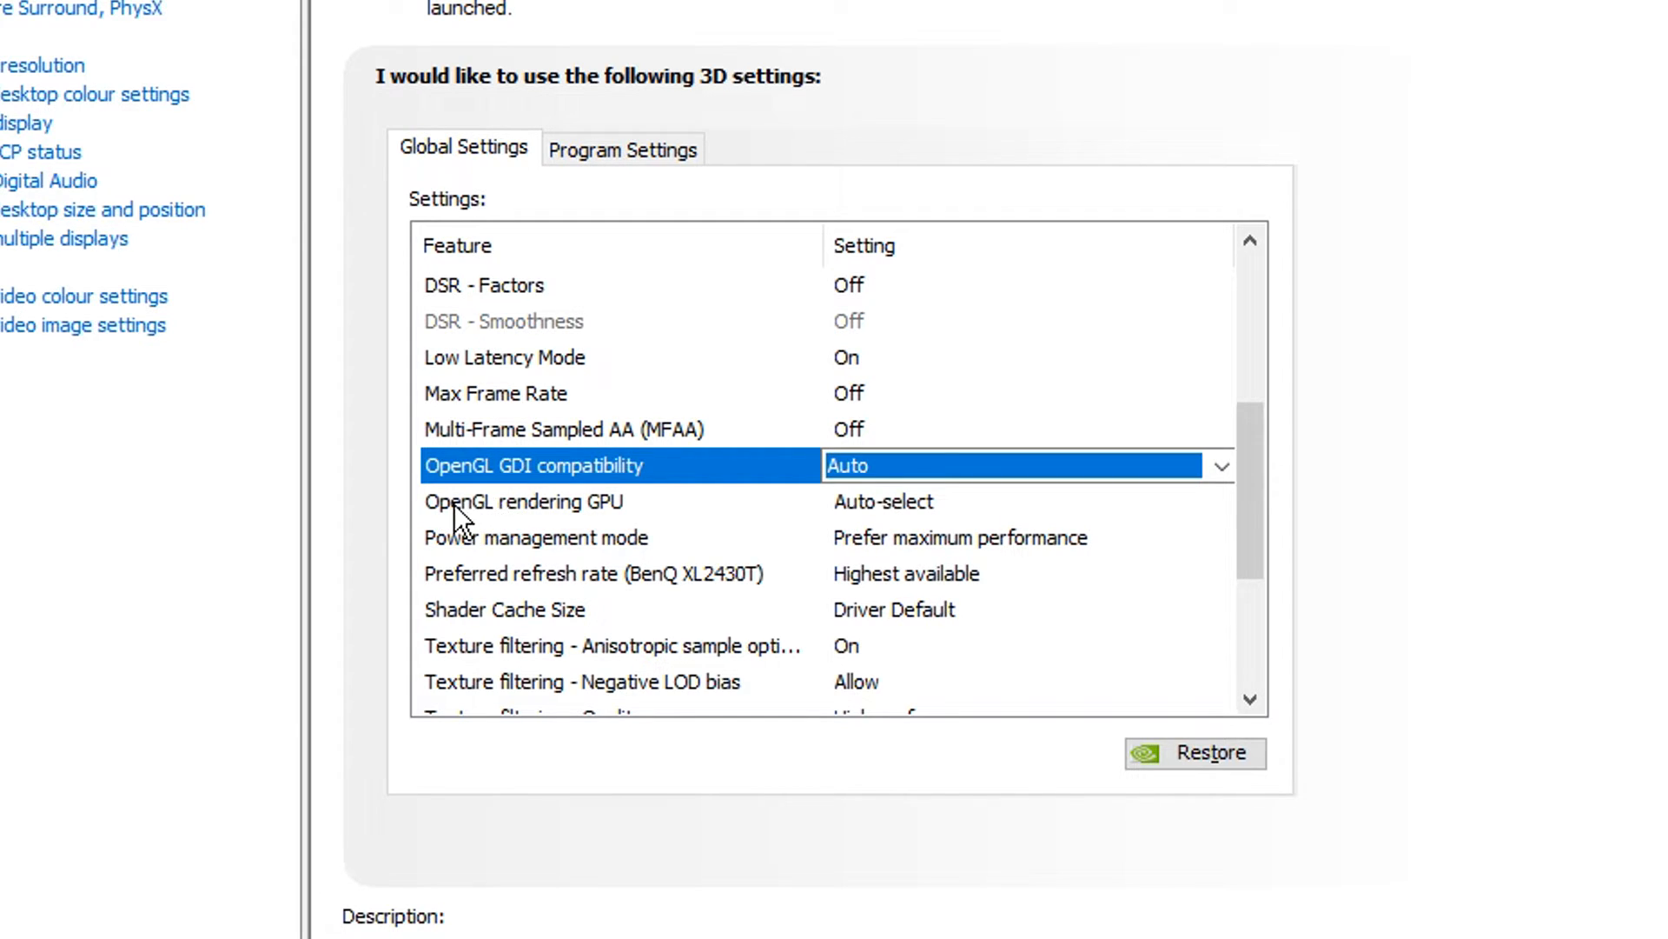
{"action": "left_click", "coordinate": [521, 500]}
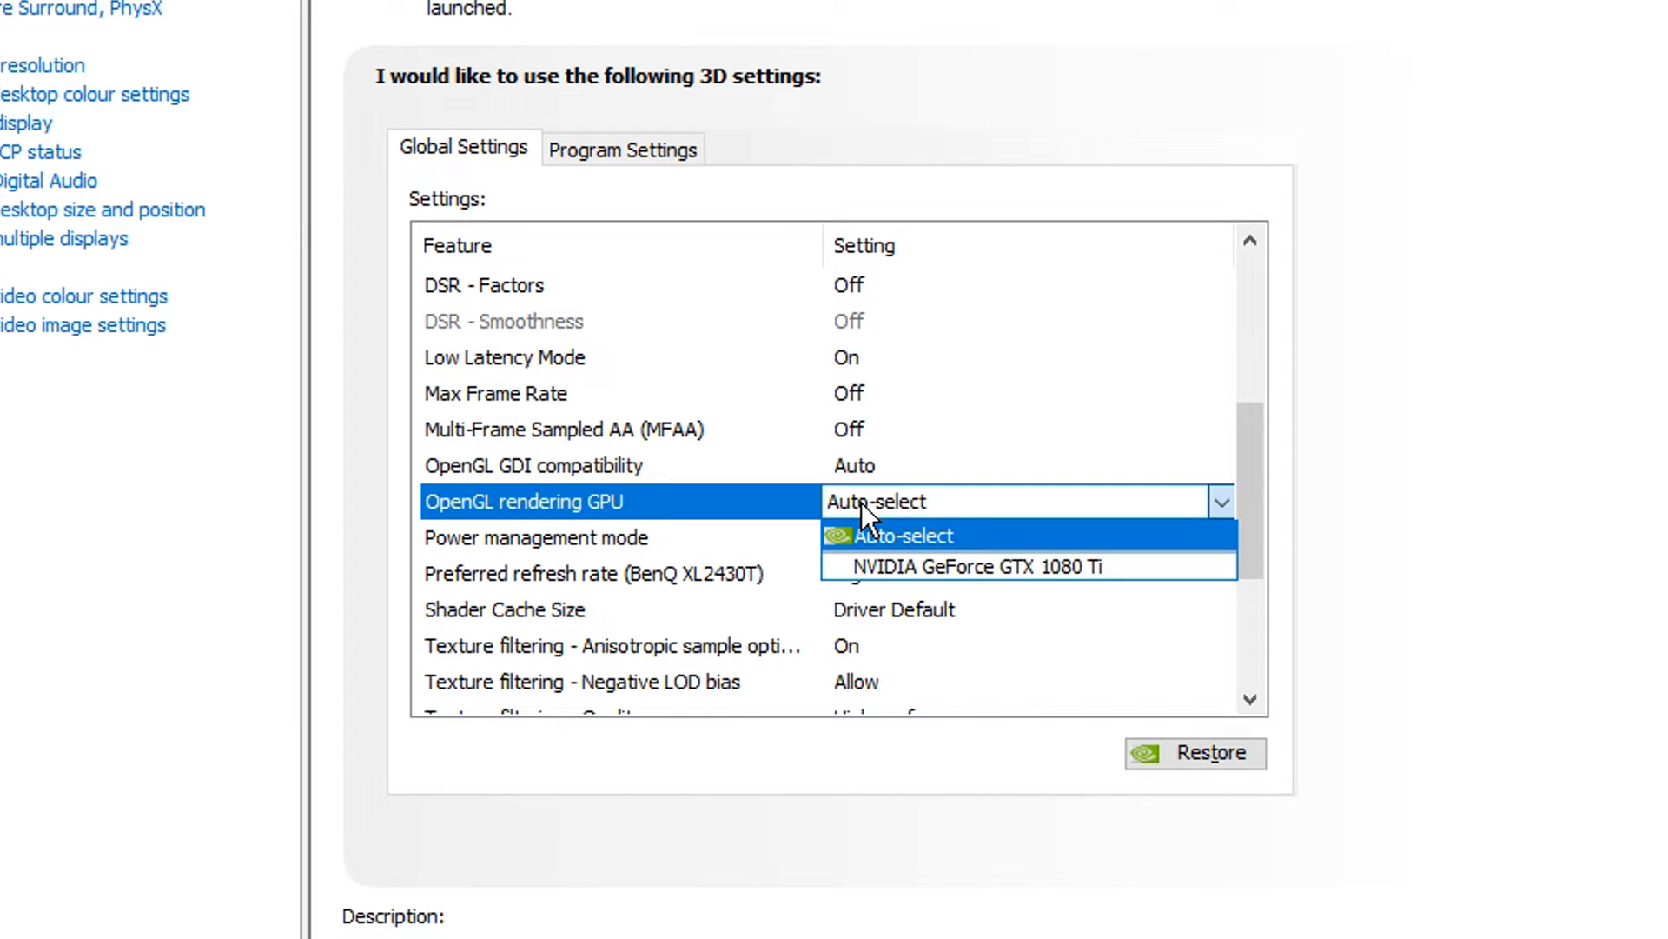
{"action": "mouse_move", "coordinate": [1063, 567]}
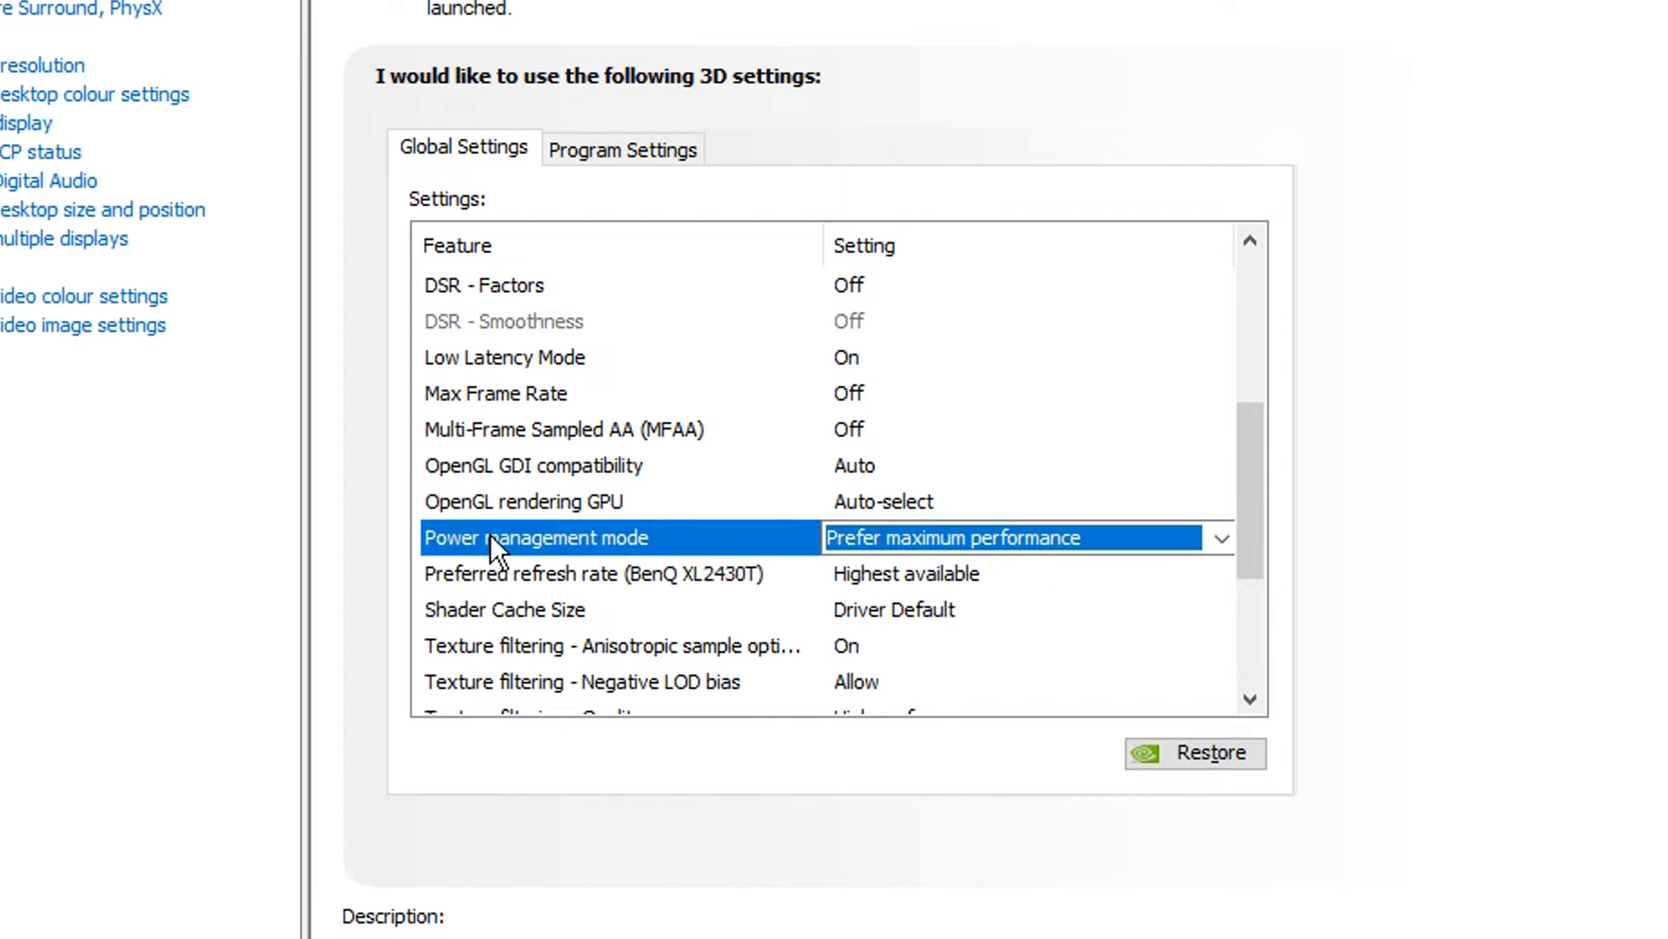
{"action": "mouse_move", "coordinate": [753, 540]}
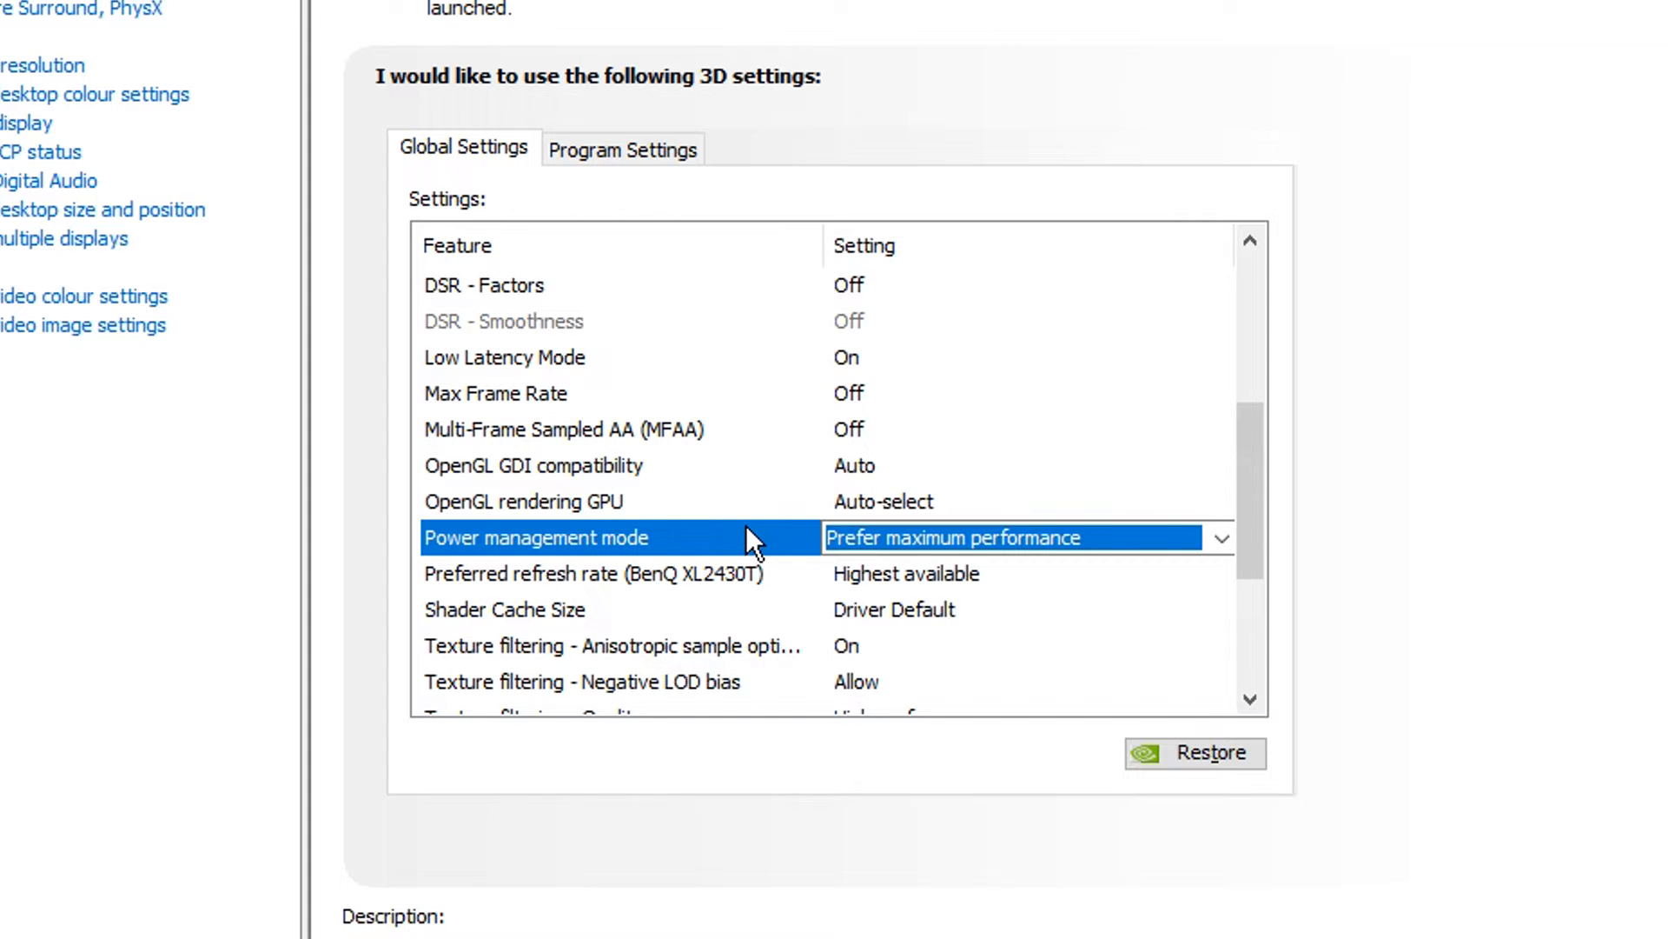
{"action": "mouse_move", "coordinate": [767, 558]}
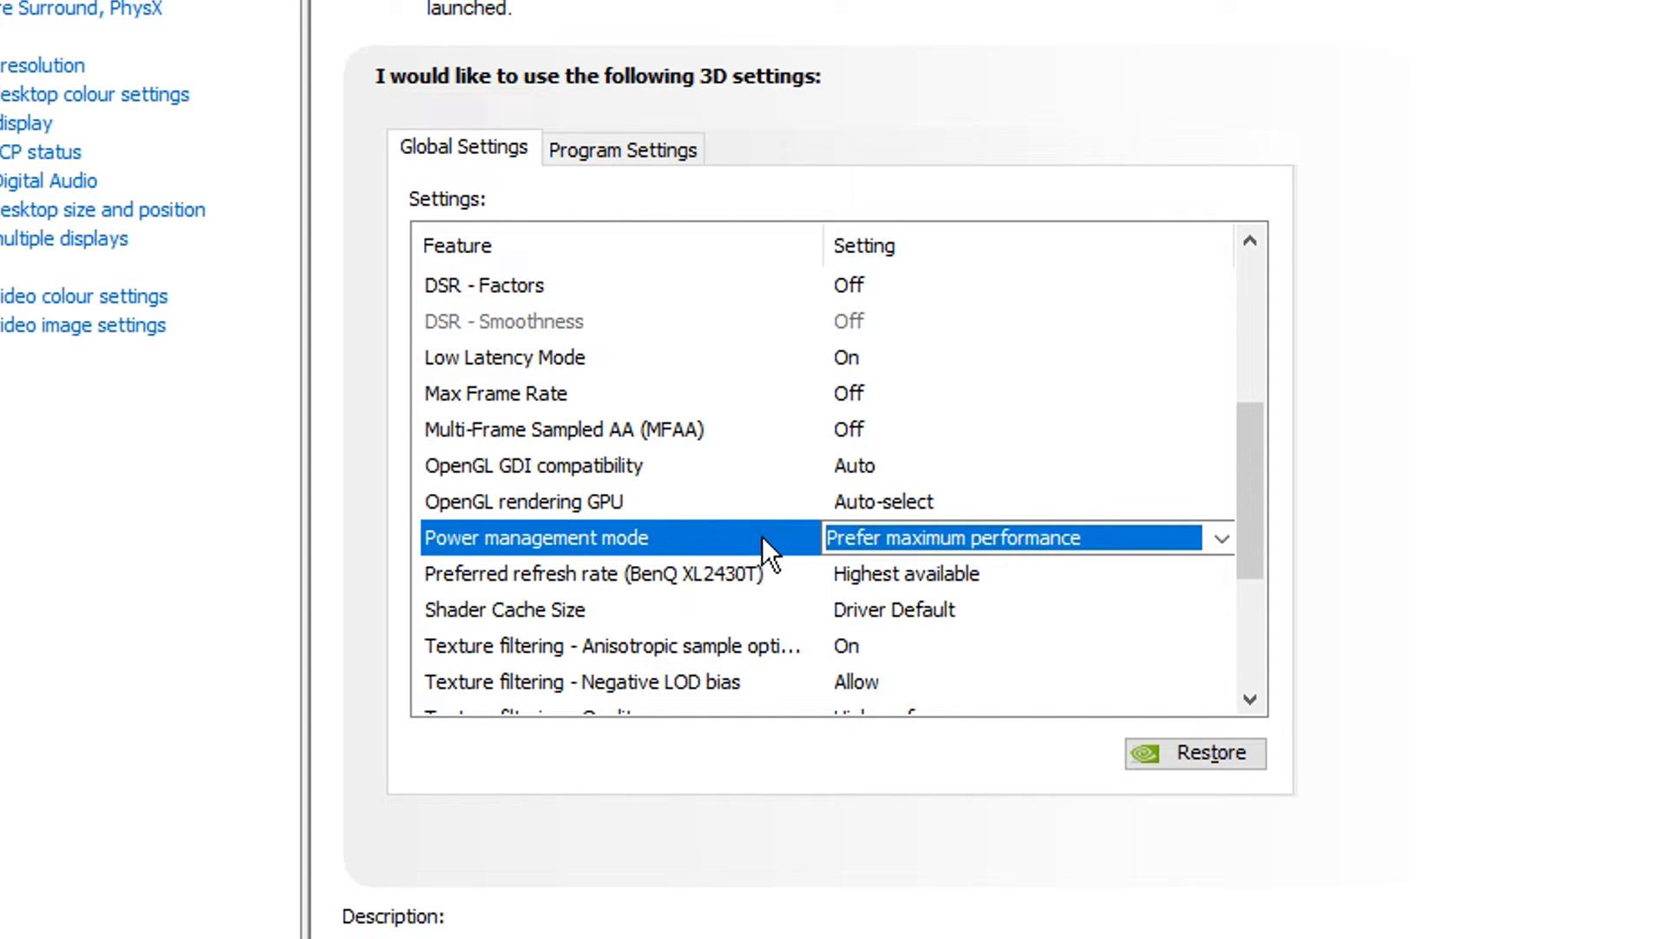
Set Power management mode to Prefer maximum performance.
{"action": "left_click", "coordinate": [1222, 537]}
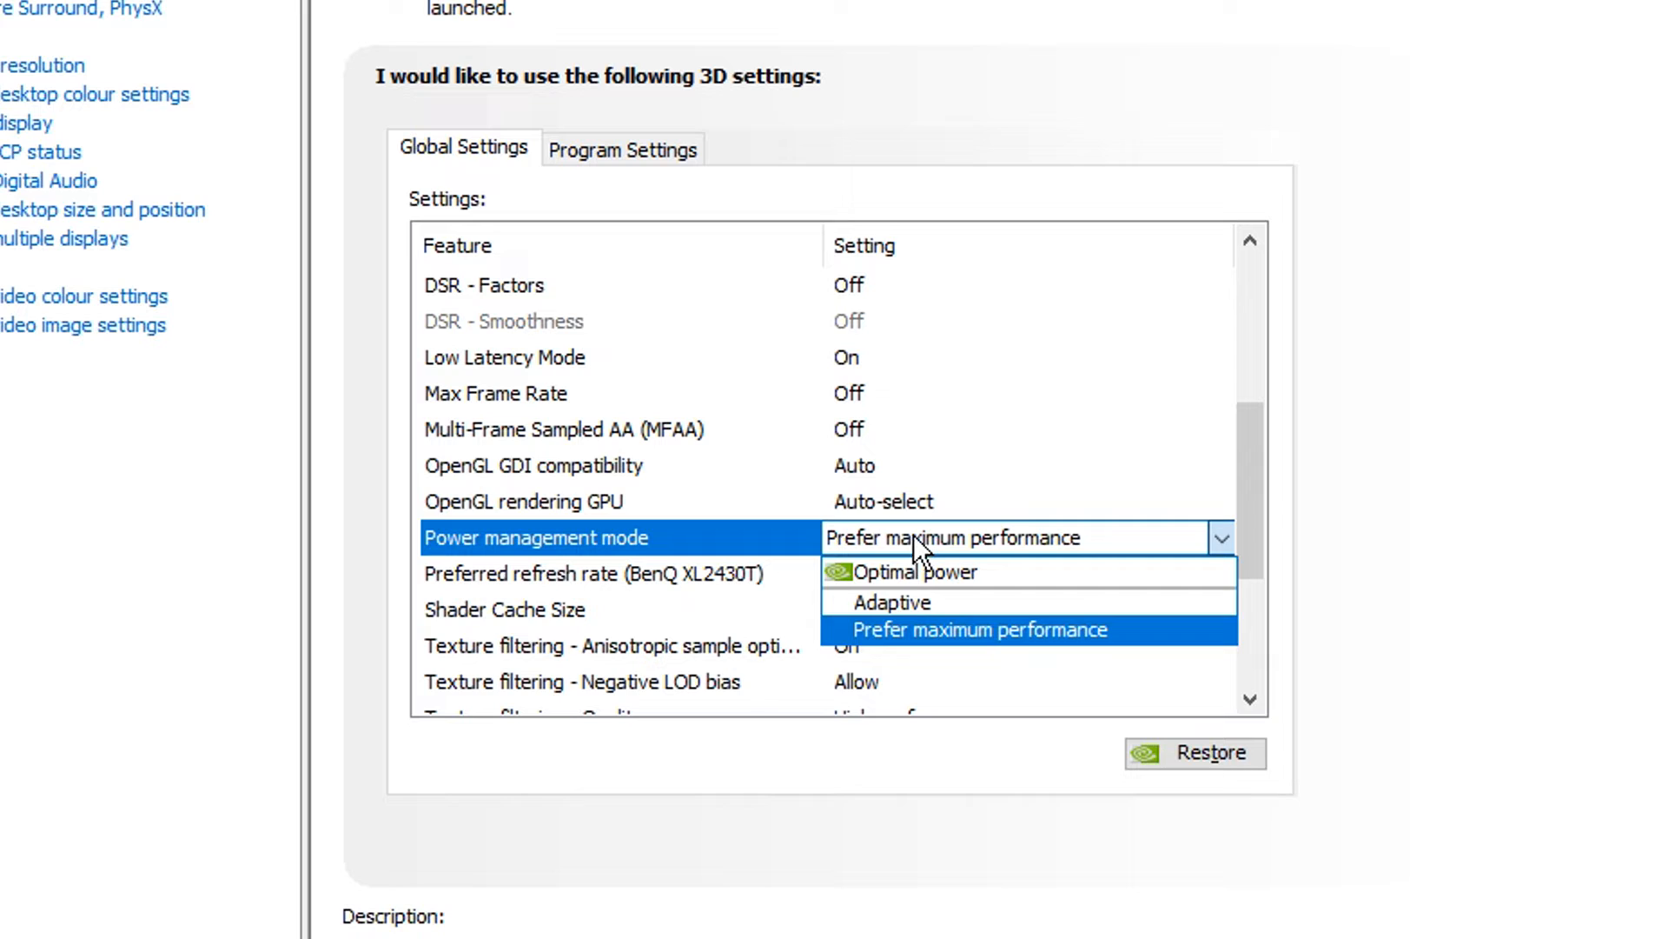
{"action": "mouse_move", "coordinate": [867, 648]}
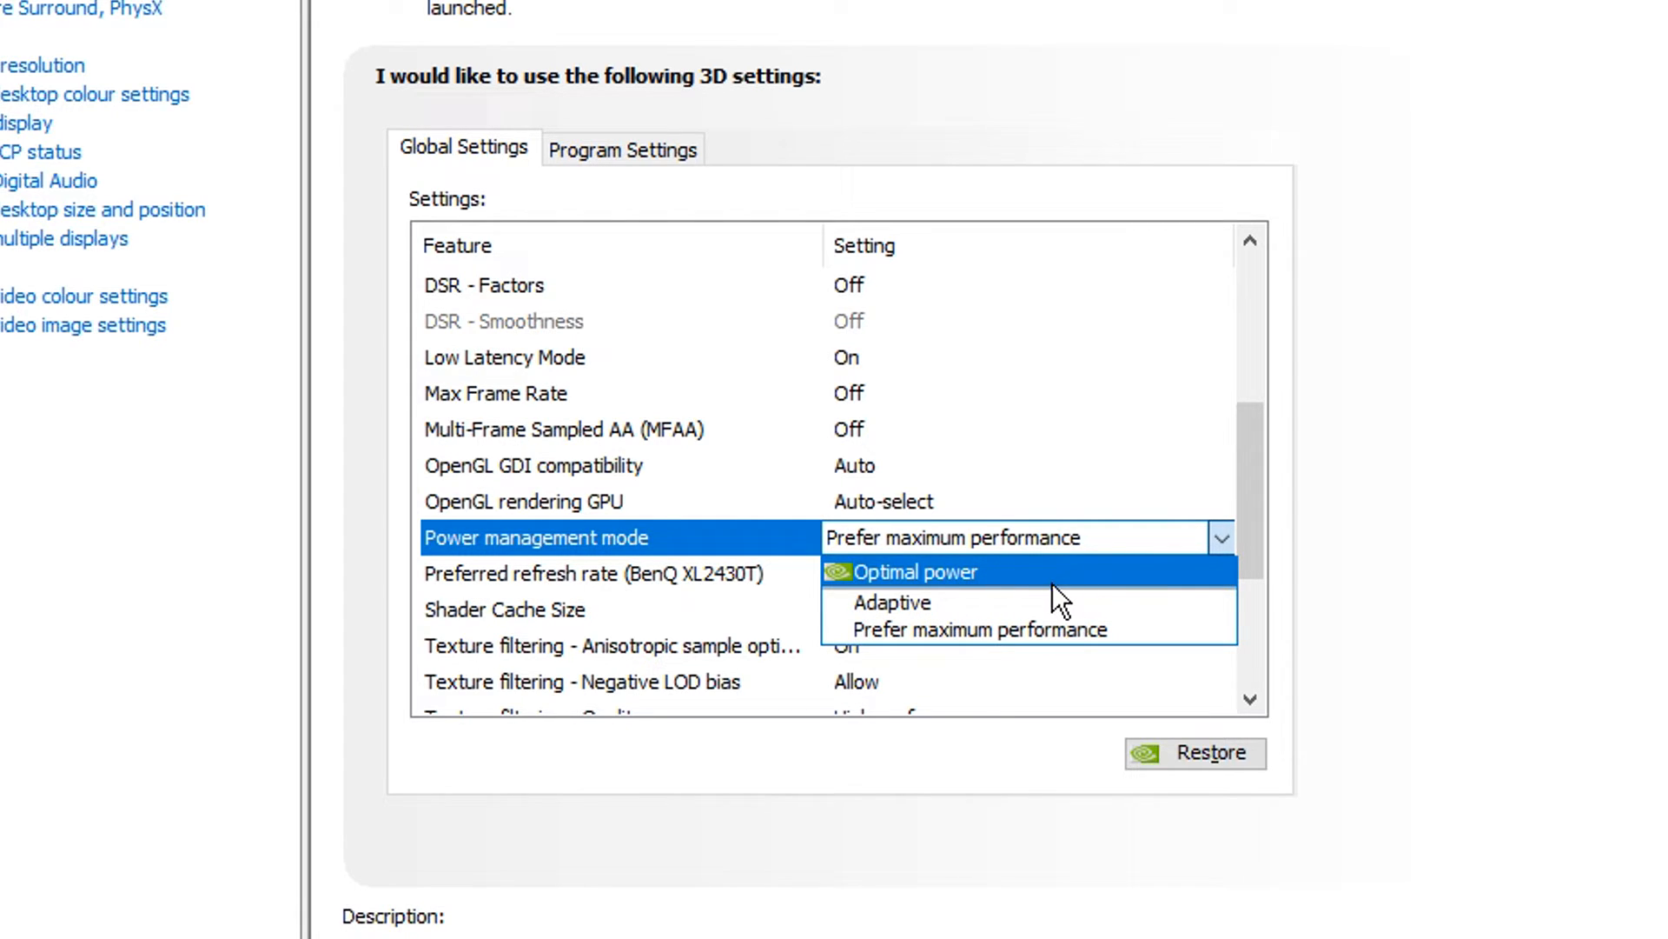
{"action": "mouse_move", "coordinate": [1088, 590]}
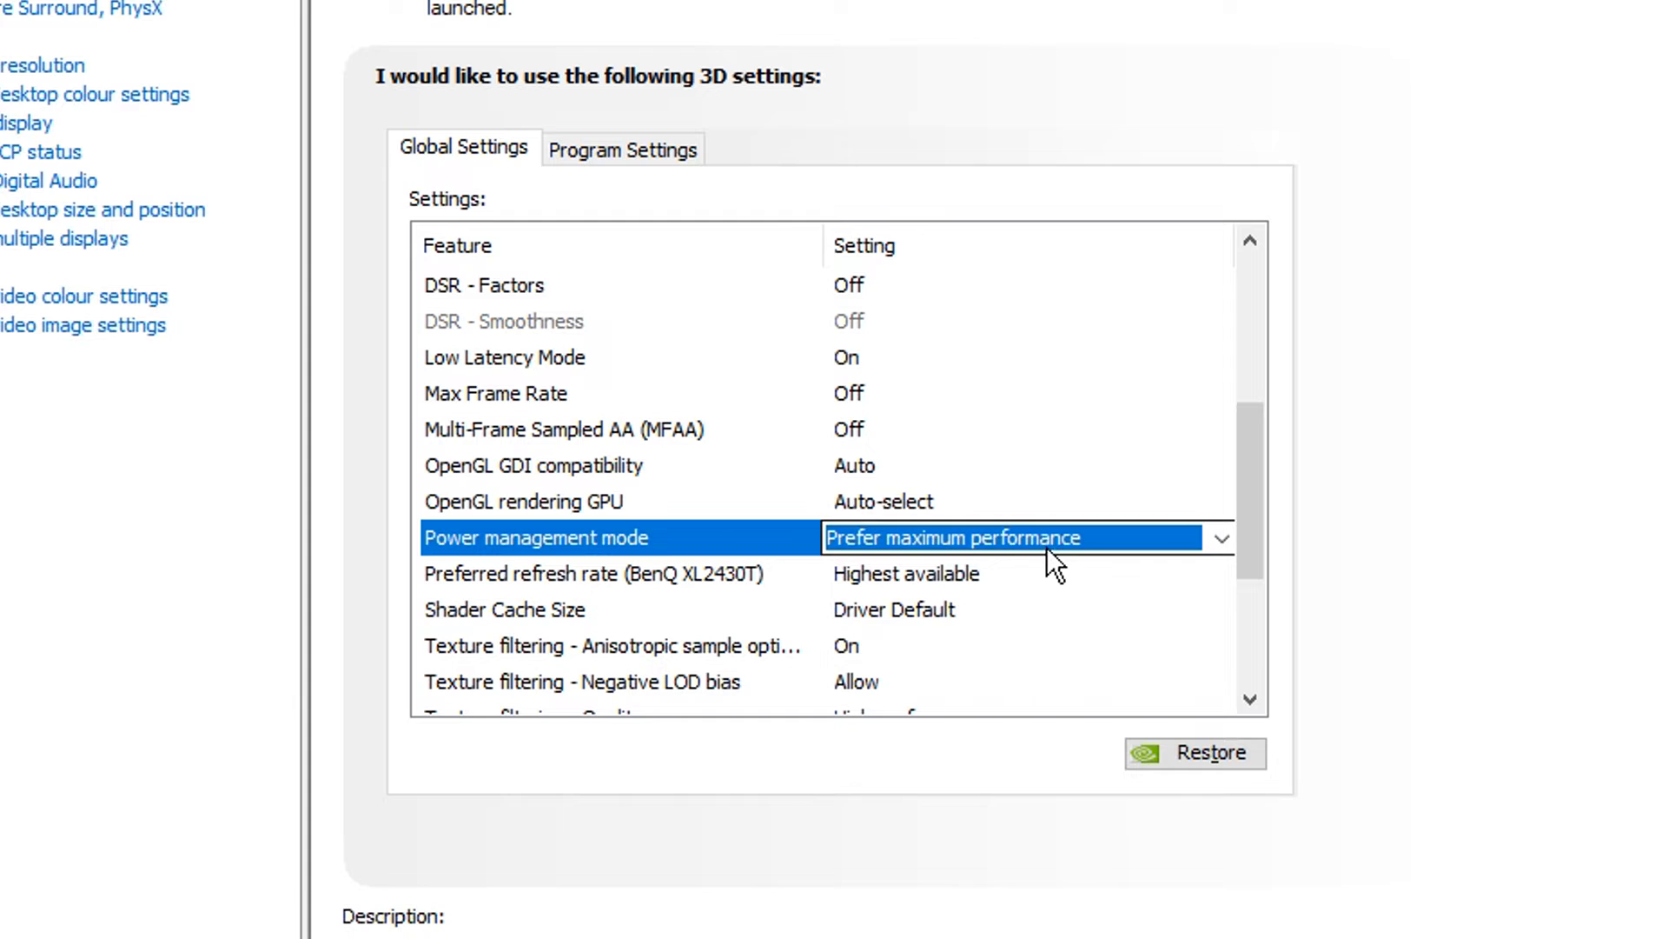
{"action": "mouse_move", "coordinate": [1083, 558]}
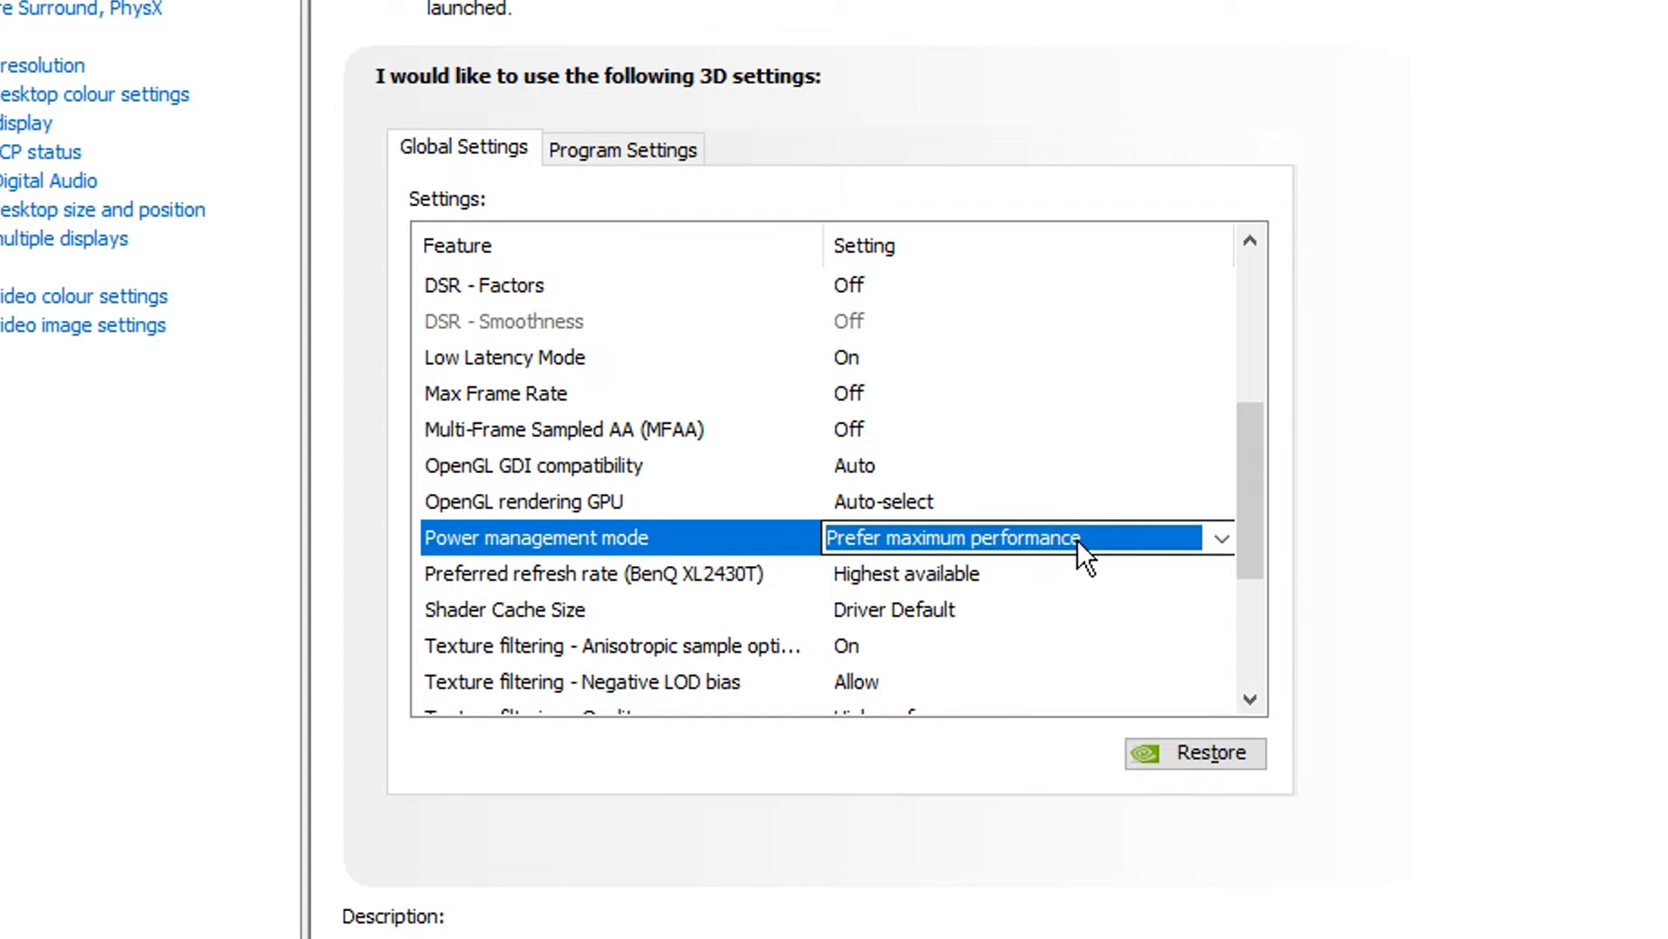
{"action": "left_click", "coordinate": [1220, 537]}
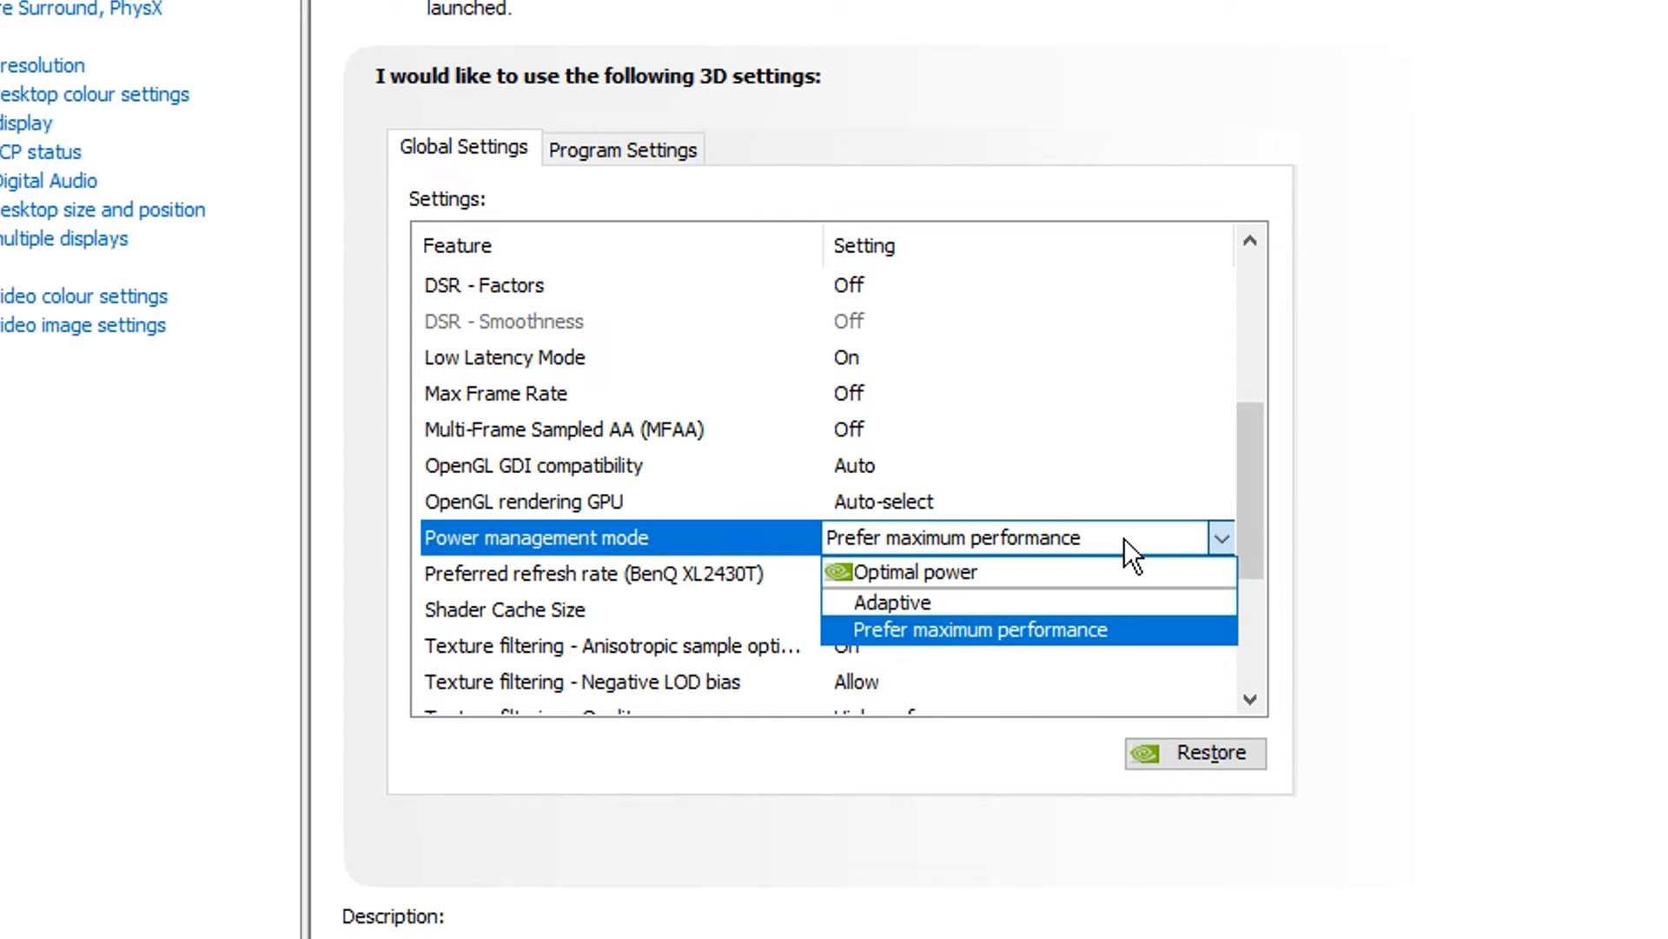
{"action": "mouse_move", "coordinate": [917, 647]}
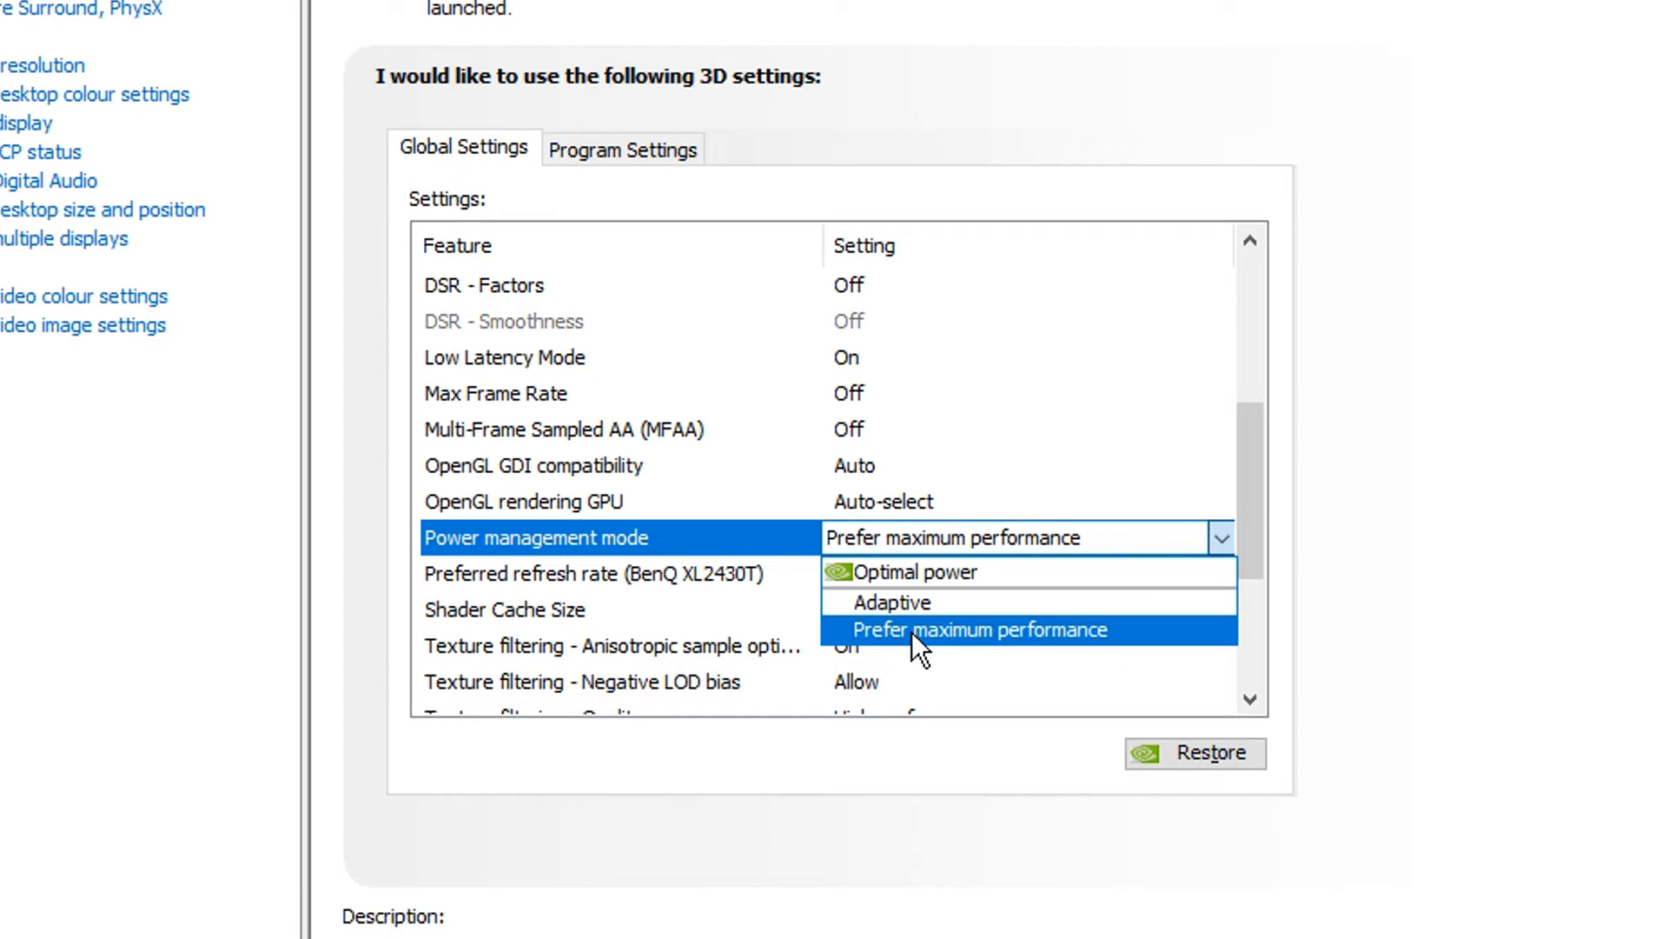
{"action": "mouse_move", "coordinate": [1027, 571]}
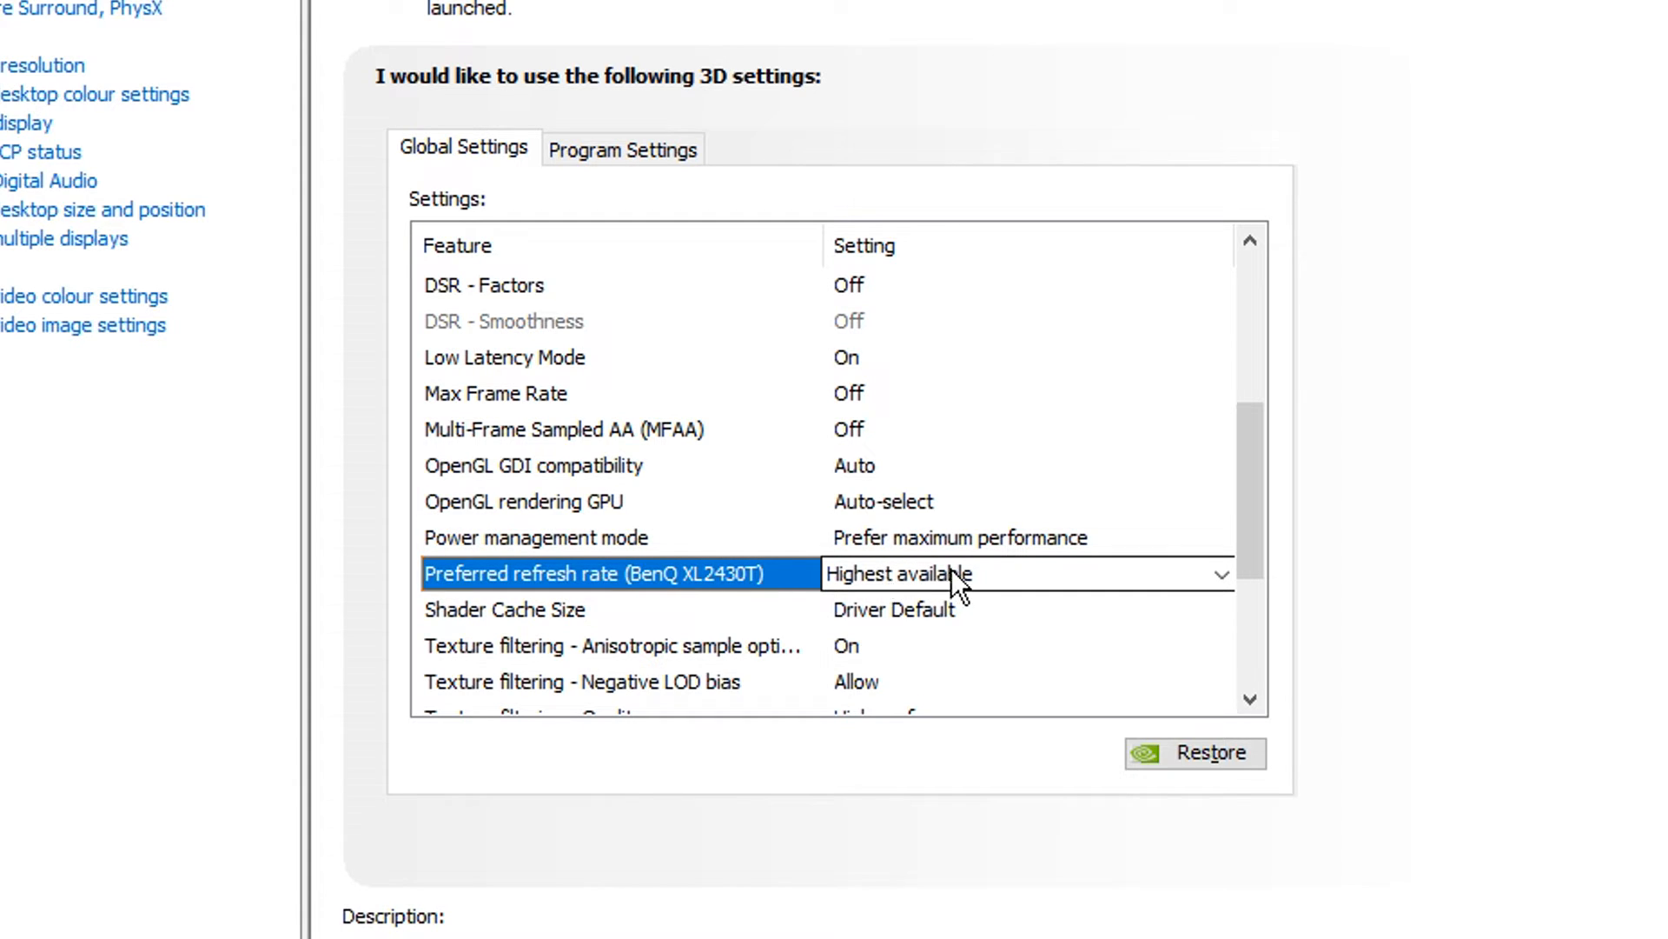
{"action": "left_click", "coordinate": [1220, 574]}
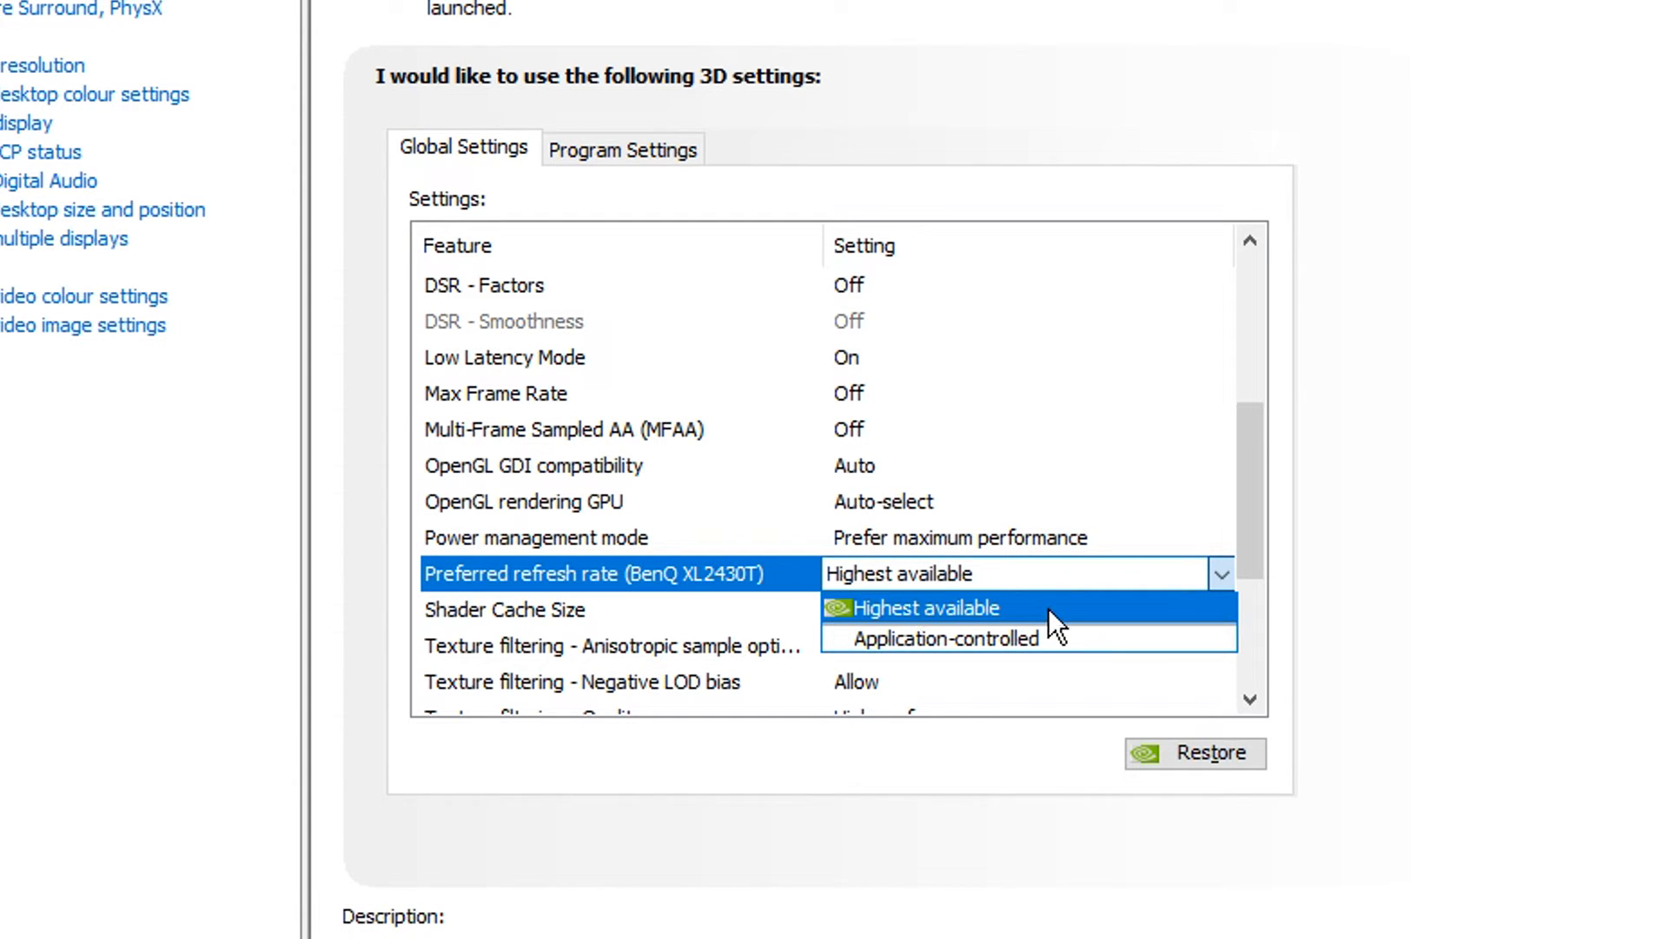
{"action": "mouse_move", "coordinate": [1133, 612]}
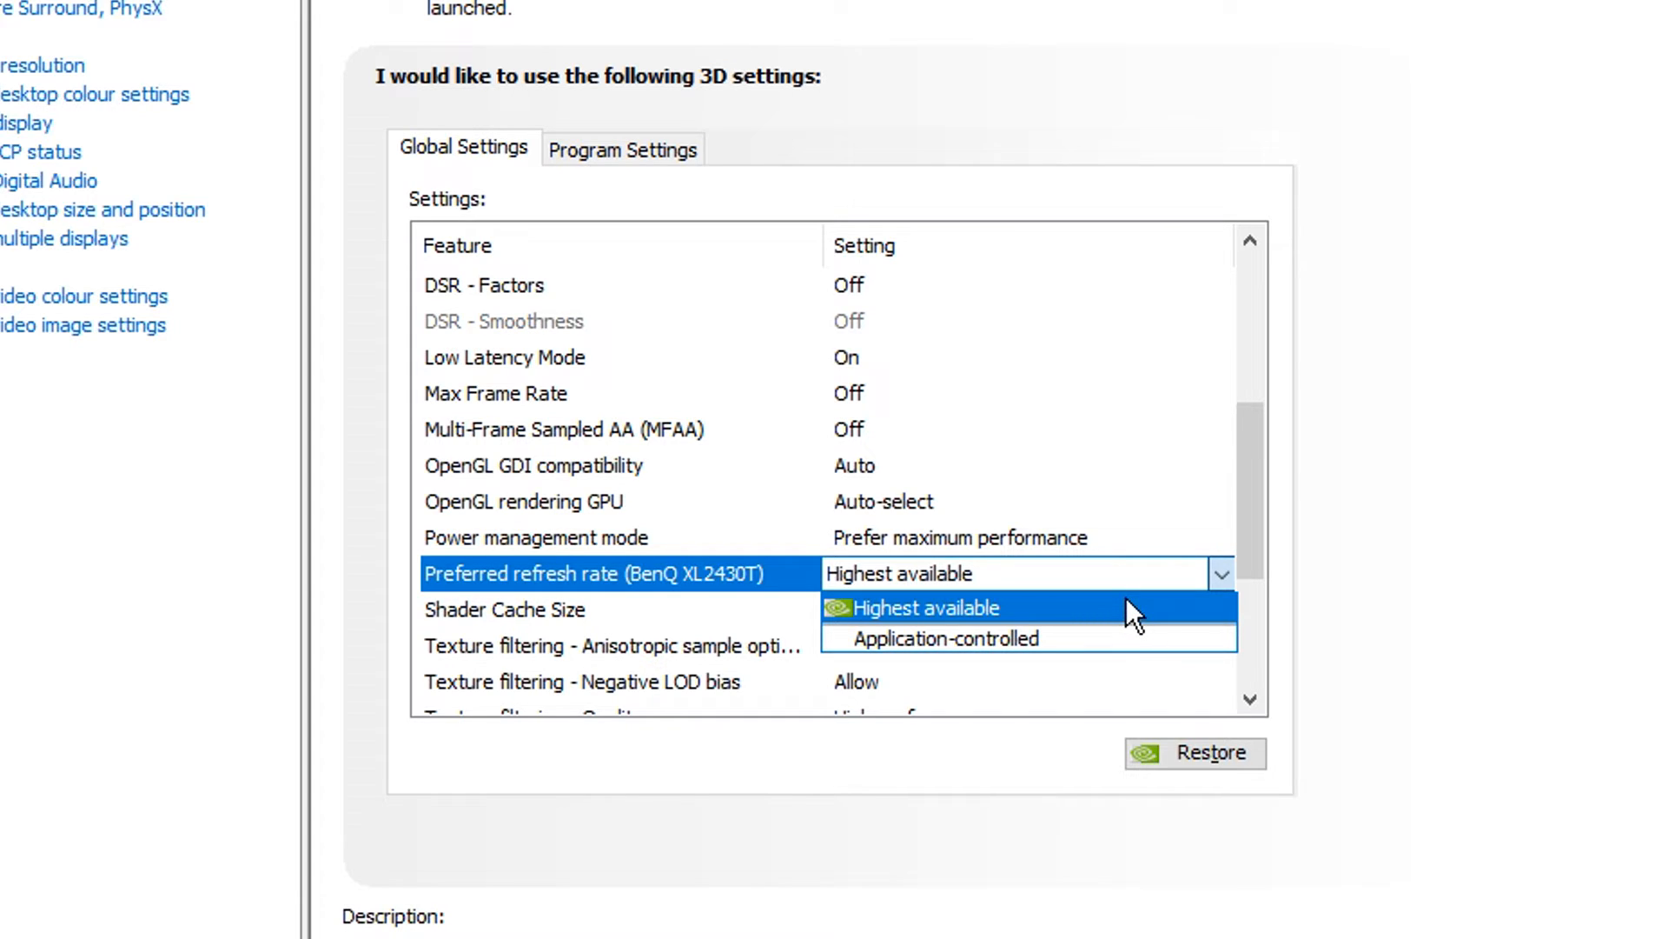
{"action": "mouse_move", "coordinate": [935, 622]}
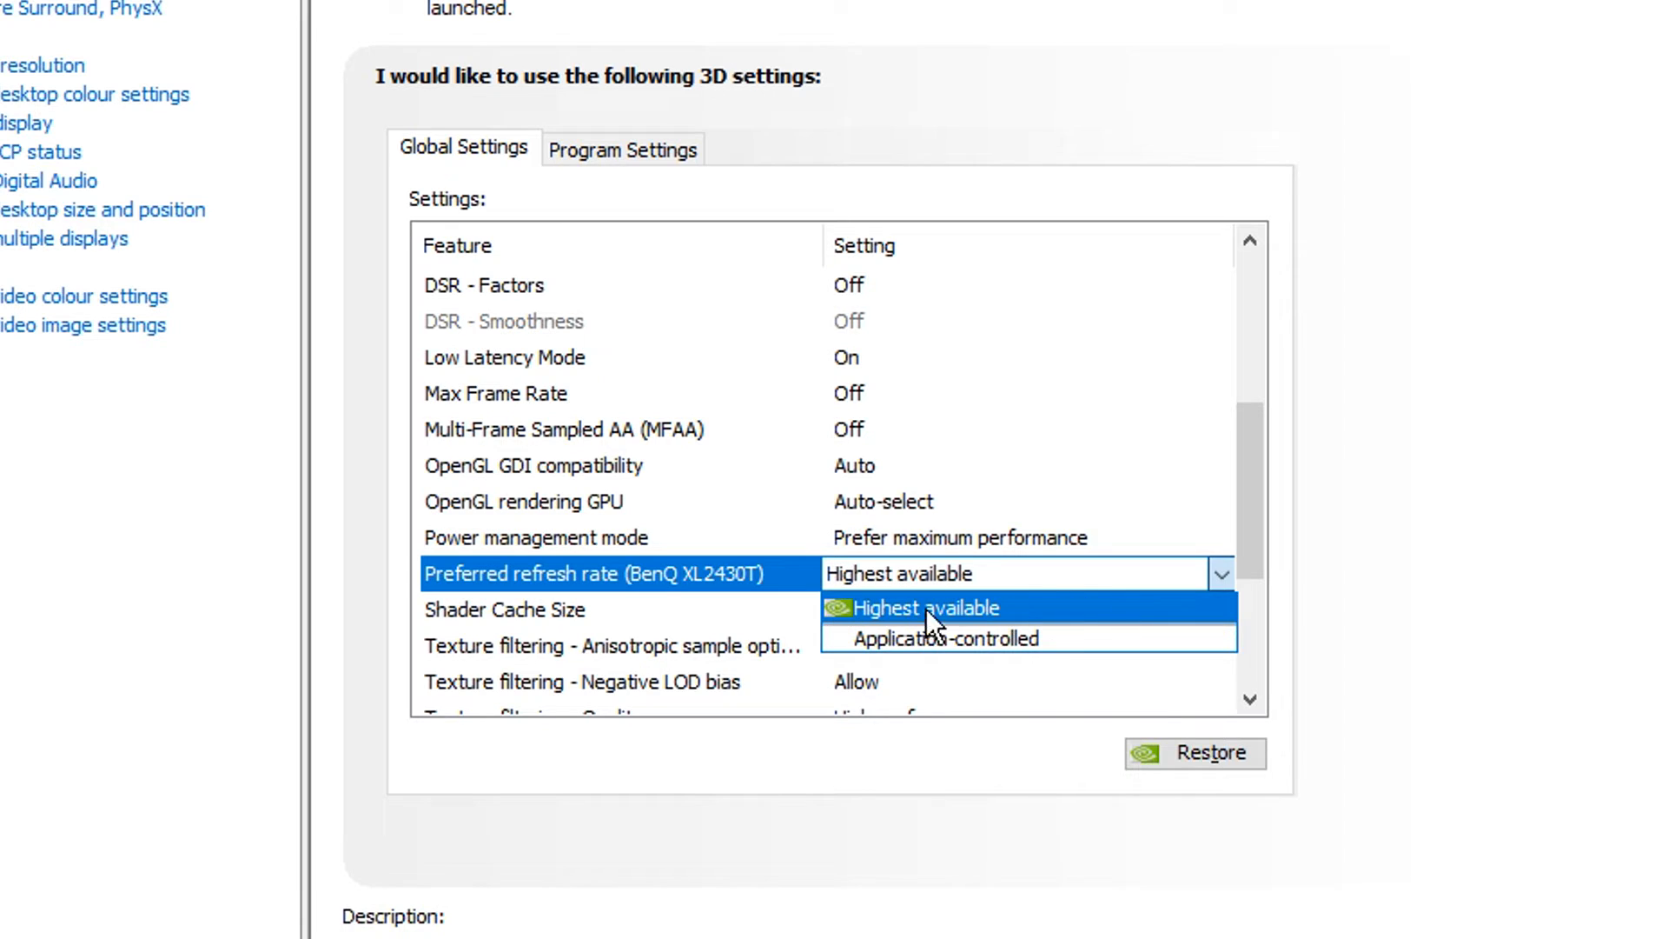
{"action": "mouse_move", "coordinate": [1126, 626]}
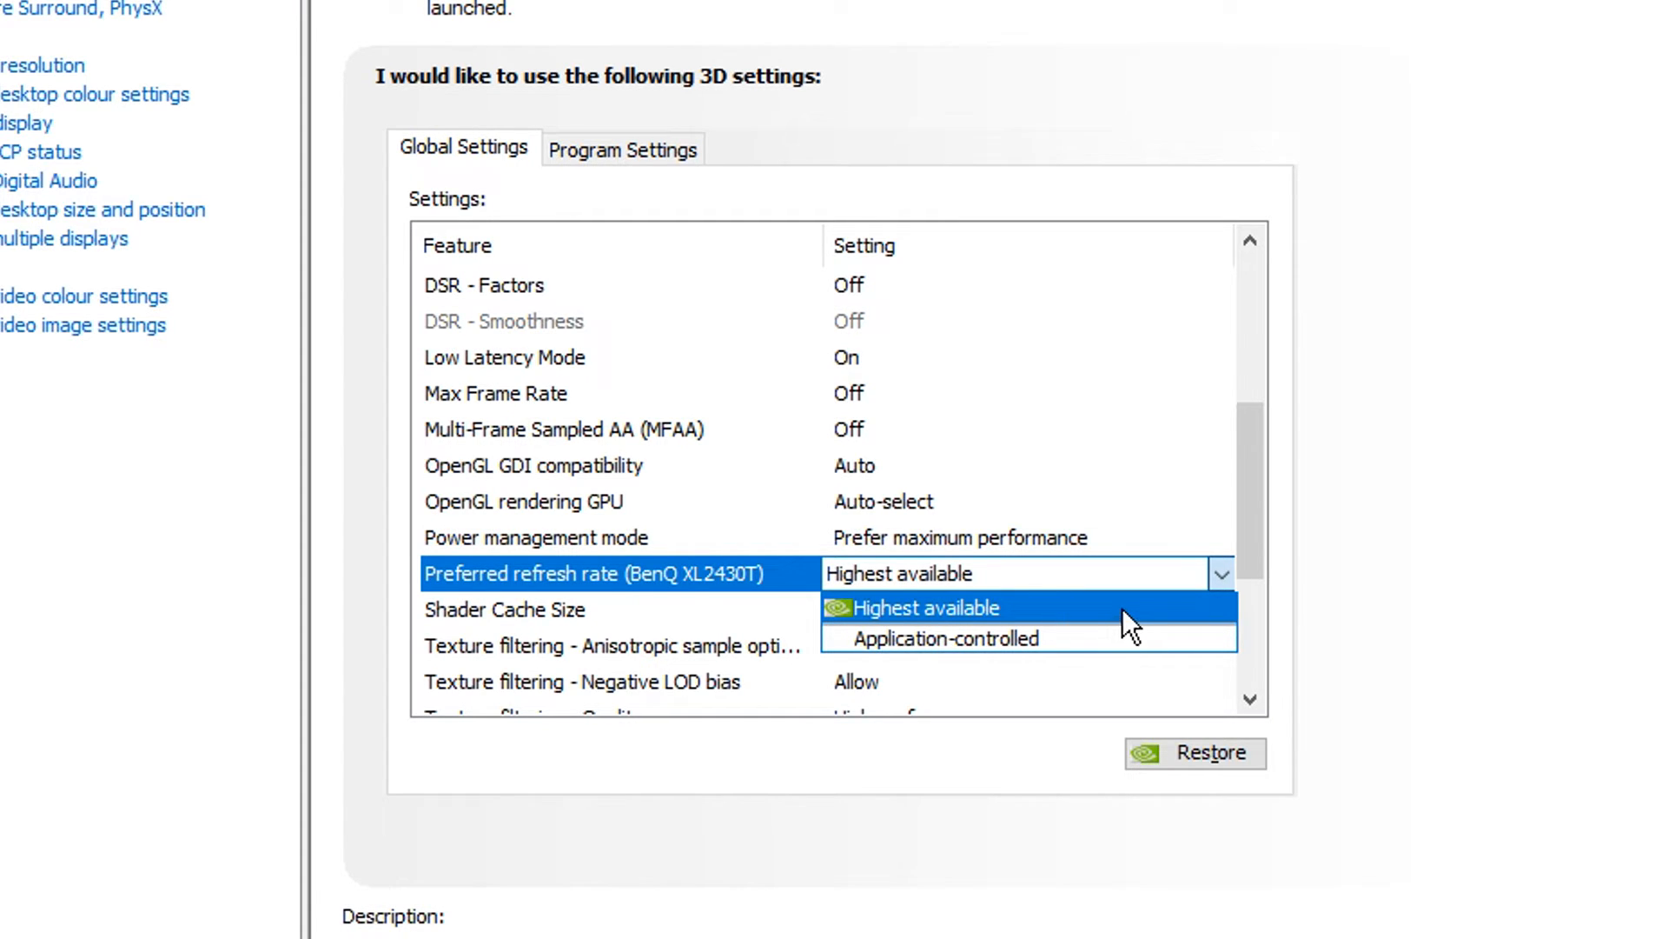
{"action": "left_click", "coordinate": [921, 608]}
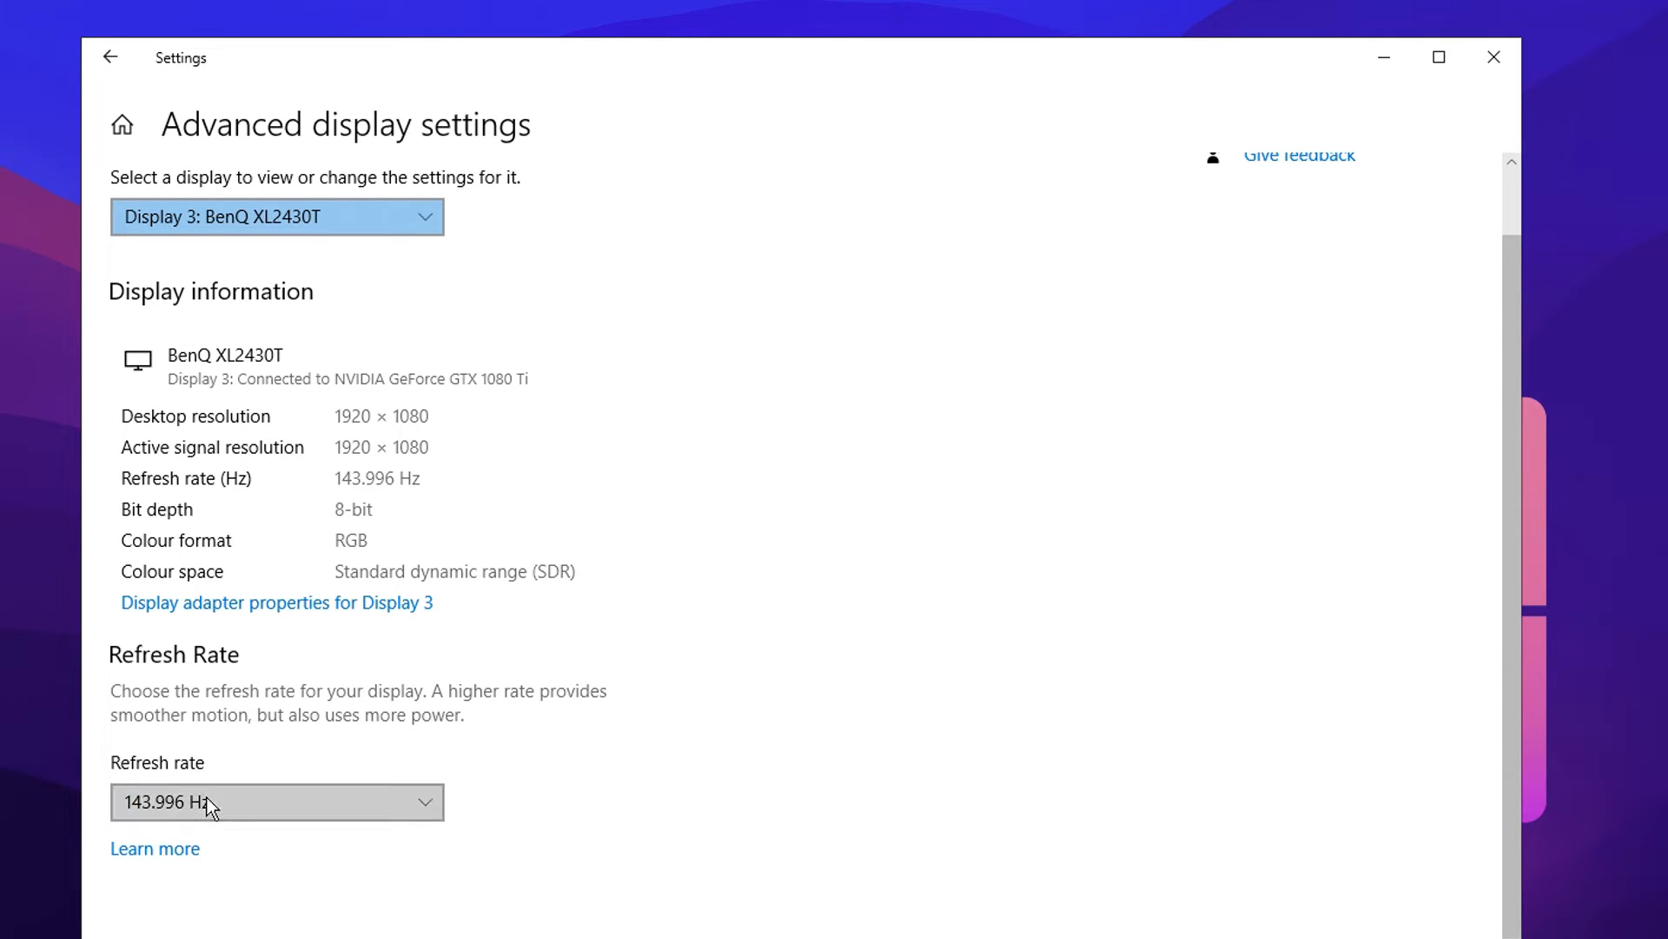
Expand the Refresh rate dropdown confirming 143.996 Hz is chosen for the BenQ XL2430T.
{"action": "left_click", "coordinate": [276, 803]}
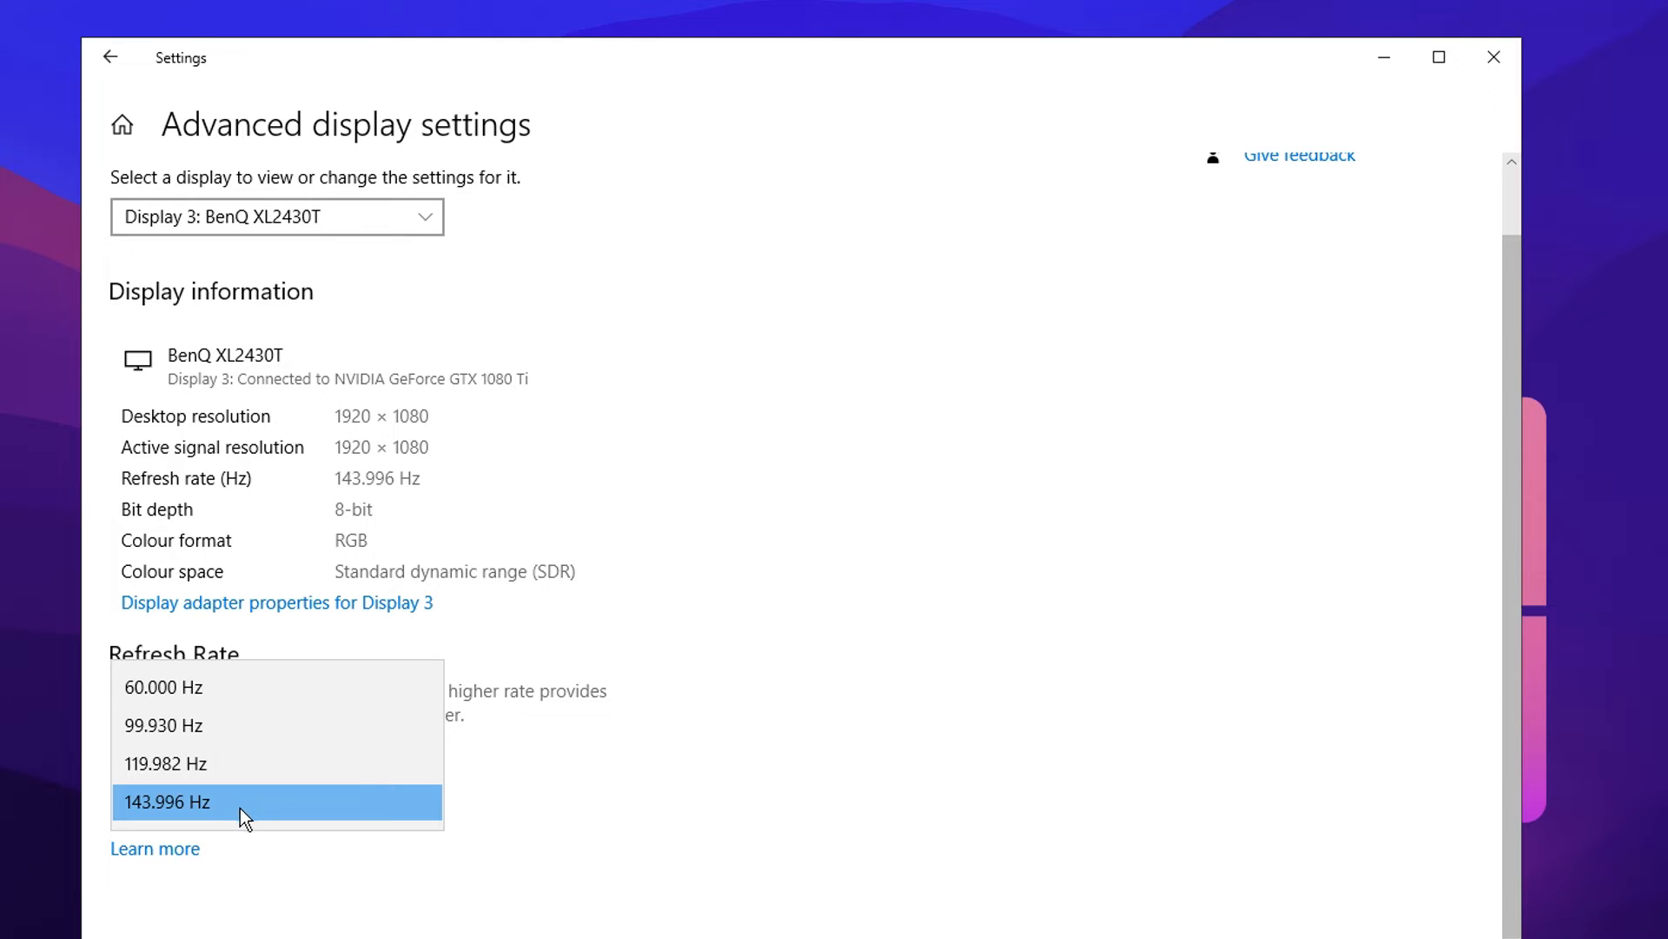
{"action": "mouse_move", "coordinate": [282, 828]}
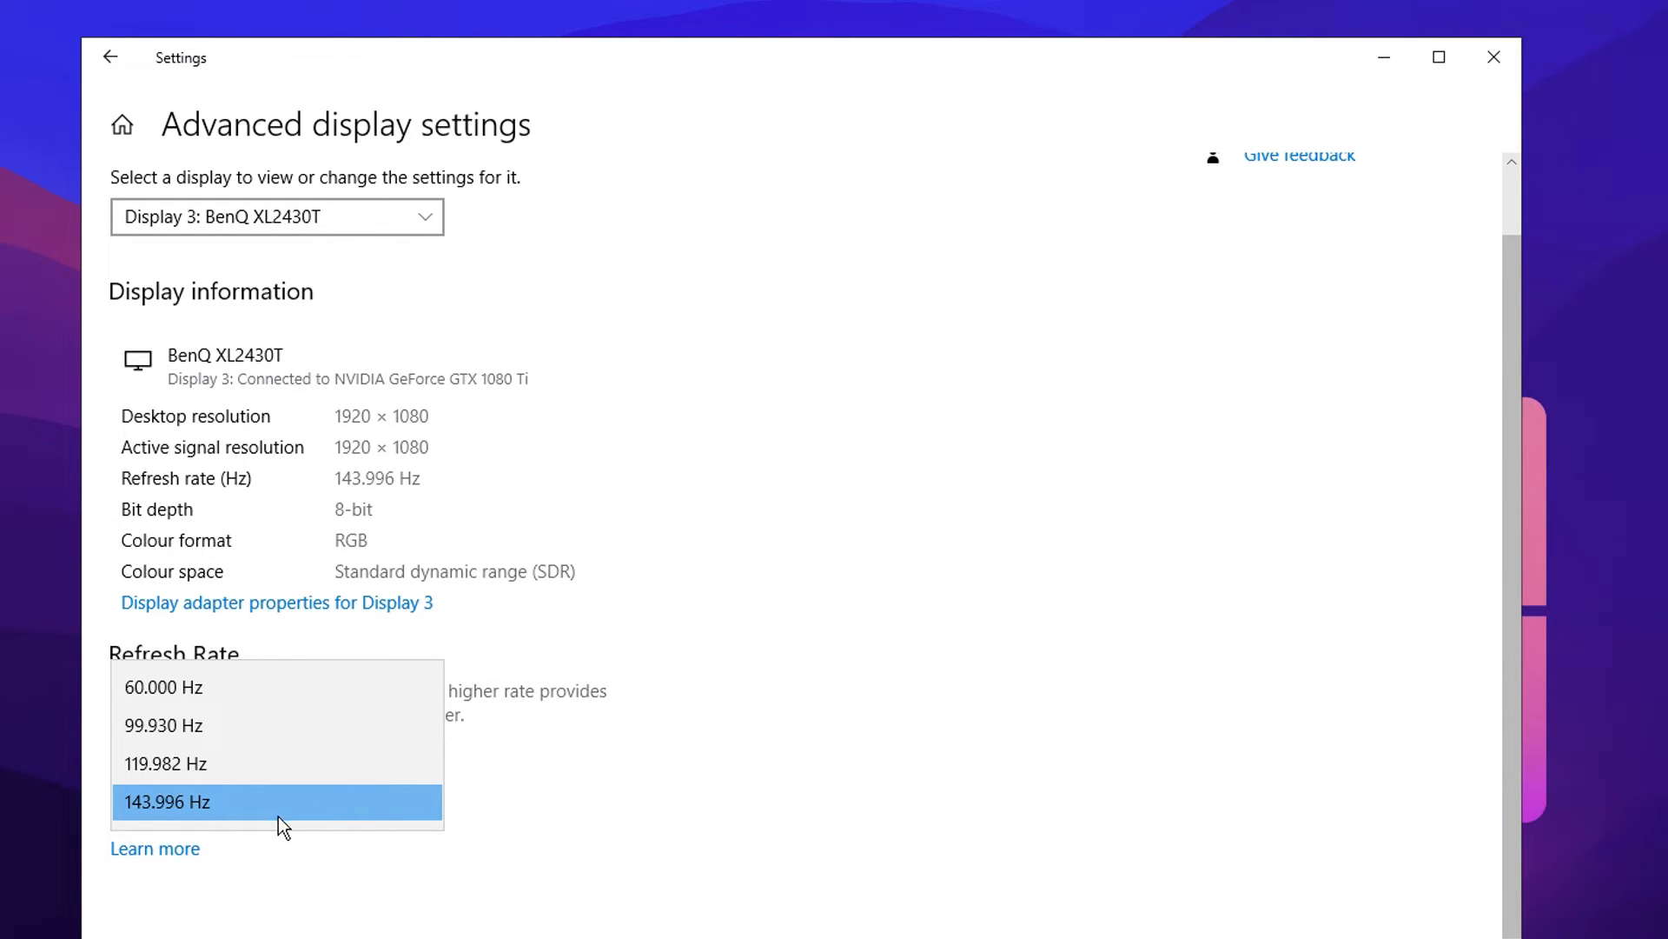
{"action": "mouse_move", "coordinate": [372, 827]}
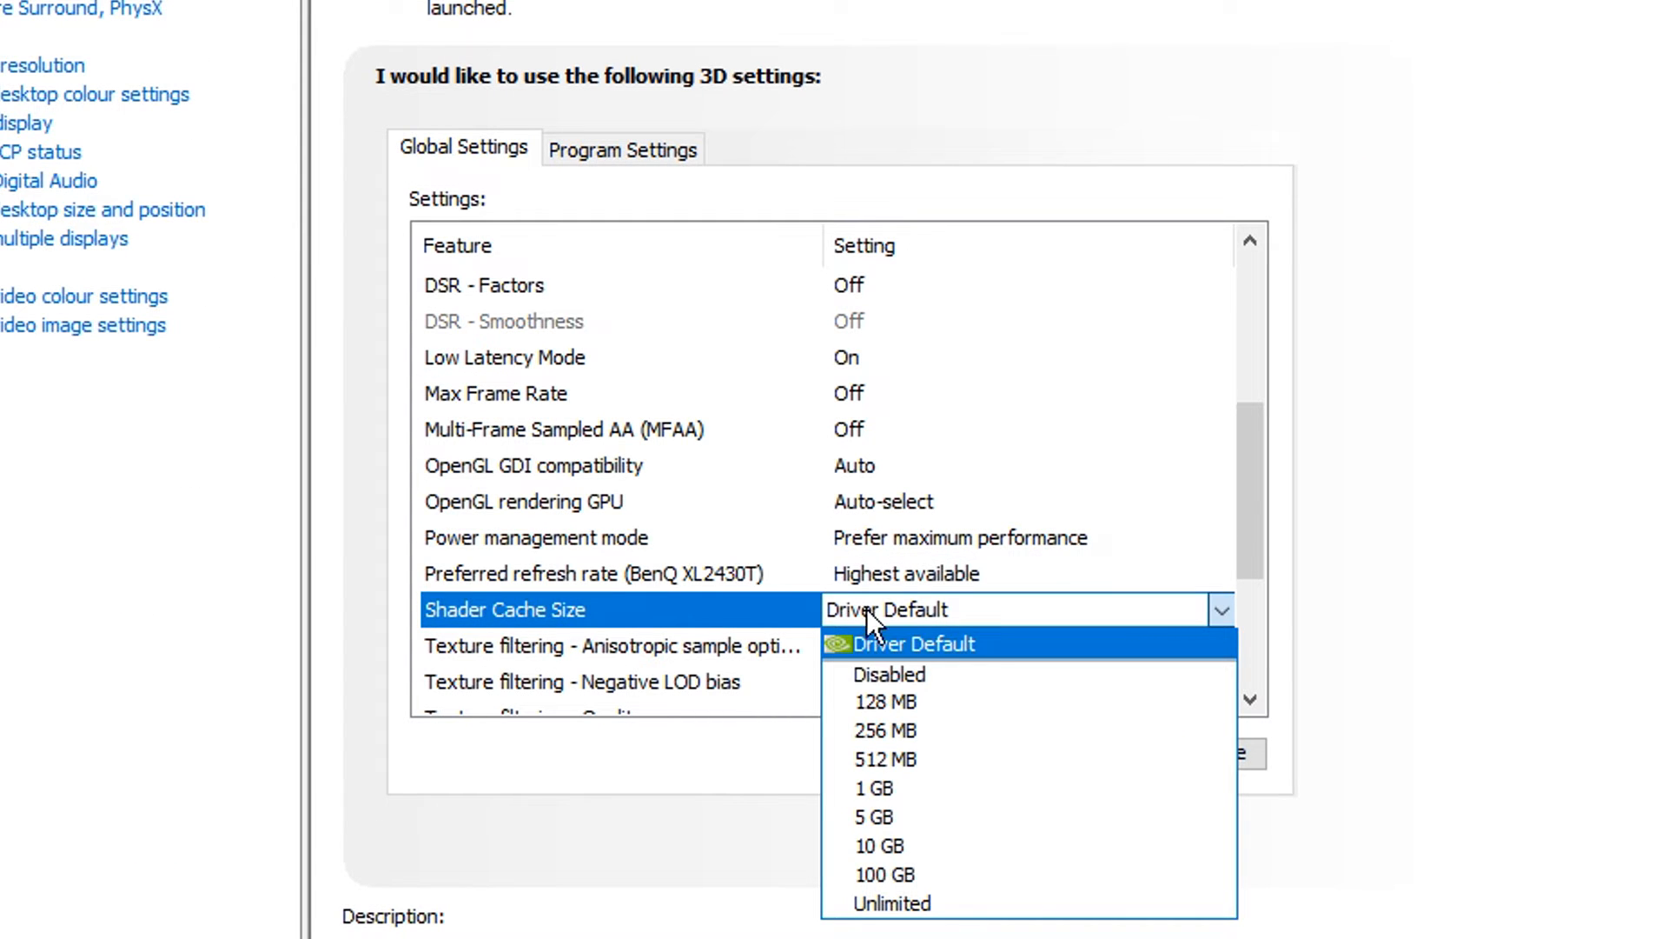
{"action": "mouse_move", "coordinate": [886, 874]}
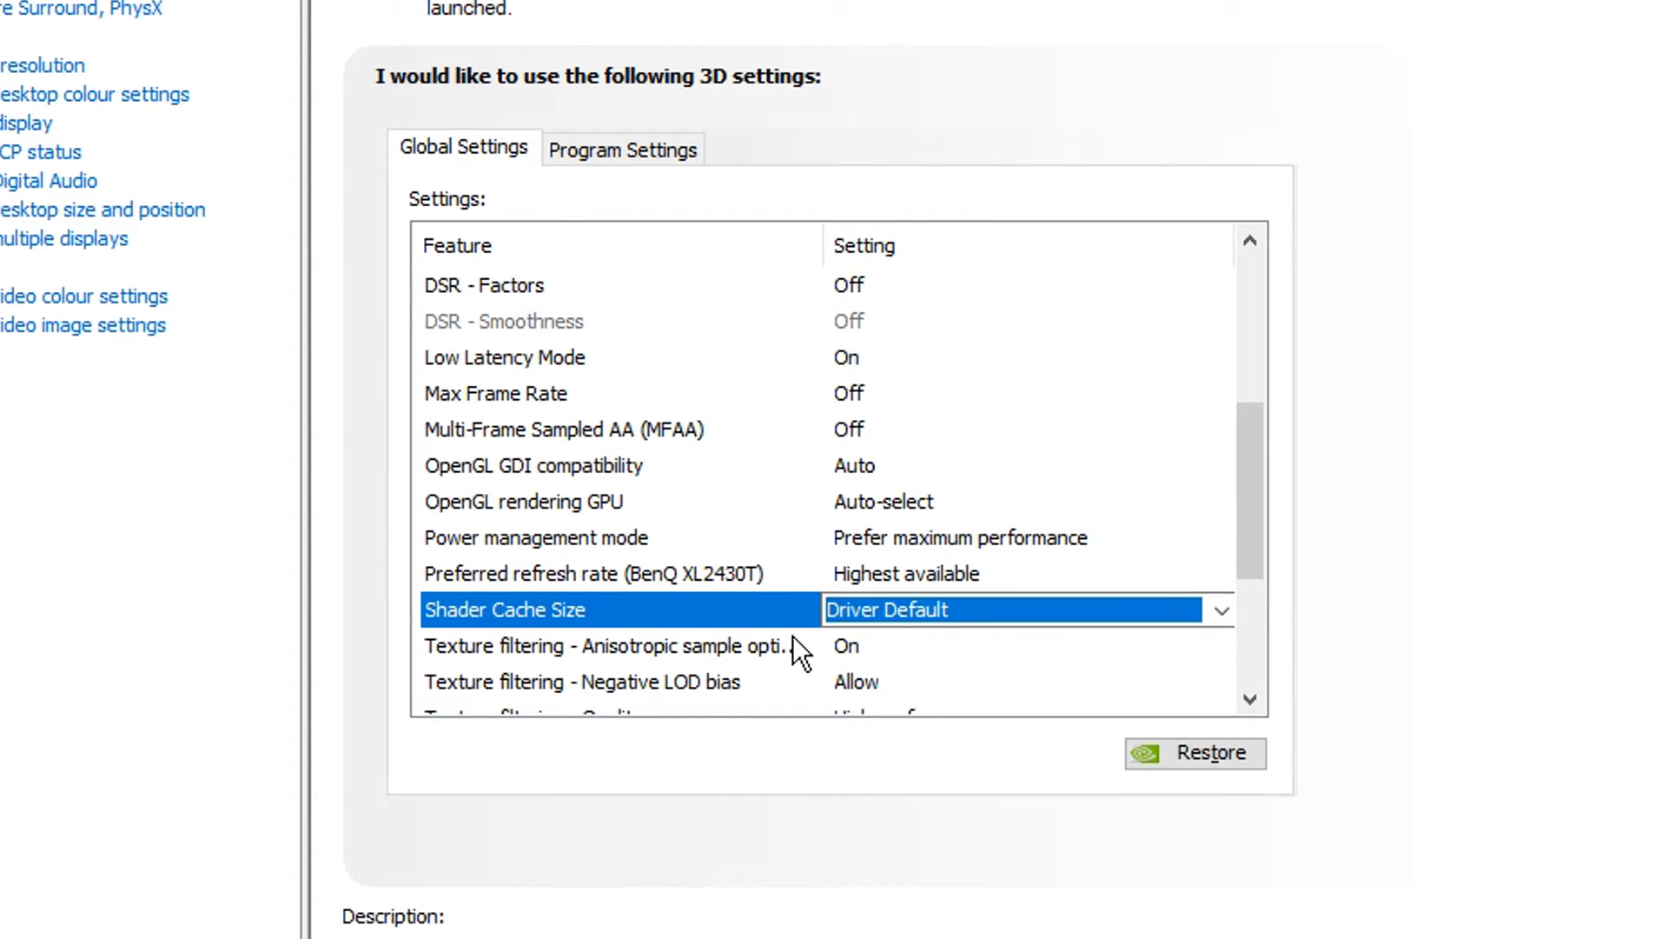
Keep texture filtering quality at High performance and trilinear optimisation on, reviewing anisotropic sample optimisation and negative LOD bias.
{"action": "scroll", "scroll_direction": "down", "scroll_amount": 3}
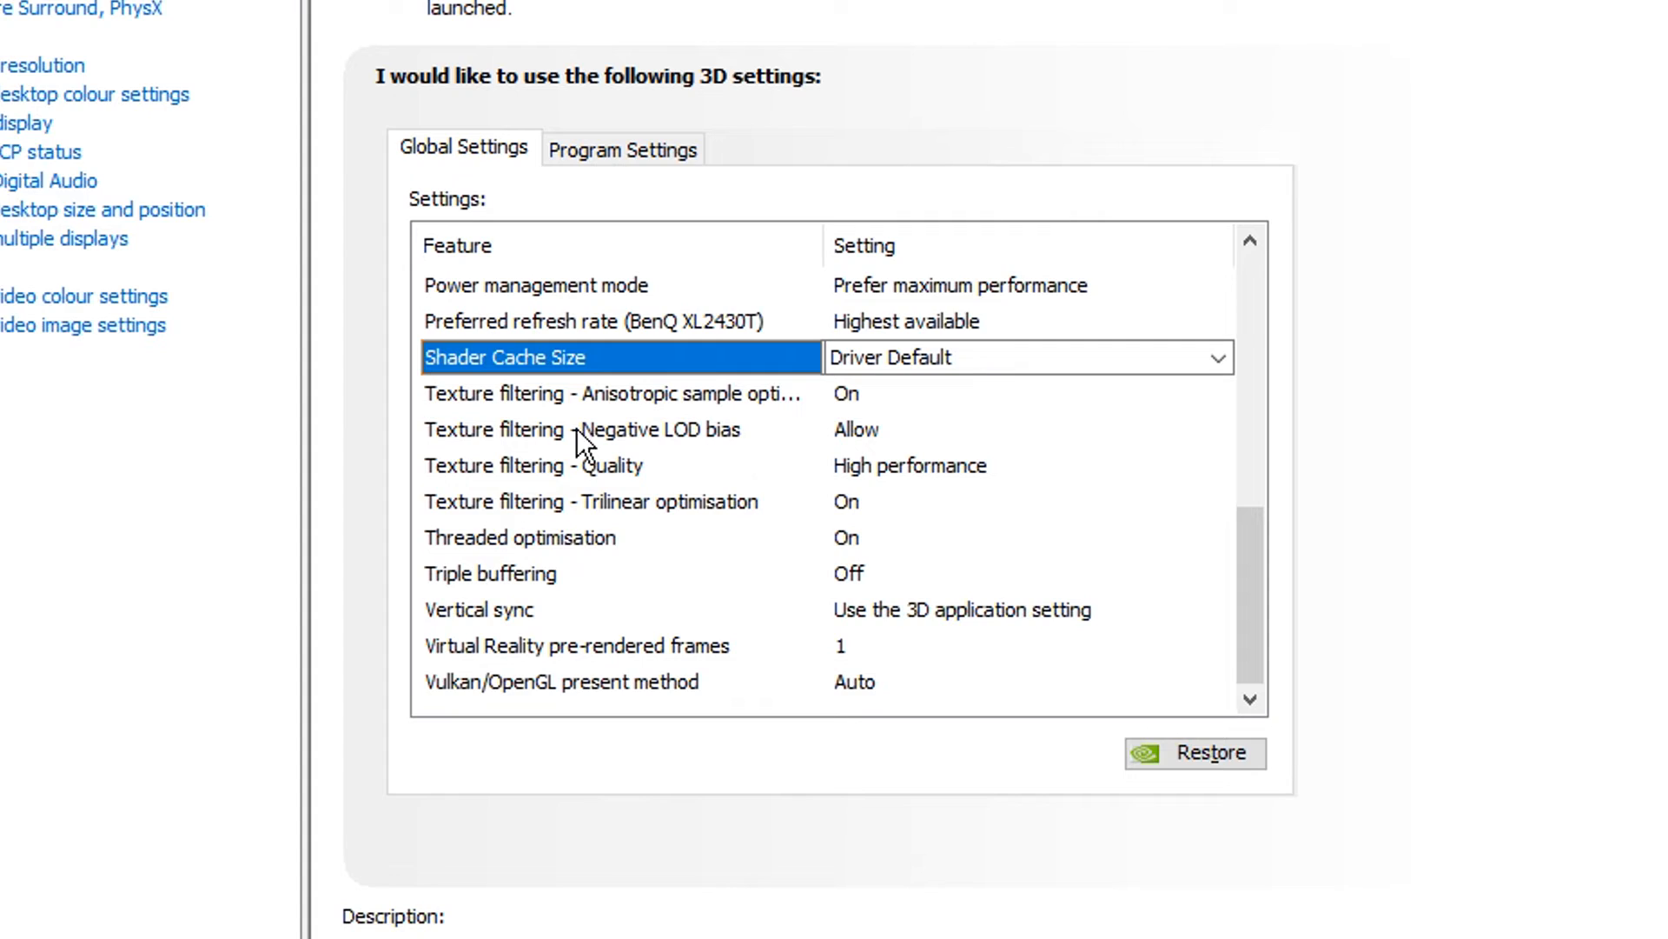
{"action": "mouse_move", "coordinate": [650, 409]}
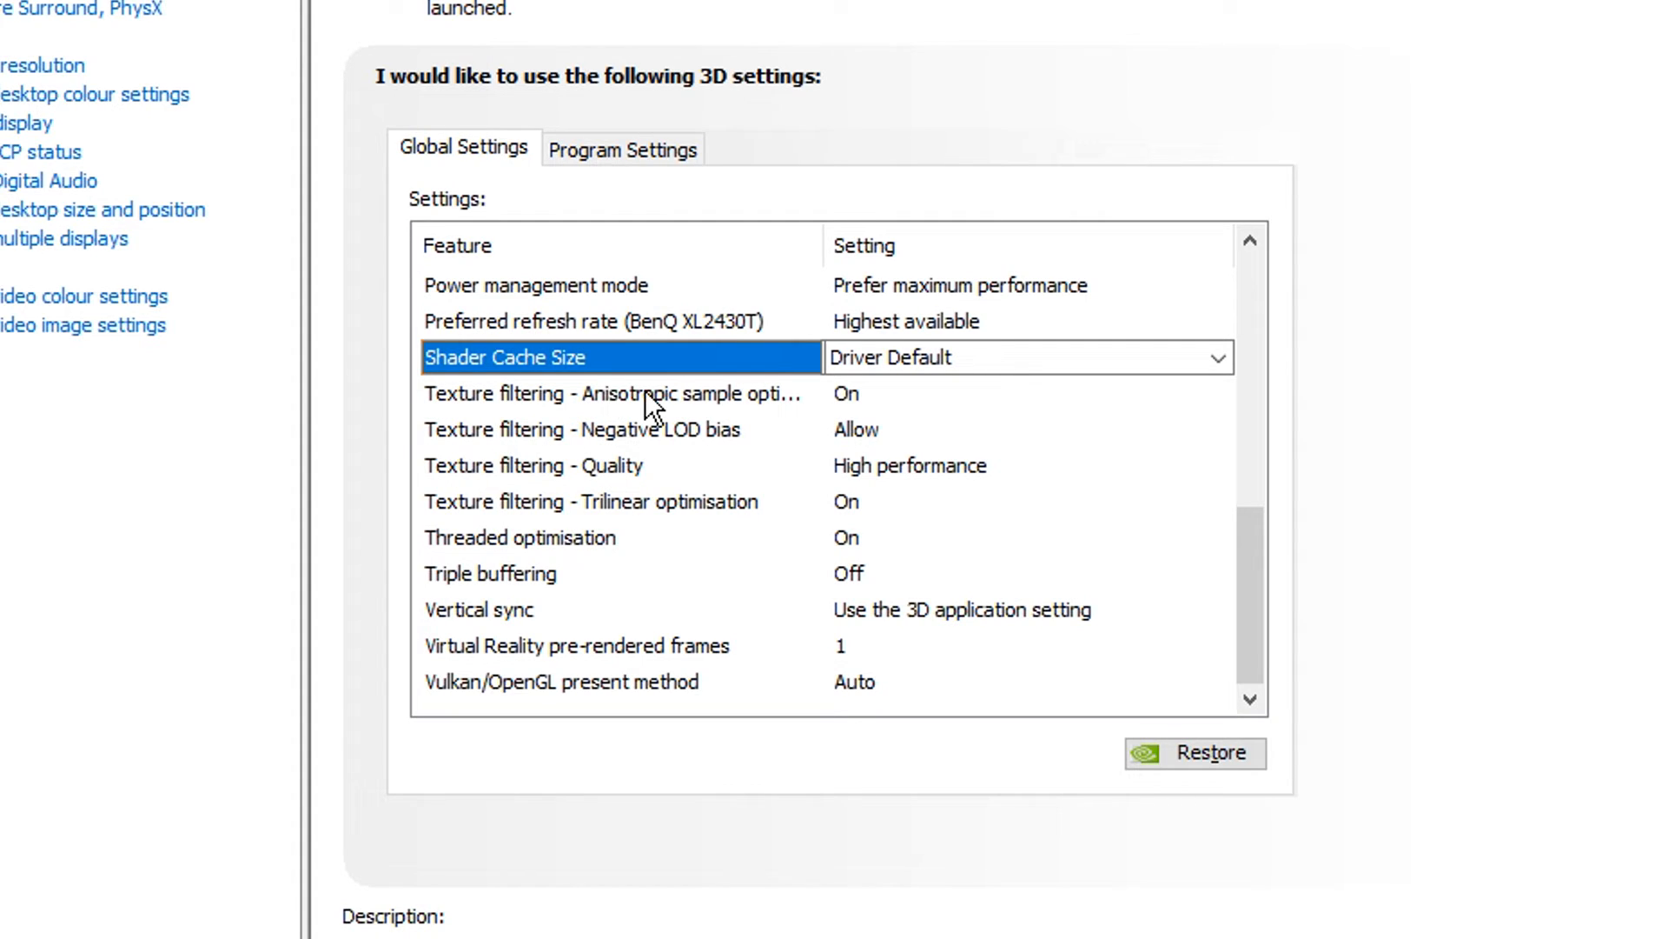
{"action": "left_click", "coordinate": [638, 395]}
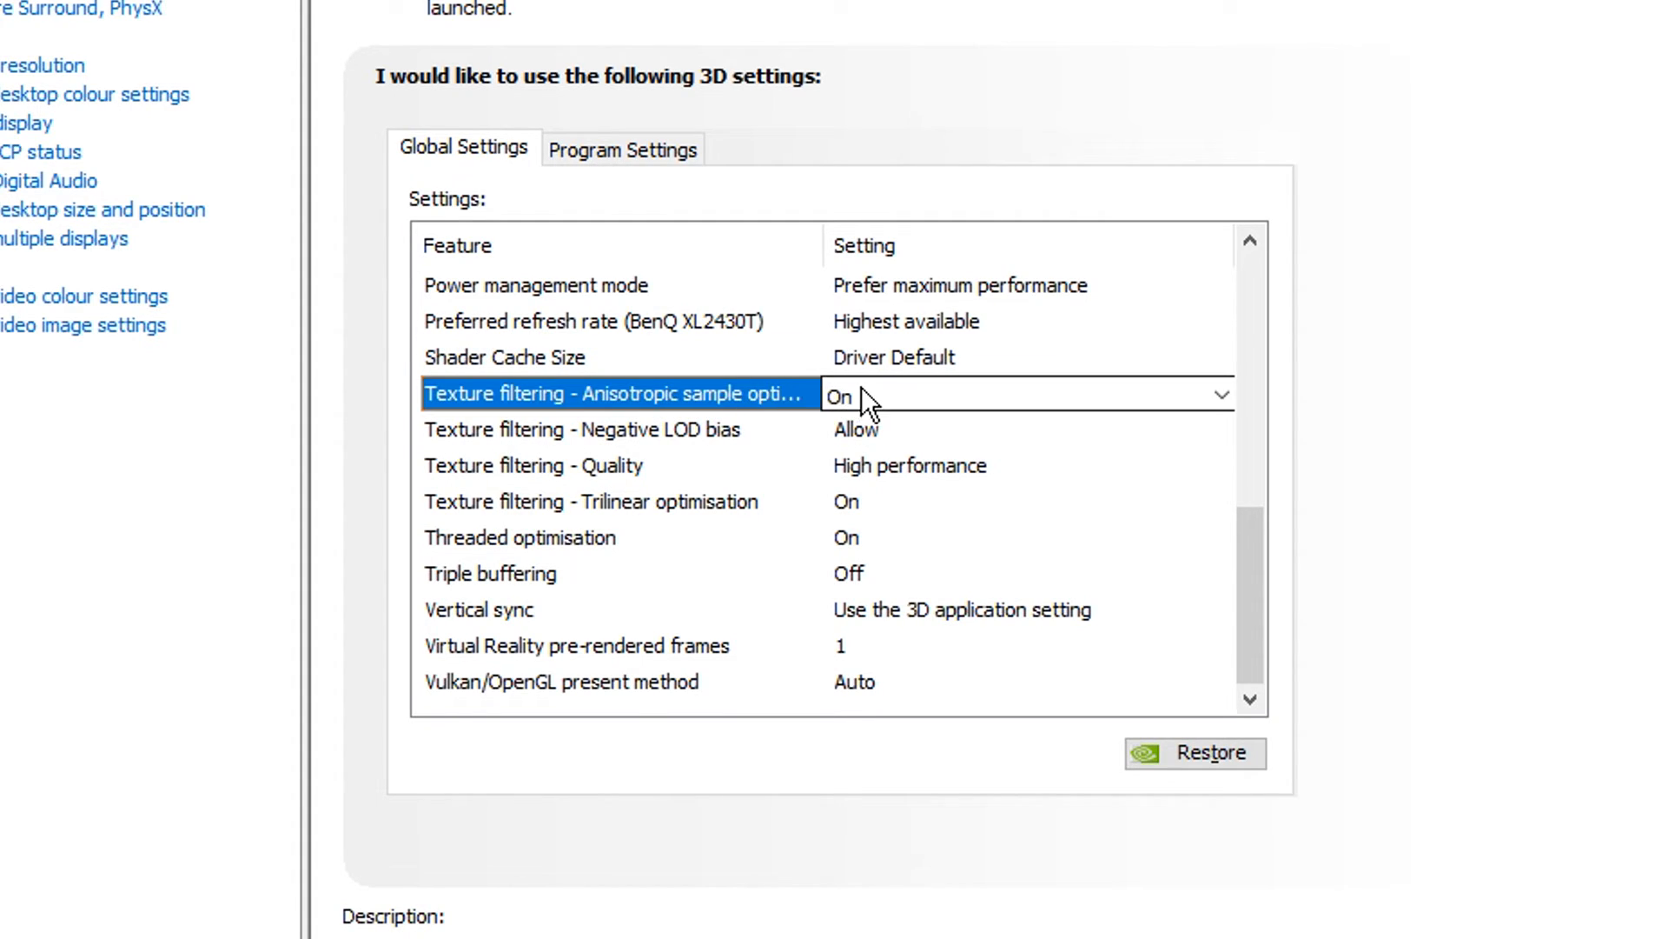
{"action": "left_click", "coordinate": [1220, 395]}
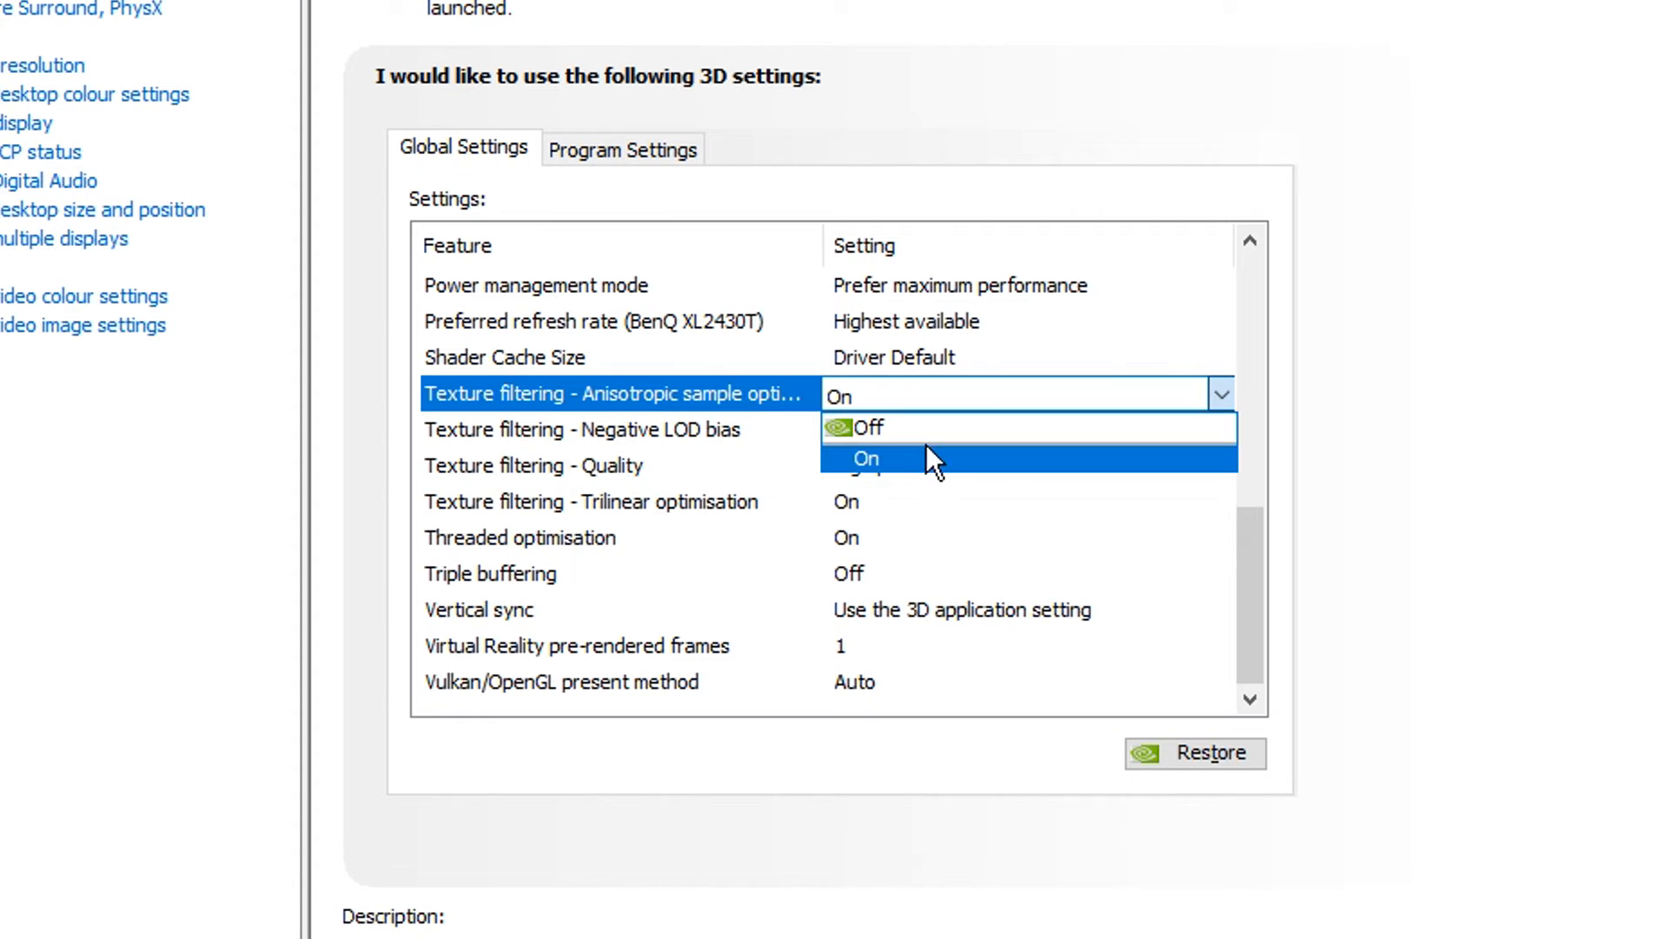
{"action": "mouse_move", "coordinate": [988, 428]}
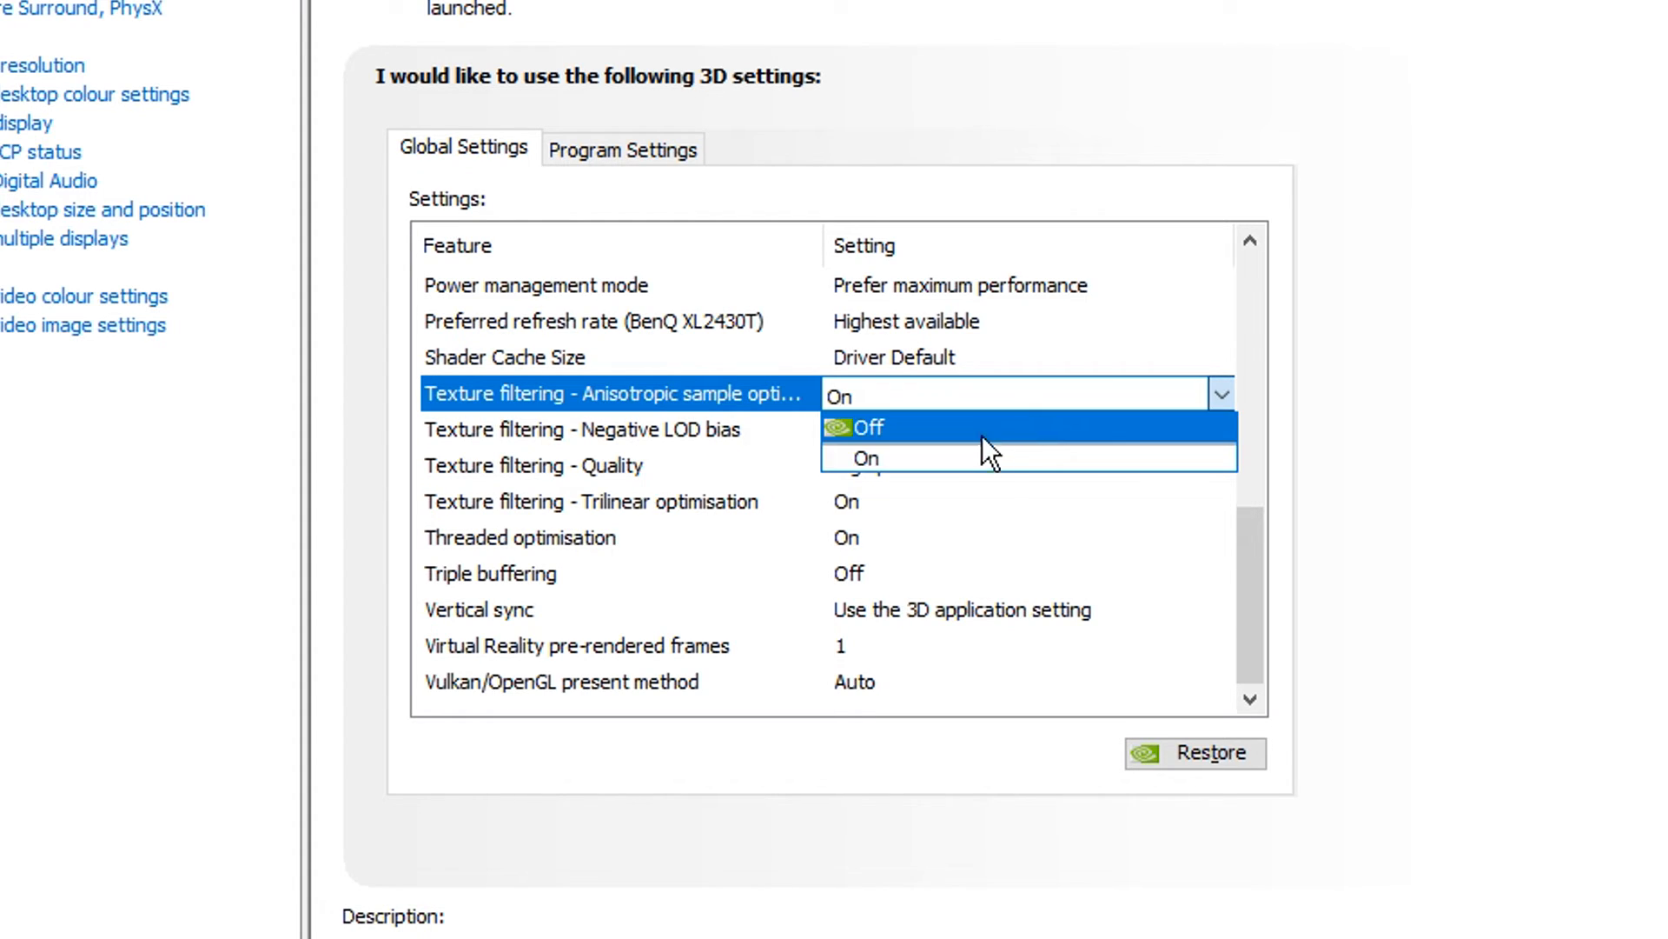
{"action": "mouse_move", "coordinate": [1032, 459]}
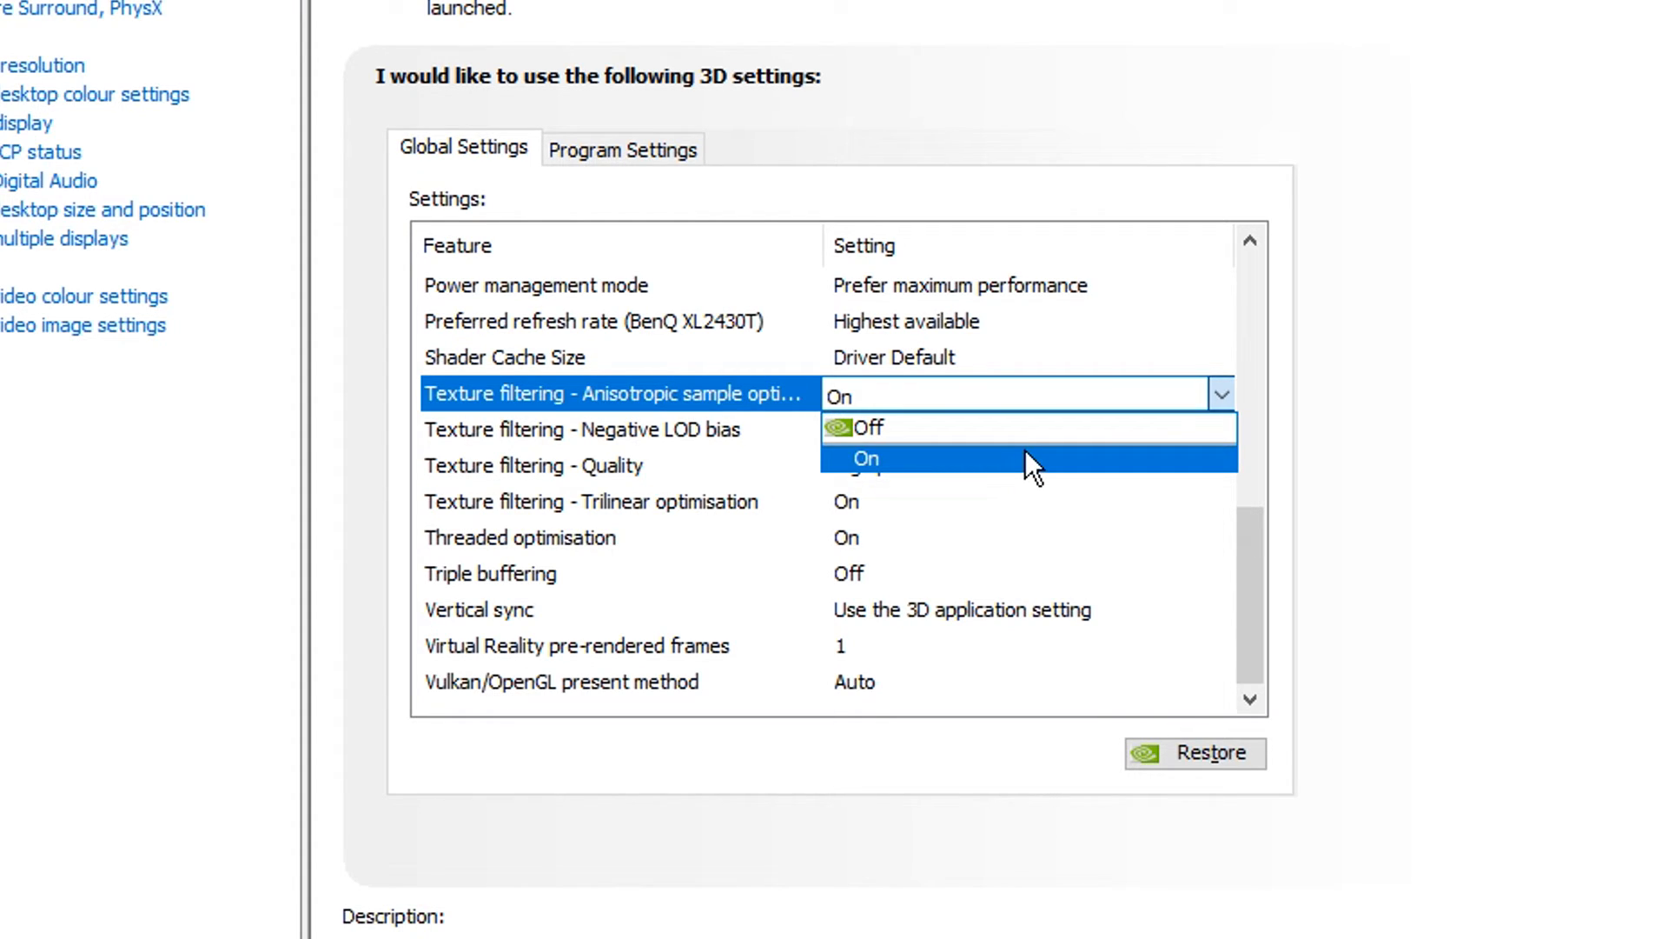
{"action": "mouse_move", "coordinate": [937, 428]}
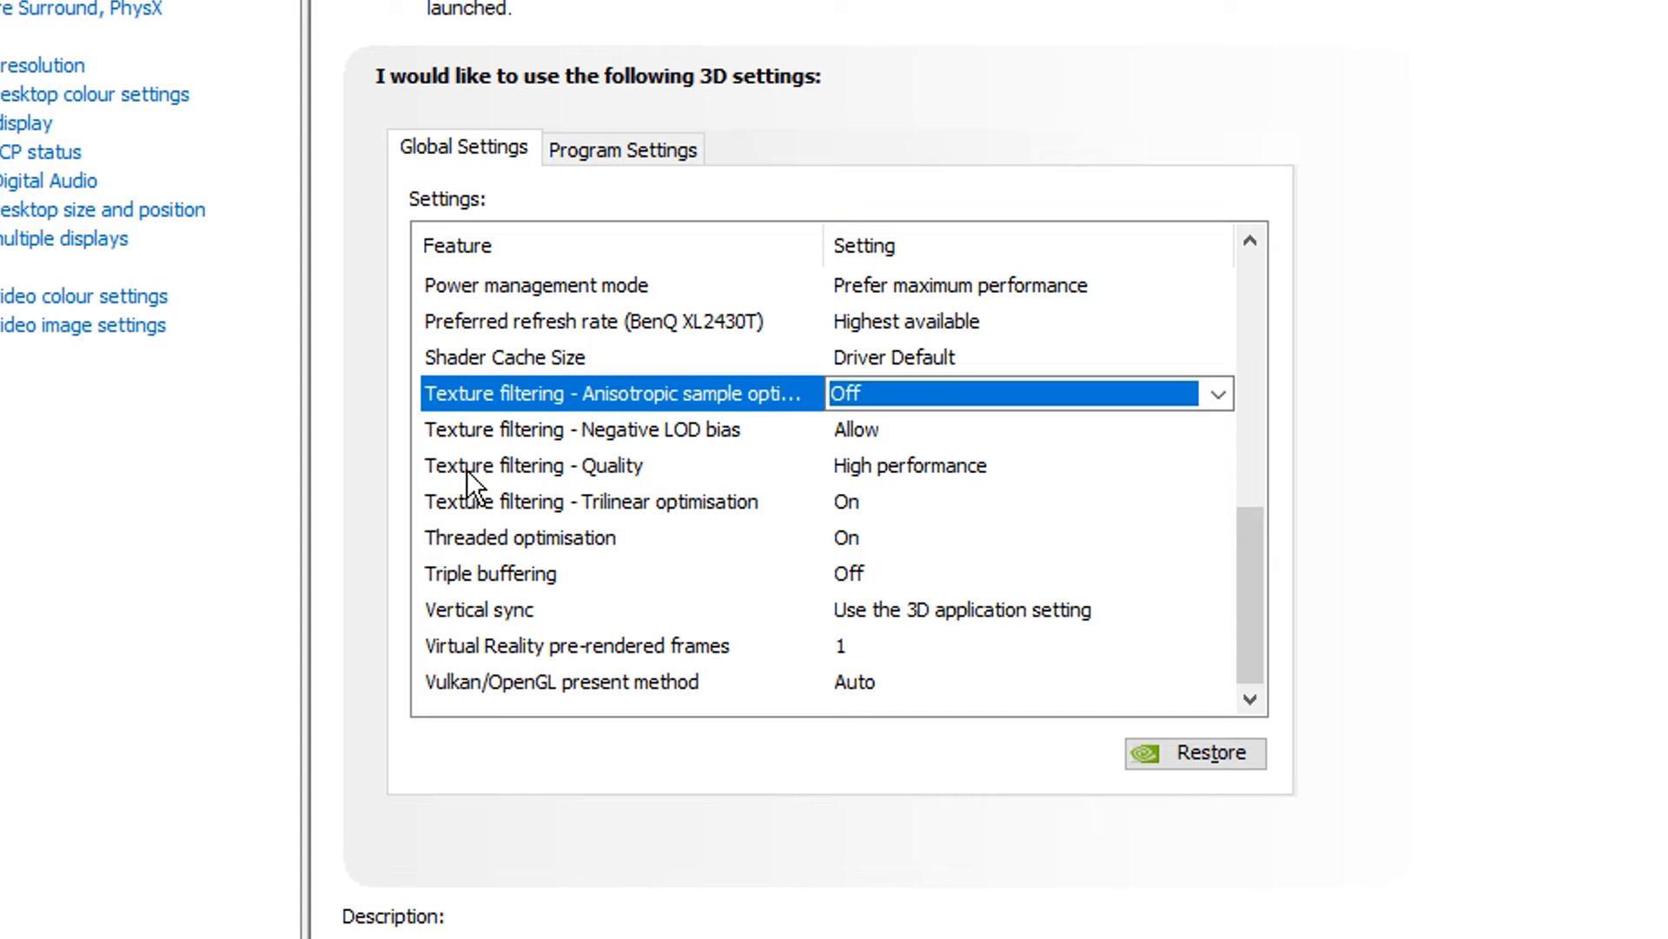
{"action": "left_click", "coordinate": [661, 429]}
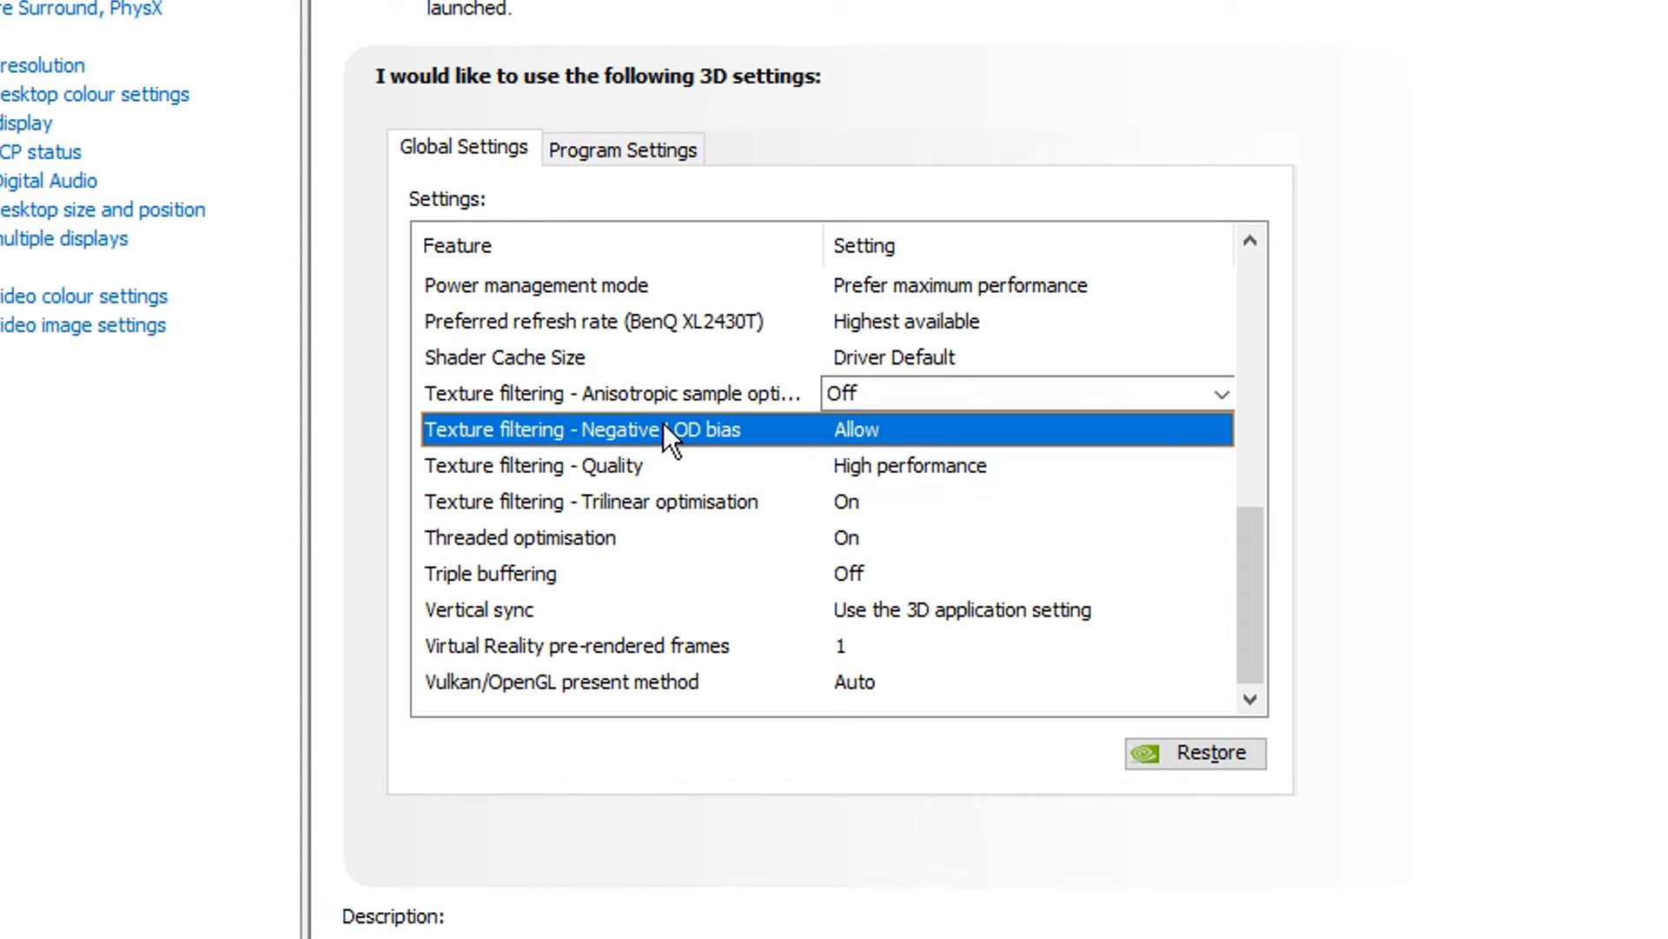
{"action": "left_click", "coordinate": [532, 466]}
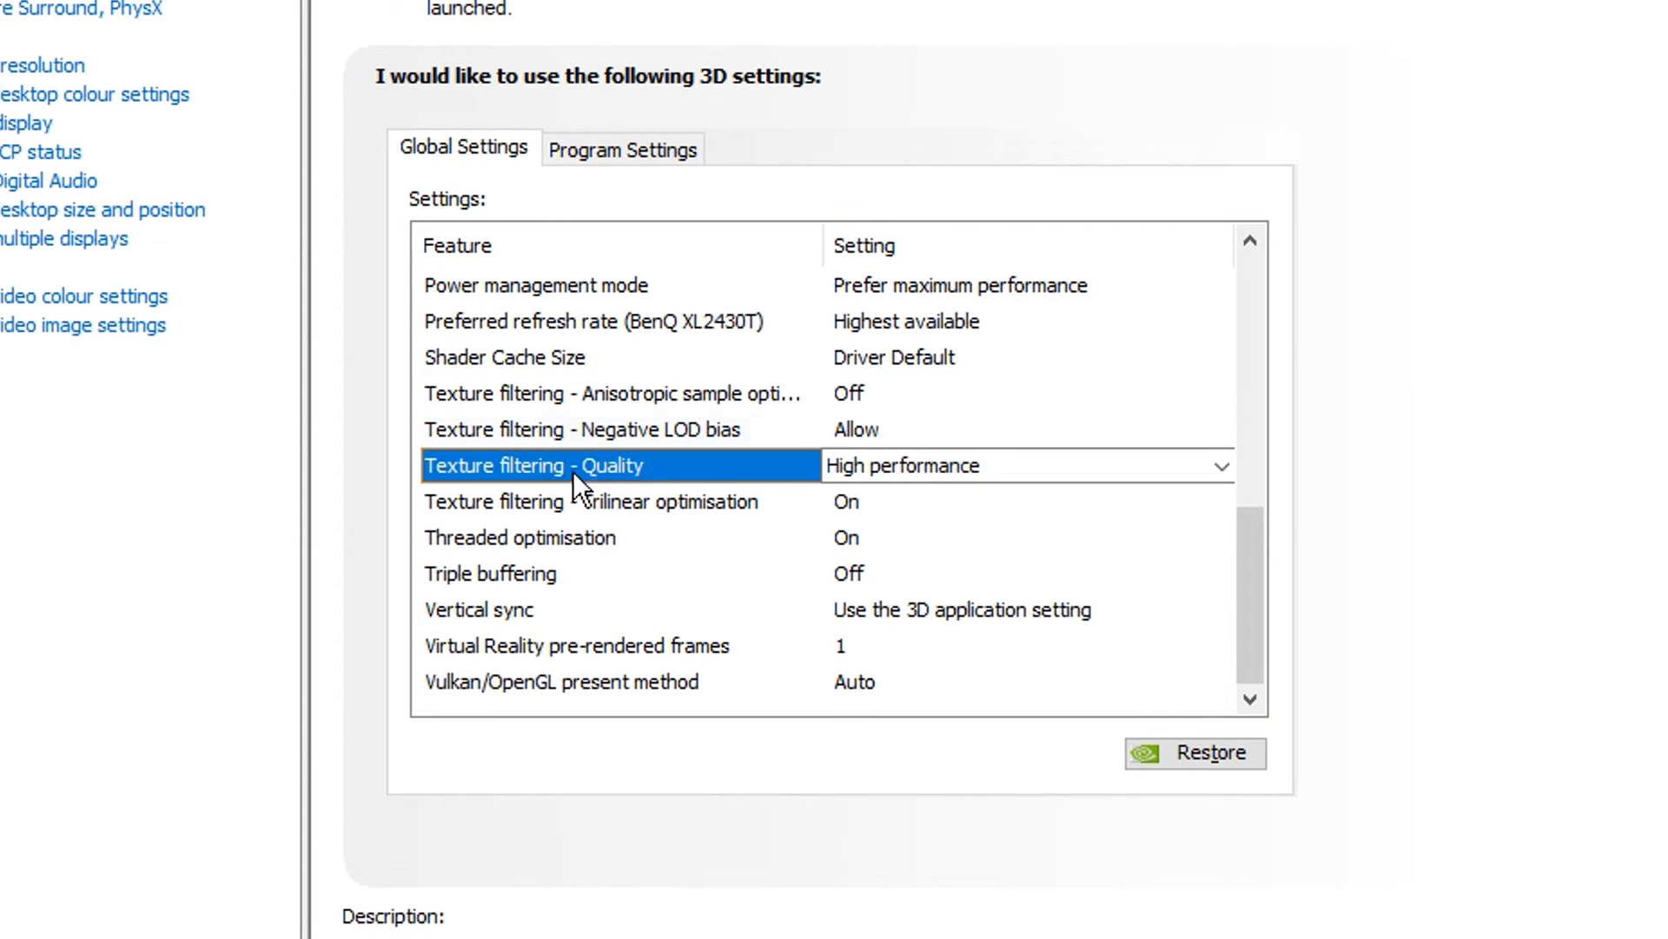
{"action": "left_click", "coordinate": [1220, 466]}
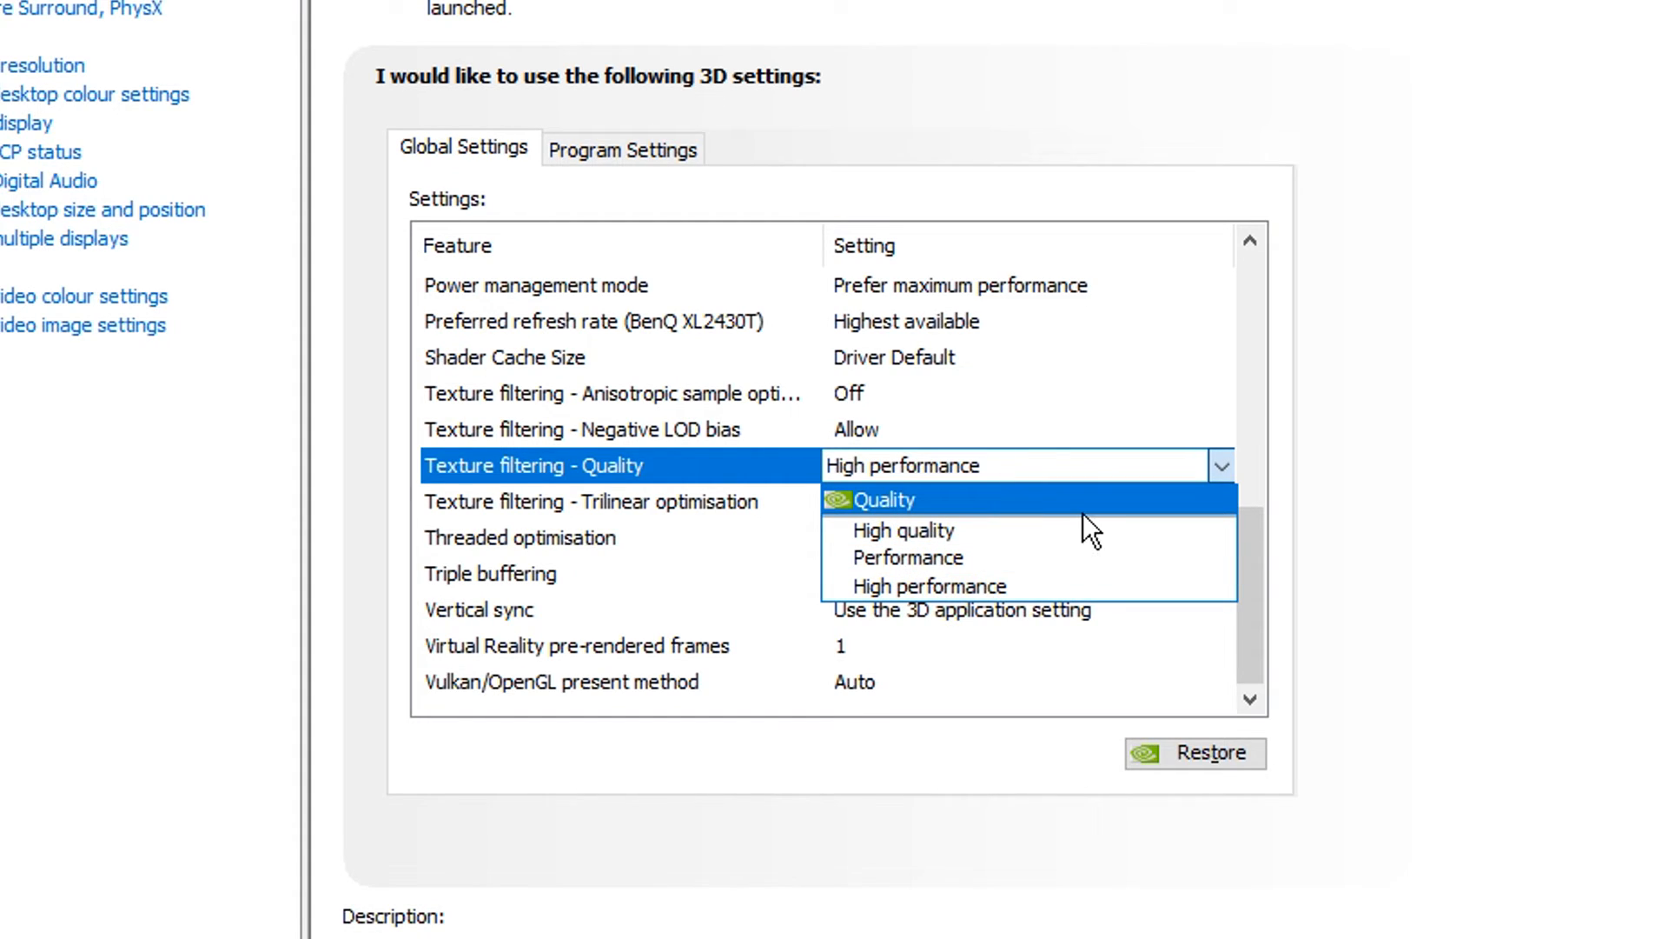
{"action": "mouse_move", "coordinate": [1032, 586]}
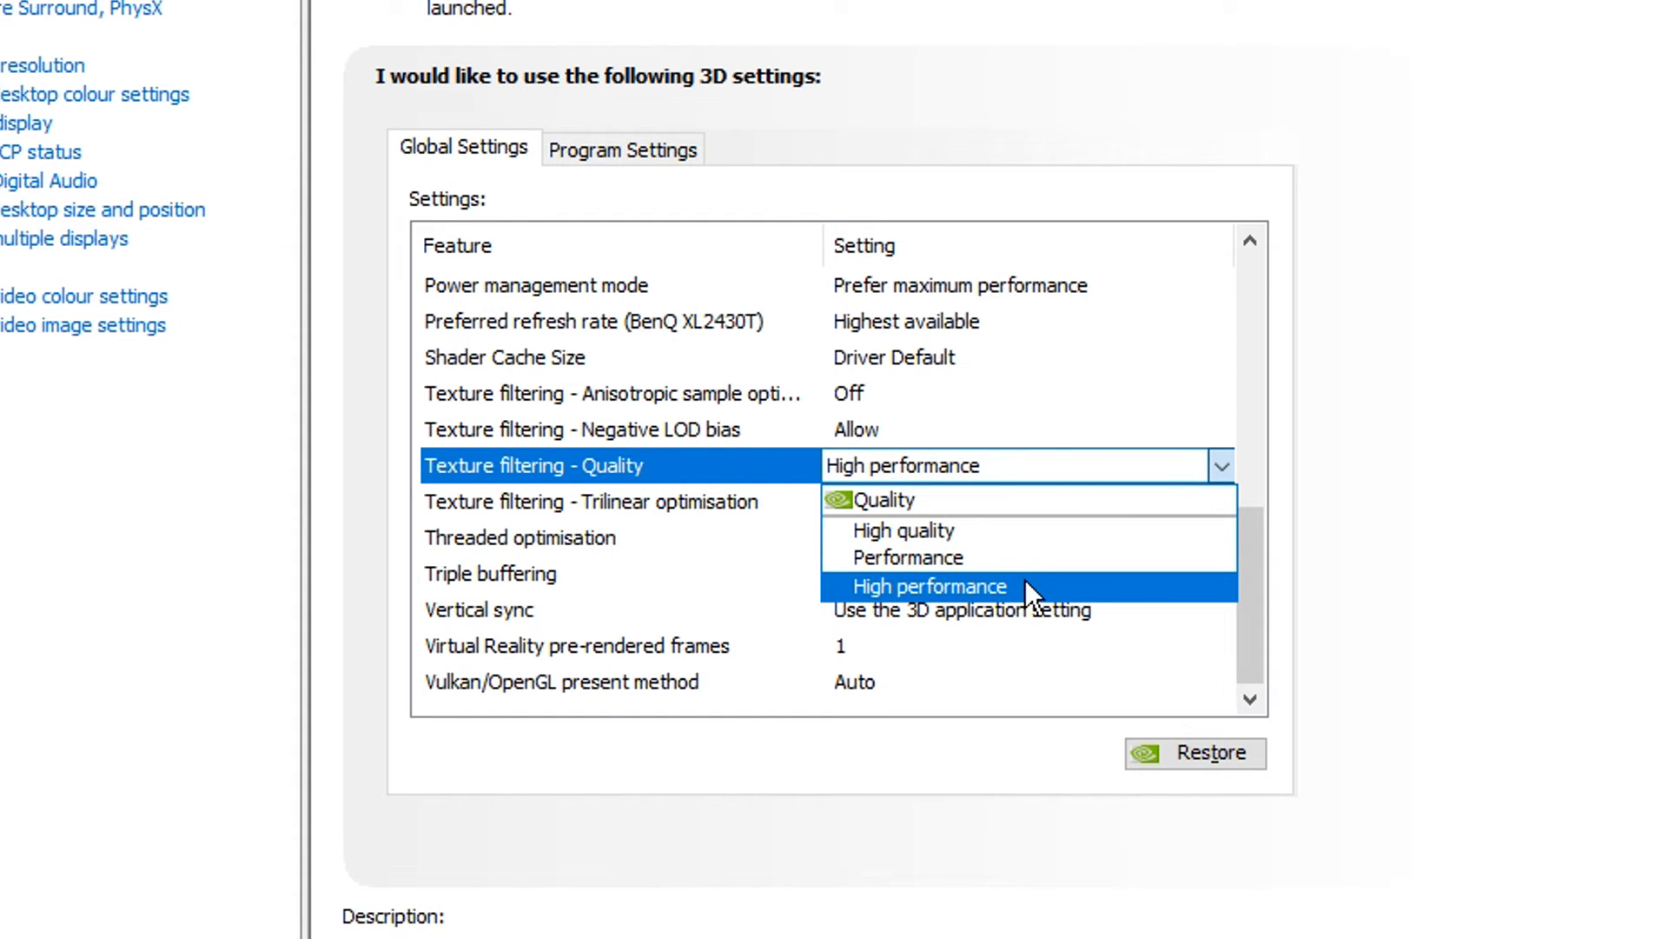
{"action": "left_click", "coordinate": [926, 585]}
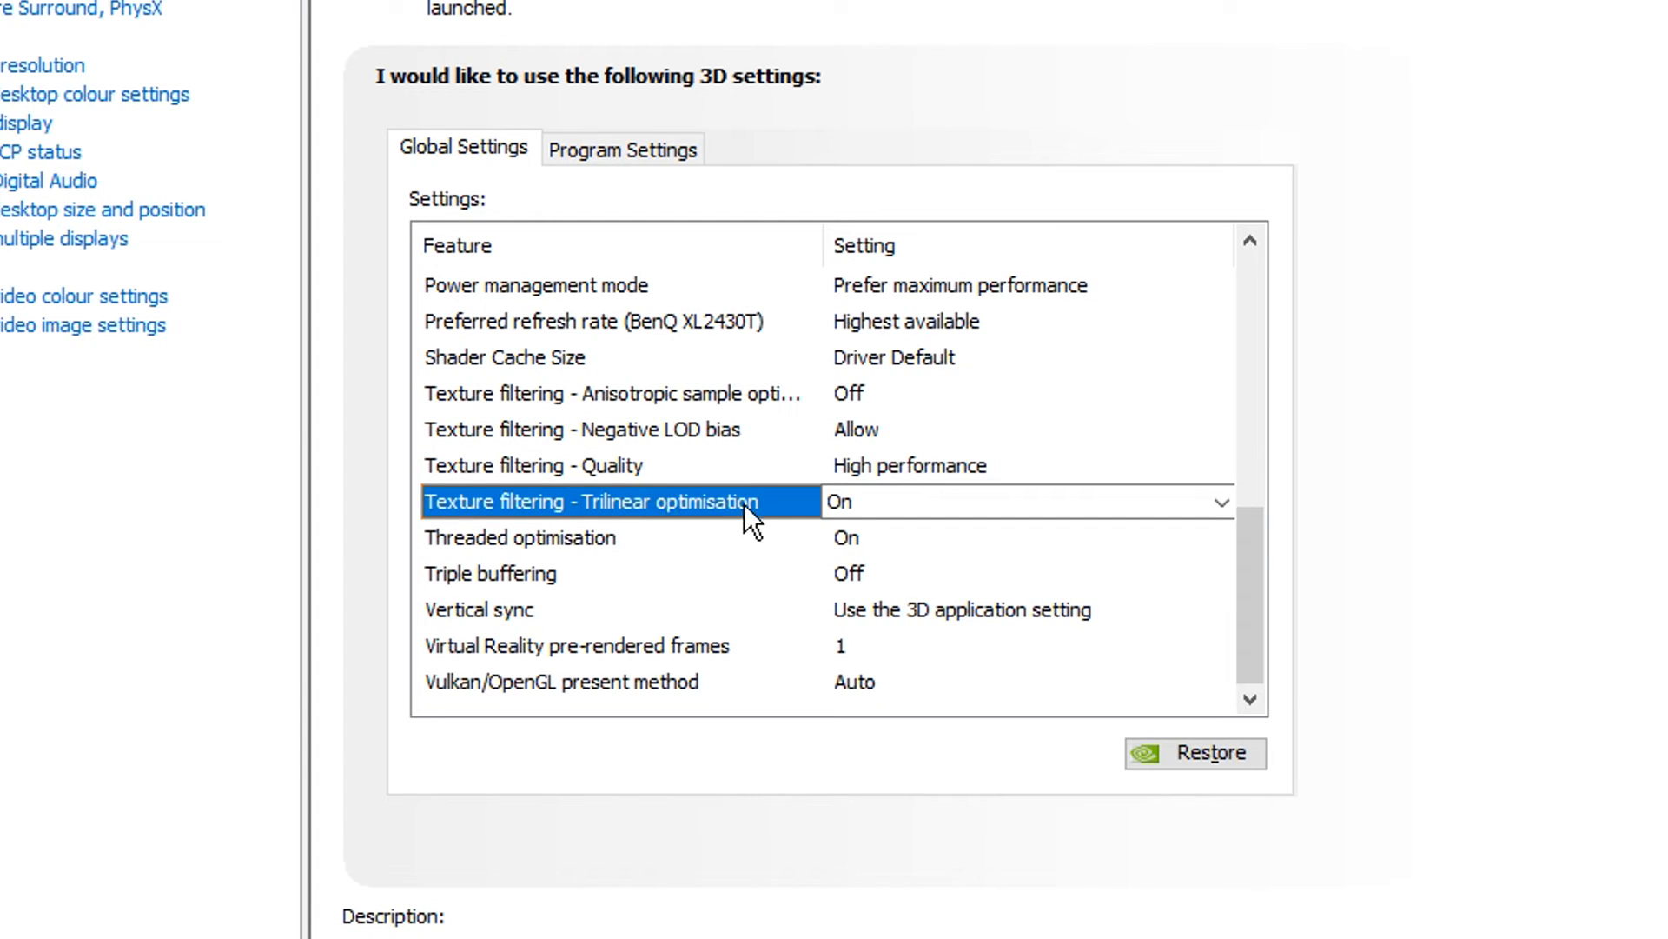
{"action": "left_click", "coordinate": [1221, 500]}
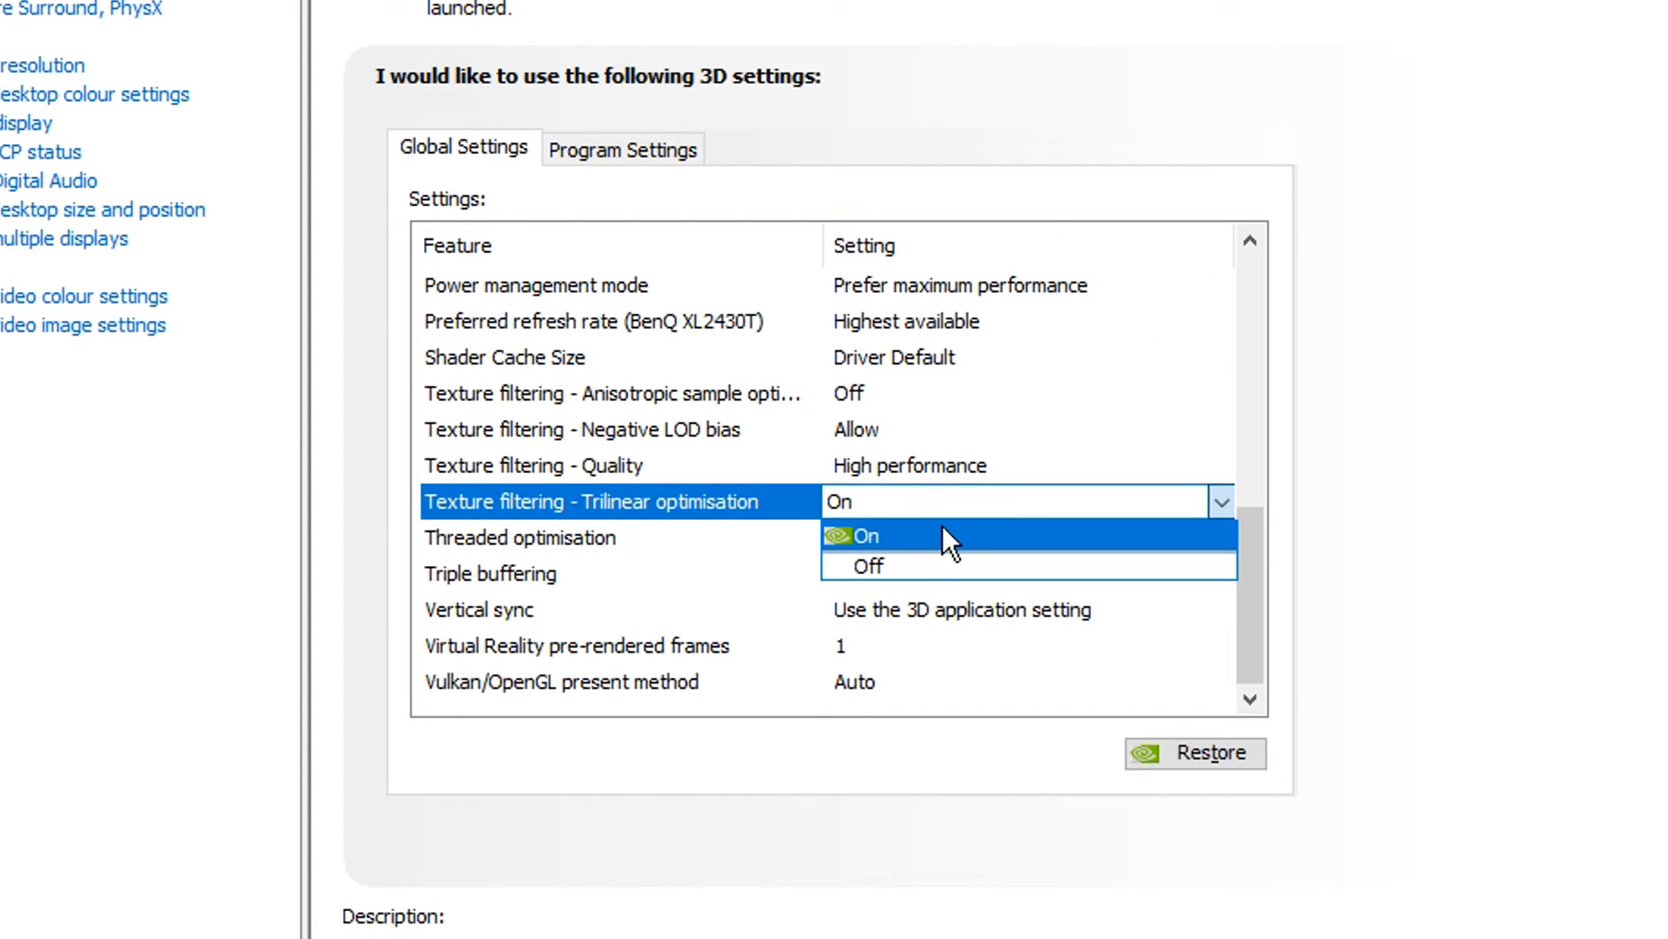
{"action": "left_click", "coordinate": [864, 535]}
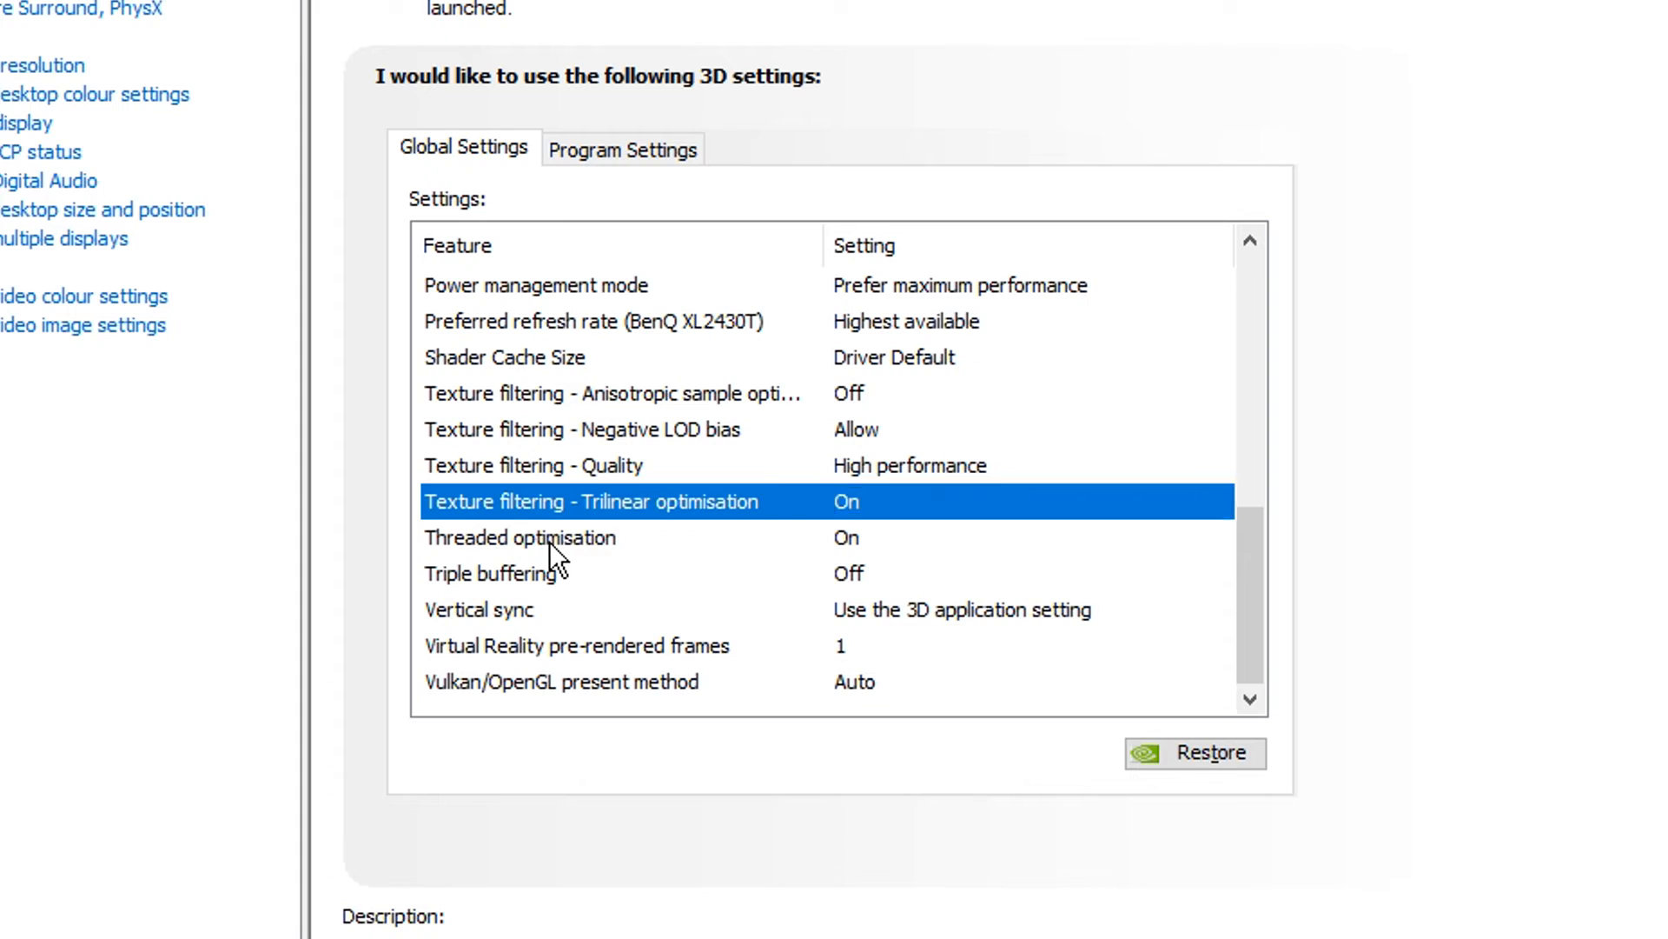
Set threaded optimisation On and confirm vertical sync application-controlled and Vulkan/OpenGL present method Auto.
{"action": "left_click", "coordinate": [521, 537]}
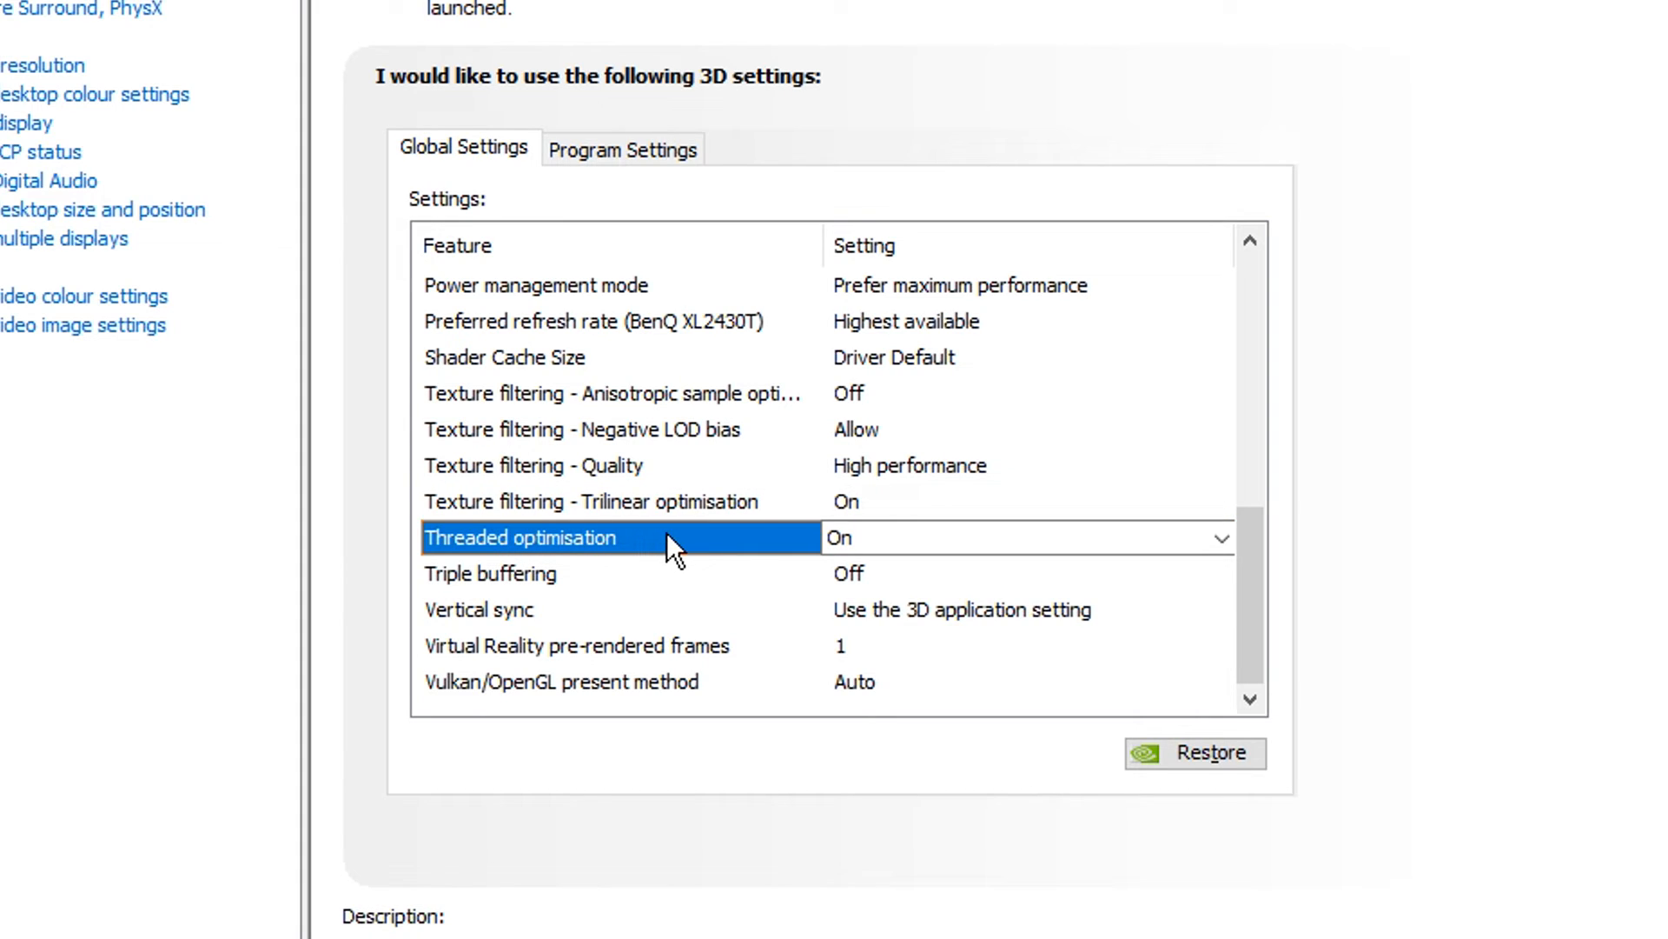
{"action": "mouse_move", "coordinate": [746, 552]}
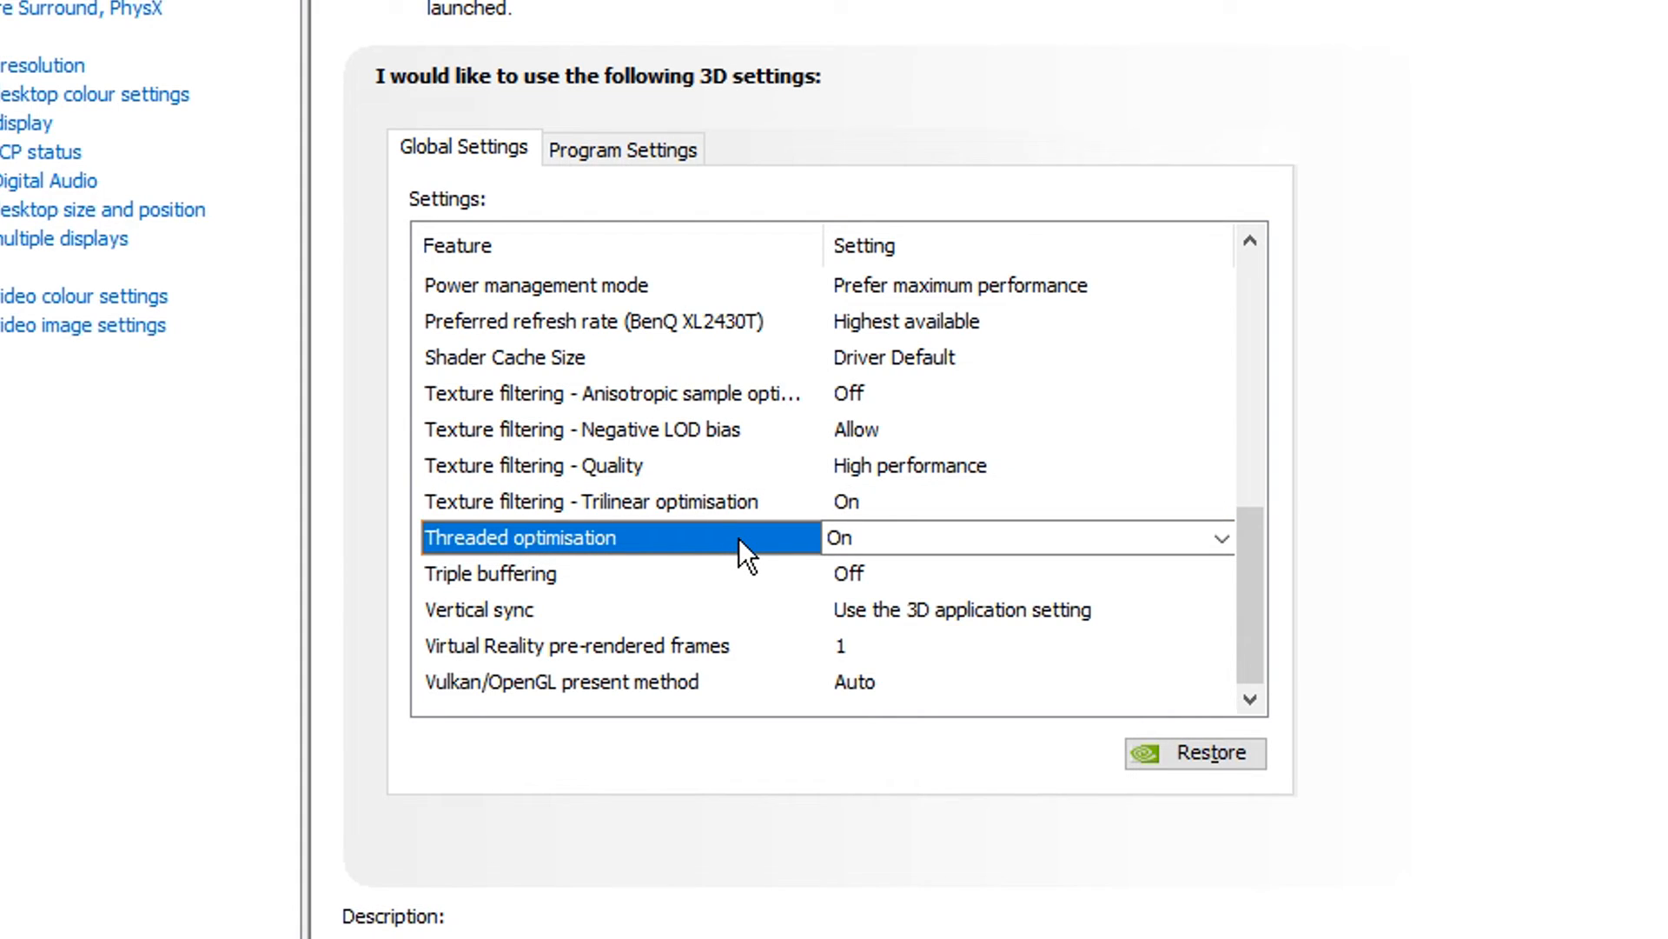
{"action": "mouse_move", "coordinate": [753, 553]}
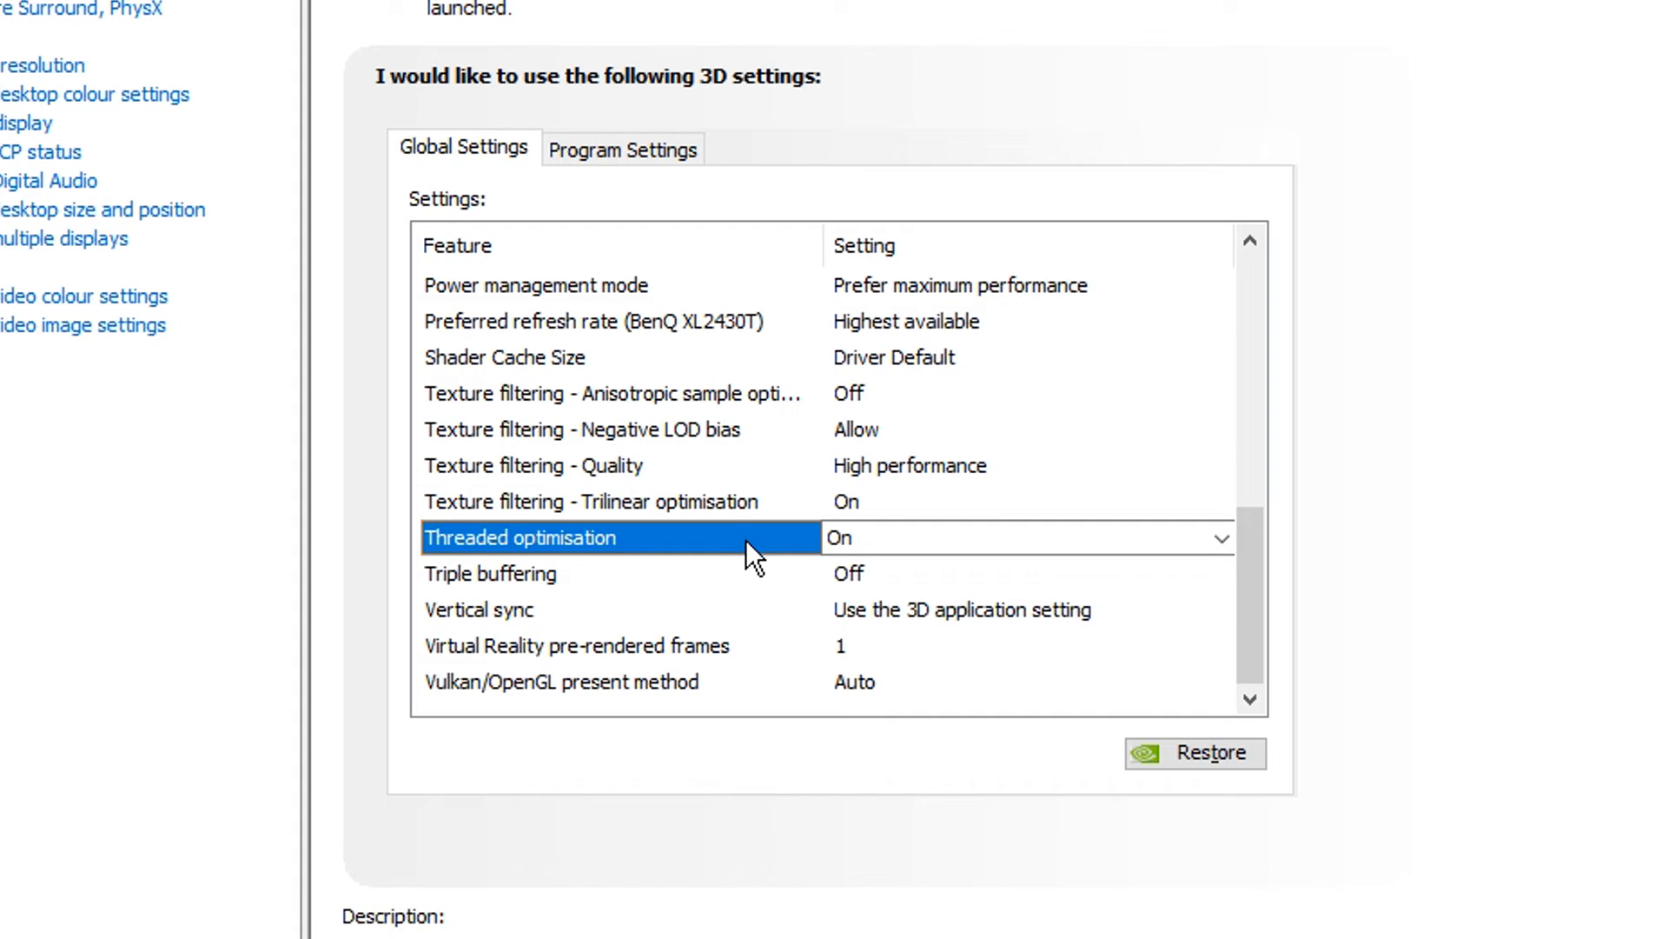
{"action": "mouse_move", "coordinate": [776, 558]}
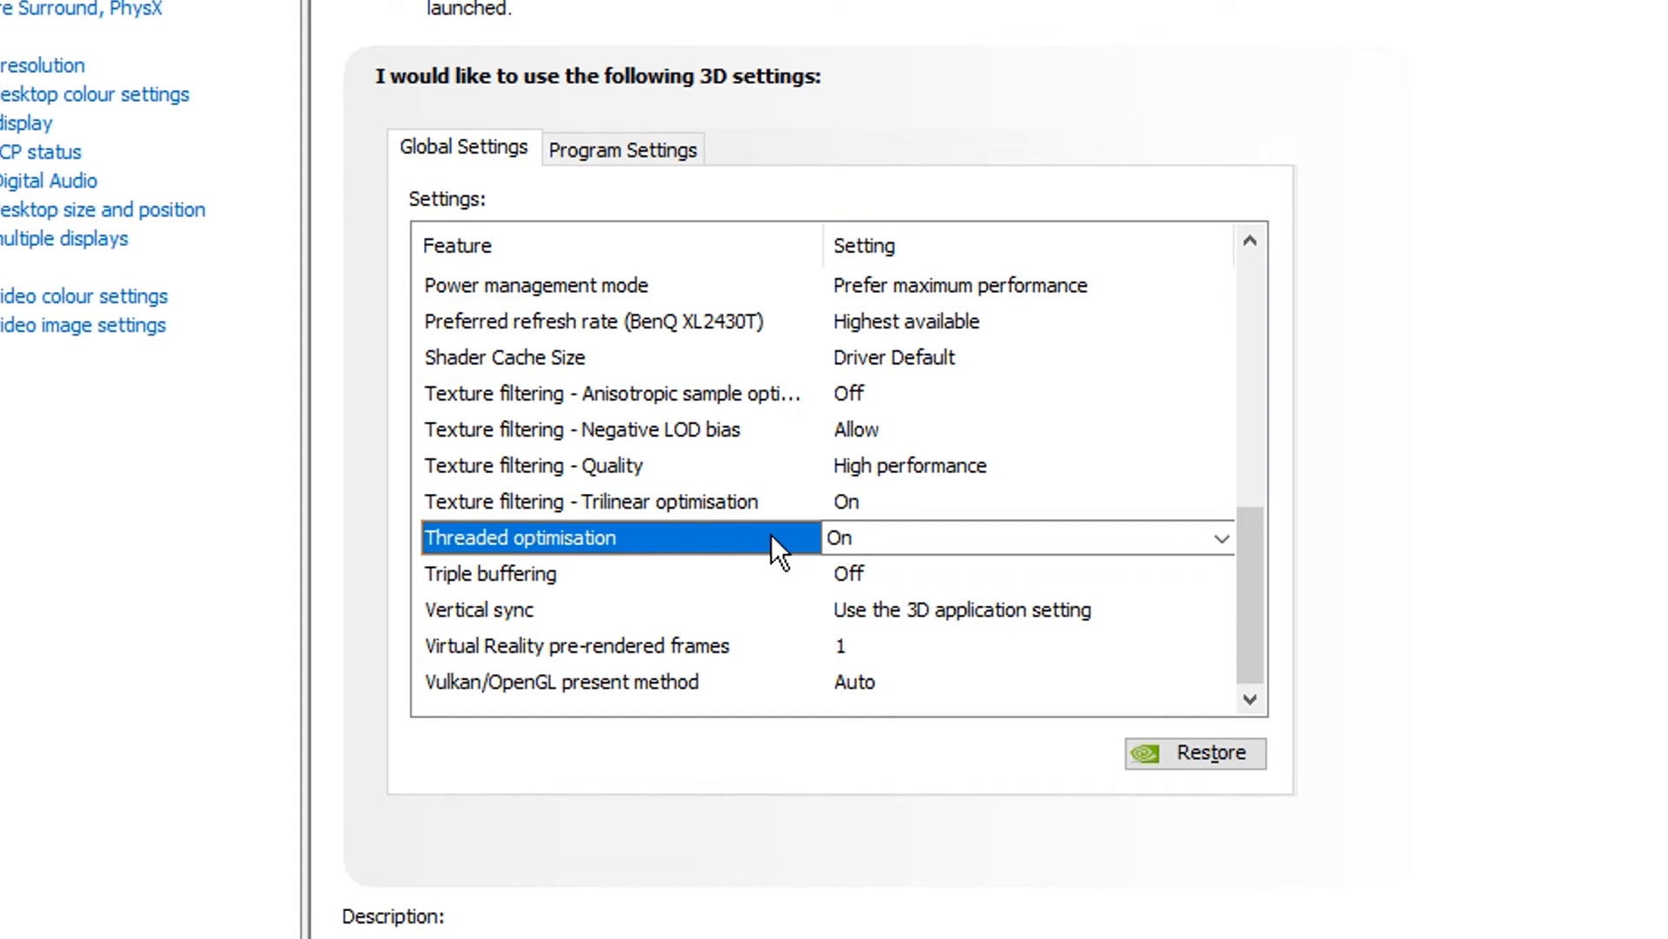
{"action": "left_click", "coordinate": [1220, 537]}
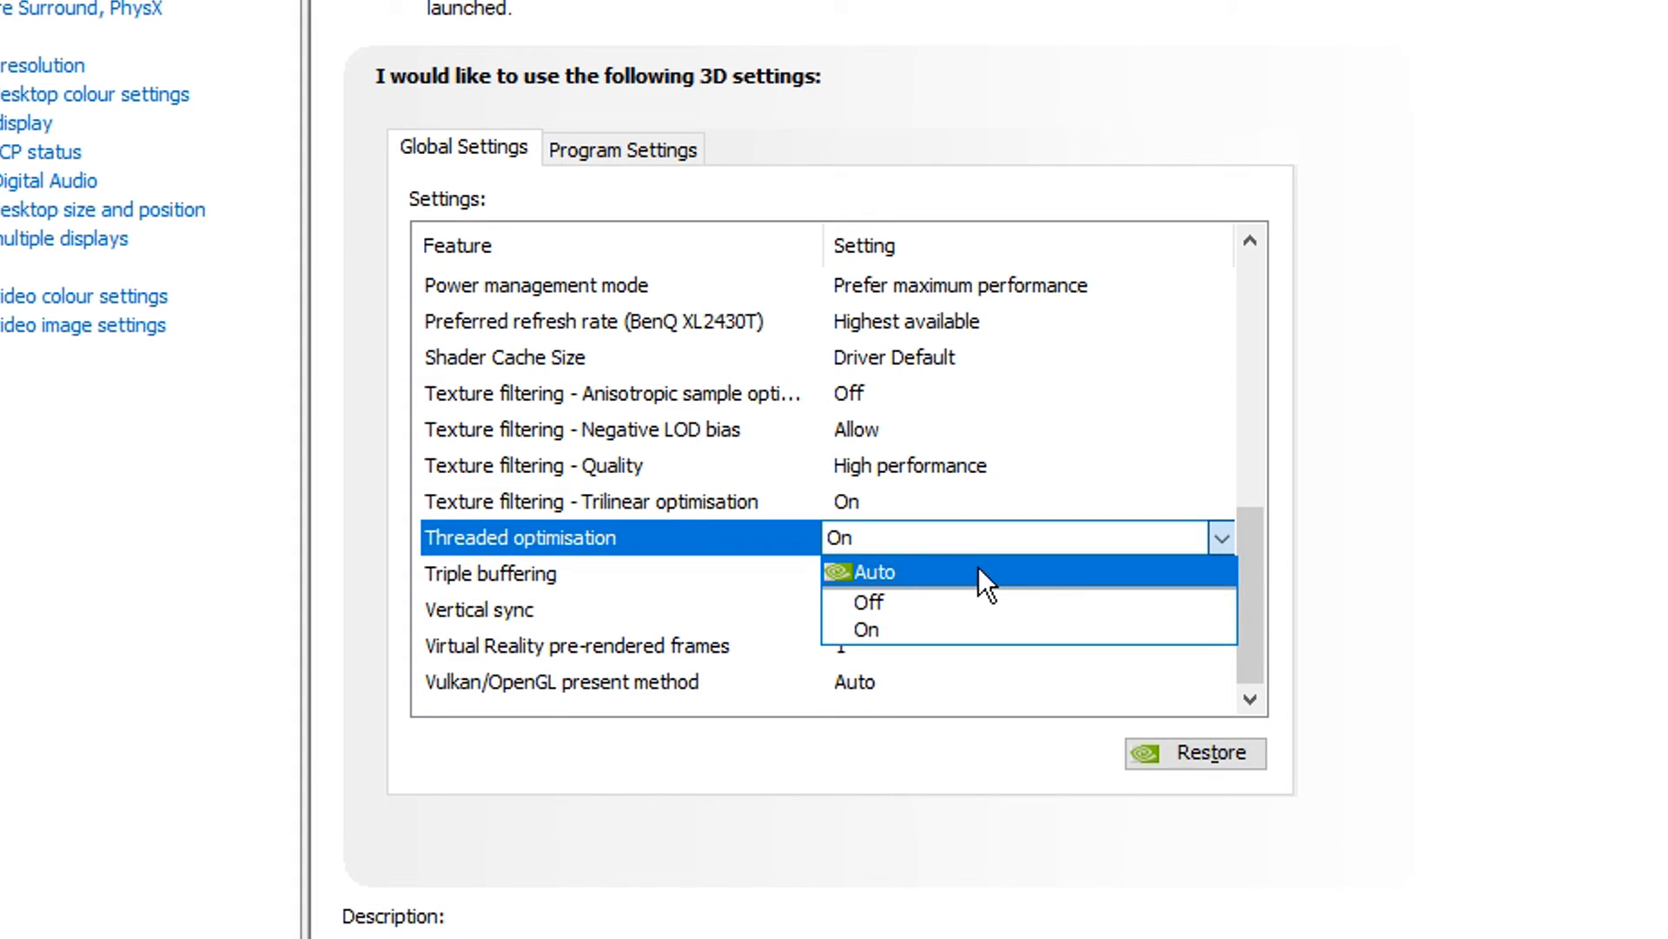
{"action": "mouse_move", "coordinate": [994, 591]}
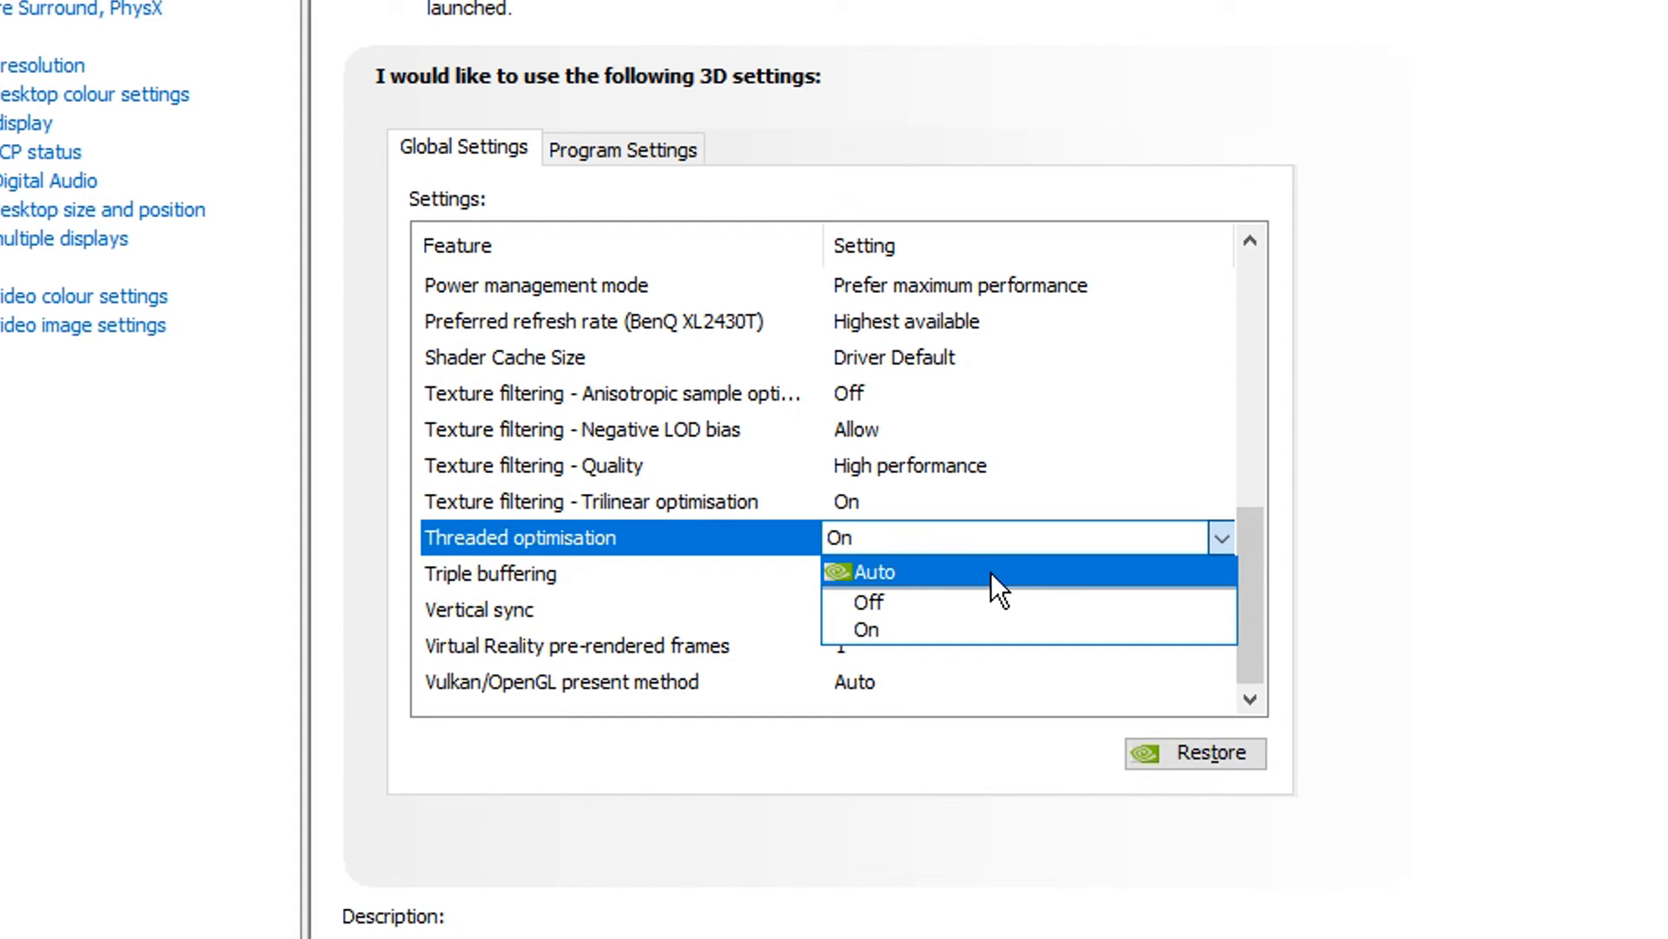
{"action": "mouse_move", "coordinate": [958, 612]}
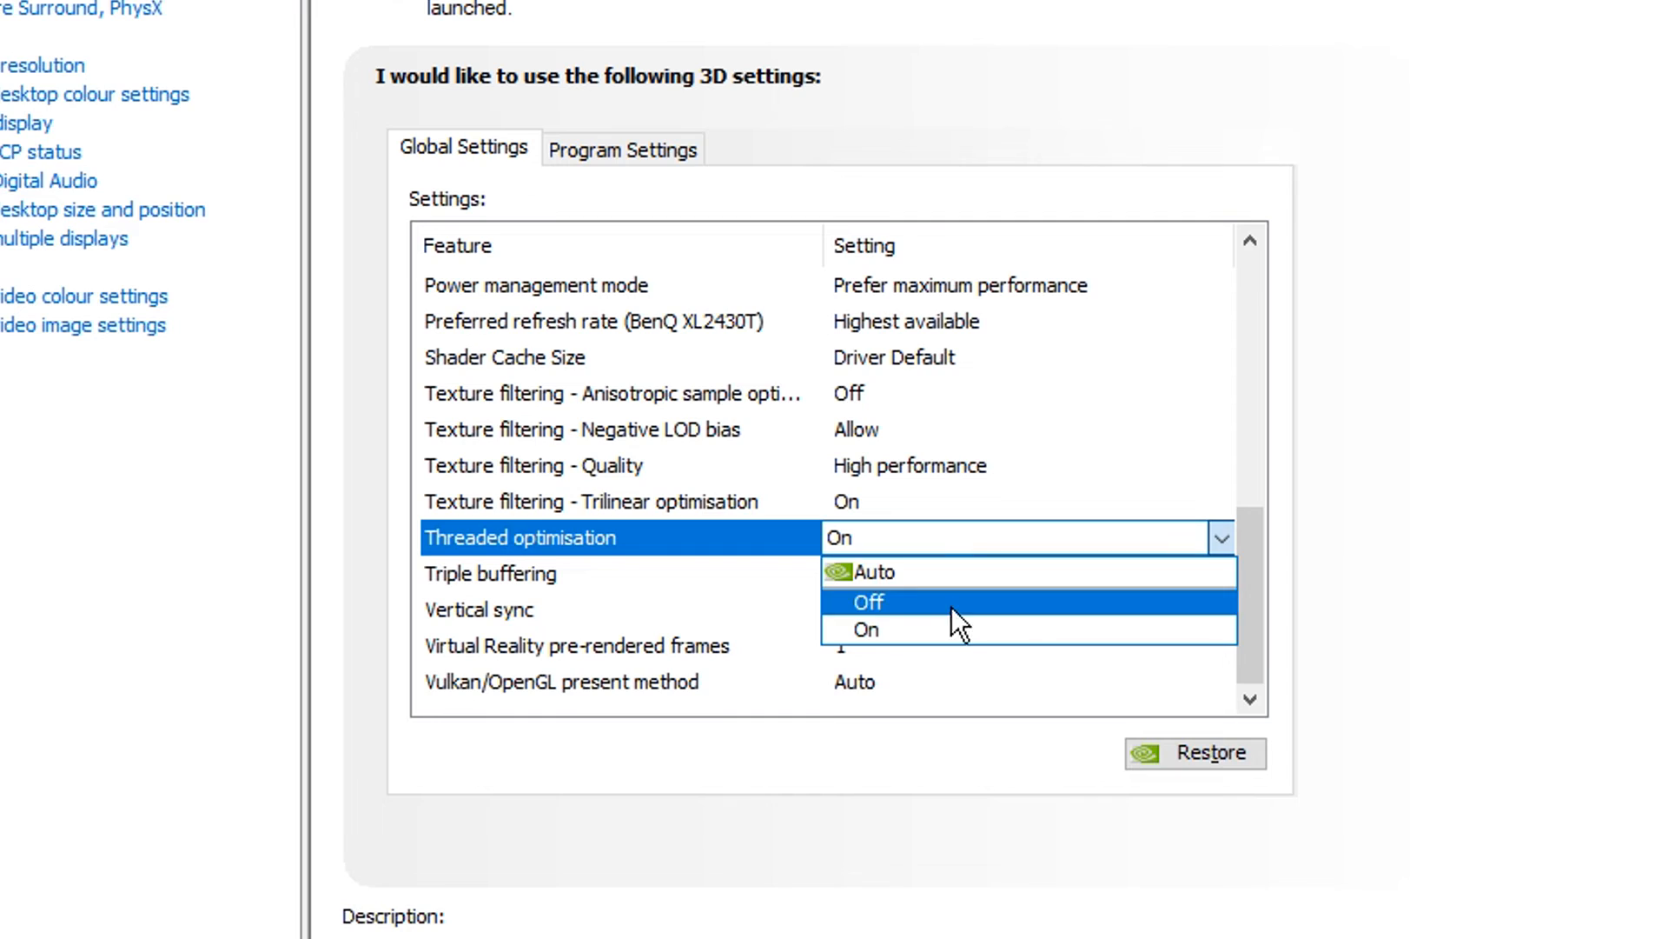
{"action": "left_click", "coordinate": [867, 602]}
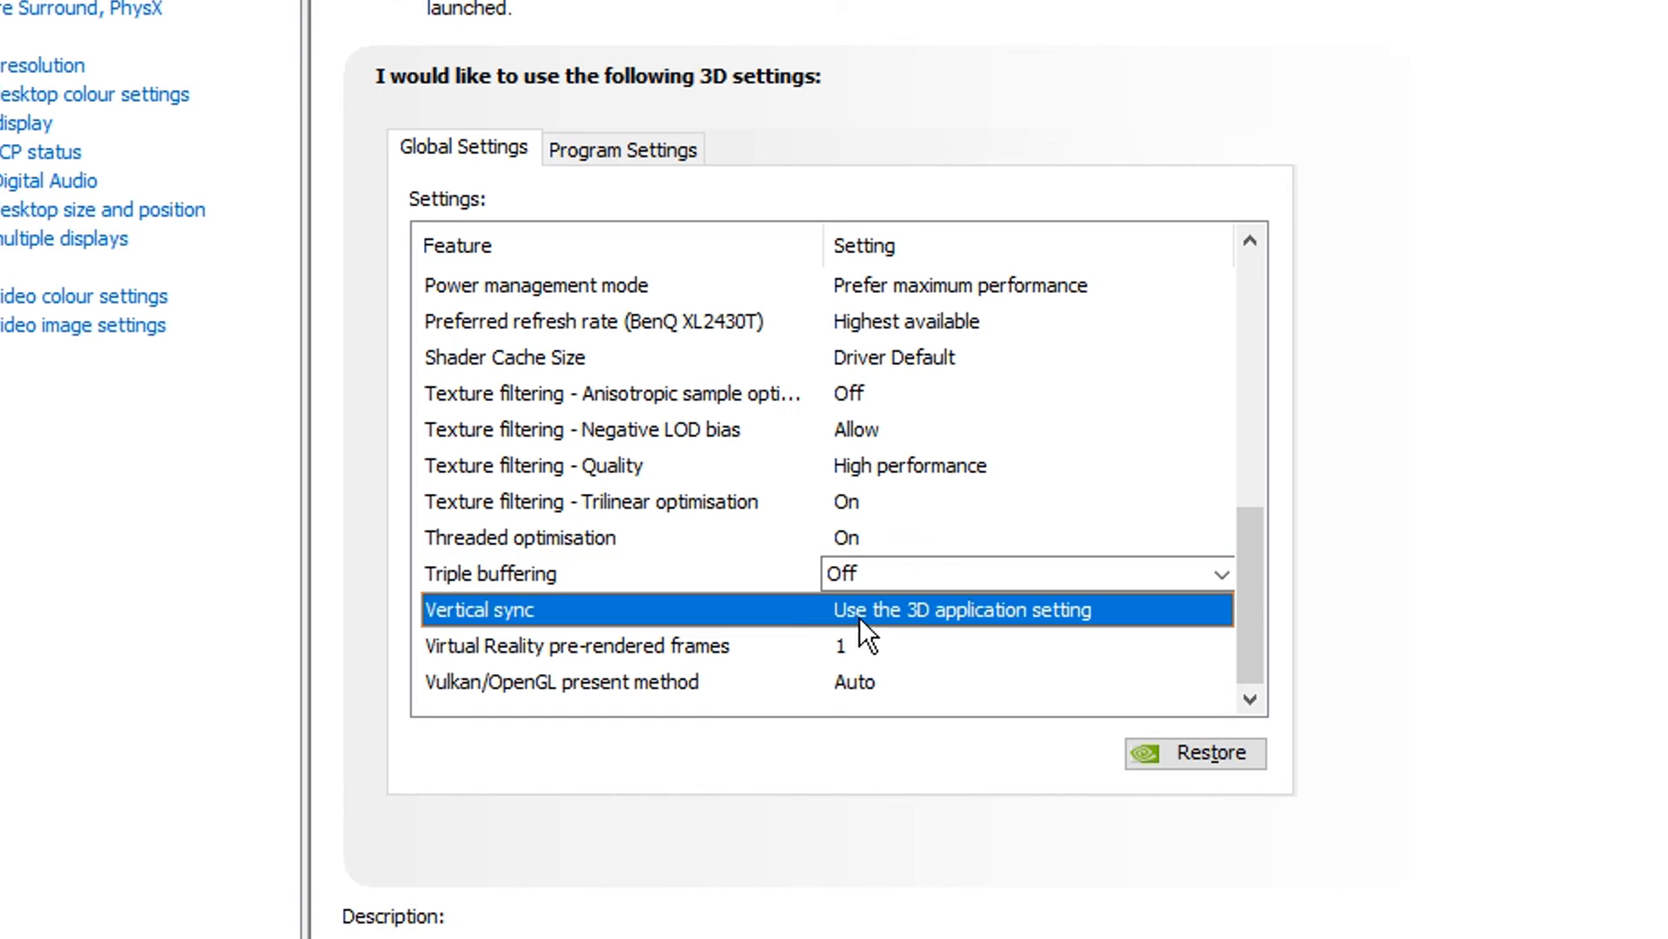
{"action": "left_click", "coordinate": [1022, 608]}
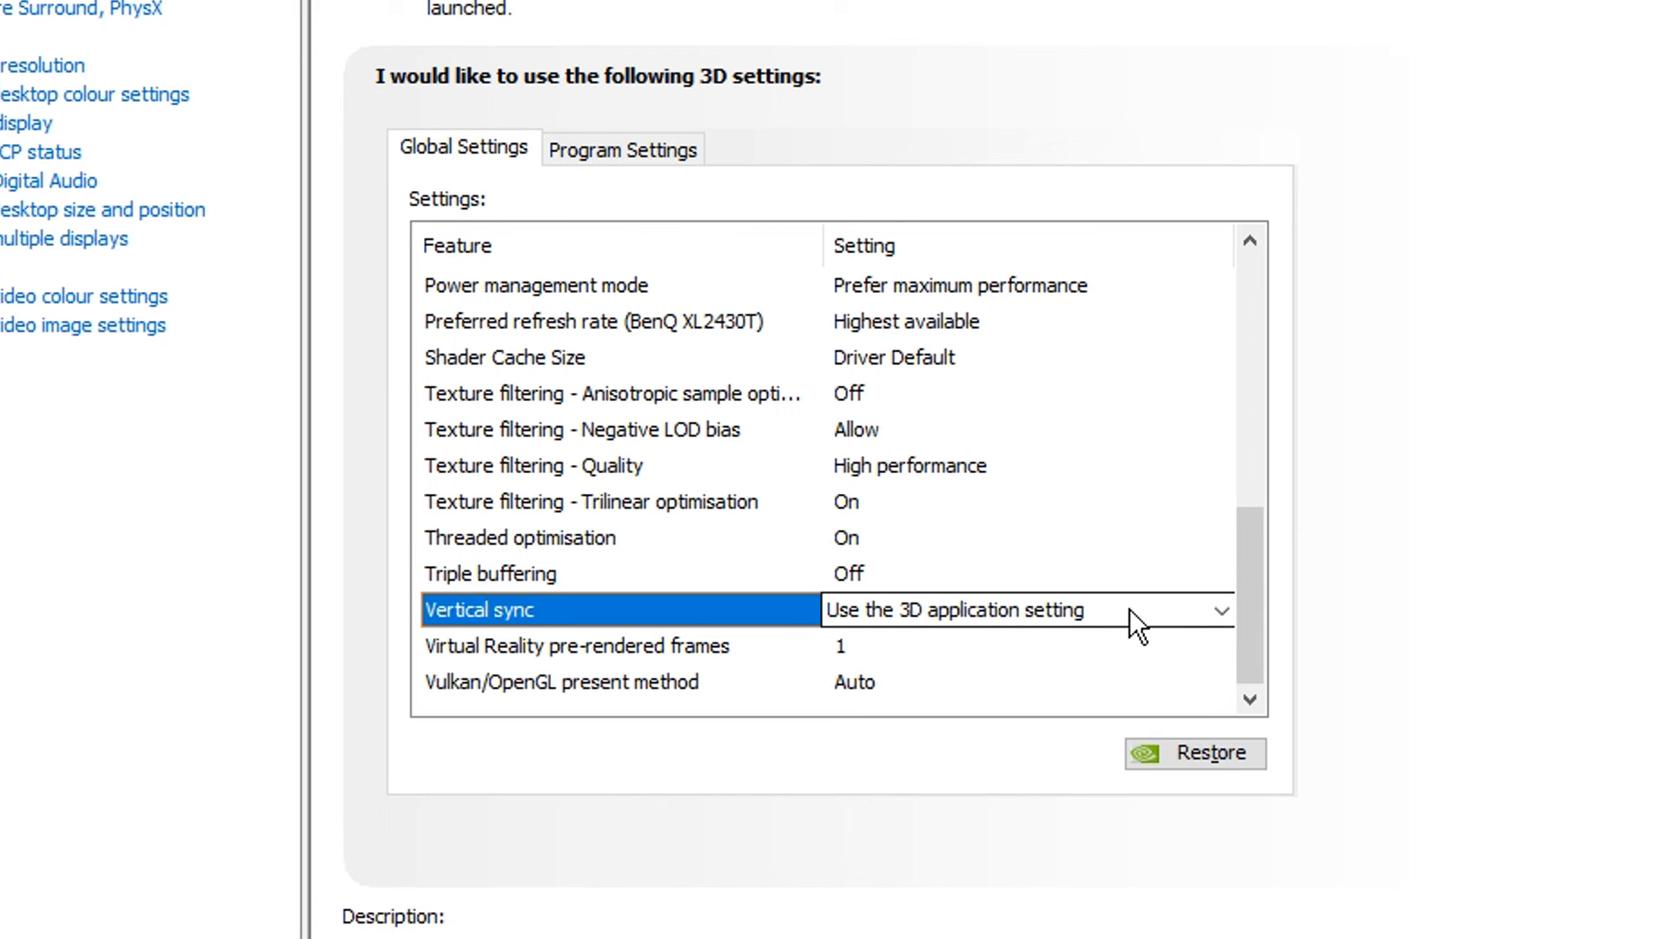
{"action": "left_click", "coordinate": [575, 645]}
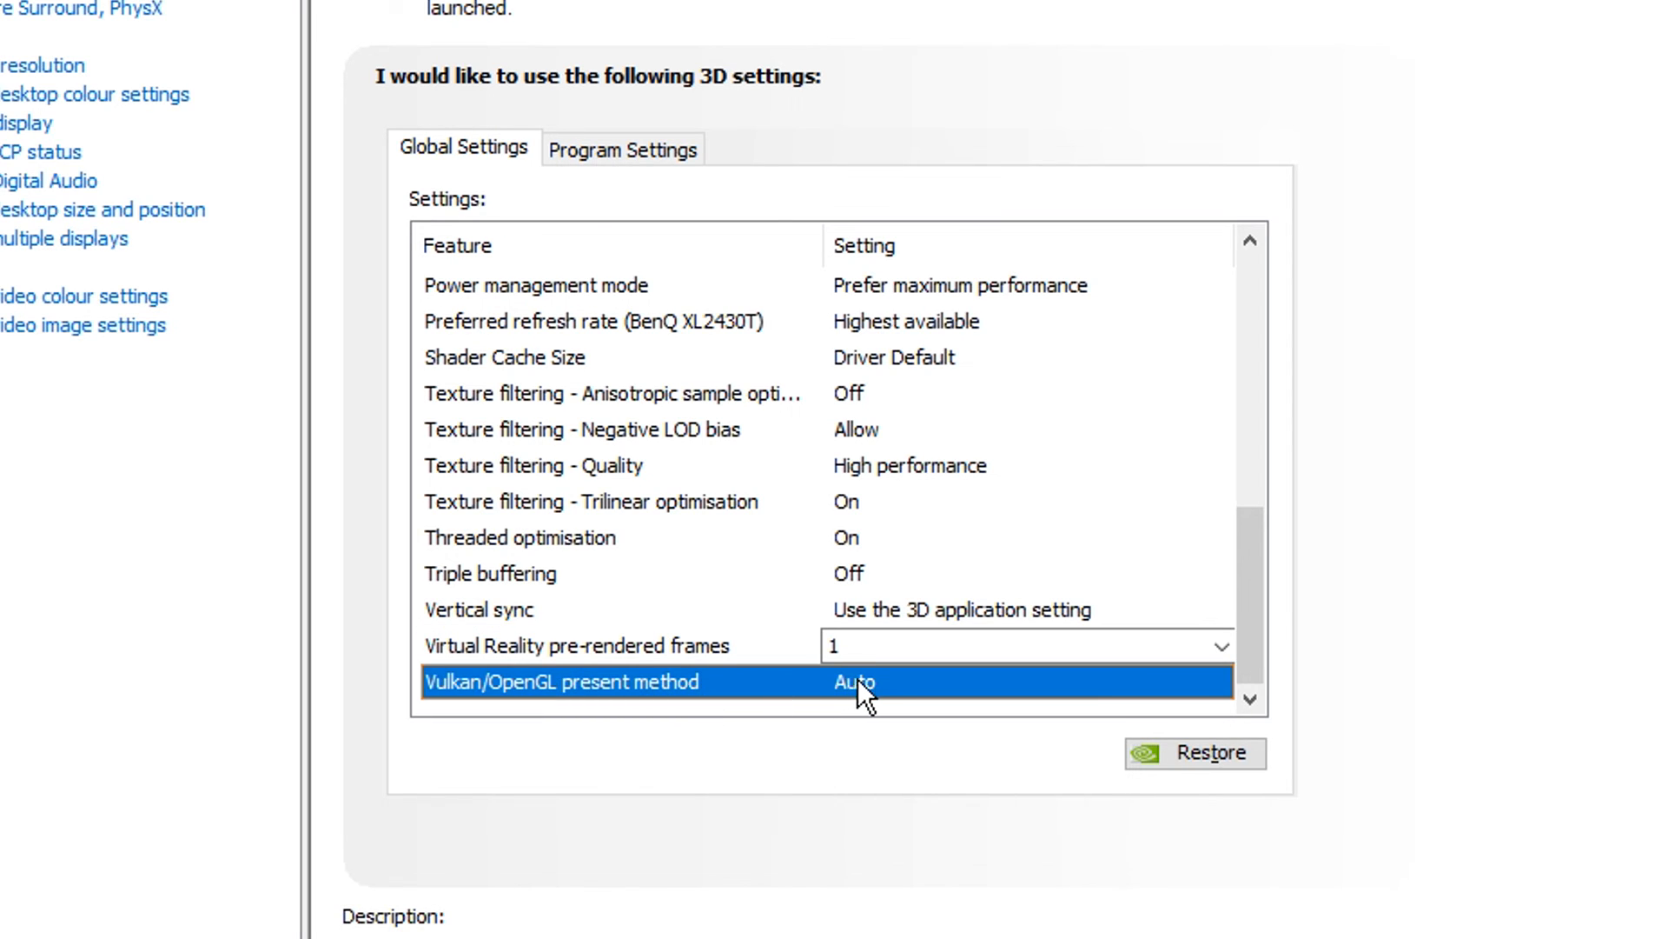
{"action": "left_click", "coordinate": [1022, 681]}
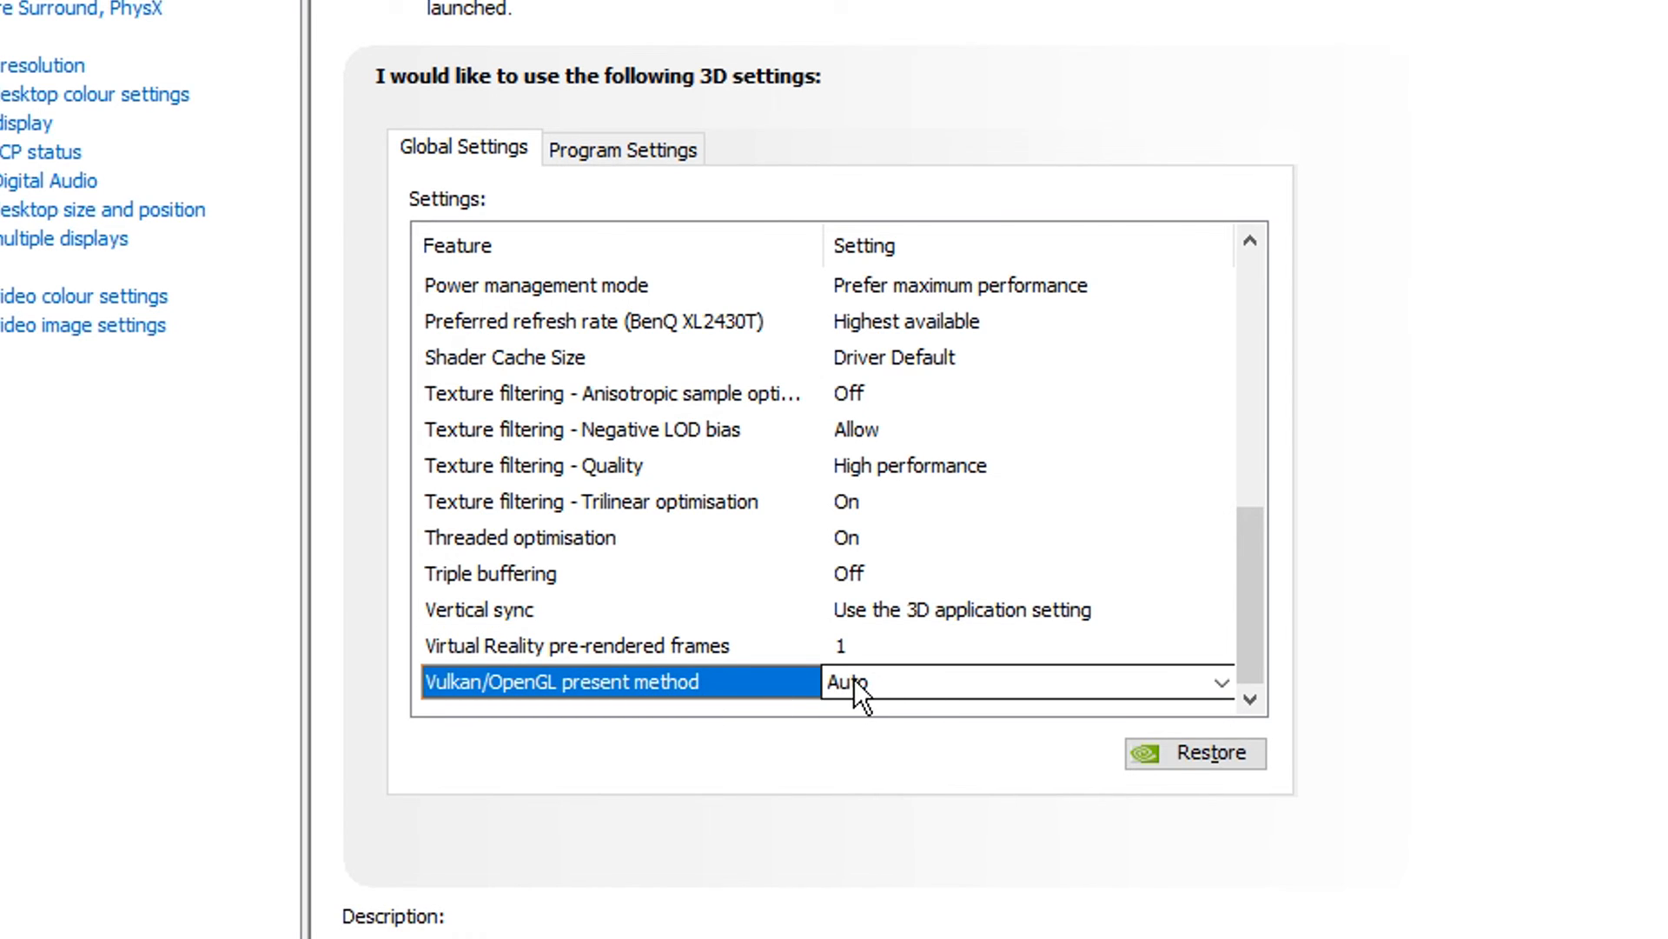
In Adjust desktop colour settings, raise digital vibrance up to 84% then return it to 50%.
{"action": "left_click", "coordinate": [172, 331]}
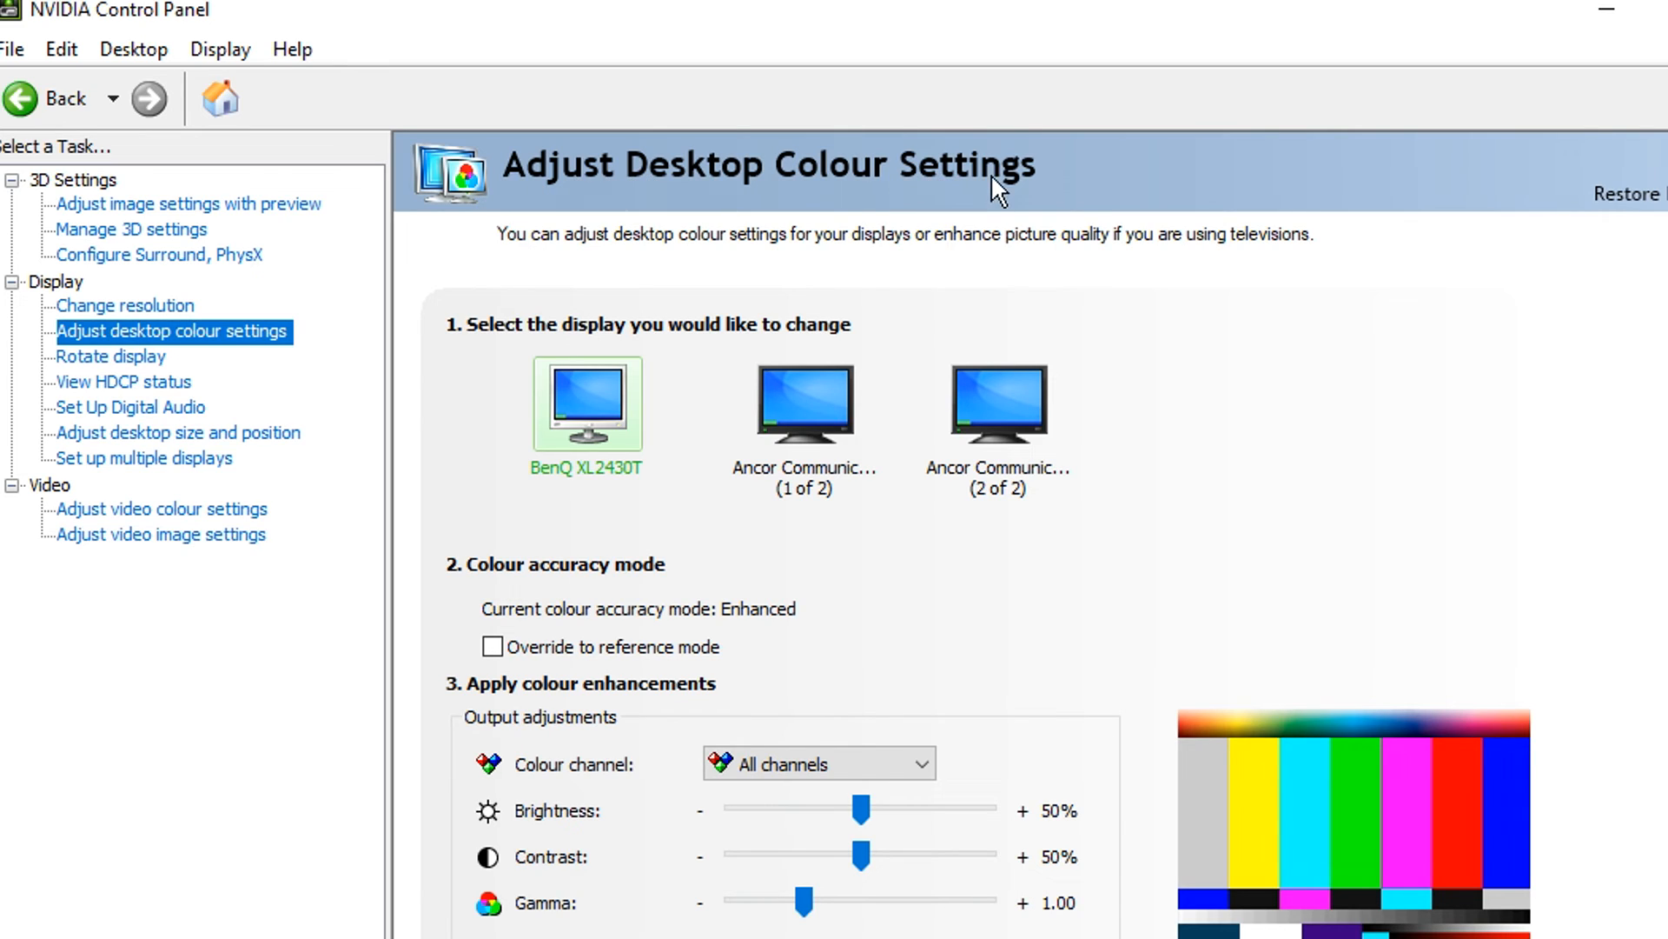
{"action": "mouse_move", "coordinate": [598, 503]}
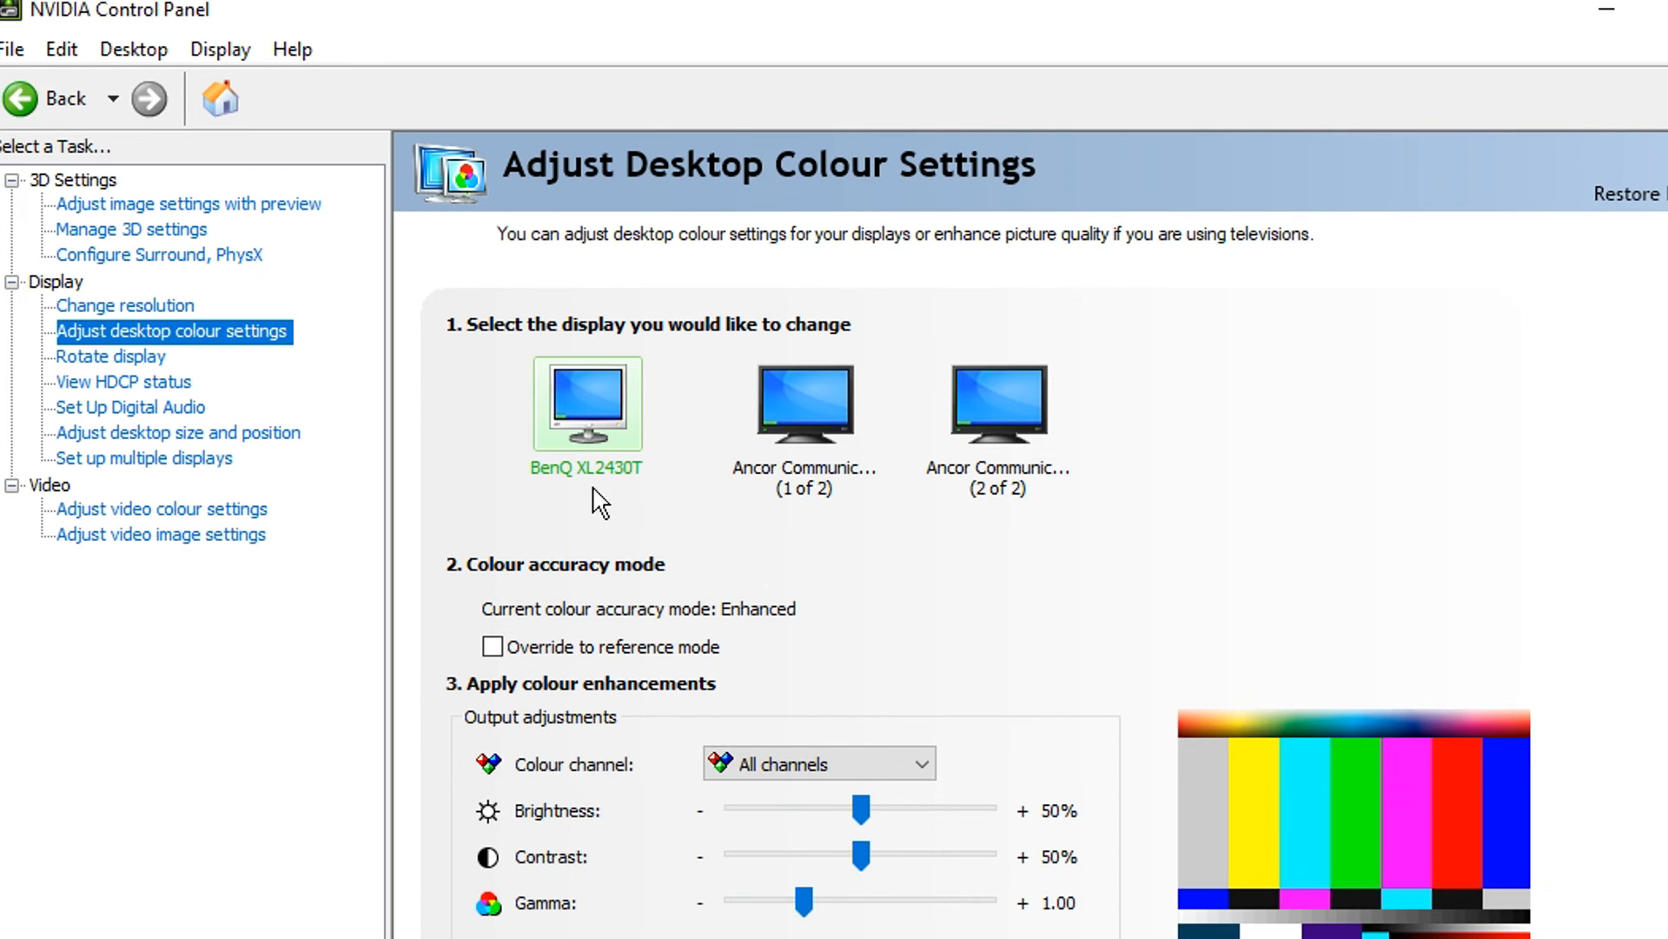
{"action": "mouse_move", "coordinate": [605, 456]}
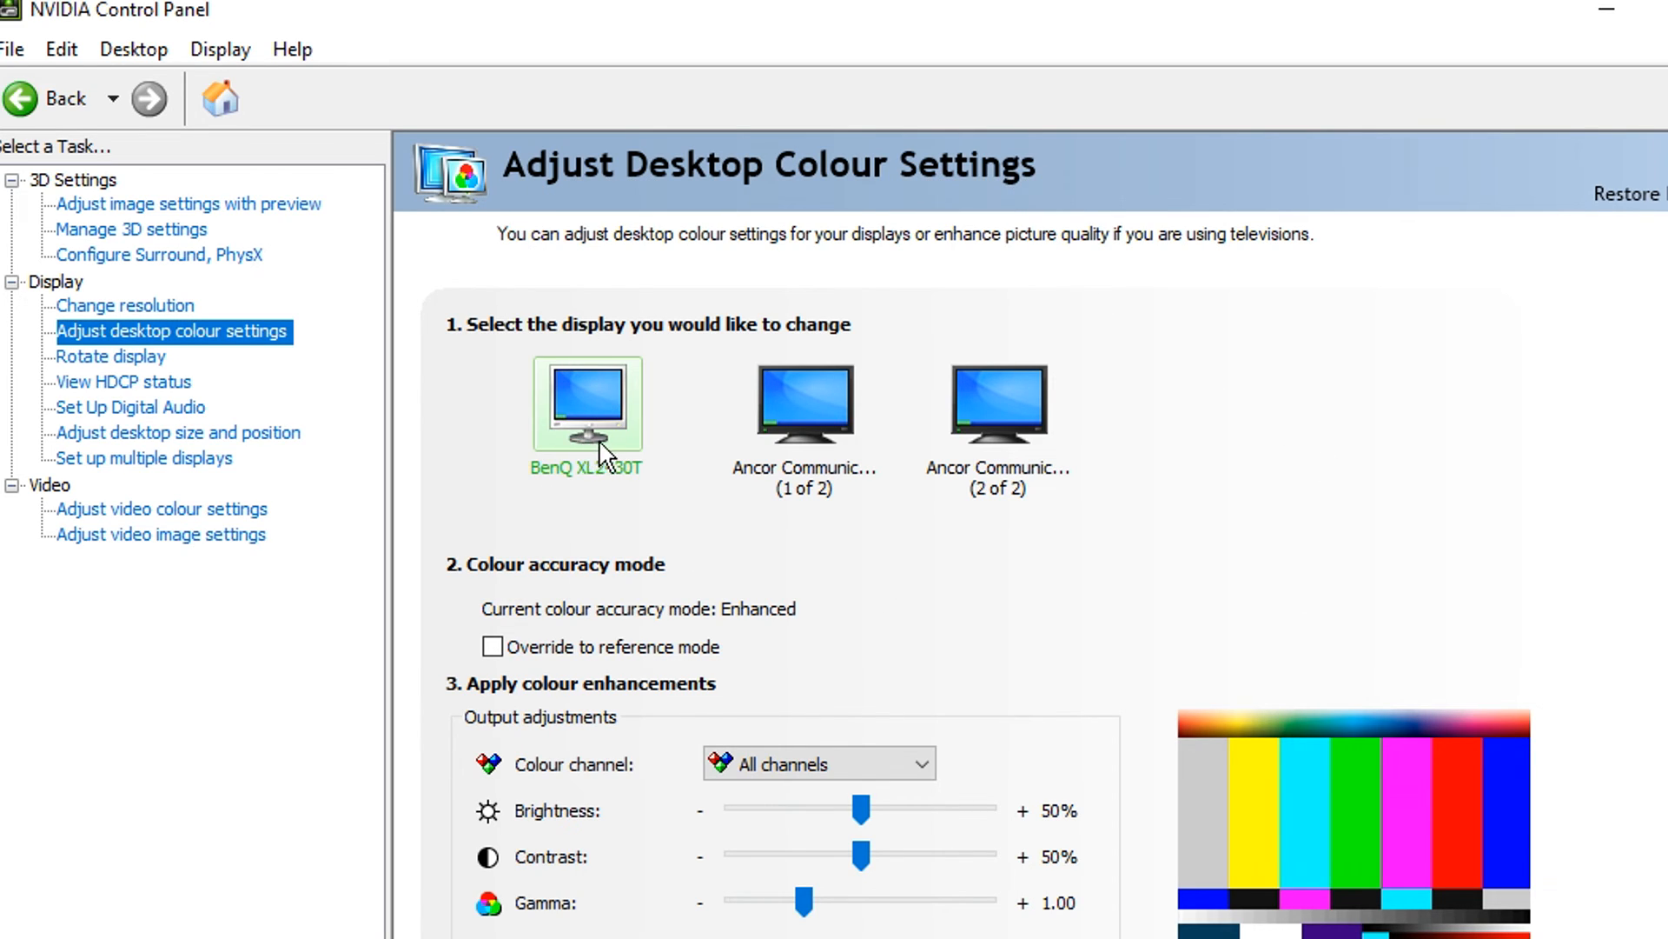
{"action": "mouse_move", "coordinate": [646, 387]}
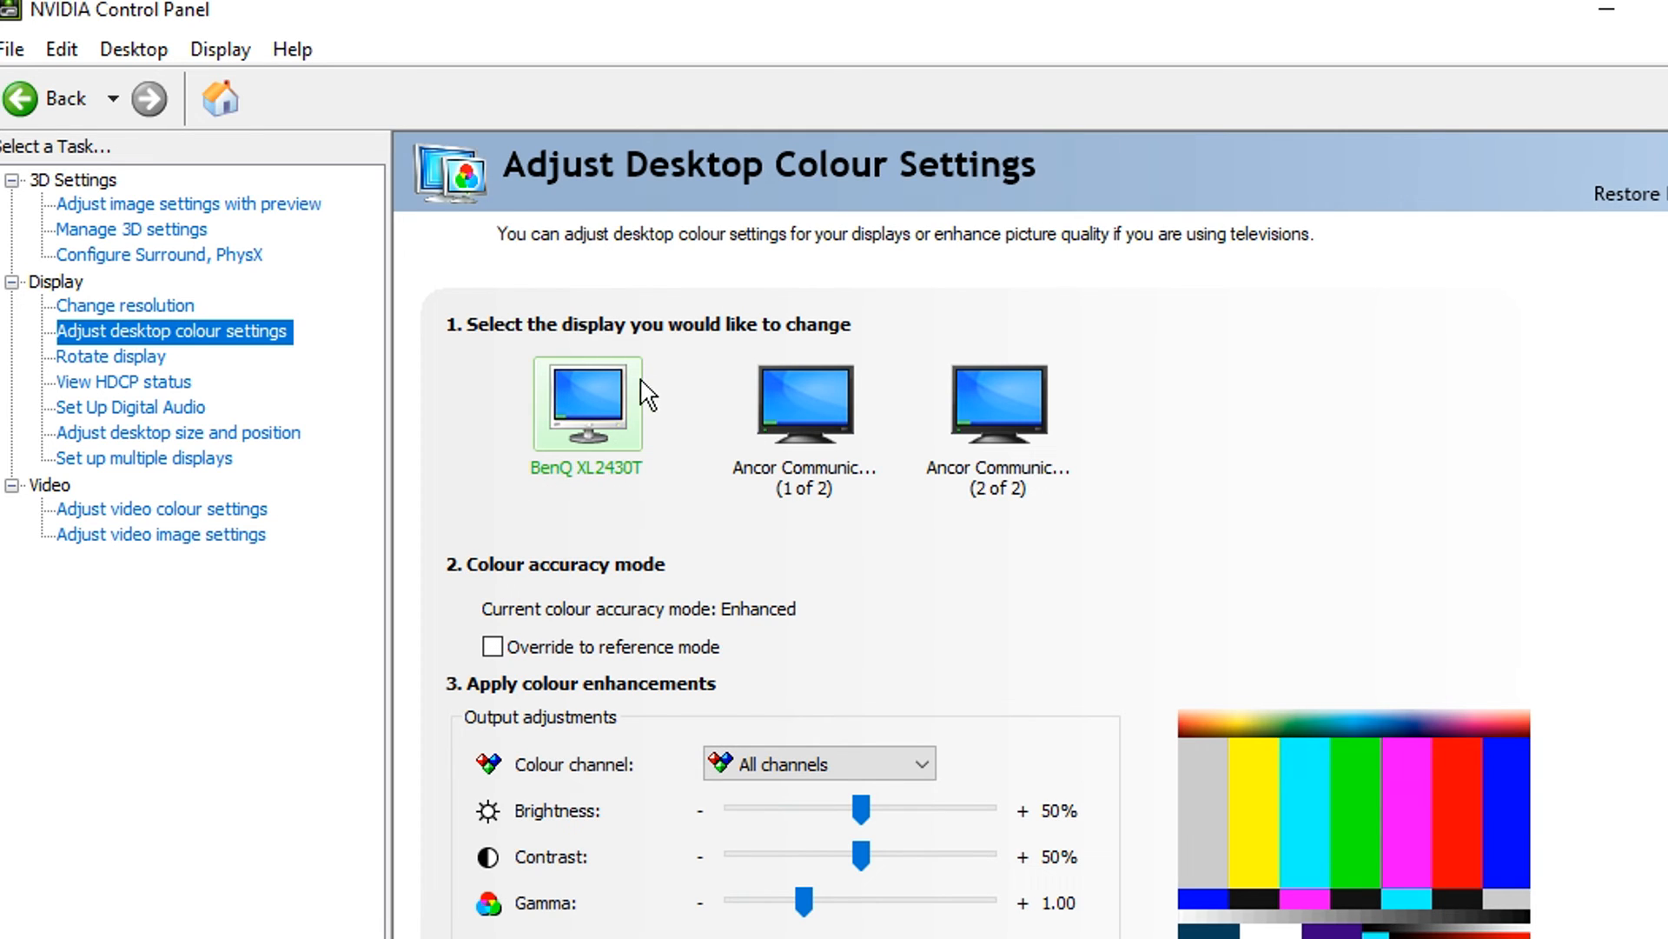
{"action": "scroll", "scroll_direction": "down", "scroll_amount": 3}
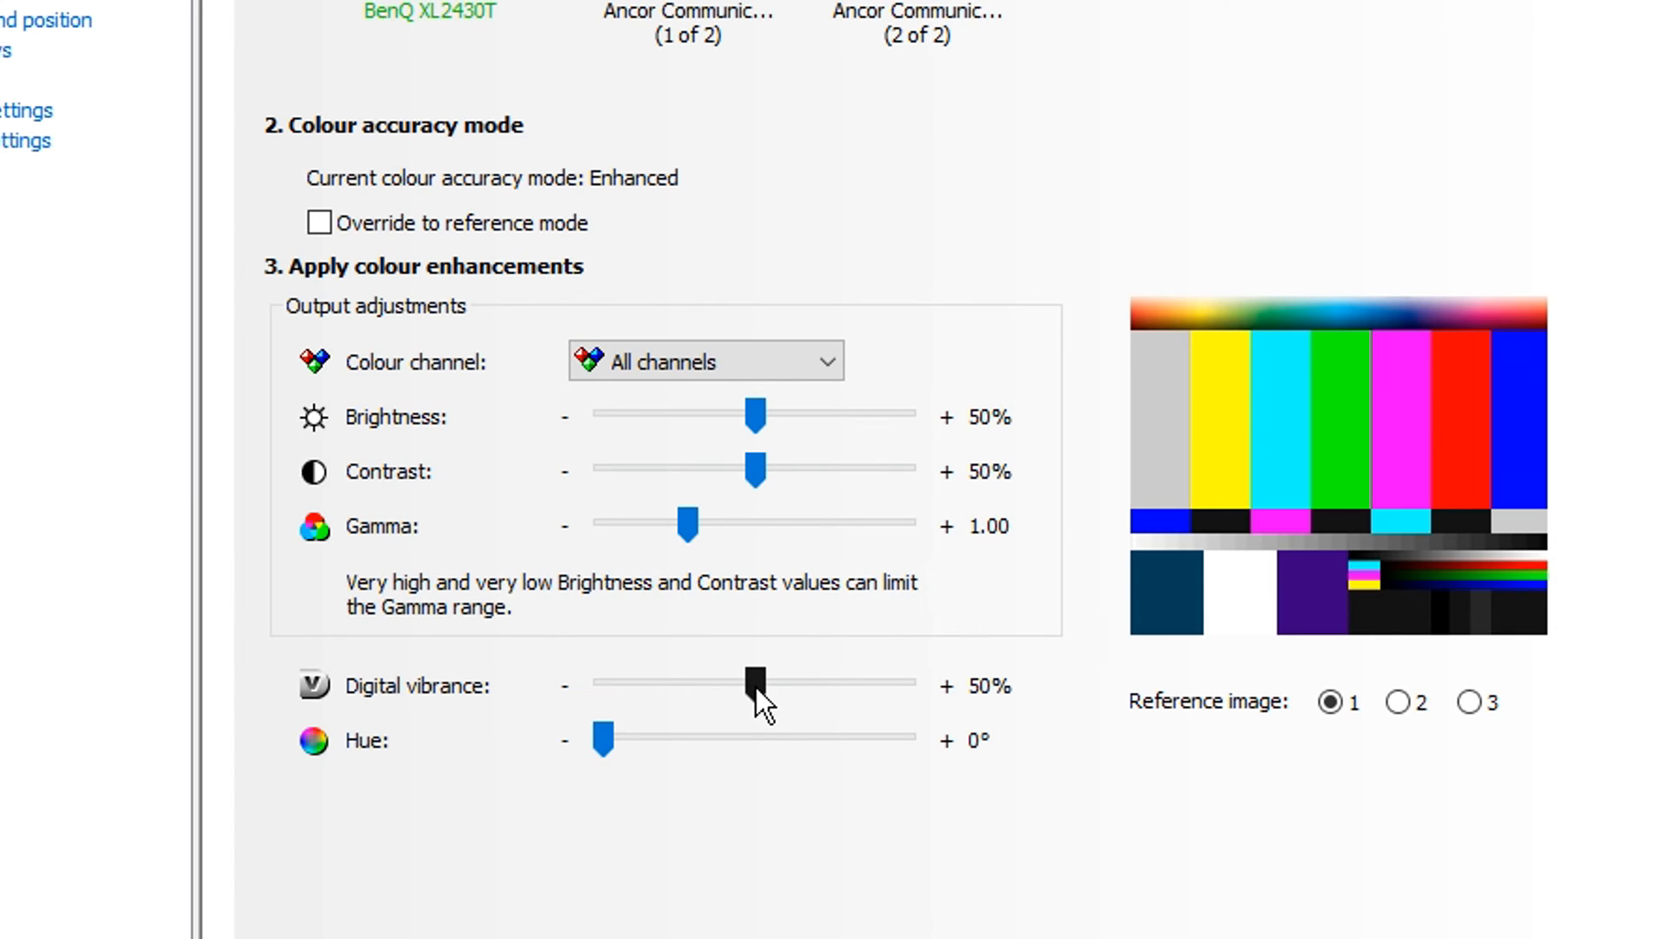
{"action": "left_click_drag", "start_coordinate": [756, 679], "coordinate": [769, 679]}
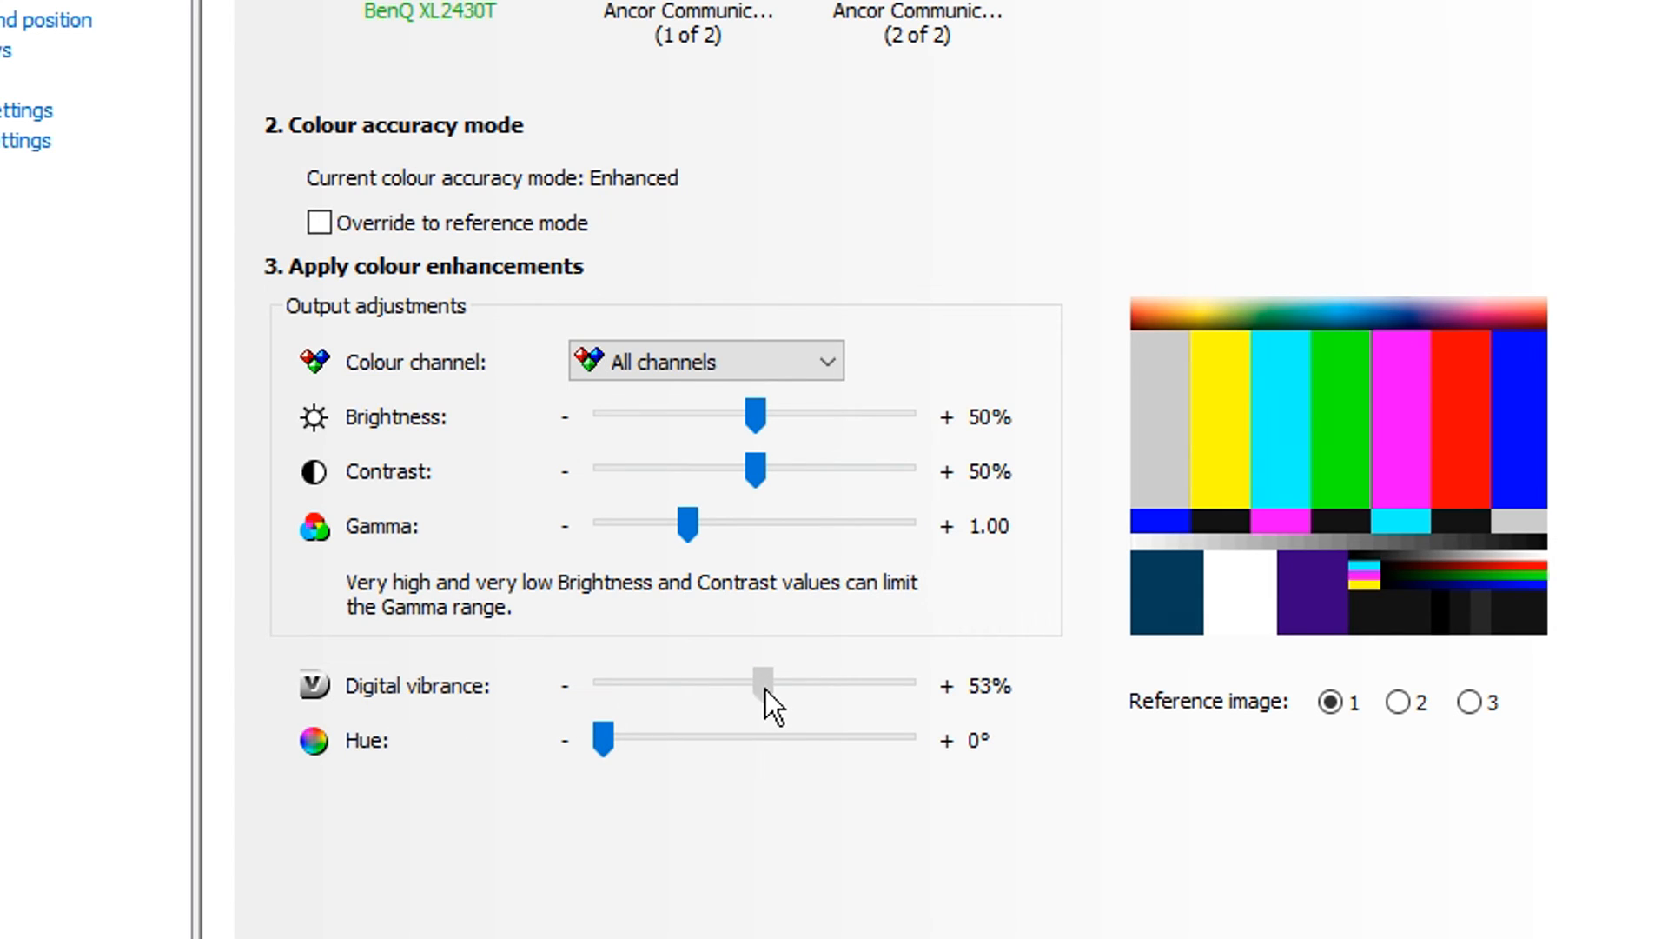
{"action": "left_click_drag", "start_coordinate": [761, 681], "coordinate": [800, 682]}
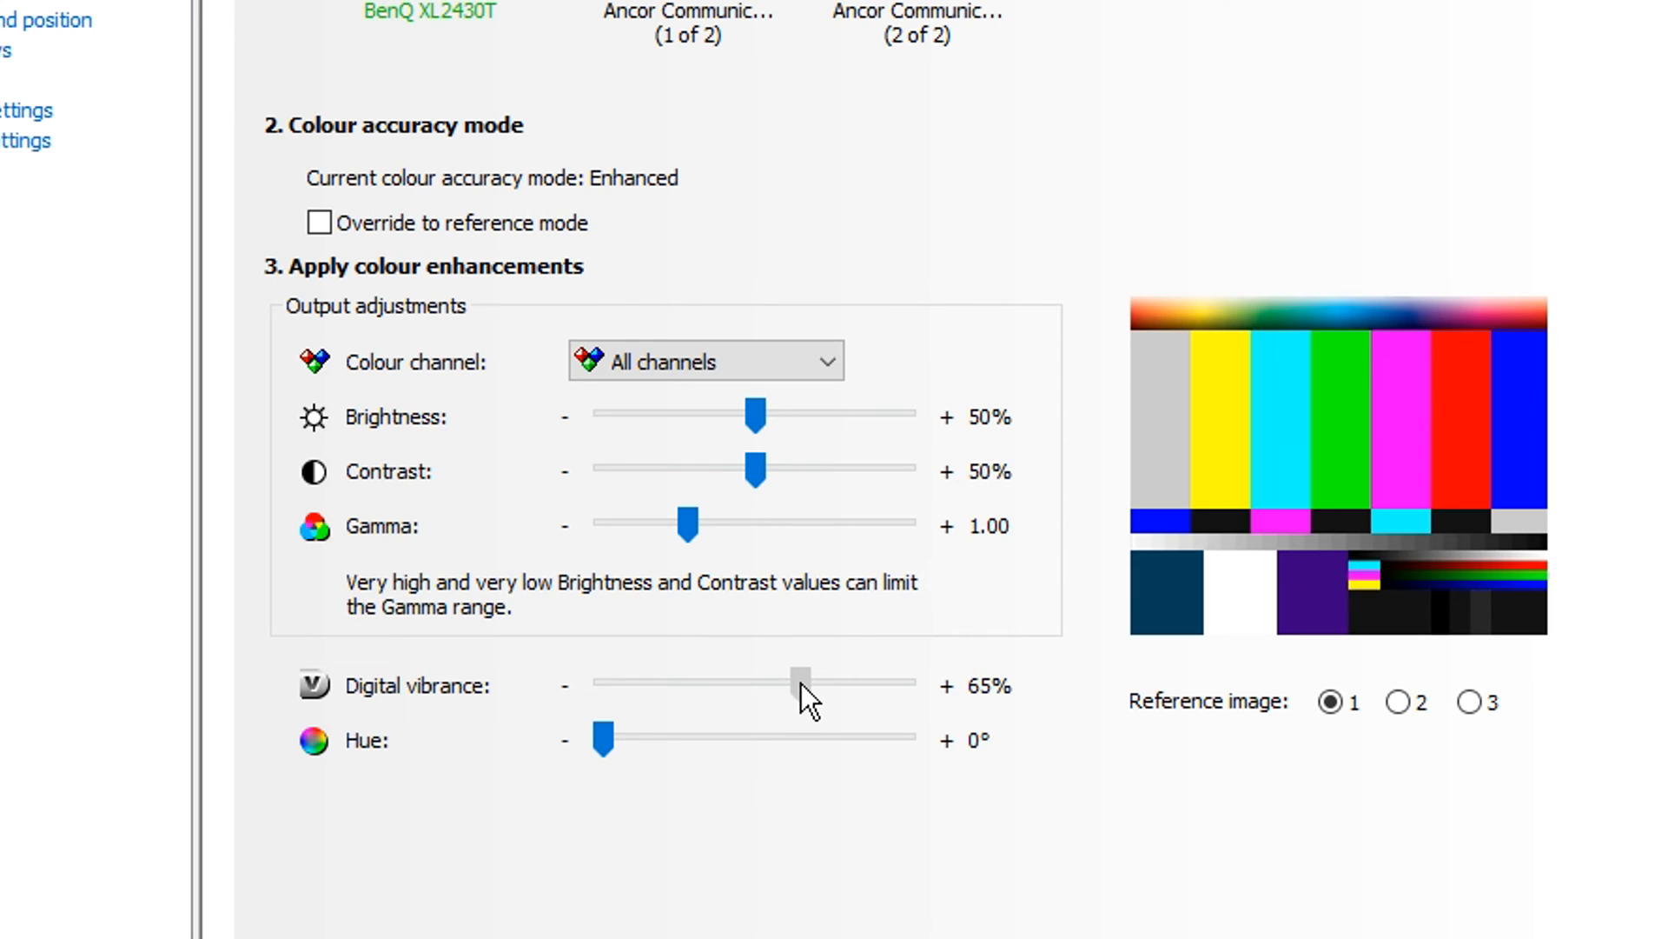
{"action": "left_click_drag", "start_coordinate": [800, 682], "coordinate": [841, 682]}
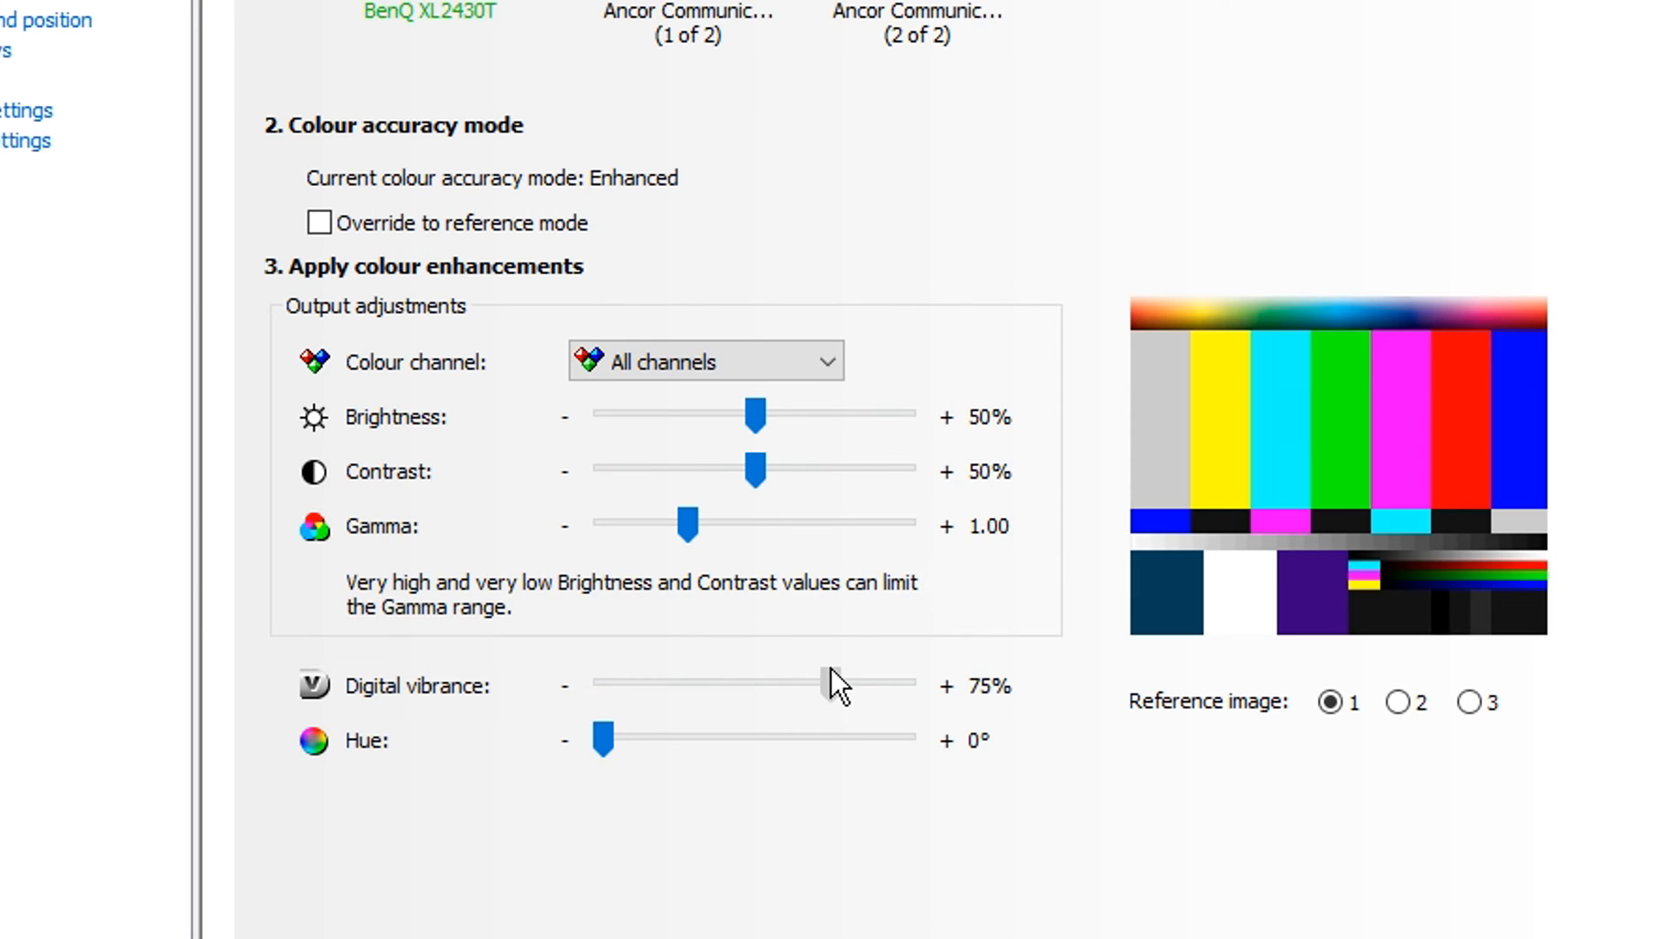
{"action": "left_click_drag", "start_coordinate": [824, 681], "coordinate": [852, 681]}
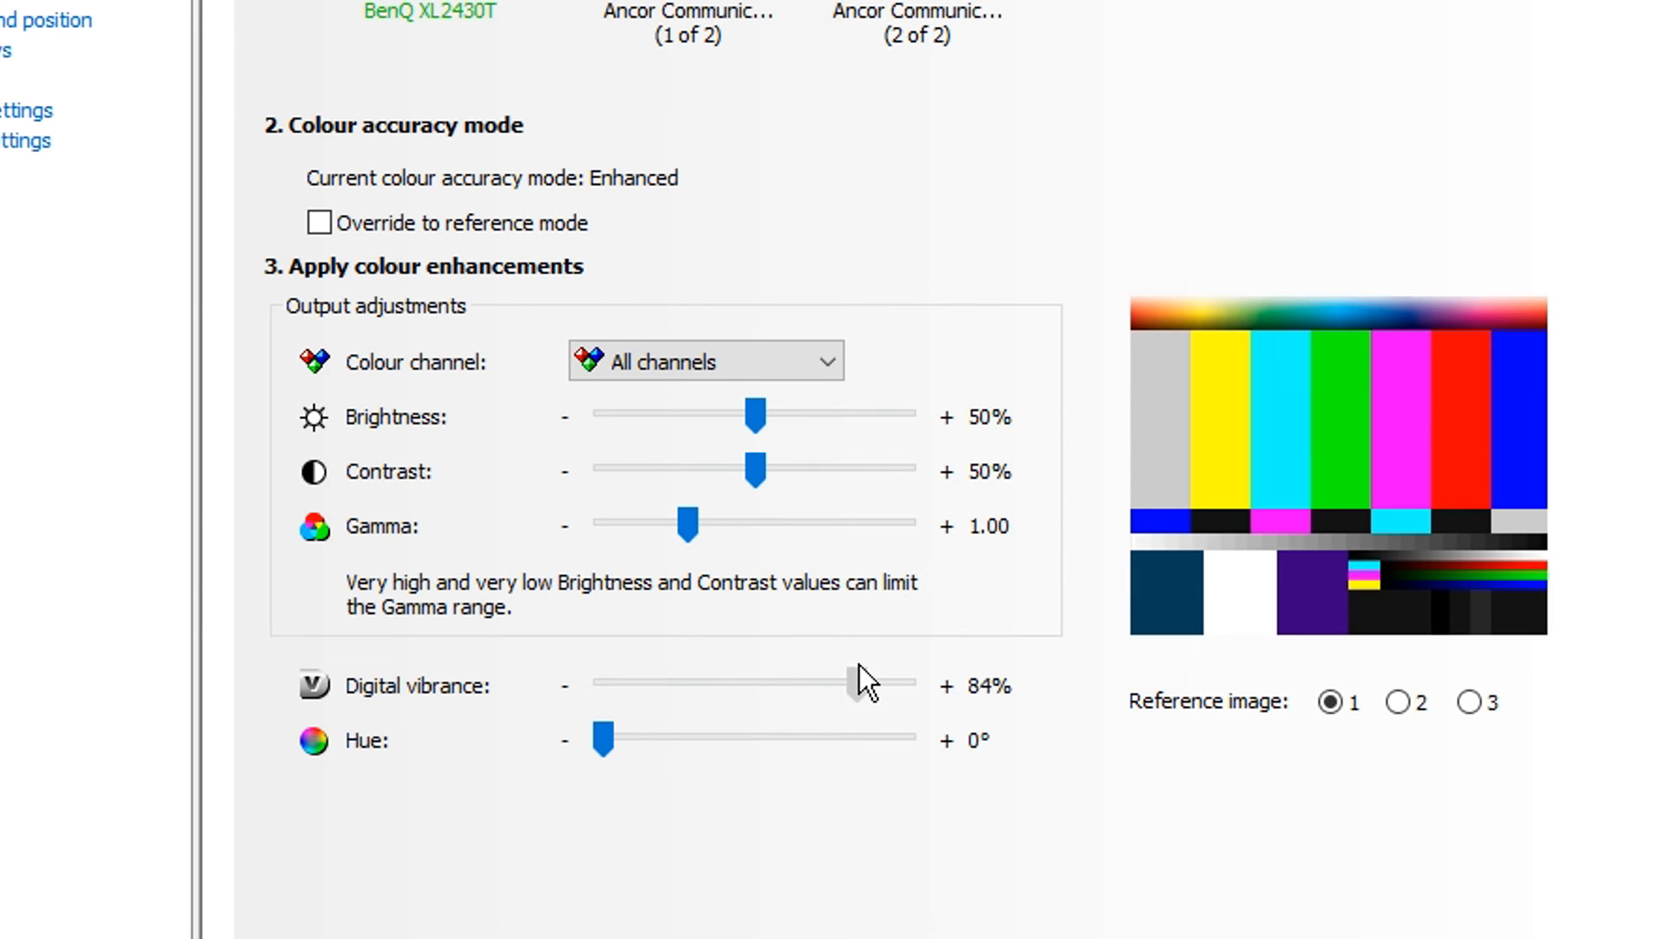
{"action": "left_click_drag", "start_coordinate": [841, 685], "coordinate": [862, 685]}
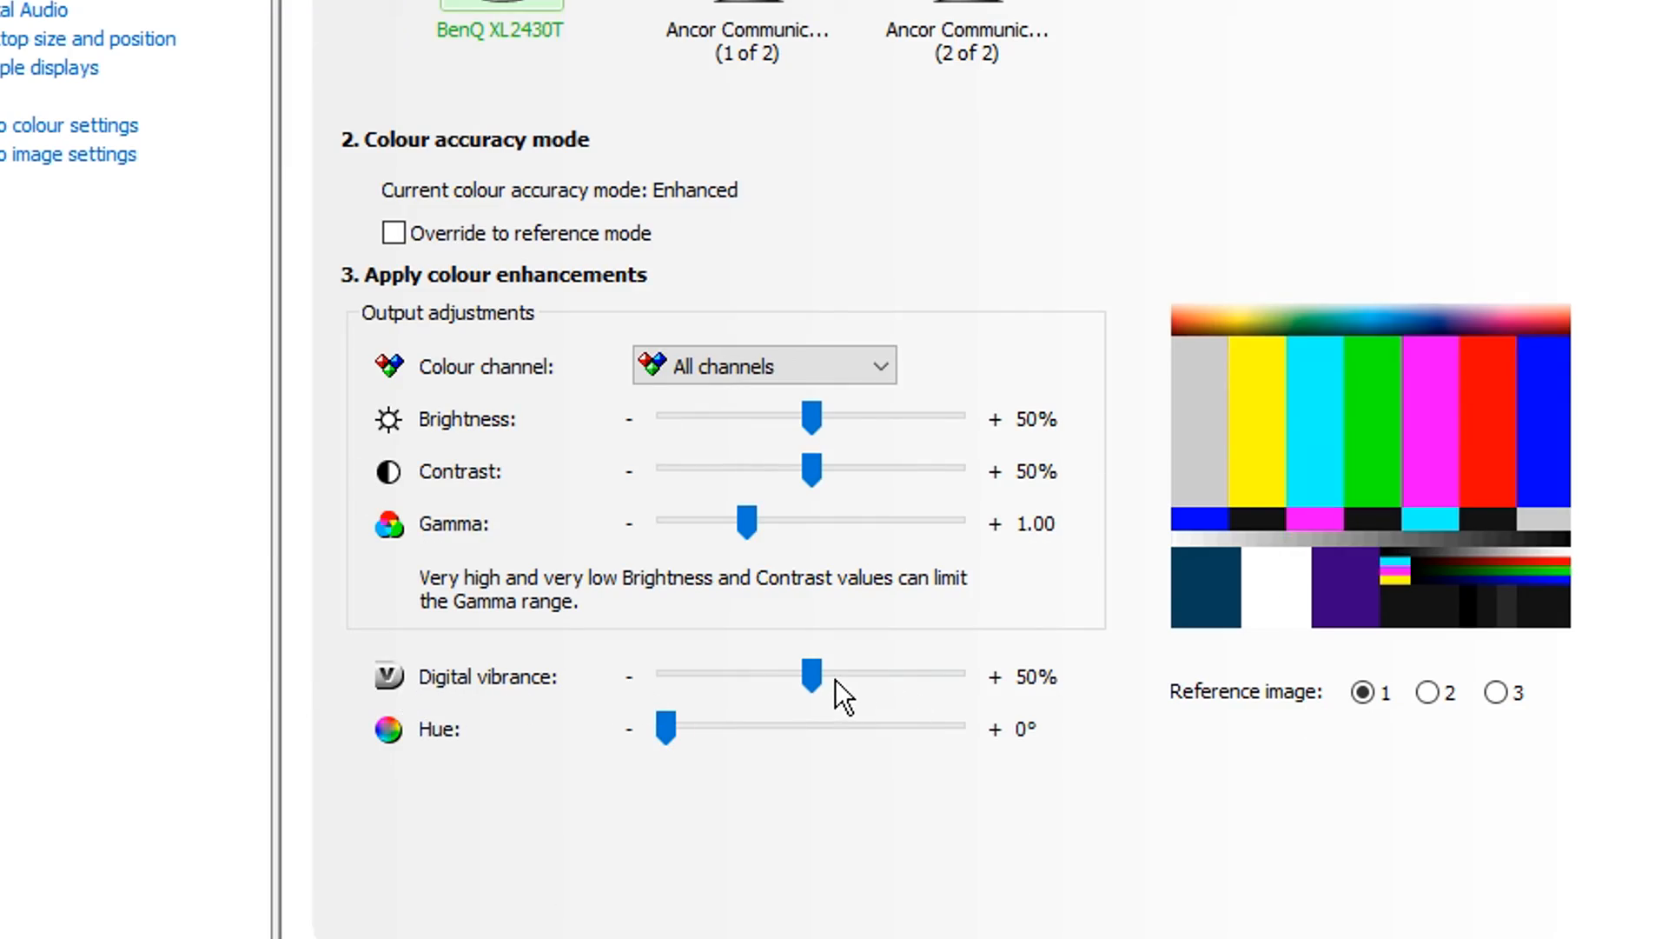
In Adjust desktop size and position, select Full-screen scaling performed on the GPU with the game override ticked.
{"action": "left_click", "coordinate": [233, 485]}
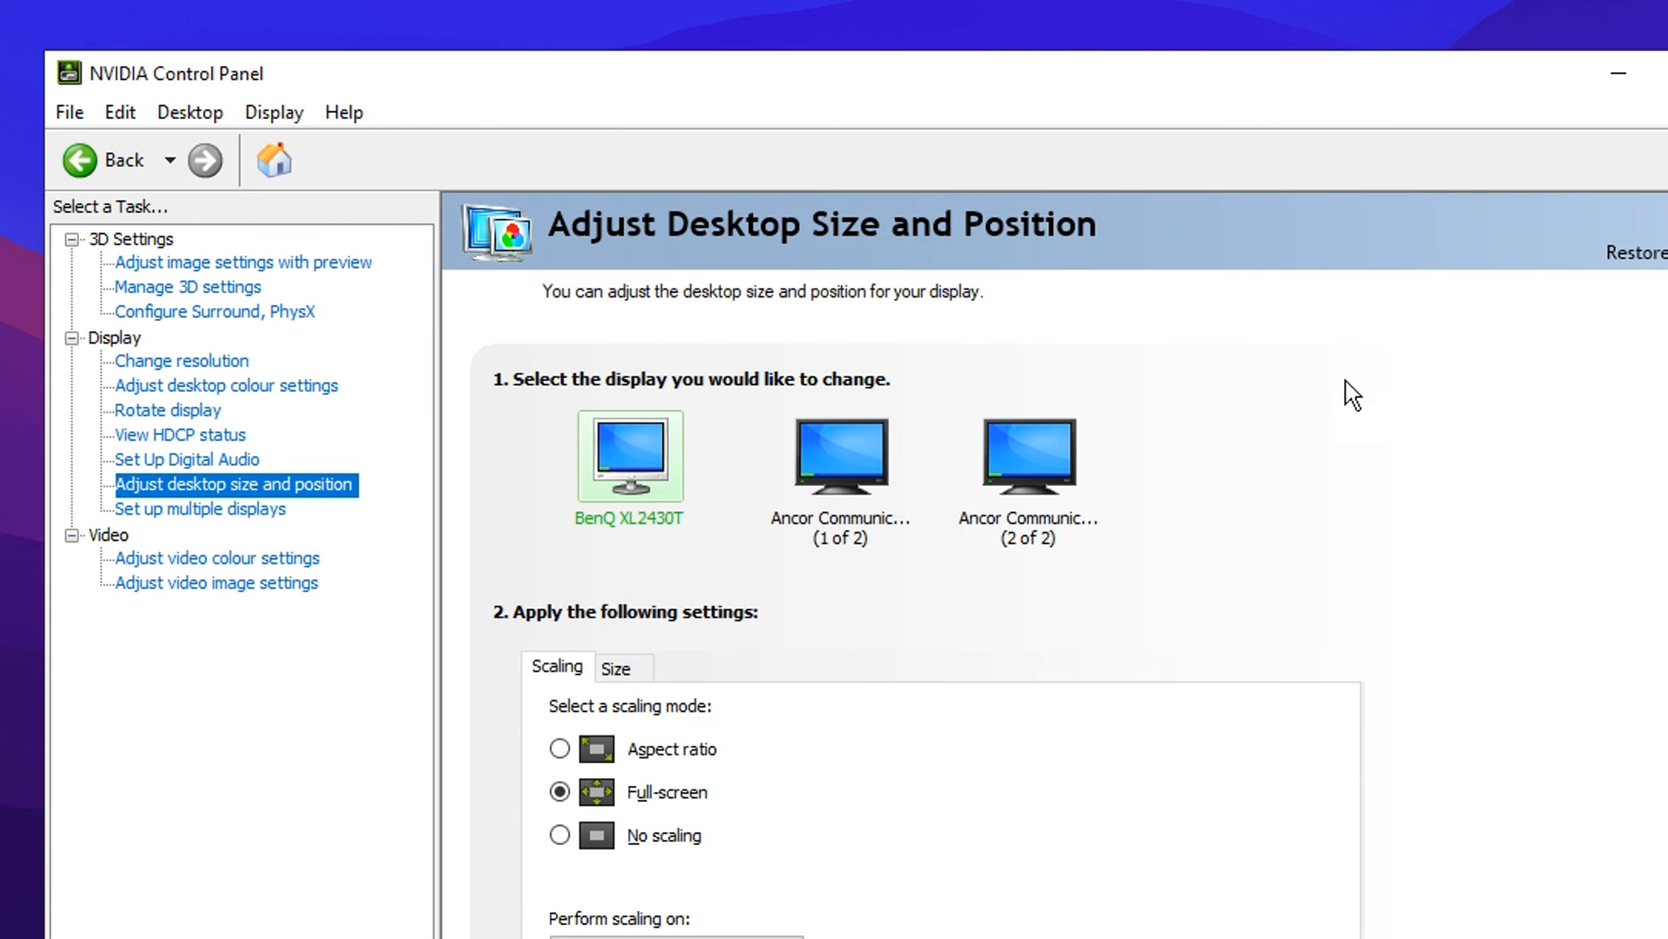
{"action": "mouse_move", "coordinate": [1131, 235]}
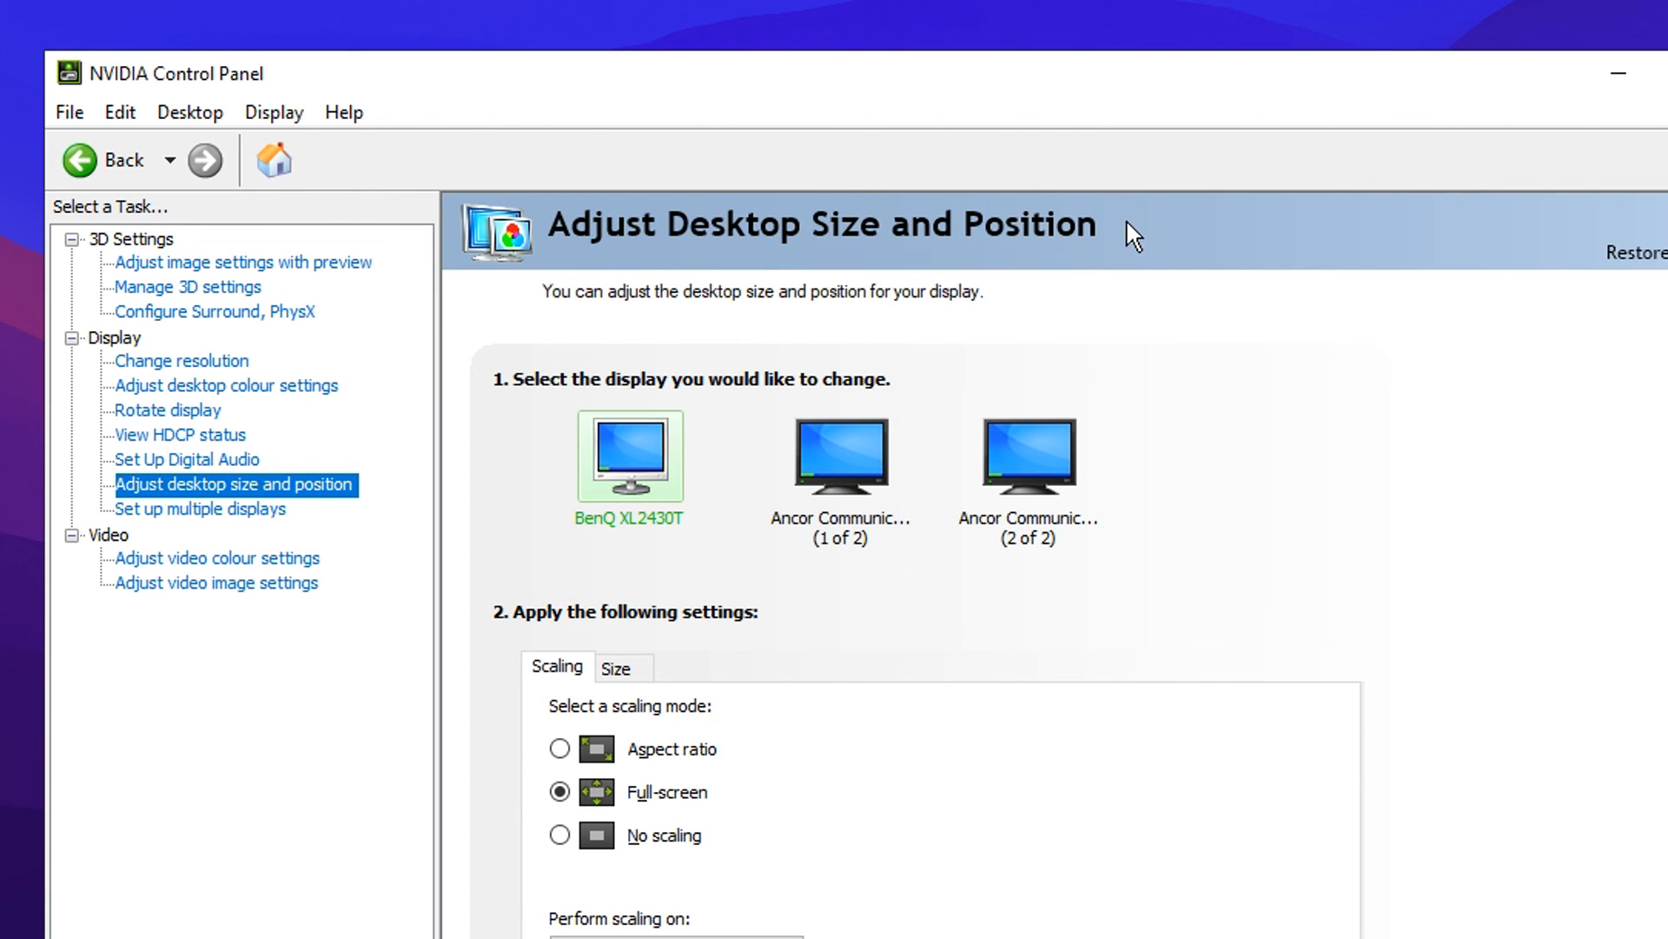
{"action": "mouse_move", "coordinate": [478, 415]}
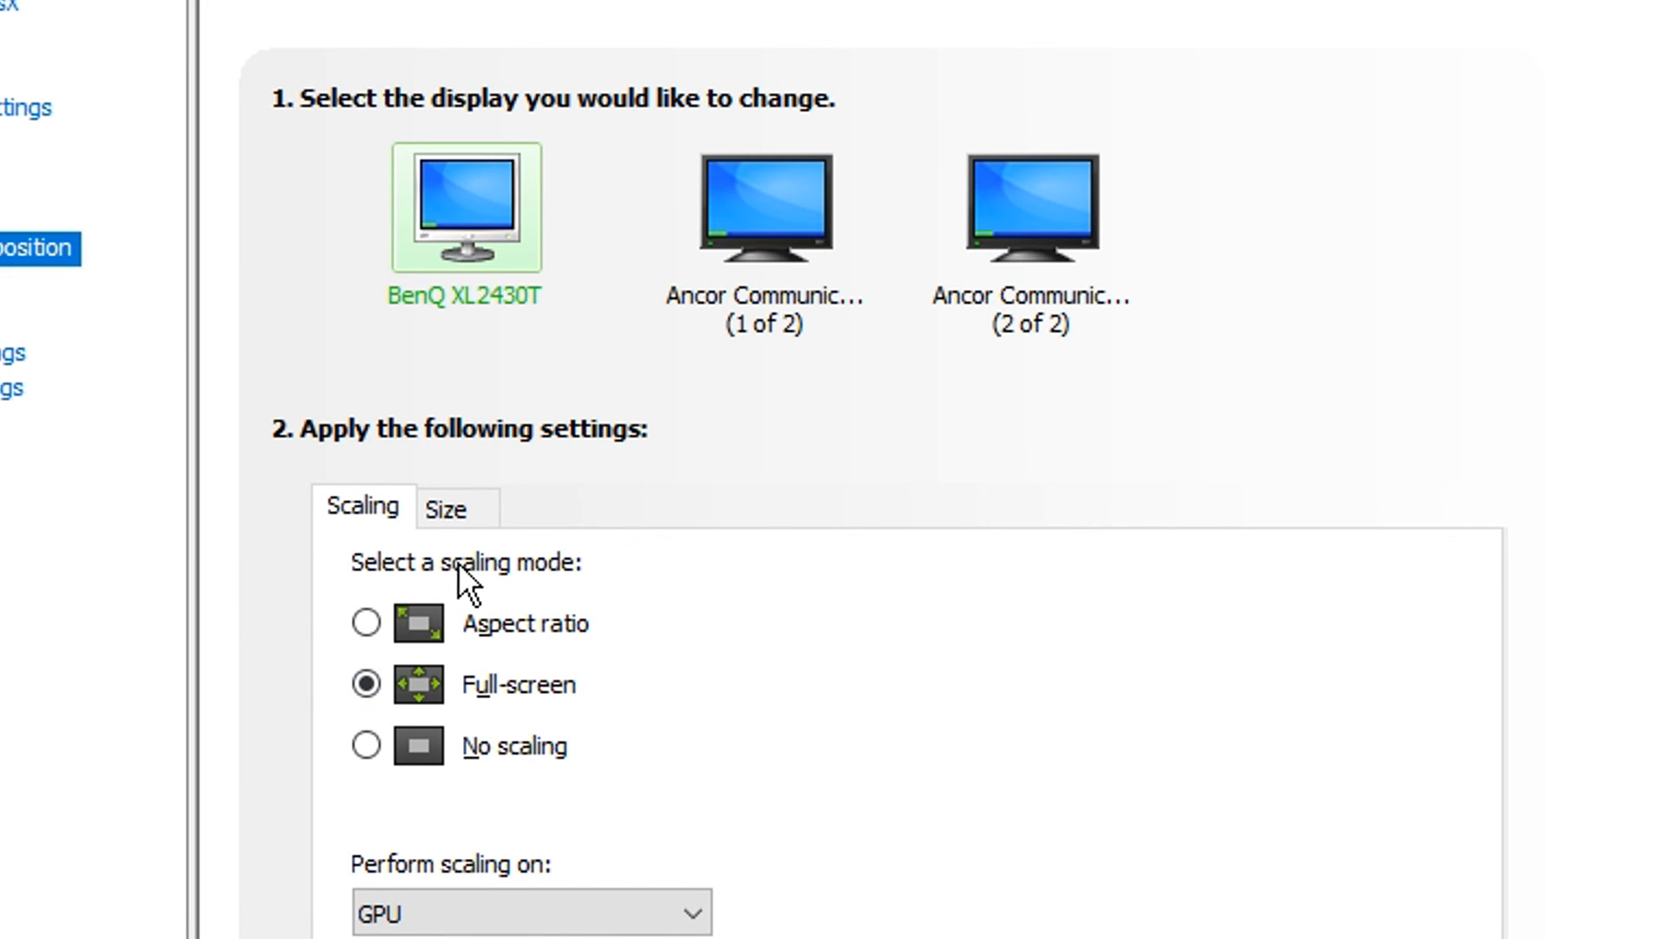
{"action": "left_click", "coordinate": [366, 683]}
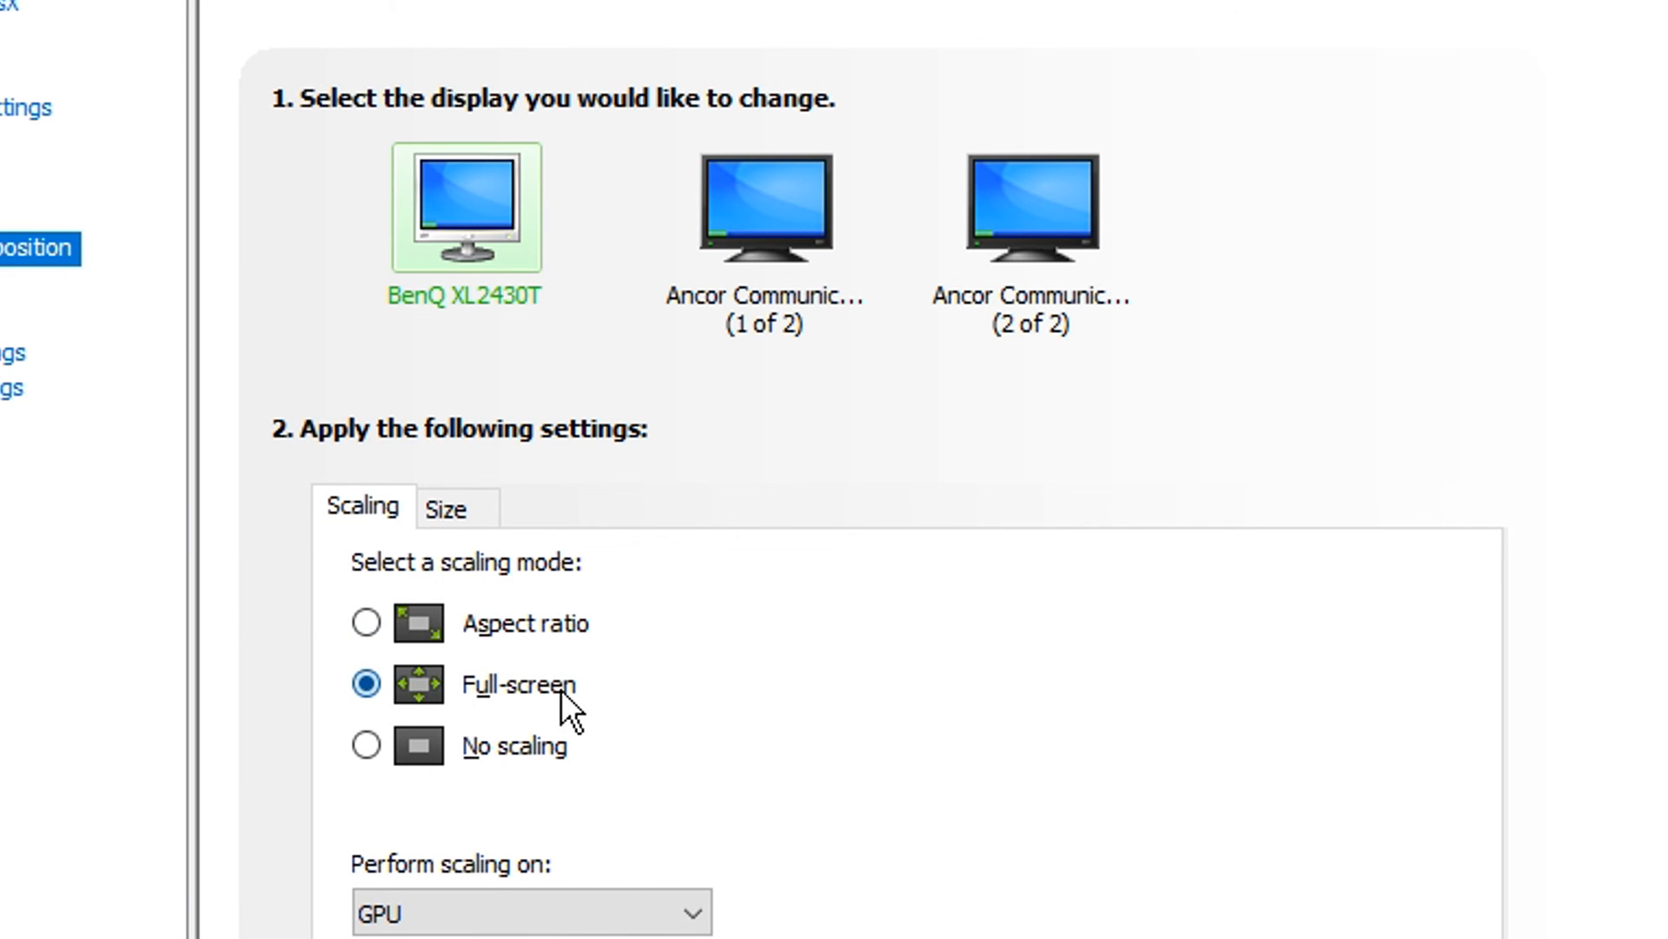
{"action": "scroll", "scroll_direction": "down", "scroll_amount": 3}
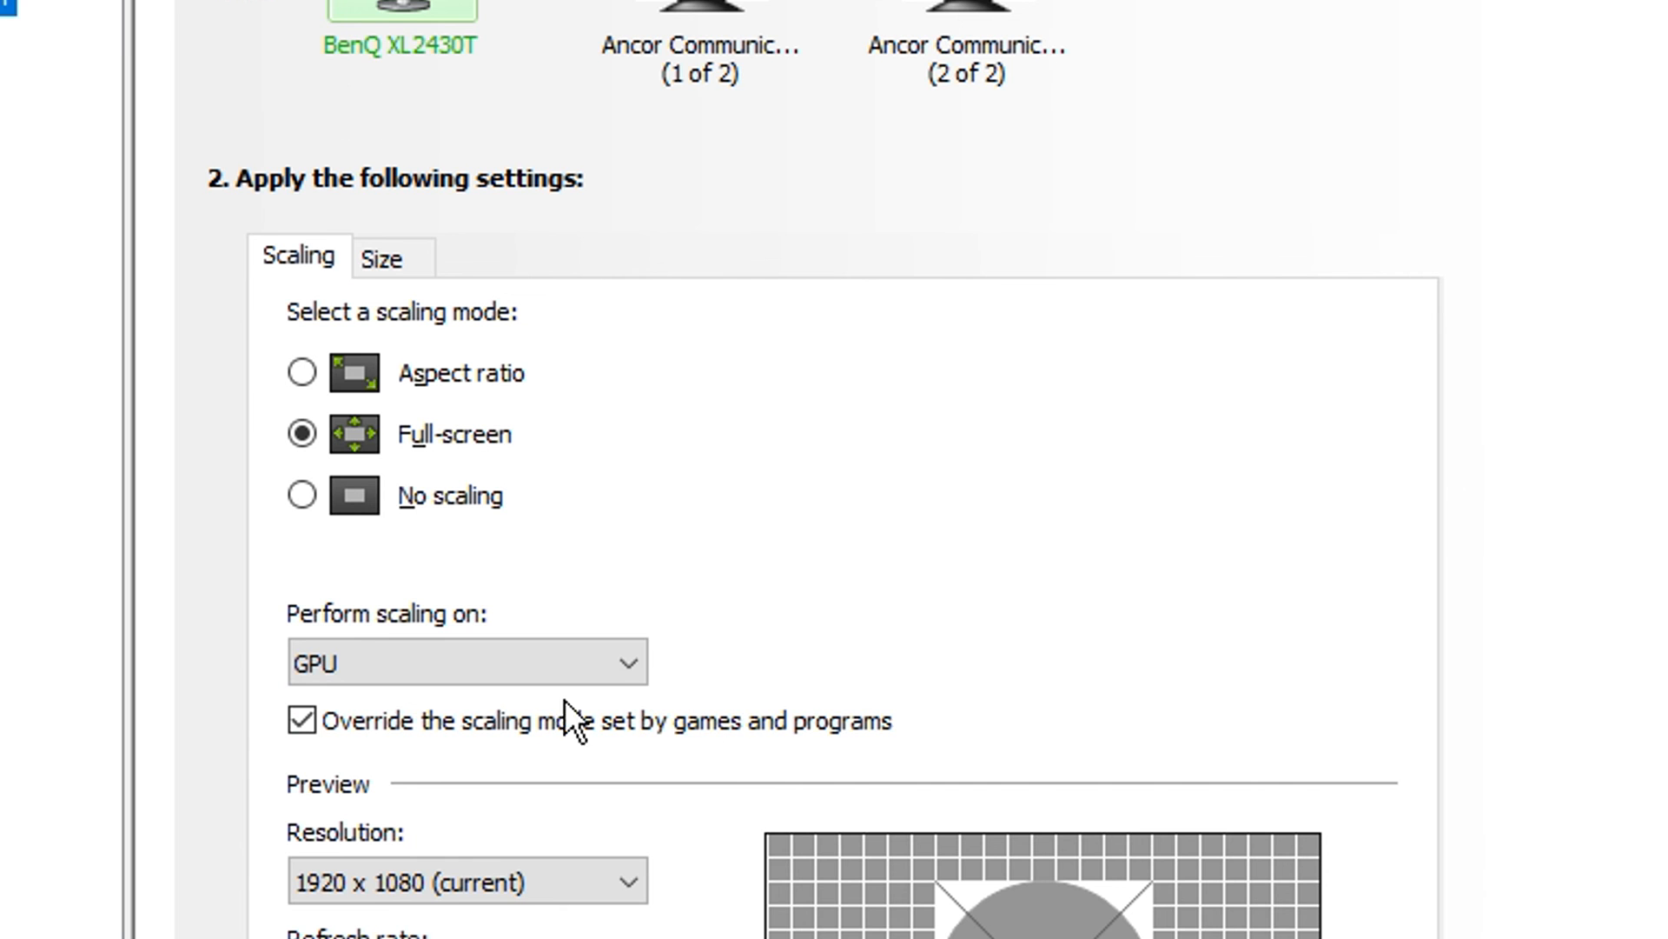
{"action": "mouse_move", "coordinate": [501, 646]}
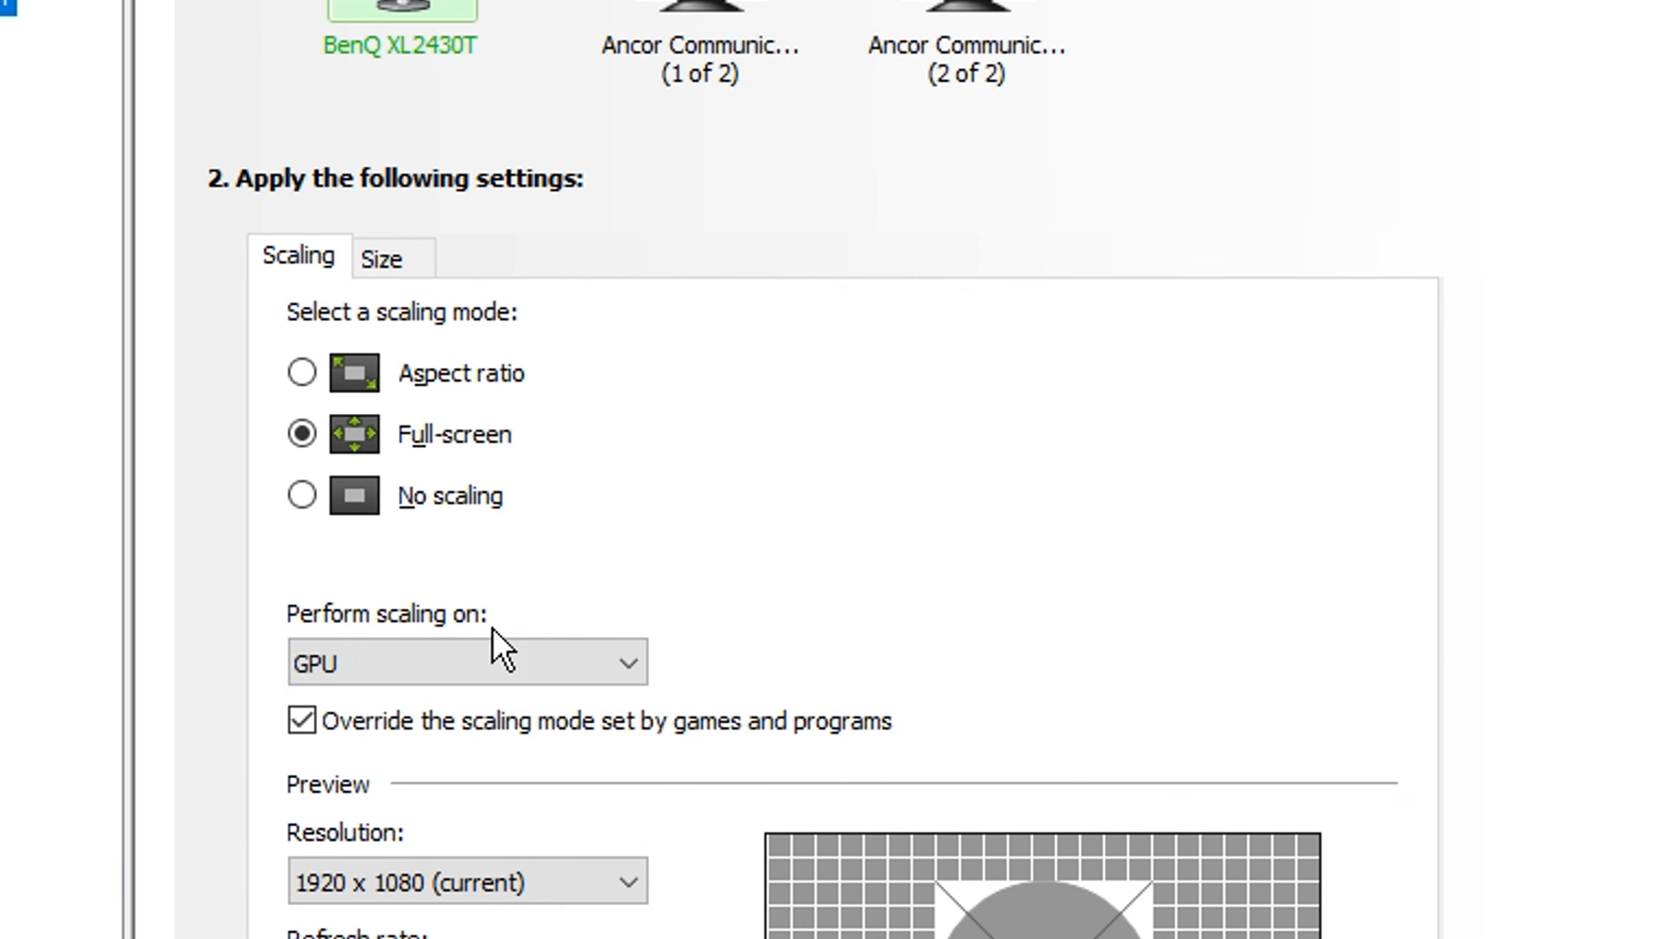